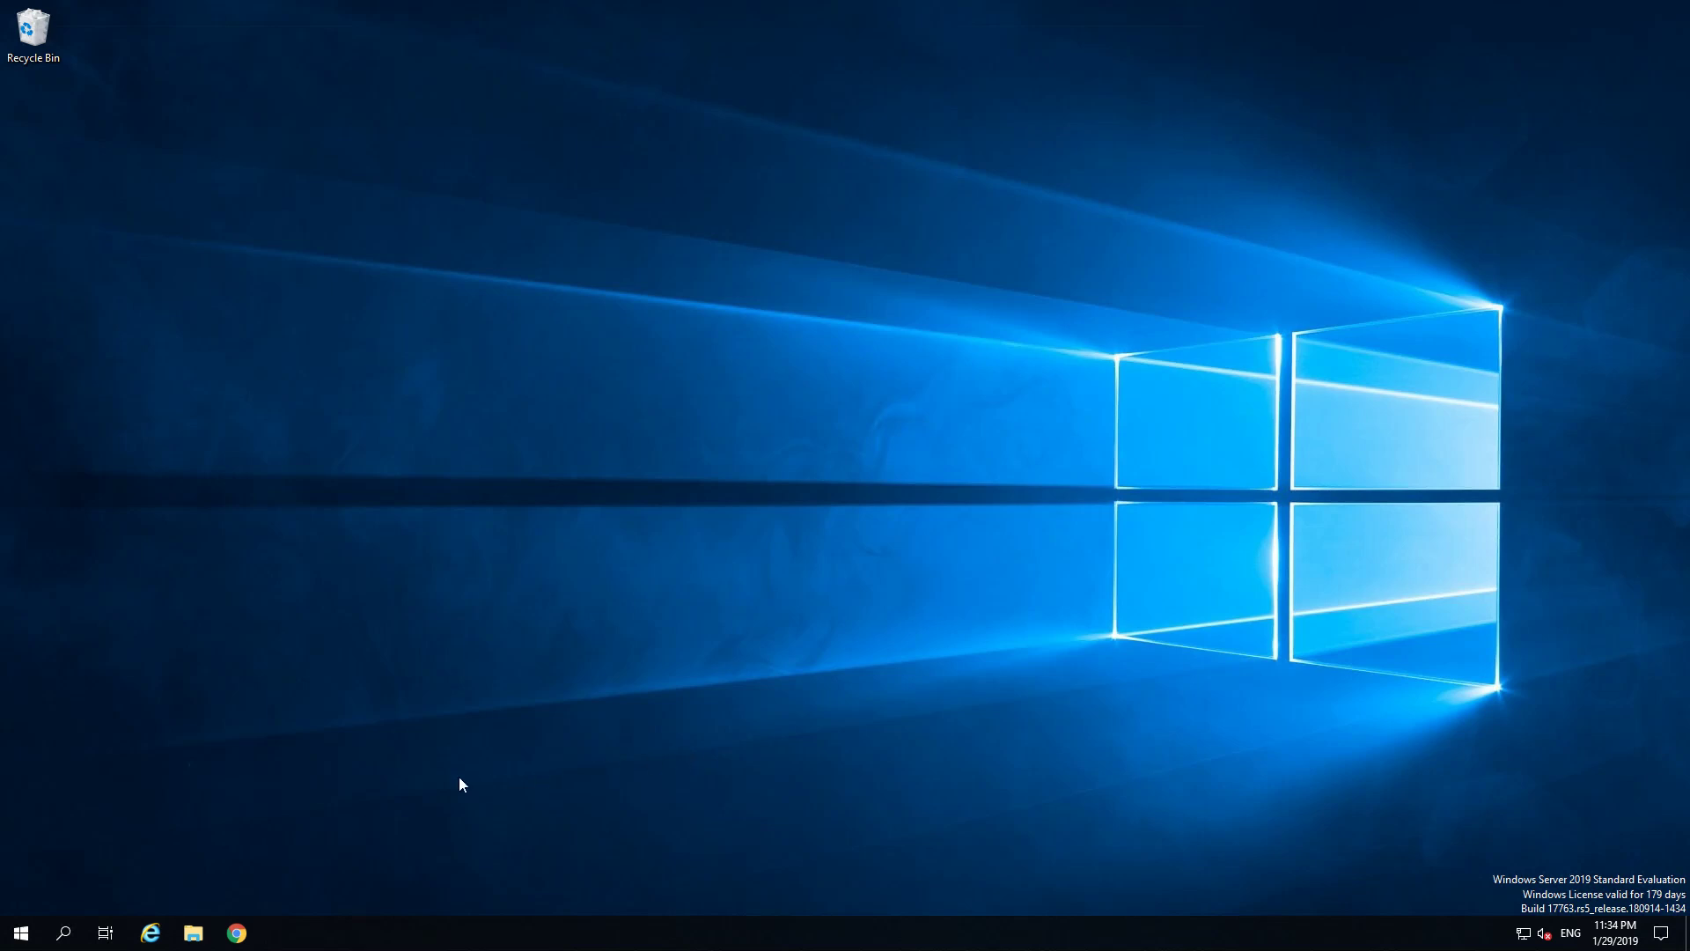
mouse_move(63, 933)
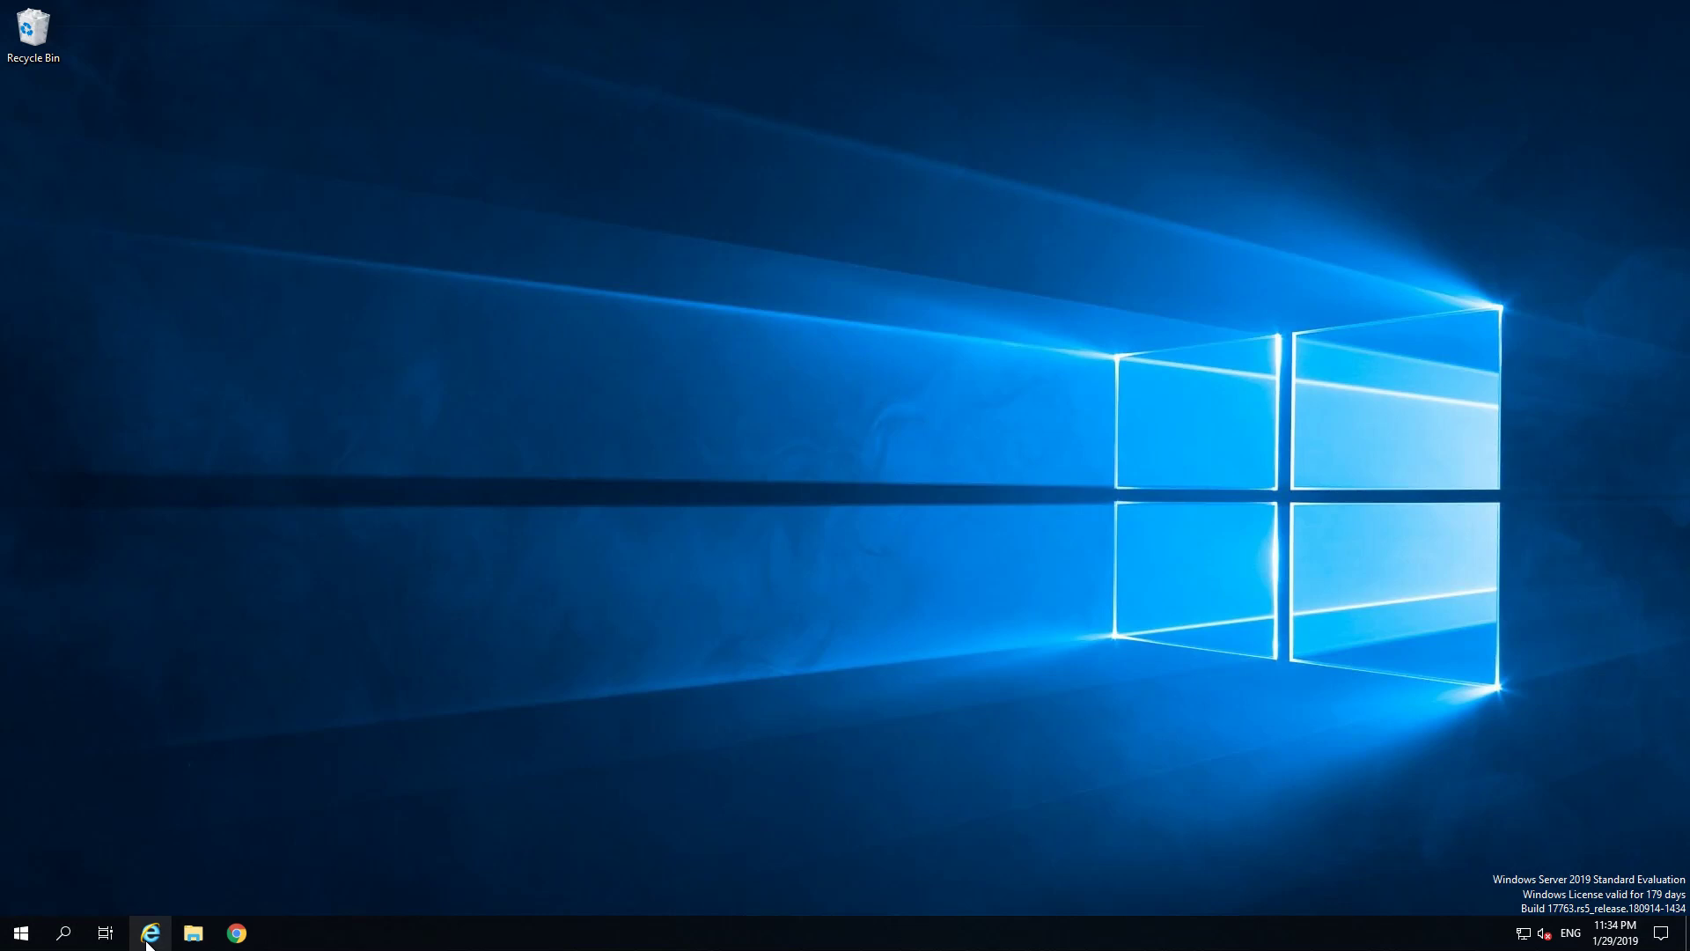
mouse_move(149, 933)
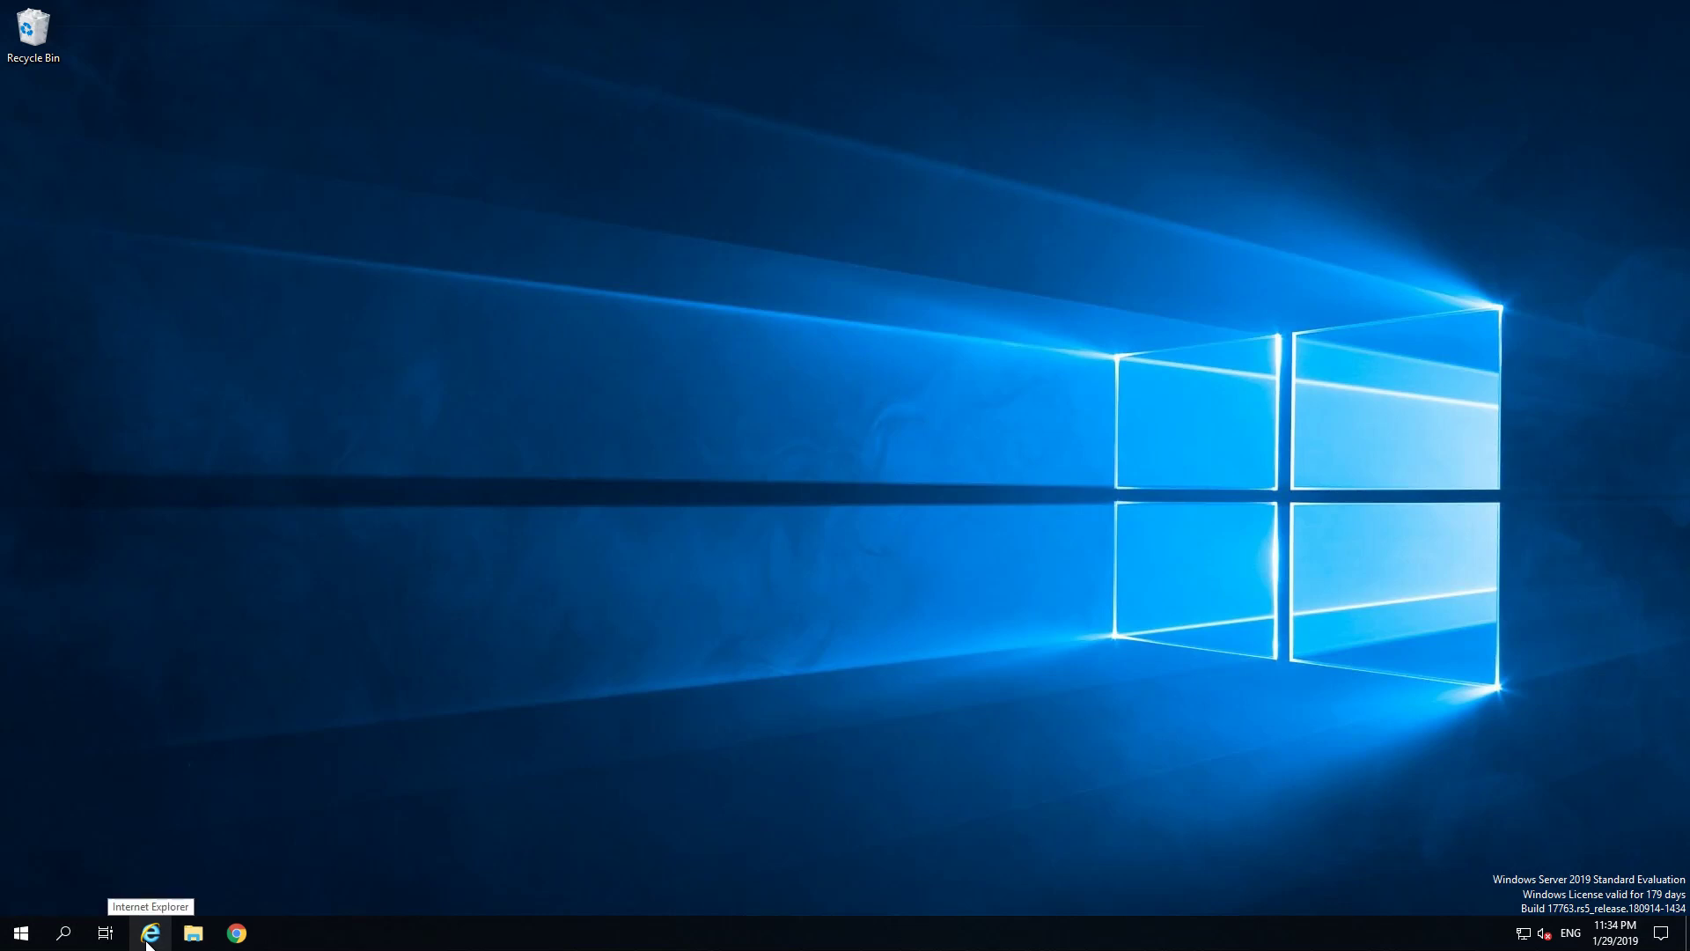
mouse_move(152, 933)
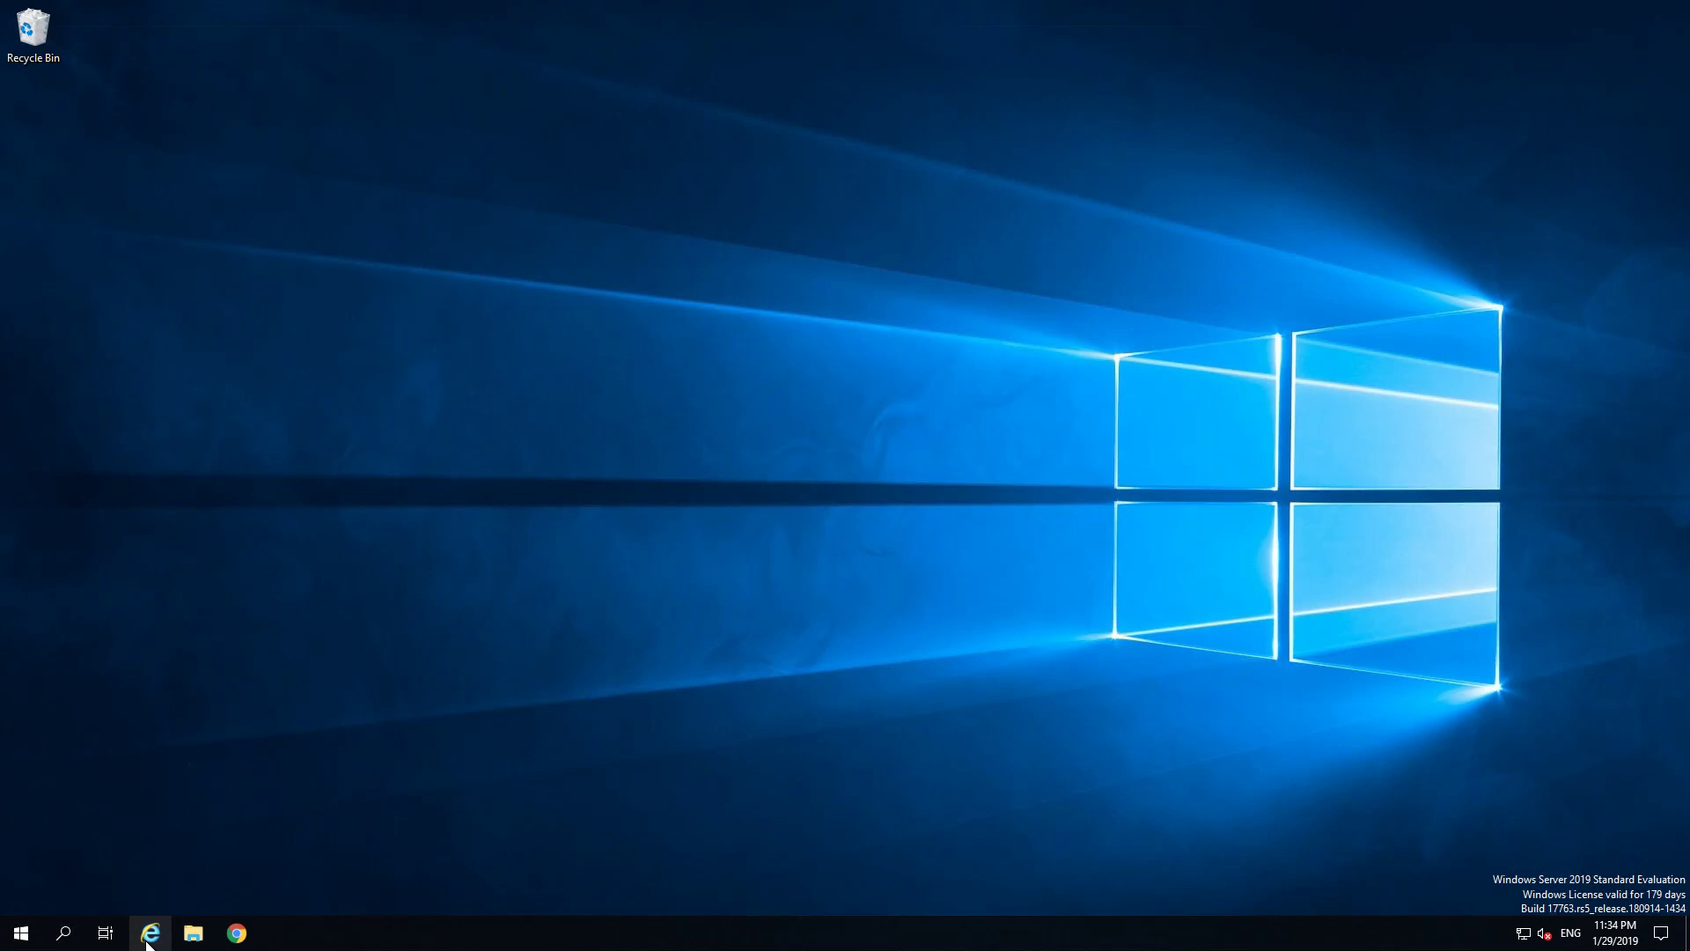
mouse_move(192, 933)
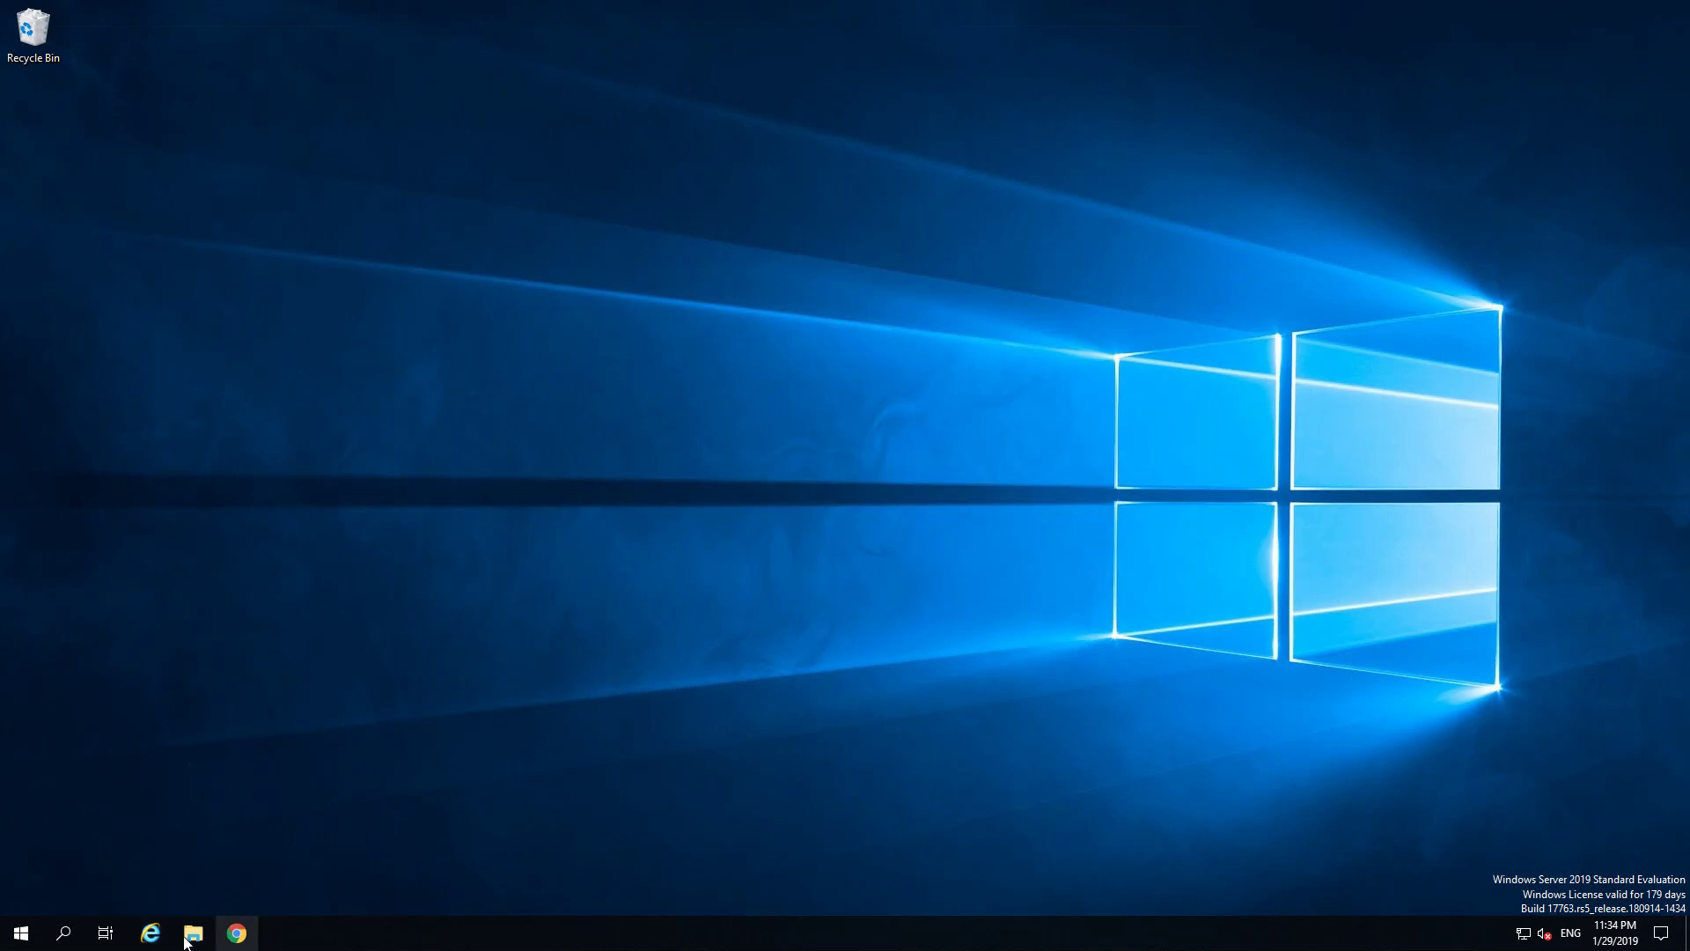
mouse_move(149, 933)
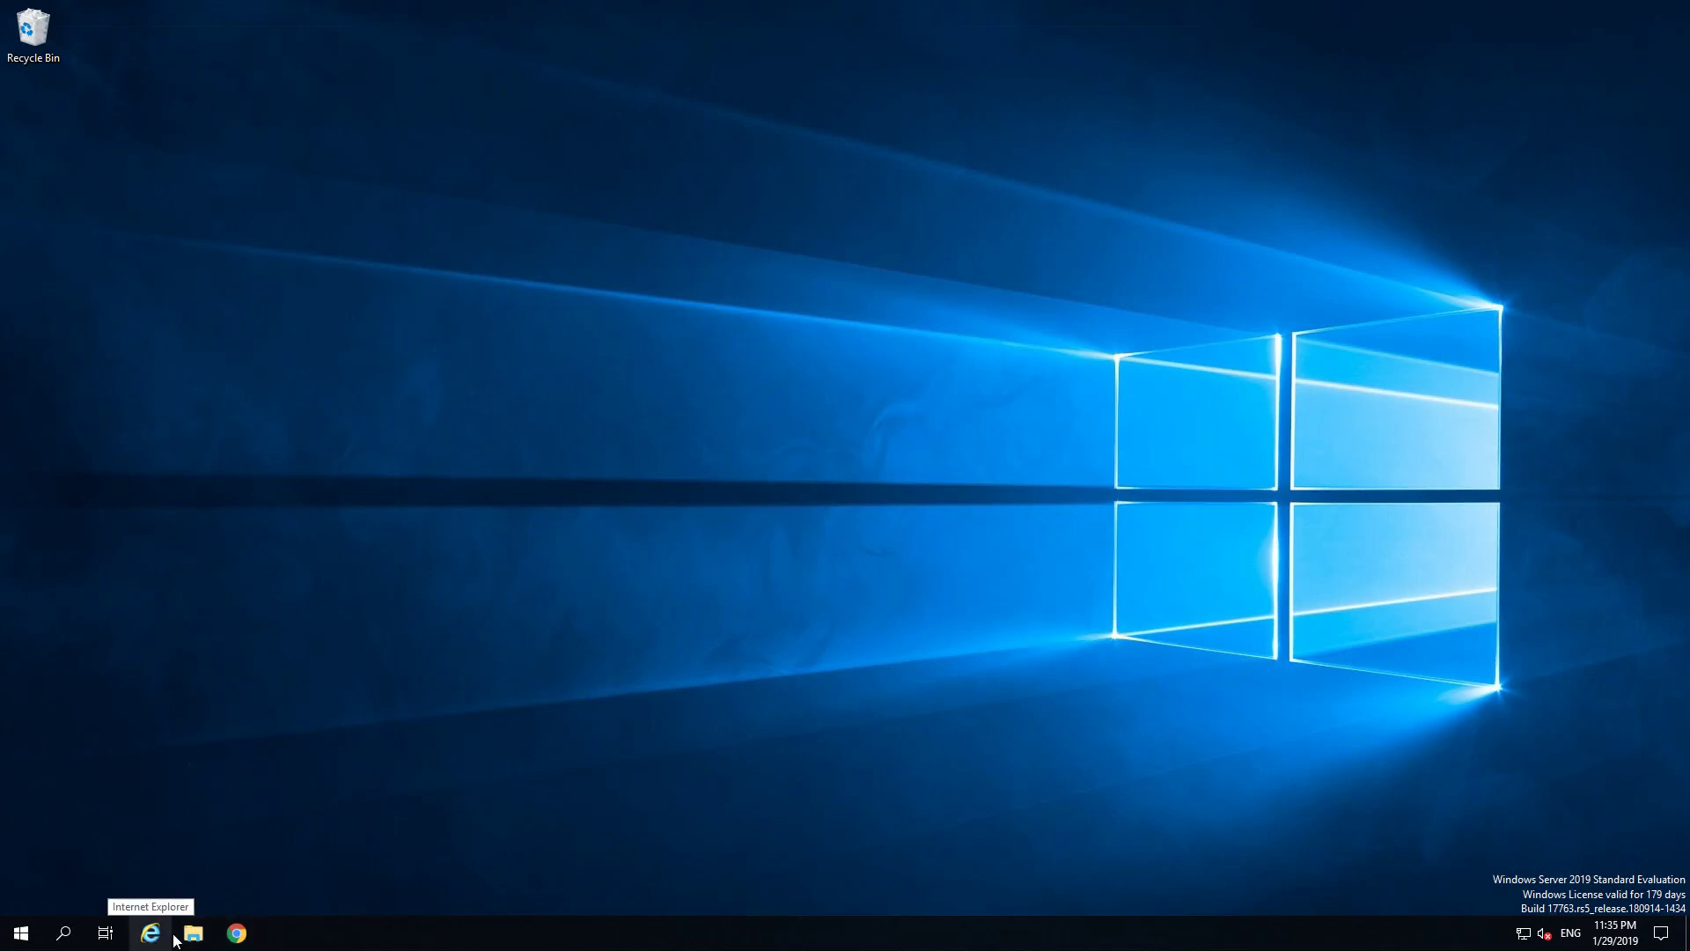
Step: Search for tsqlt in Chrome and open the tSQLt - Database Unit Testing site
left_click(234, 933)
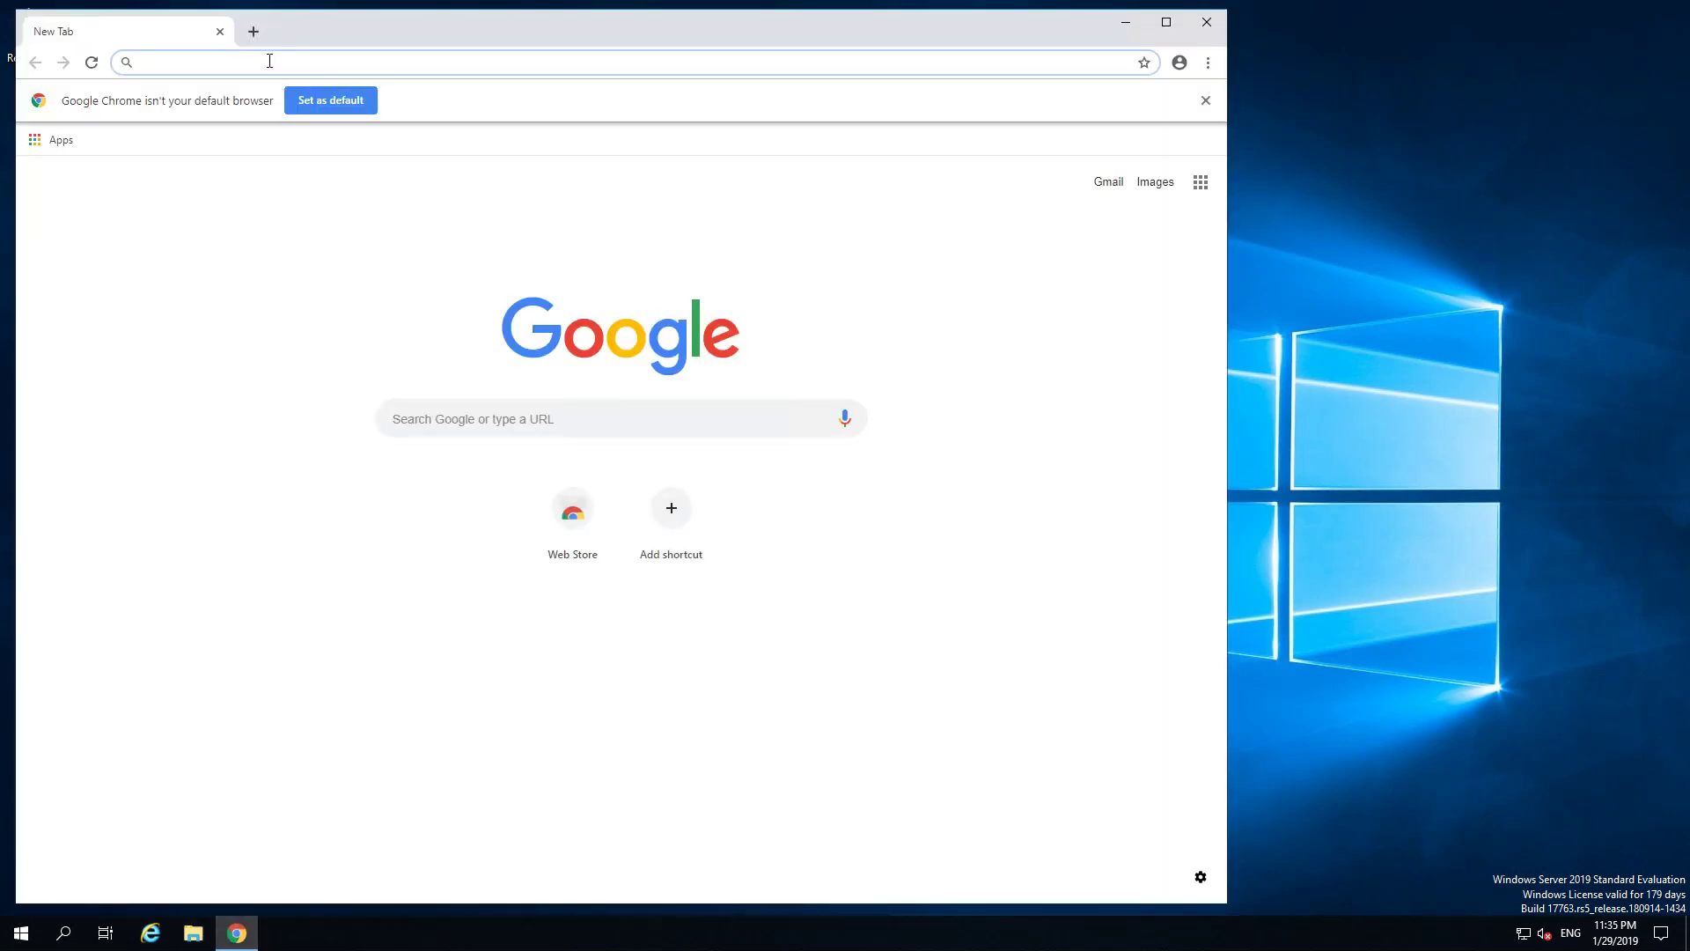
type("tsqt")
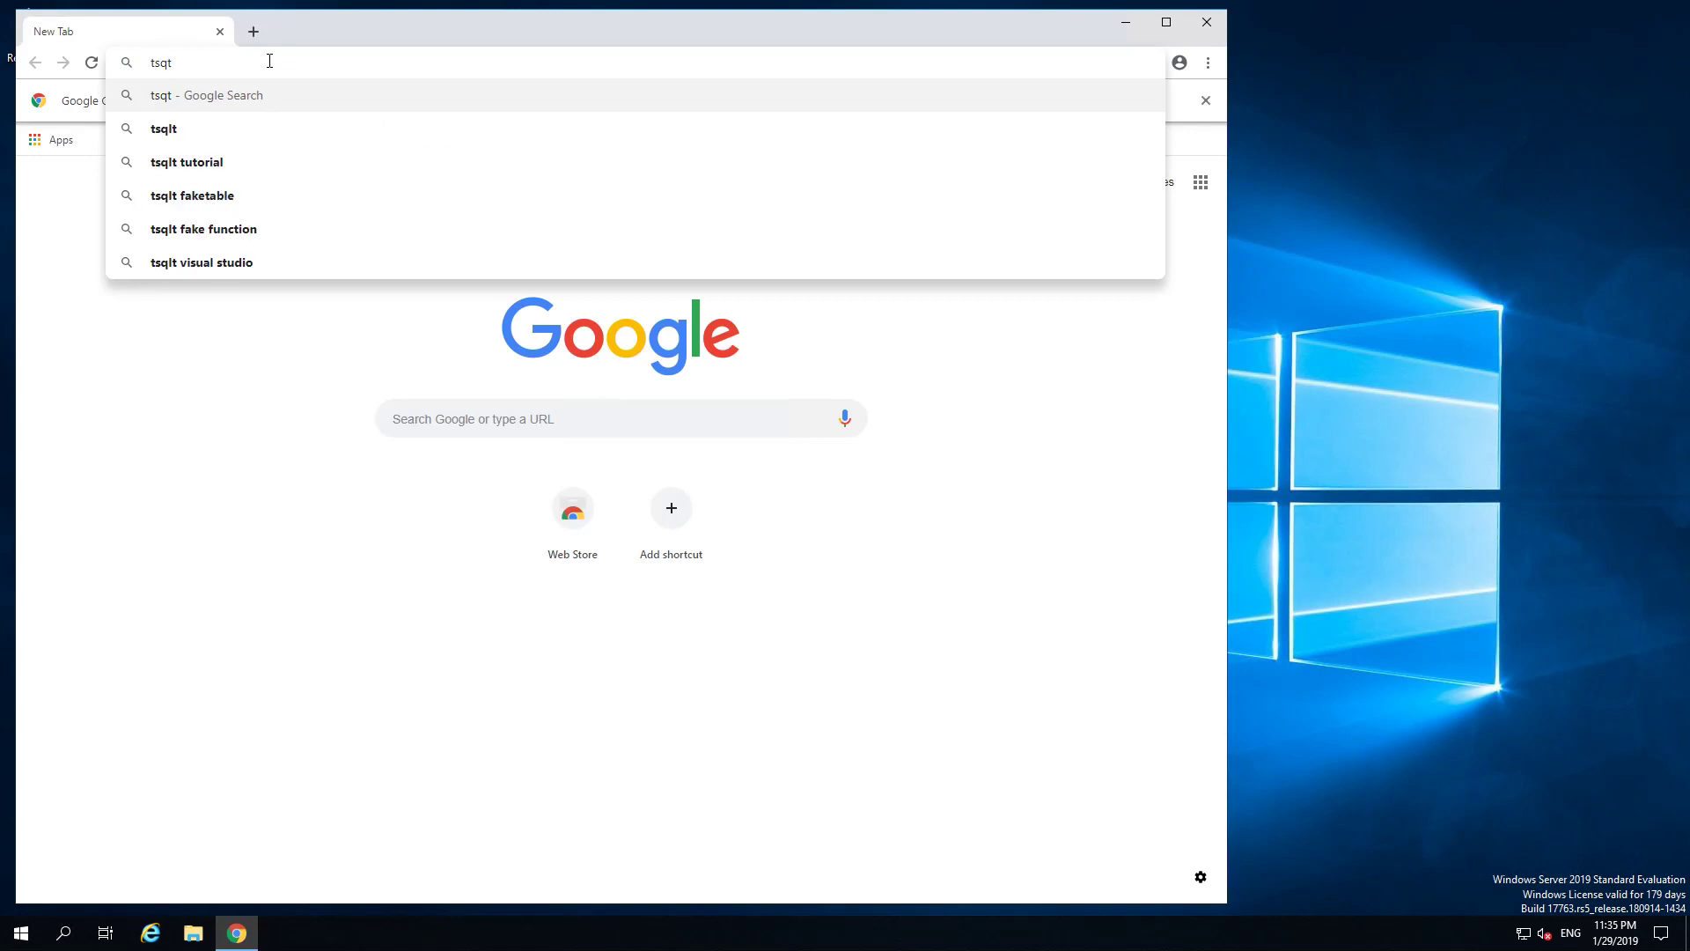
key("Return")
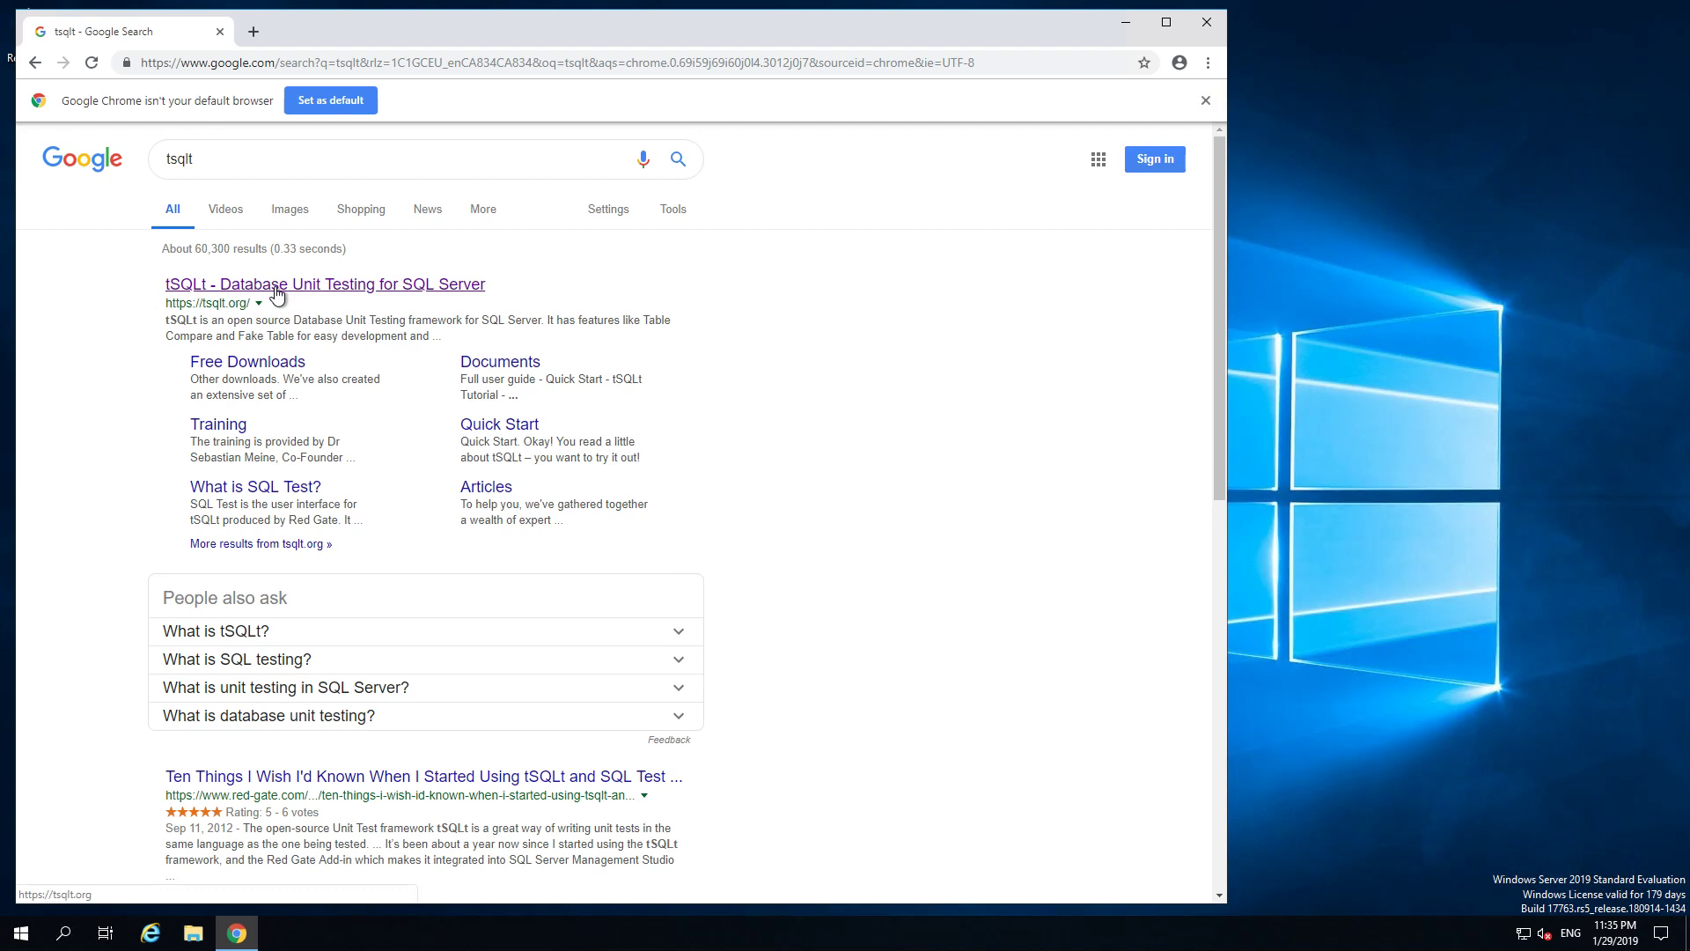
left_click(324, 283)
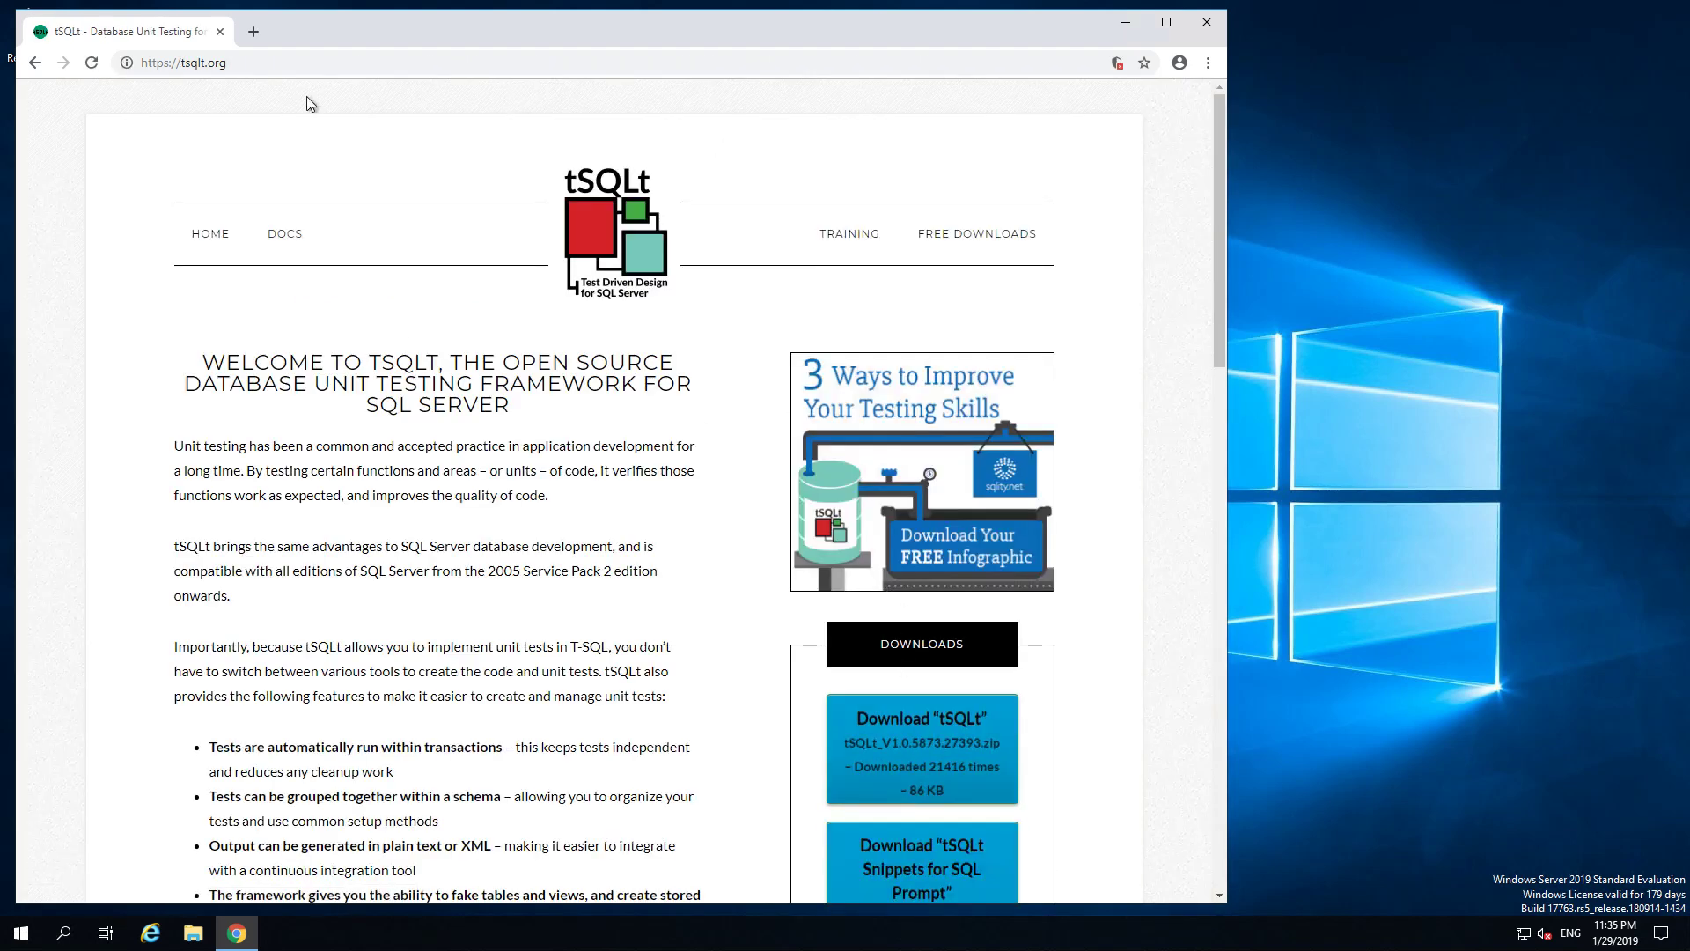
mouse_move(1074, 760)
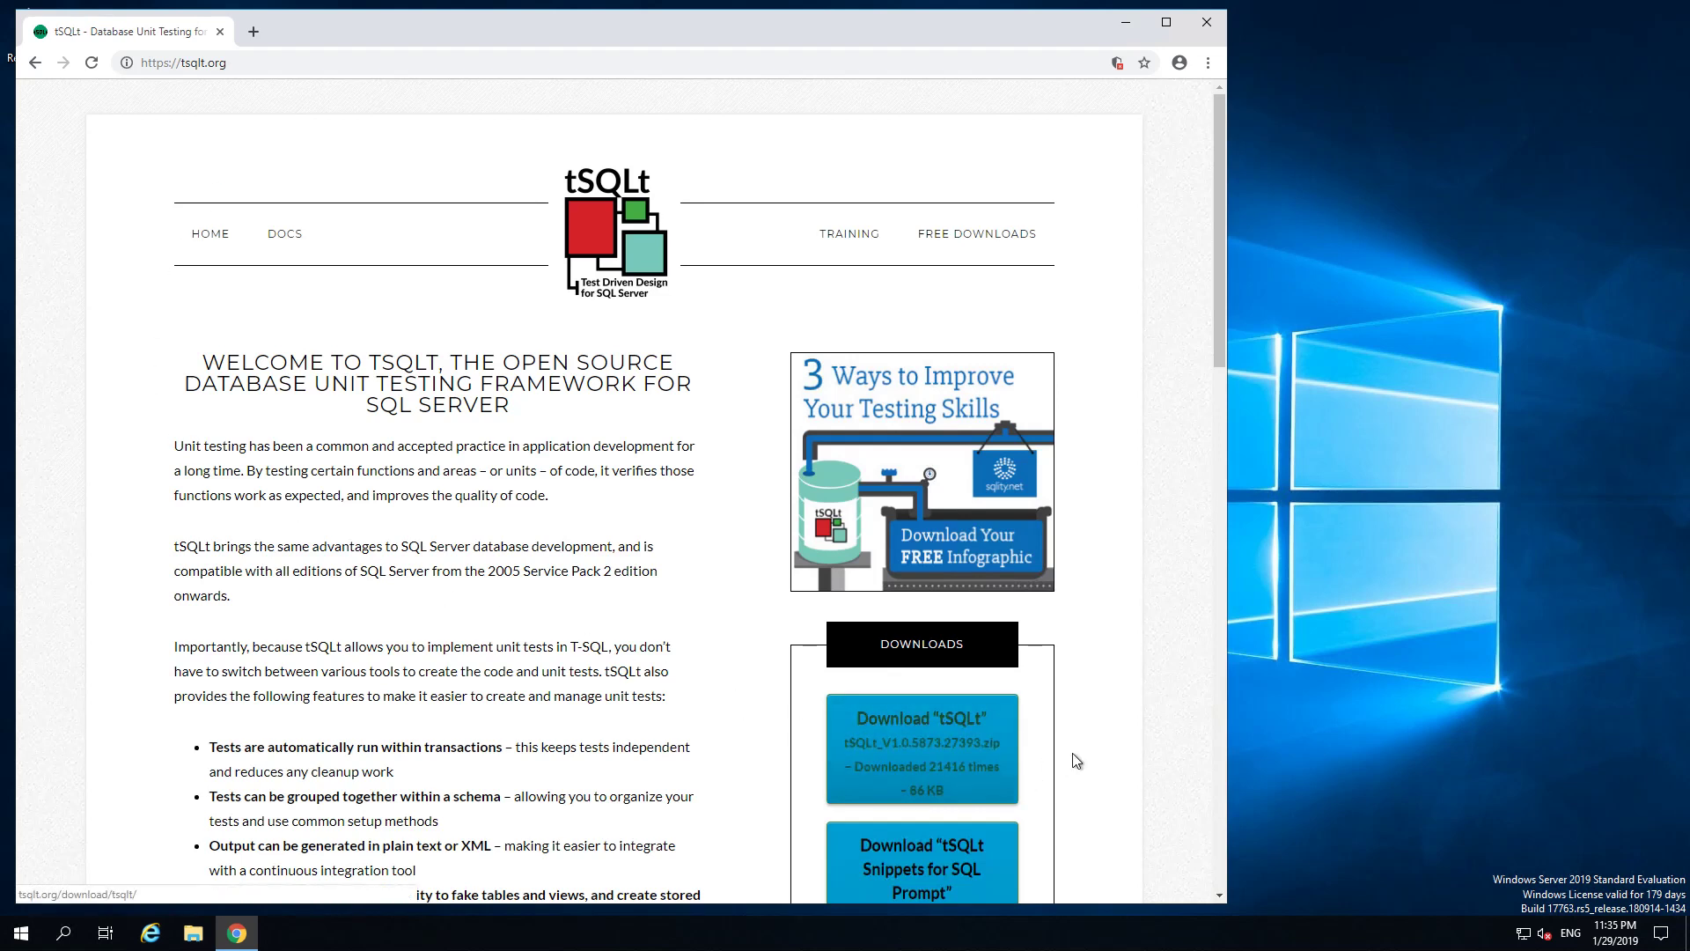
mouse_move(755, 752)
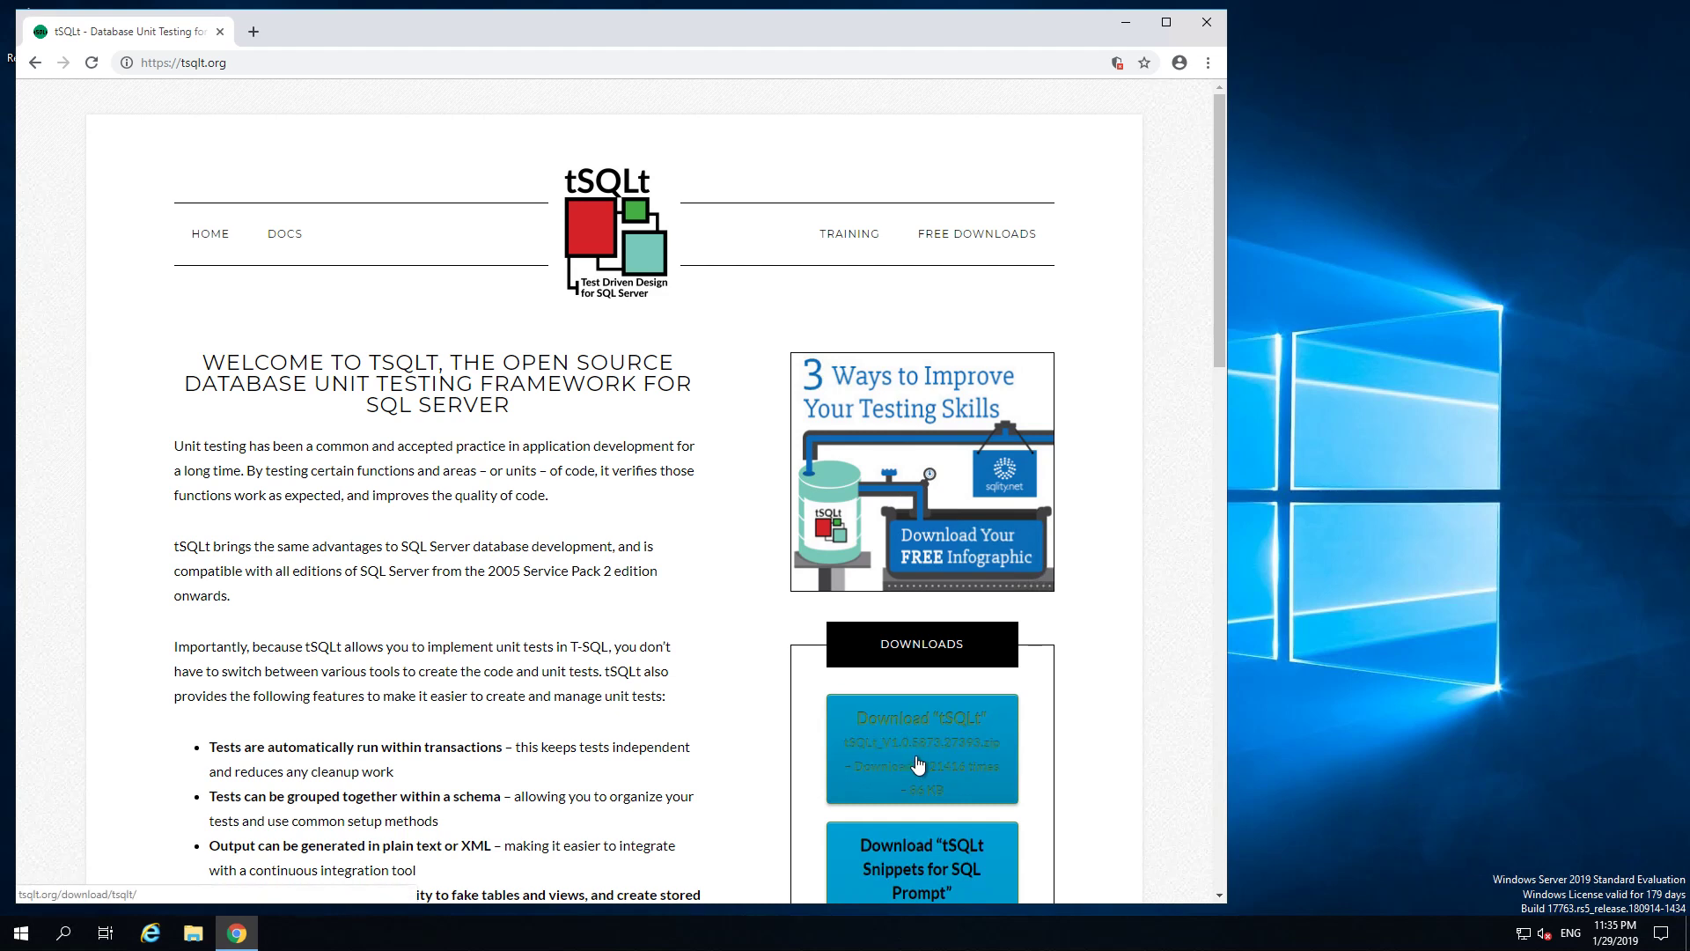
Step: Save the Download "tSQLt" link's zip into D:\Archives\SQLServer\tSQLt
right_click(918, 762)
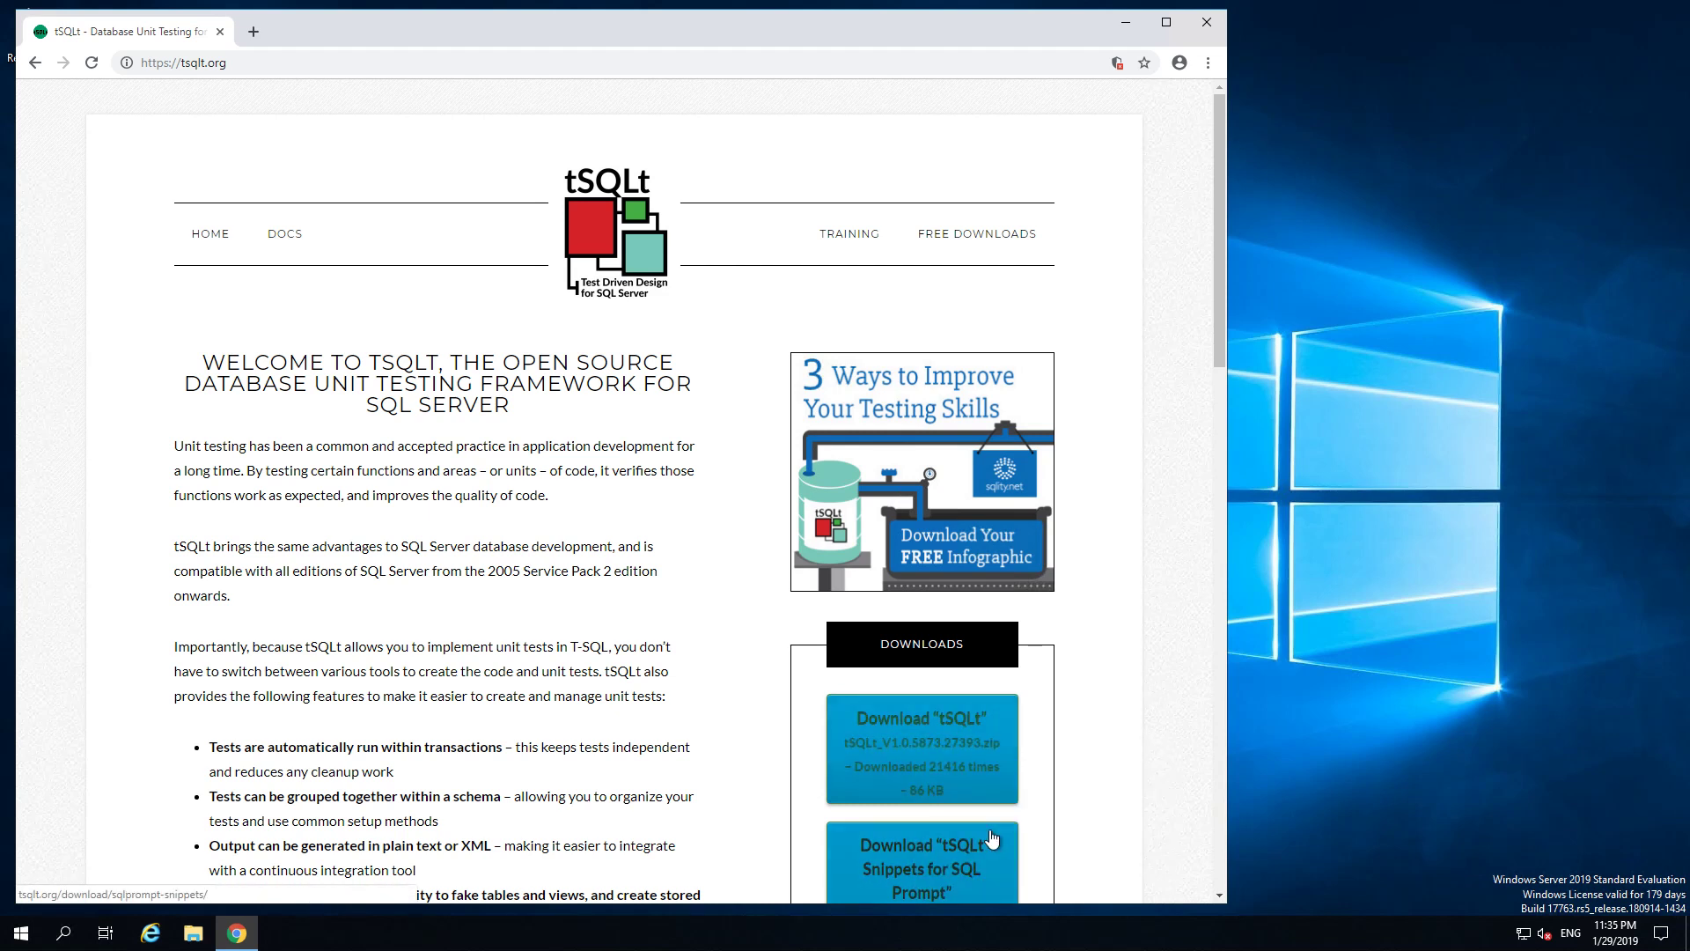
left_click(921, 750)
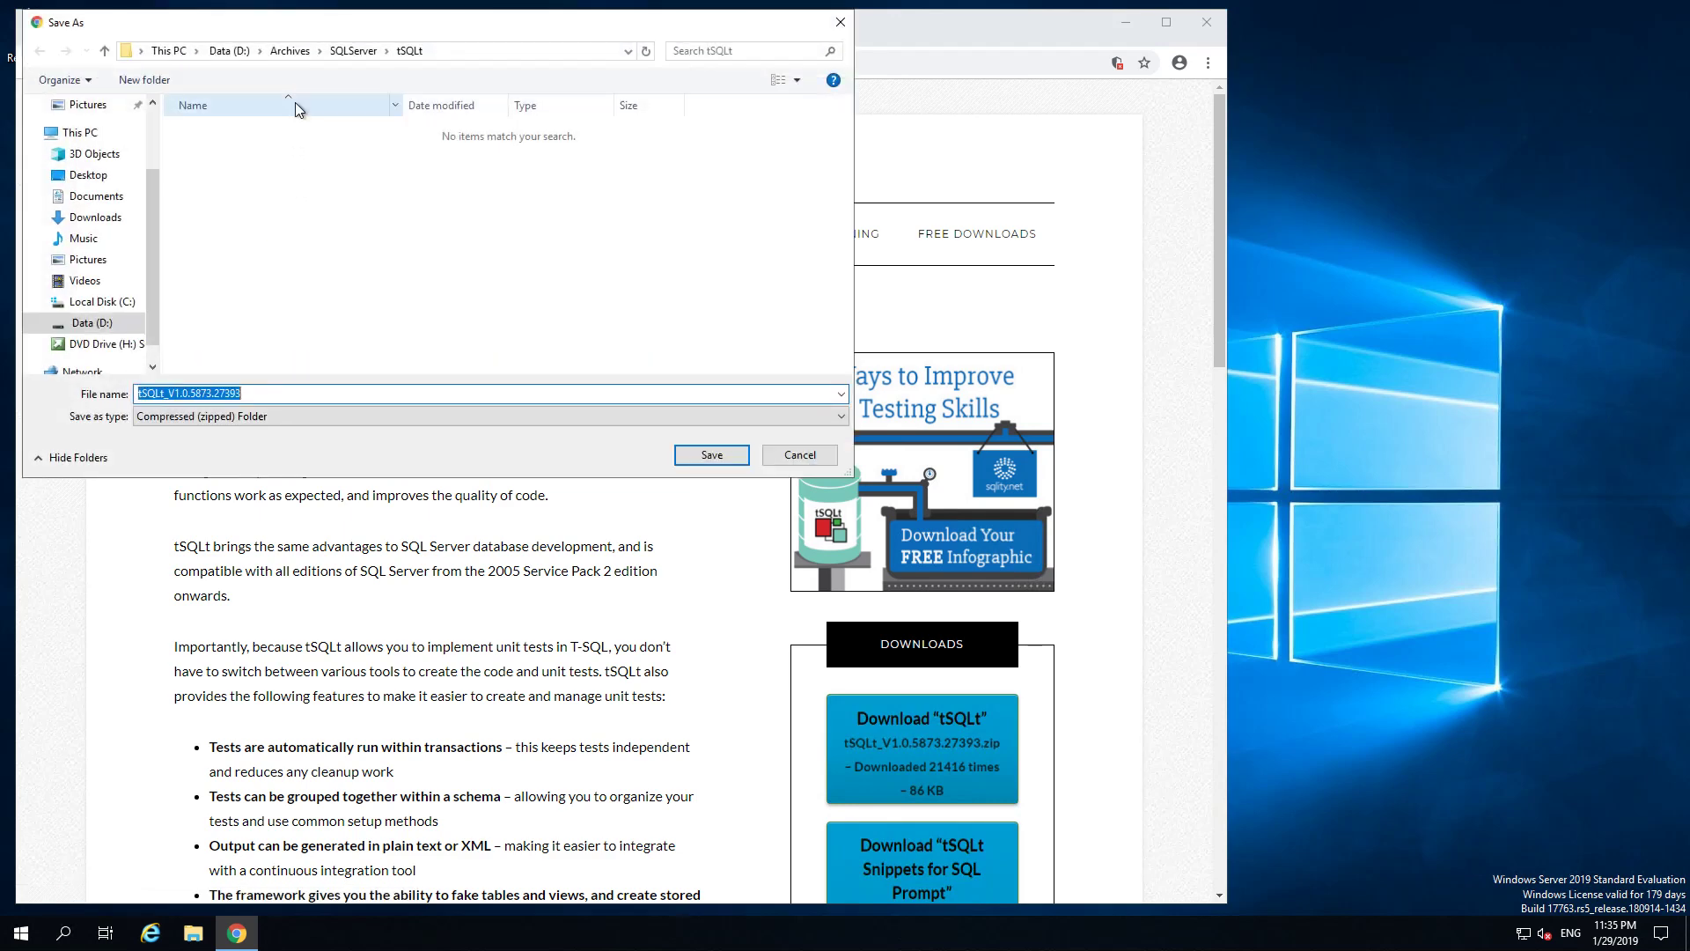
mouse_move(521, 150)
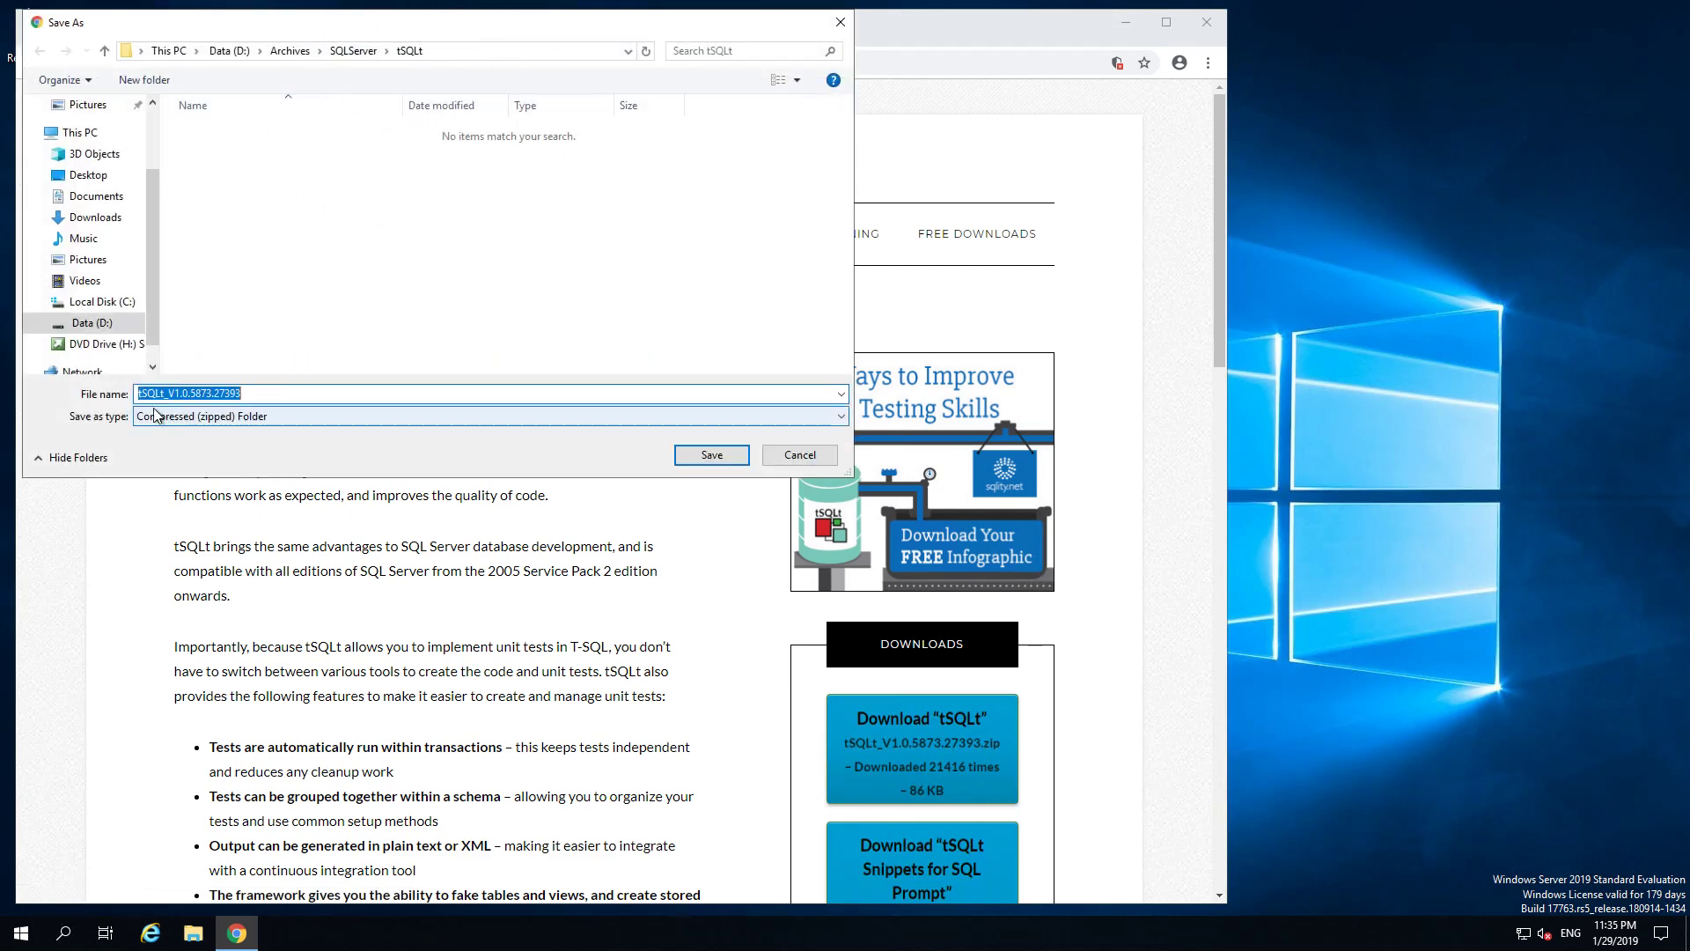
mouse_move(703, 467)
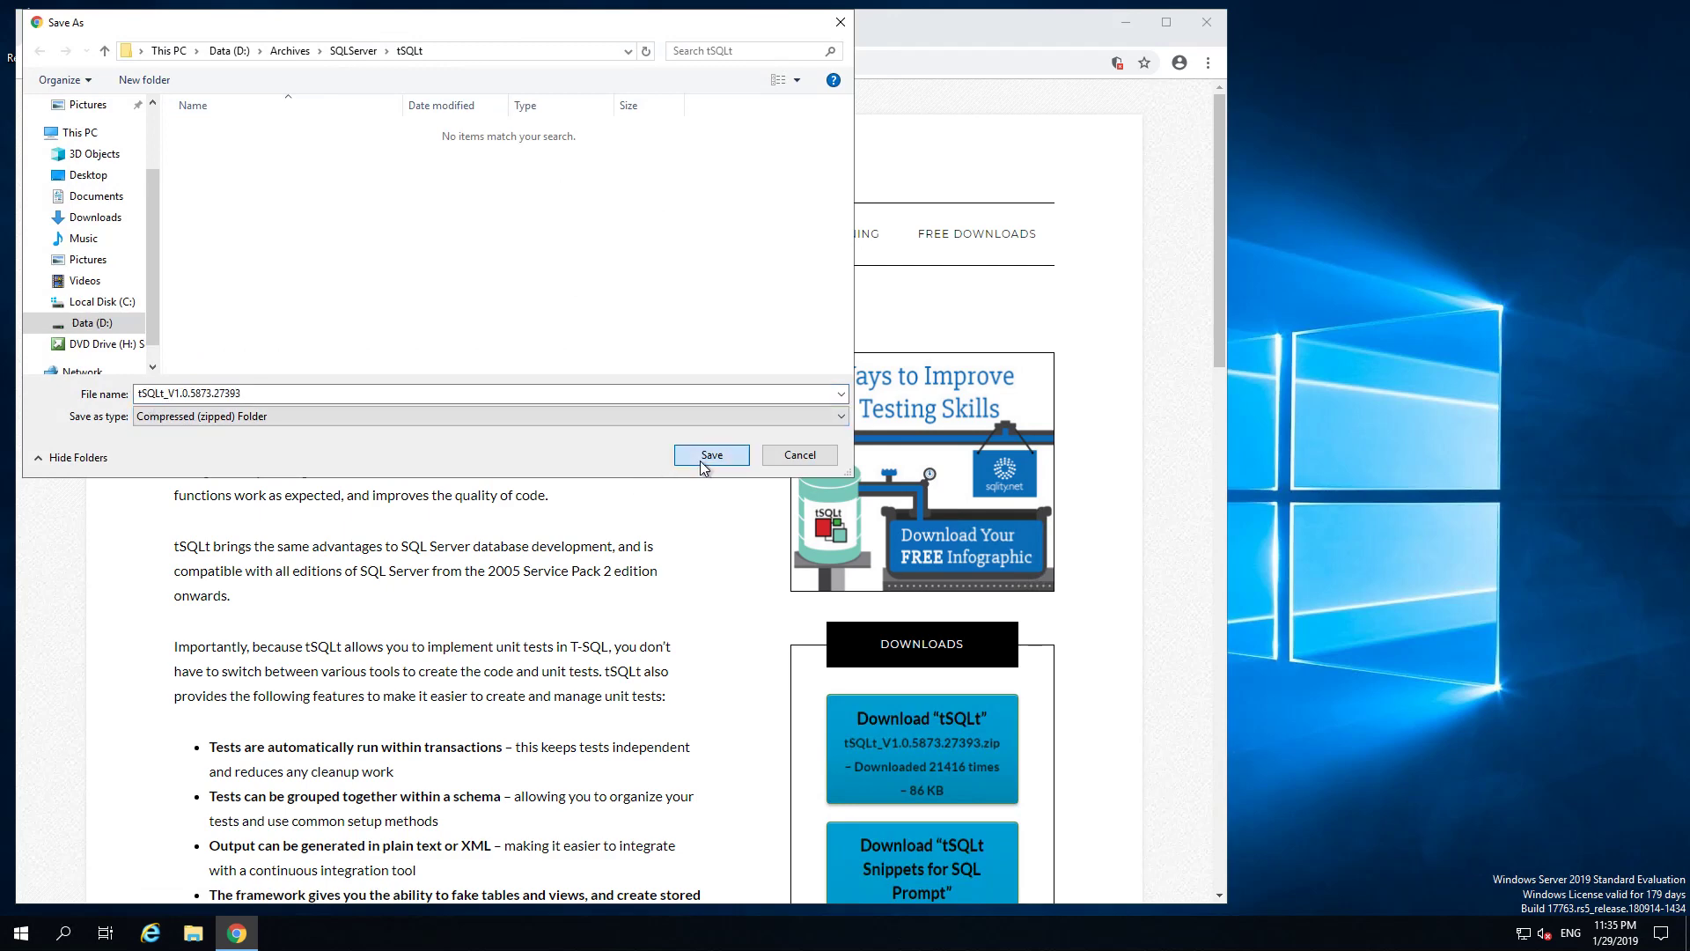
left_click(710, 454)
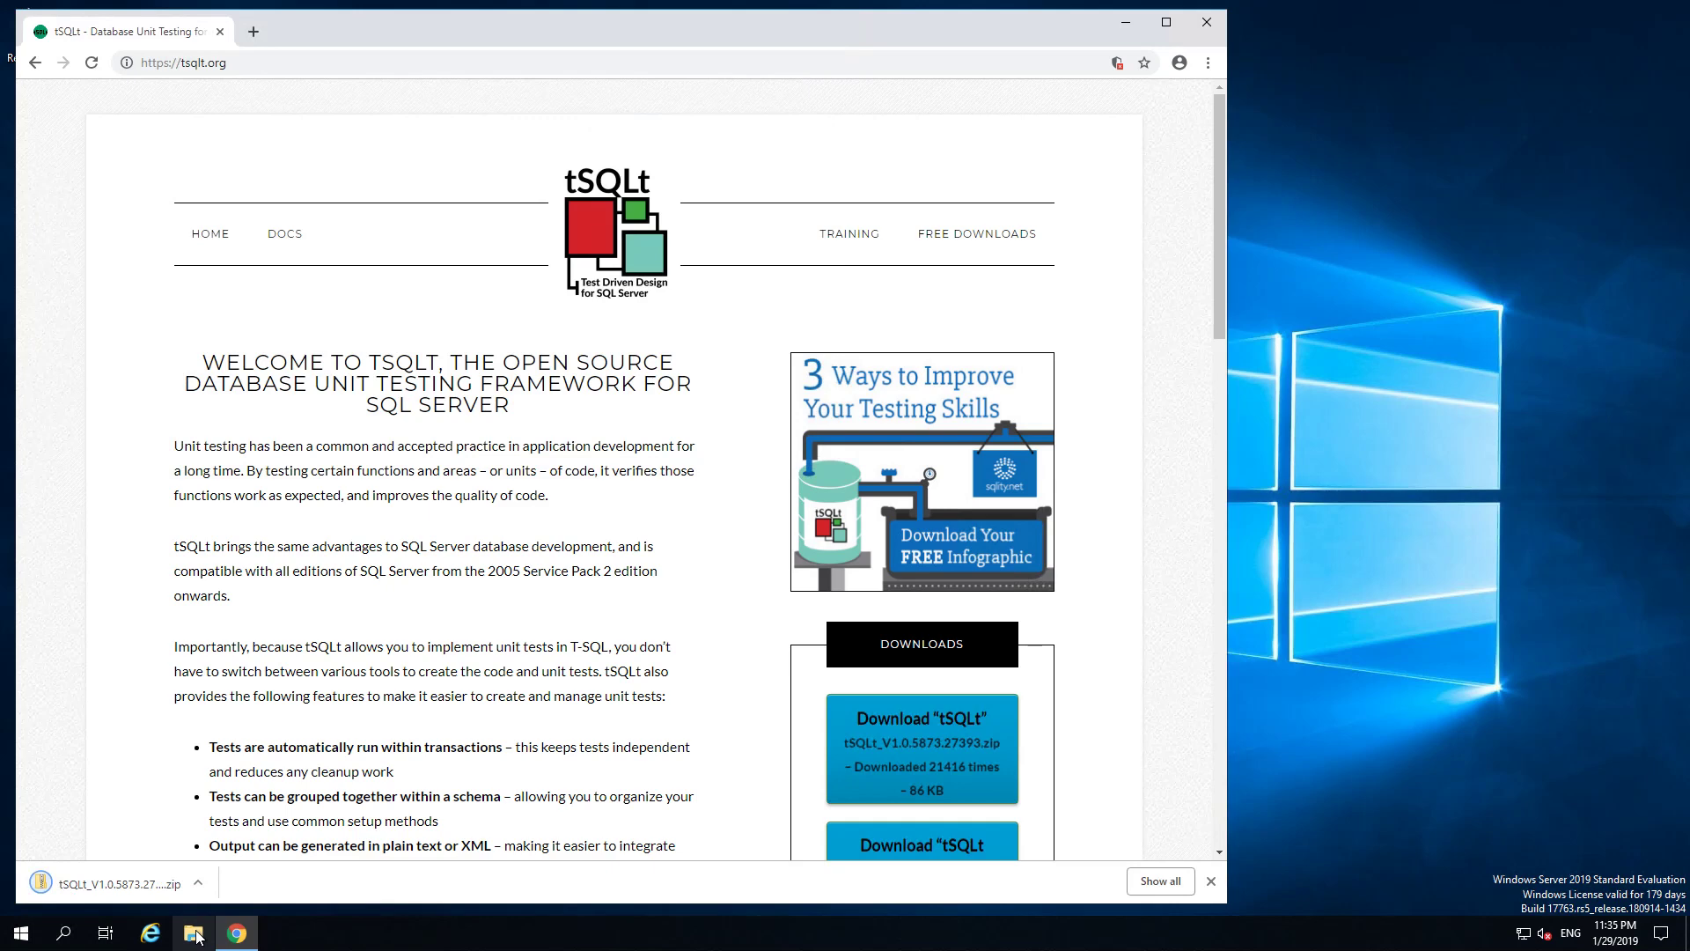
Step: Browse to the tSQLt zip on Data (D:) and tick Unblock in its Properties
left_click(192, 934)
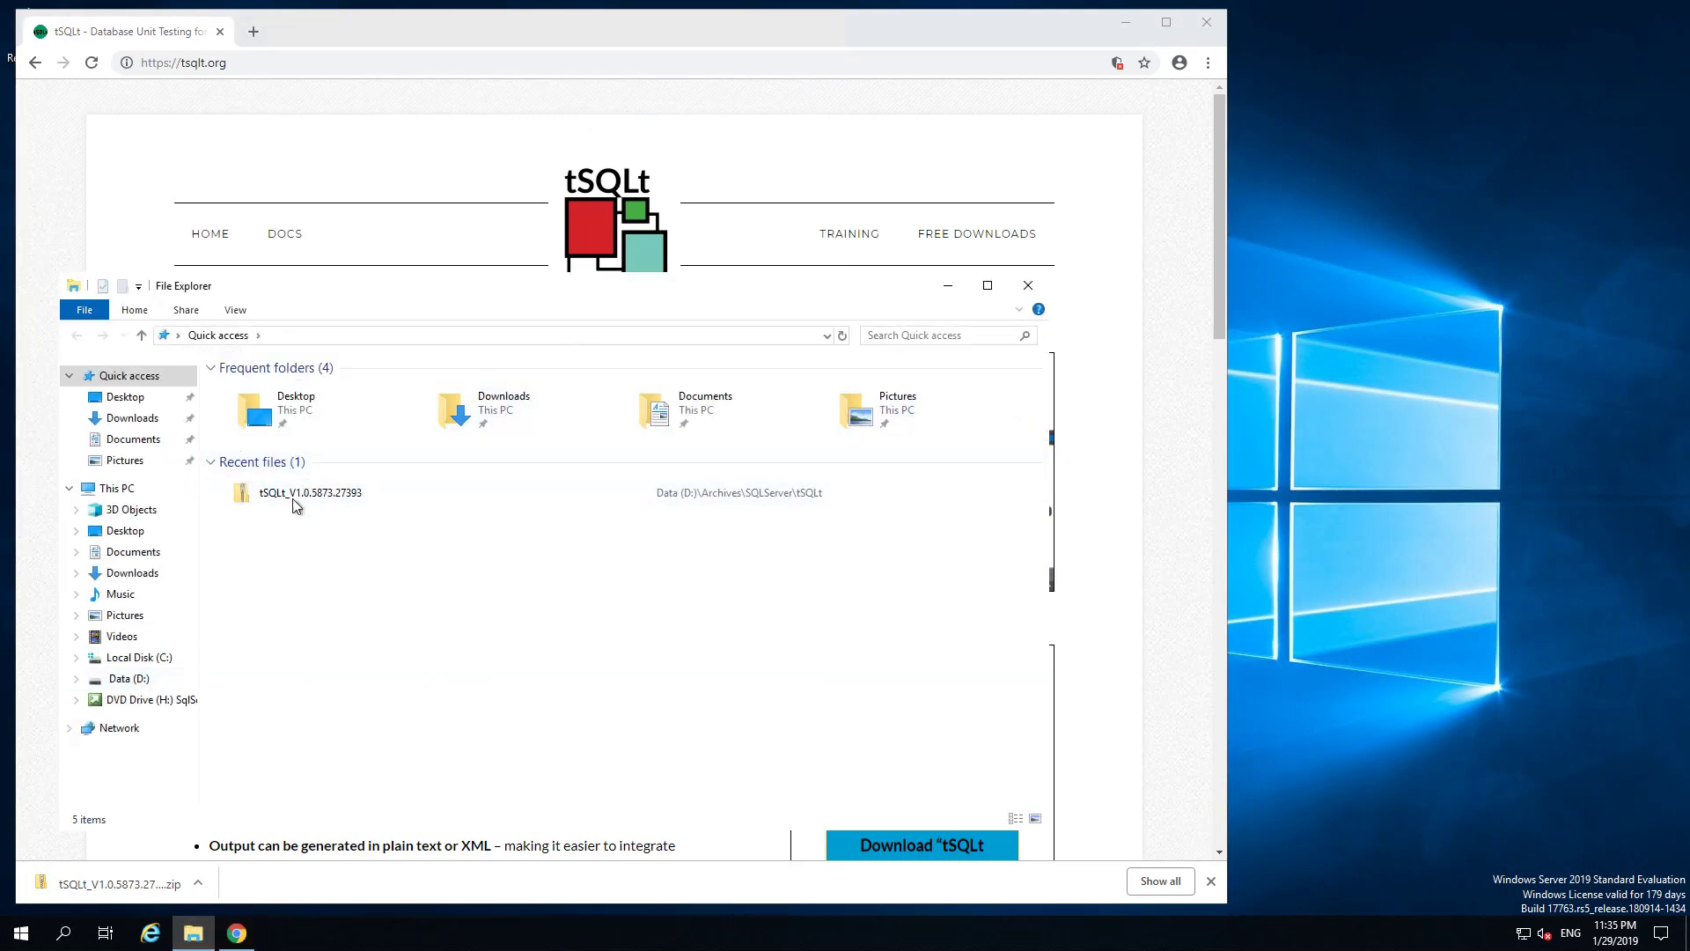
left_click(125, 677)
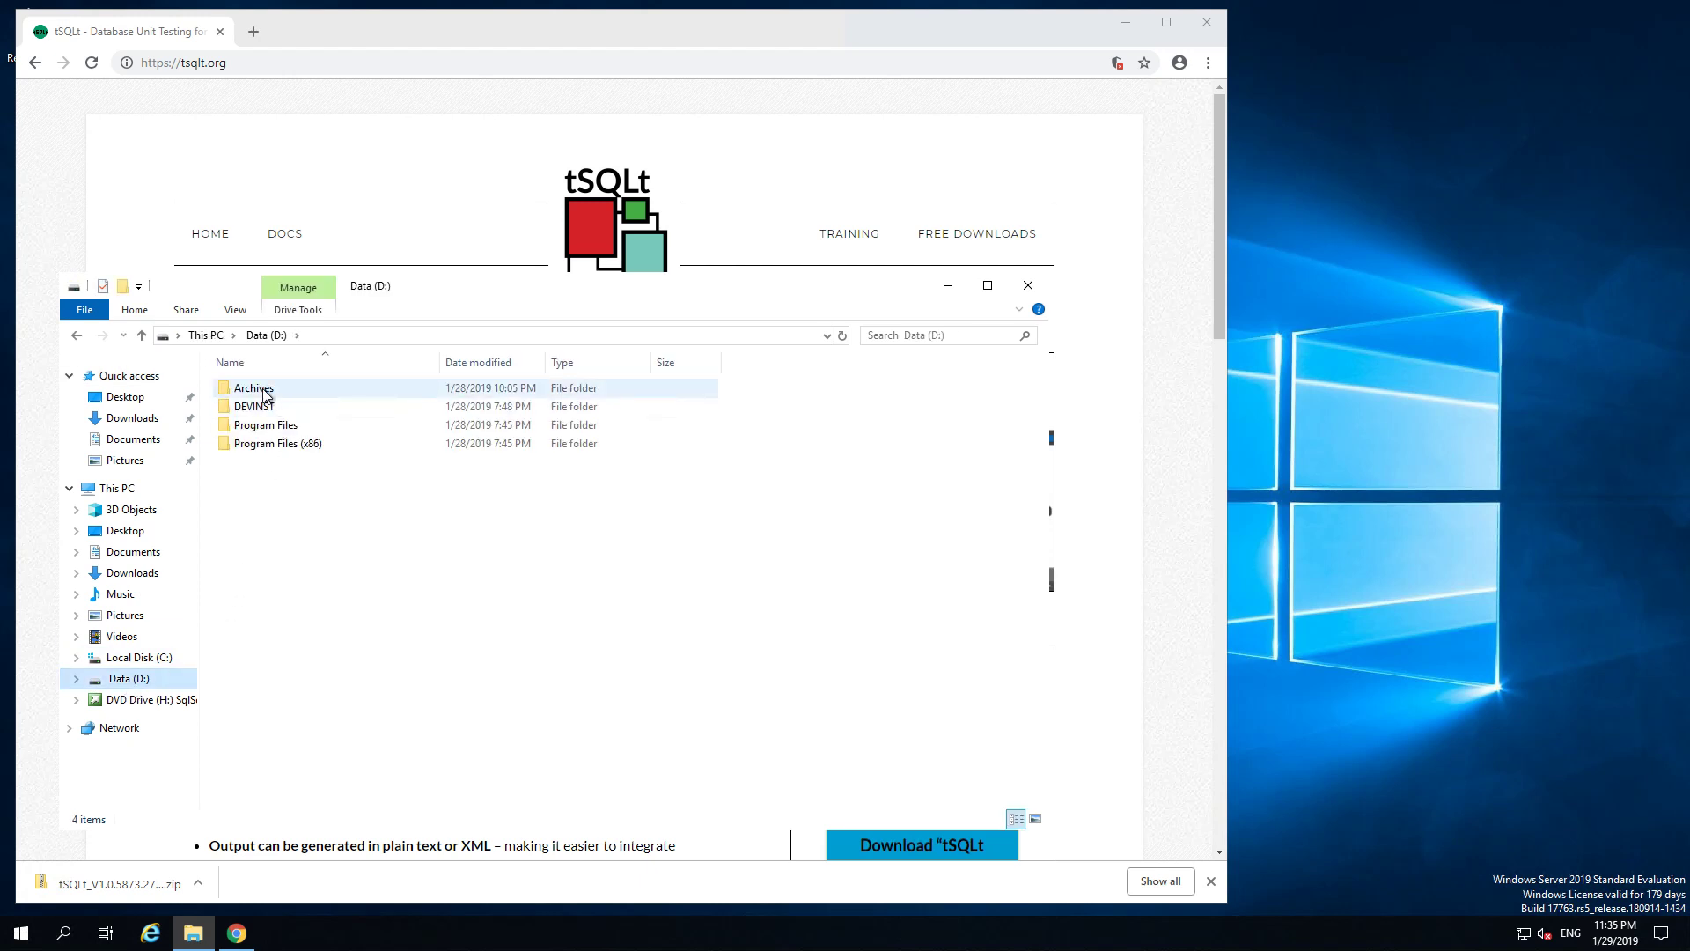
double_click(254, 388)
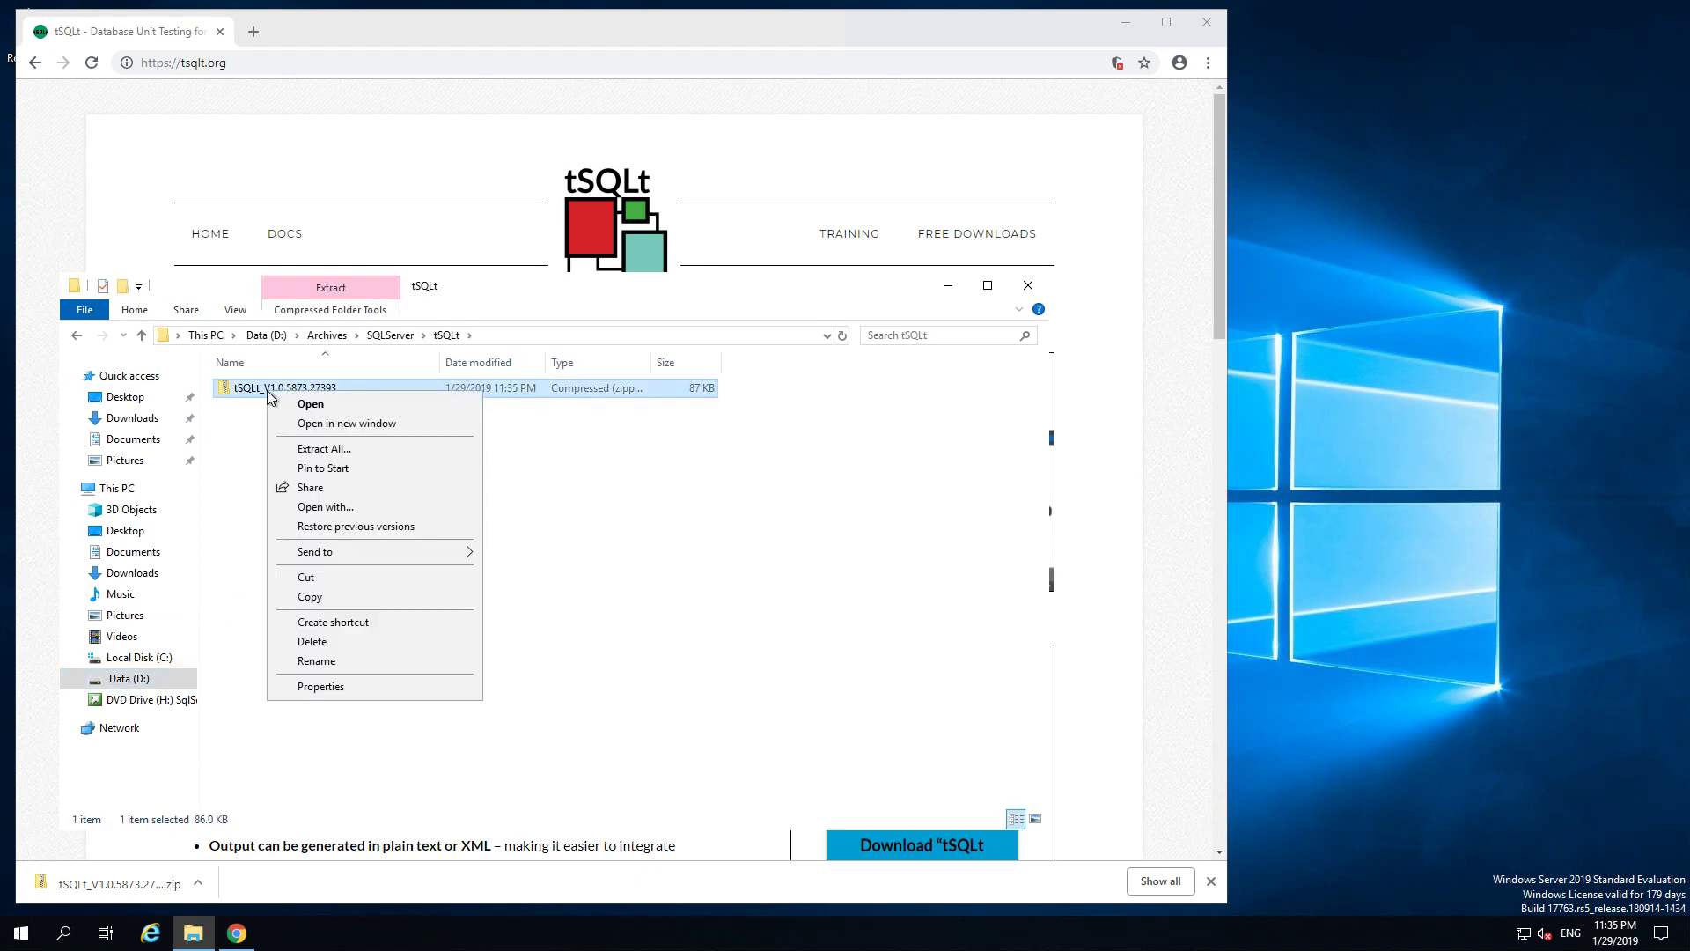
left_click(320, 685)
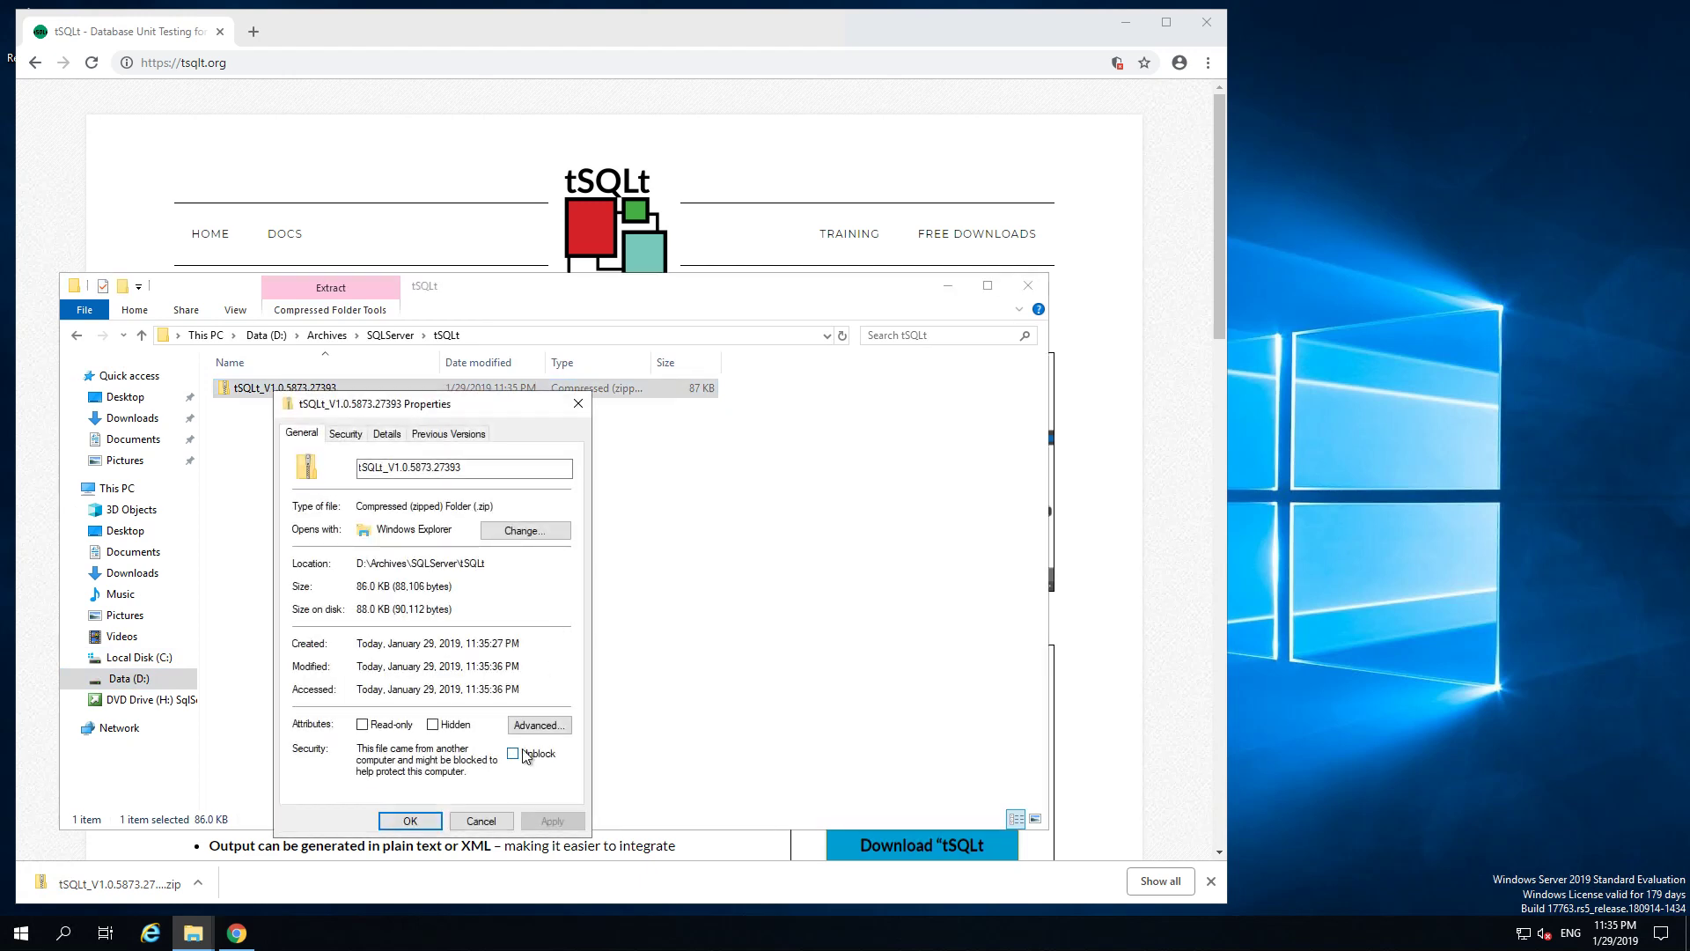
left_click(513, 752)
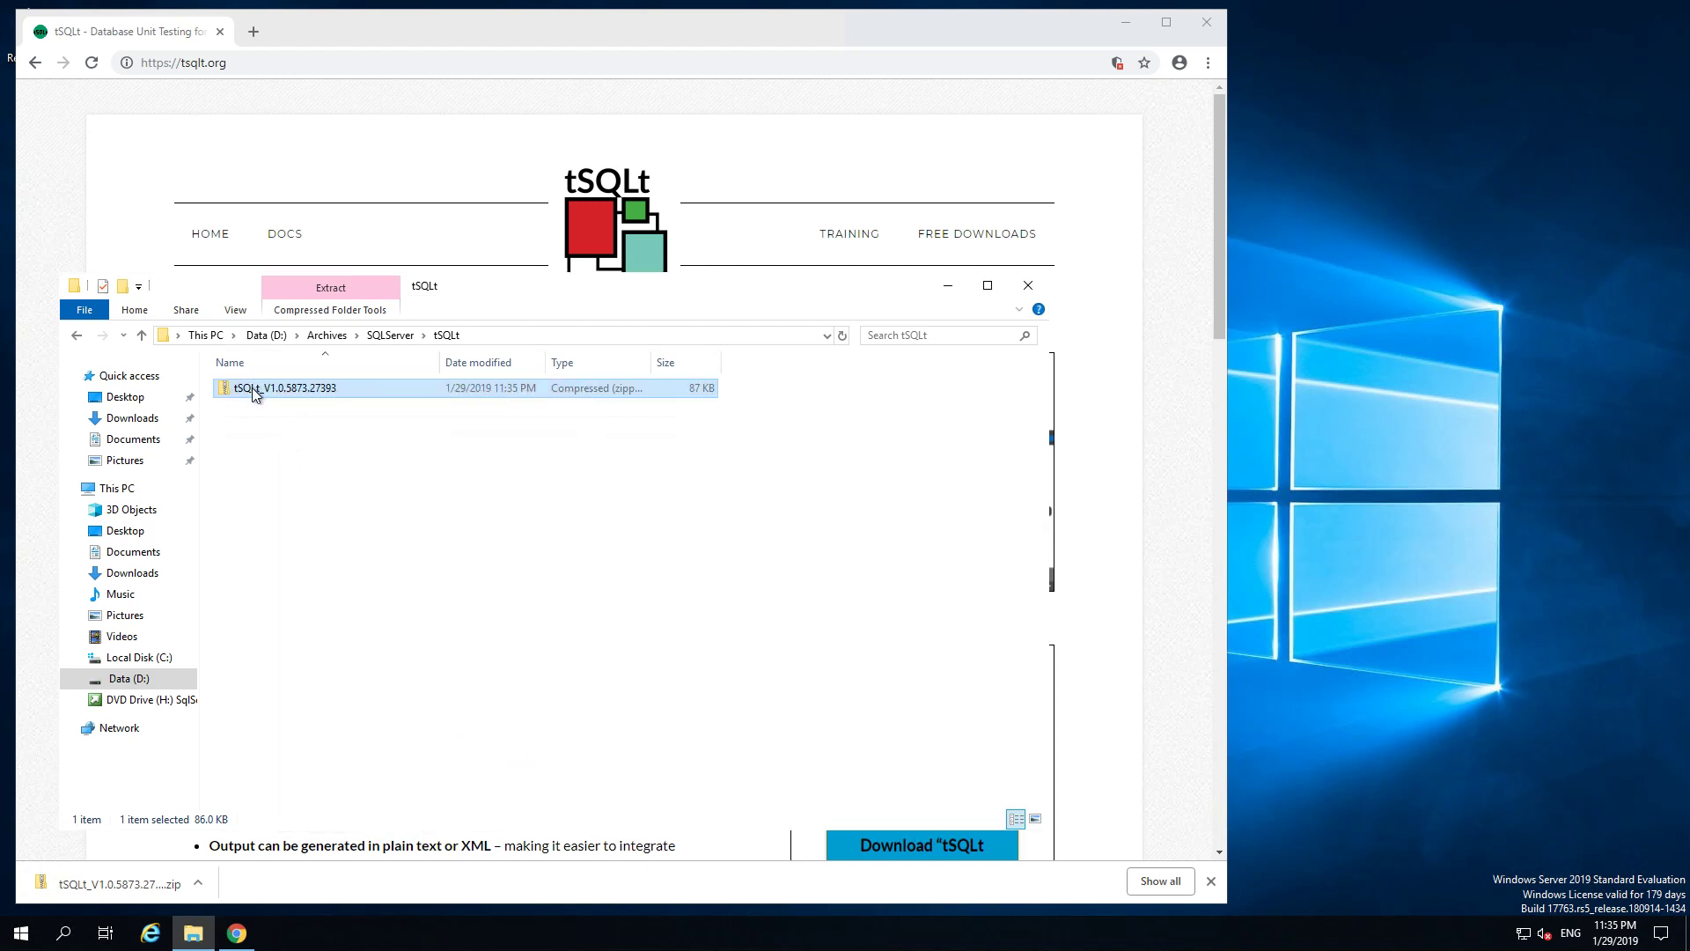
right_click(285, 387)
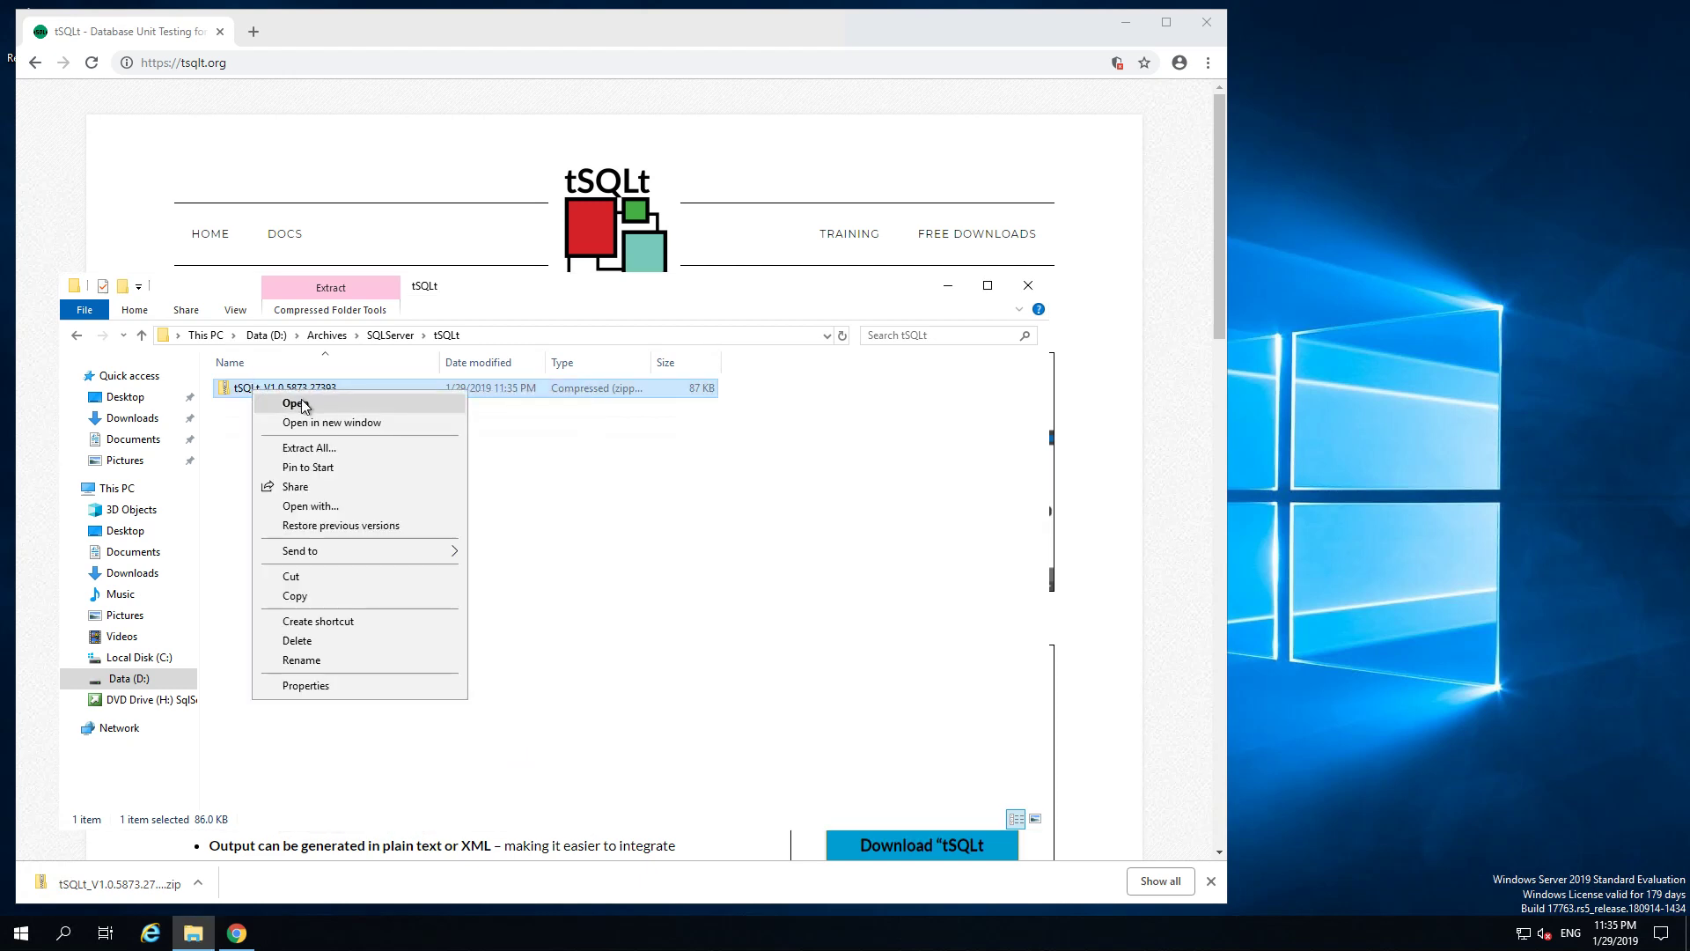
mouse_move(310, 447)
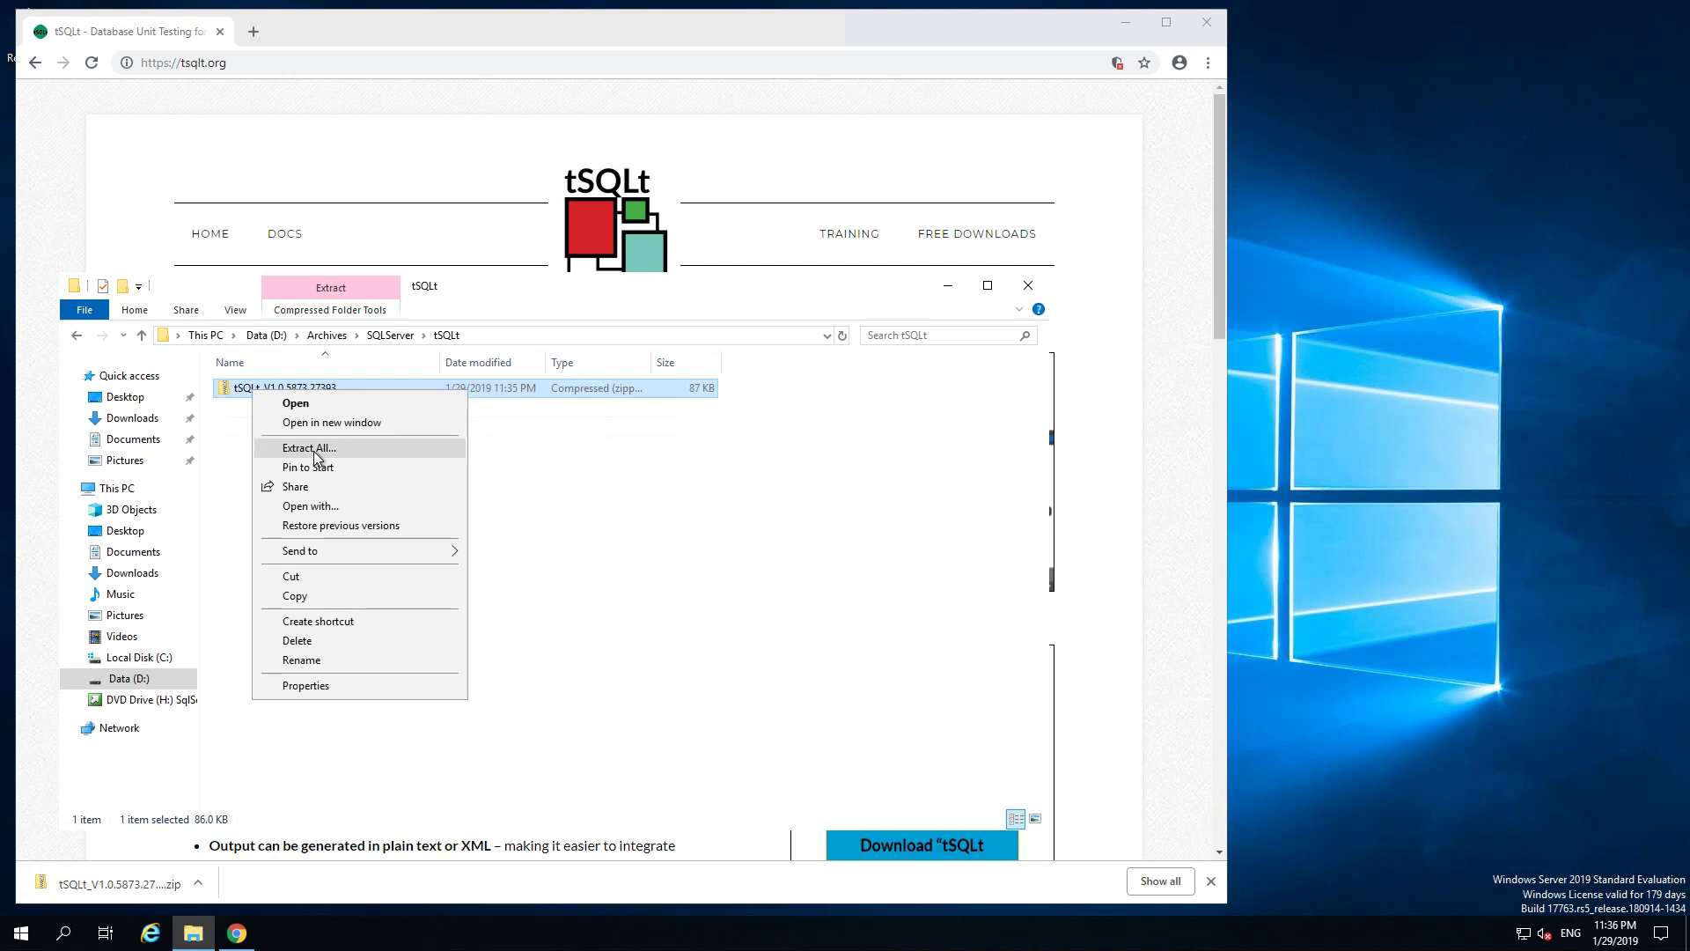
Step: Extract All from the tSQLt zip into the suggested destination folder
left_click(308, 447)
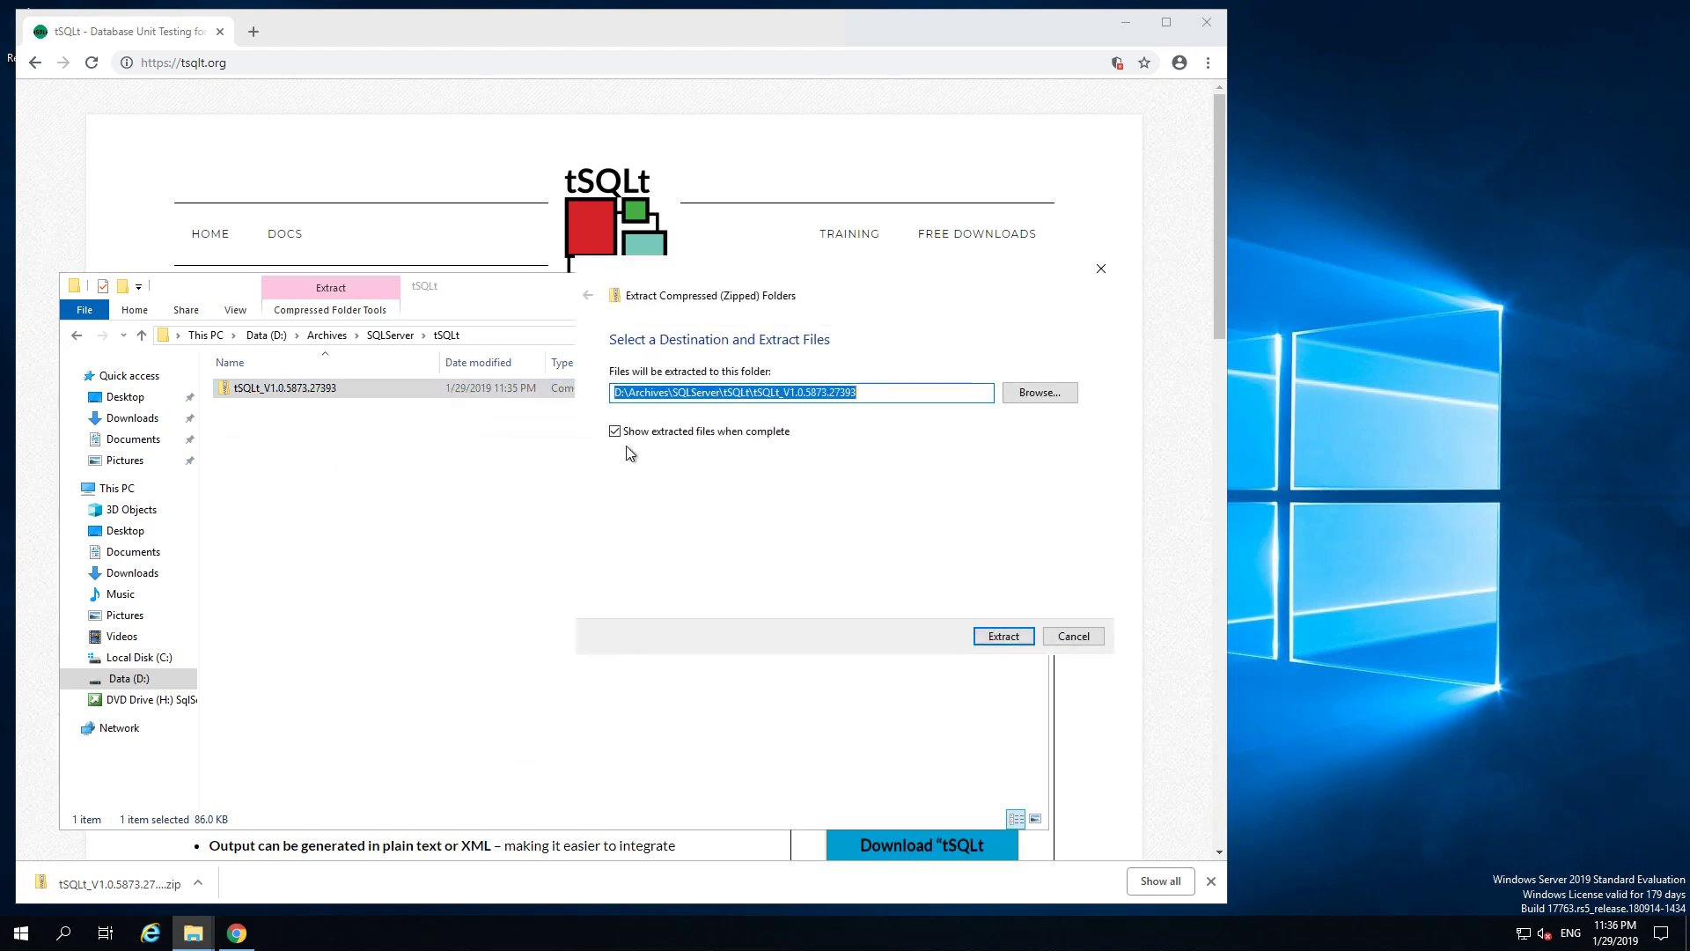
left_click(1001, 636)
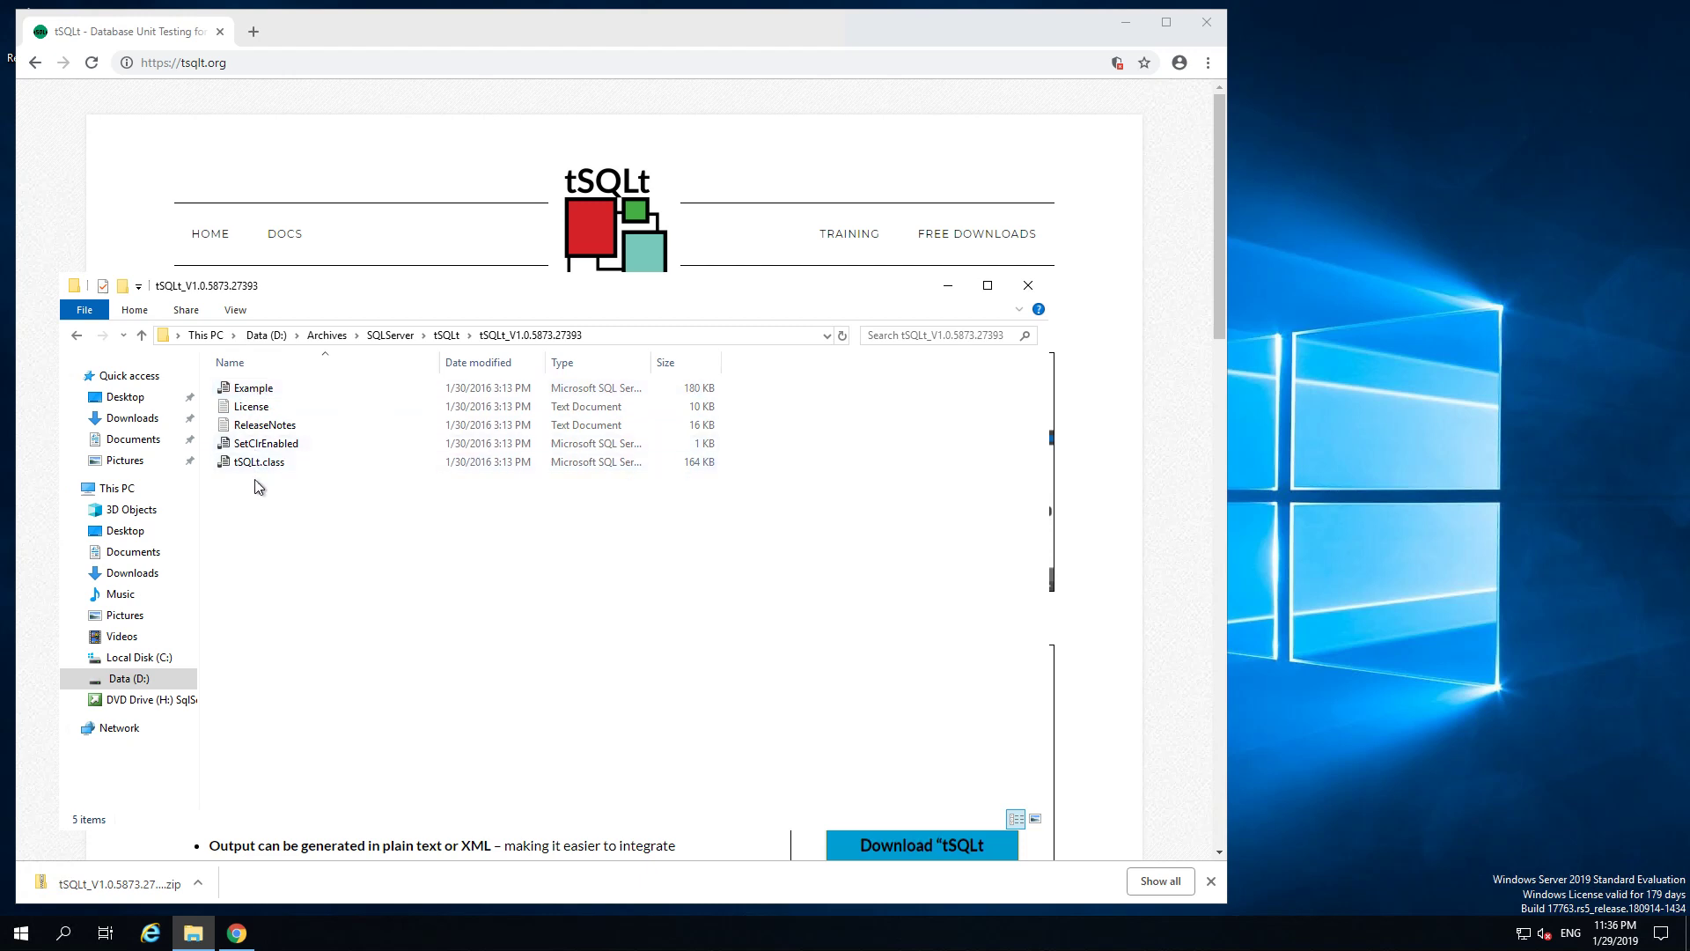
Step: Review the extracted tSQLt_V1.0.5873.27393 files, selecting Example and SetClrEnabled
left_click(252, 387)
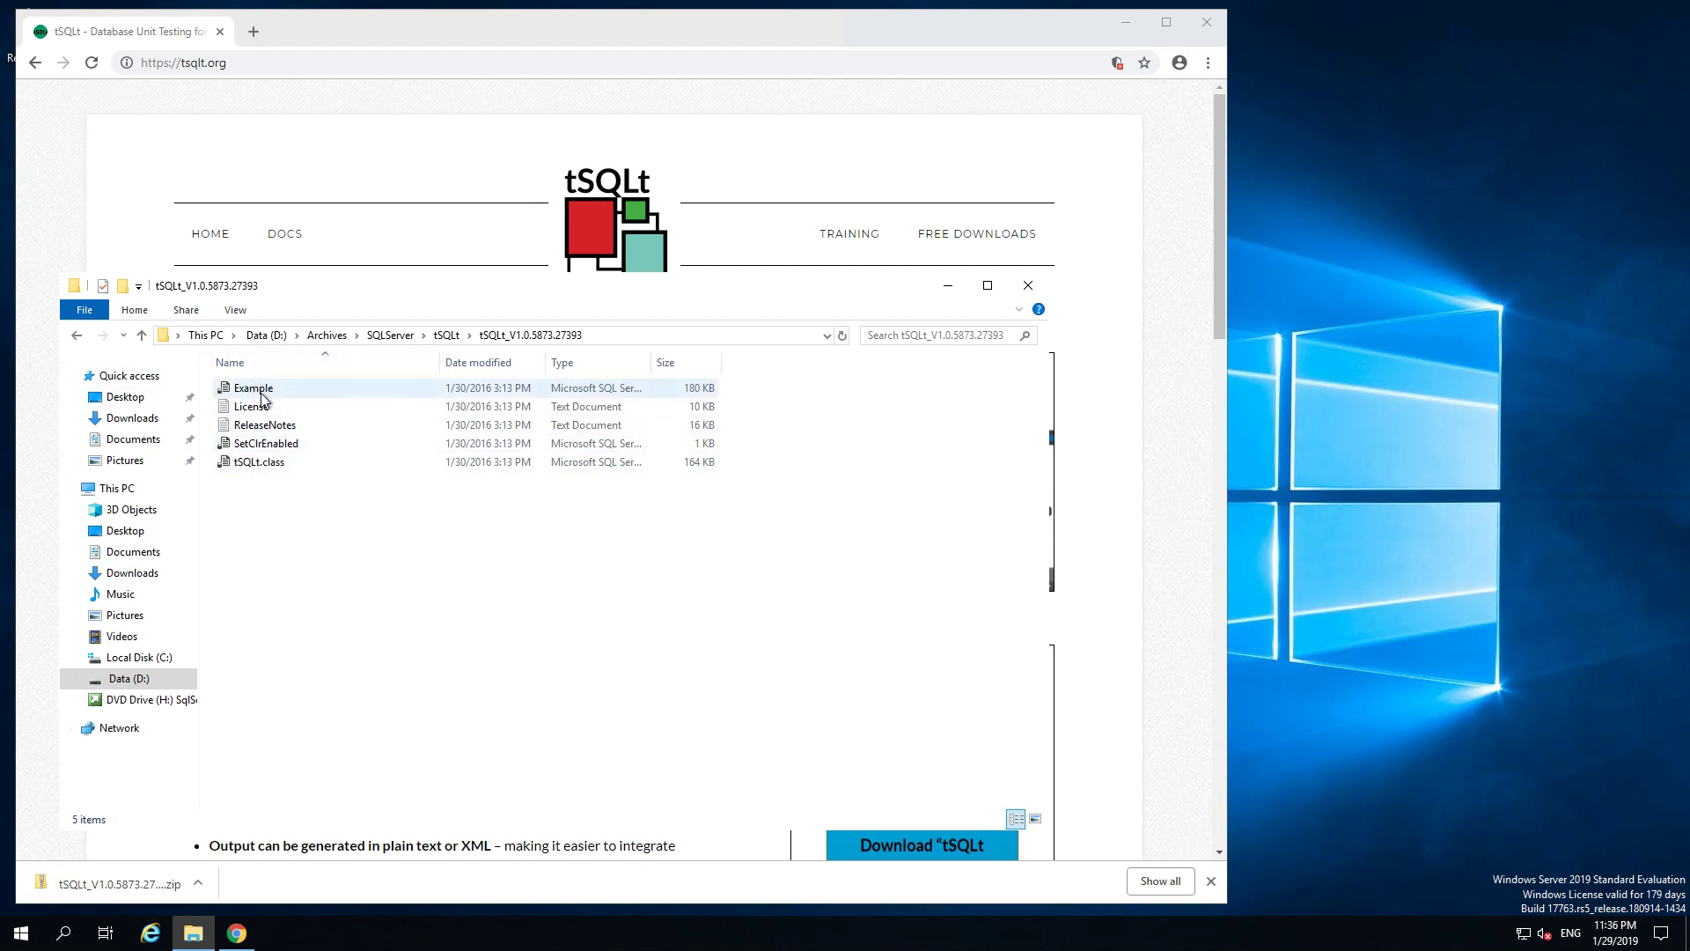
mouse_move(287, 407)
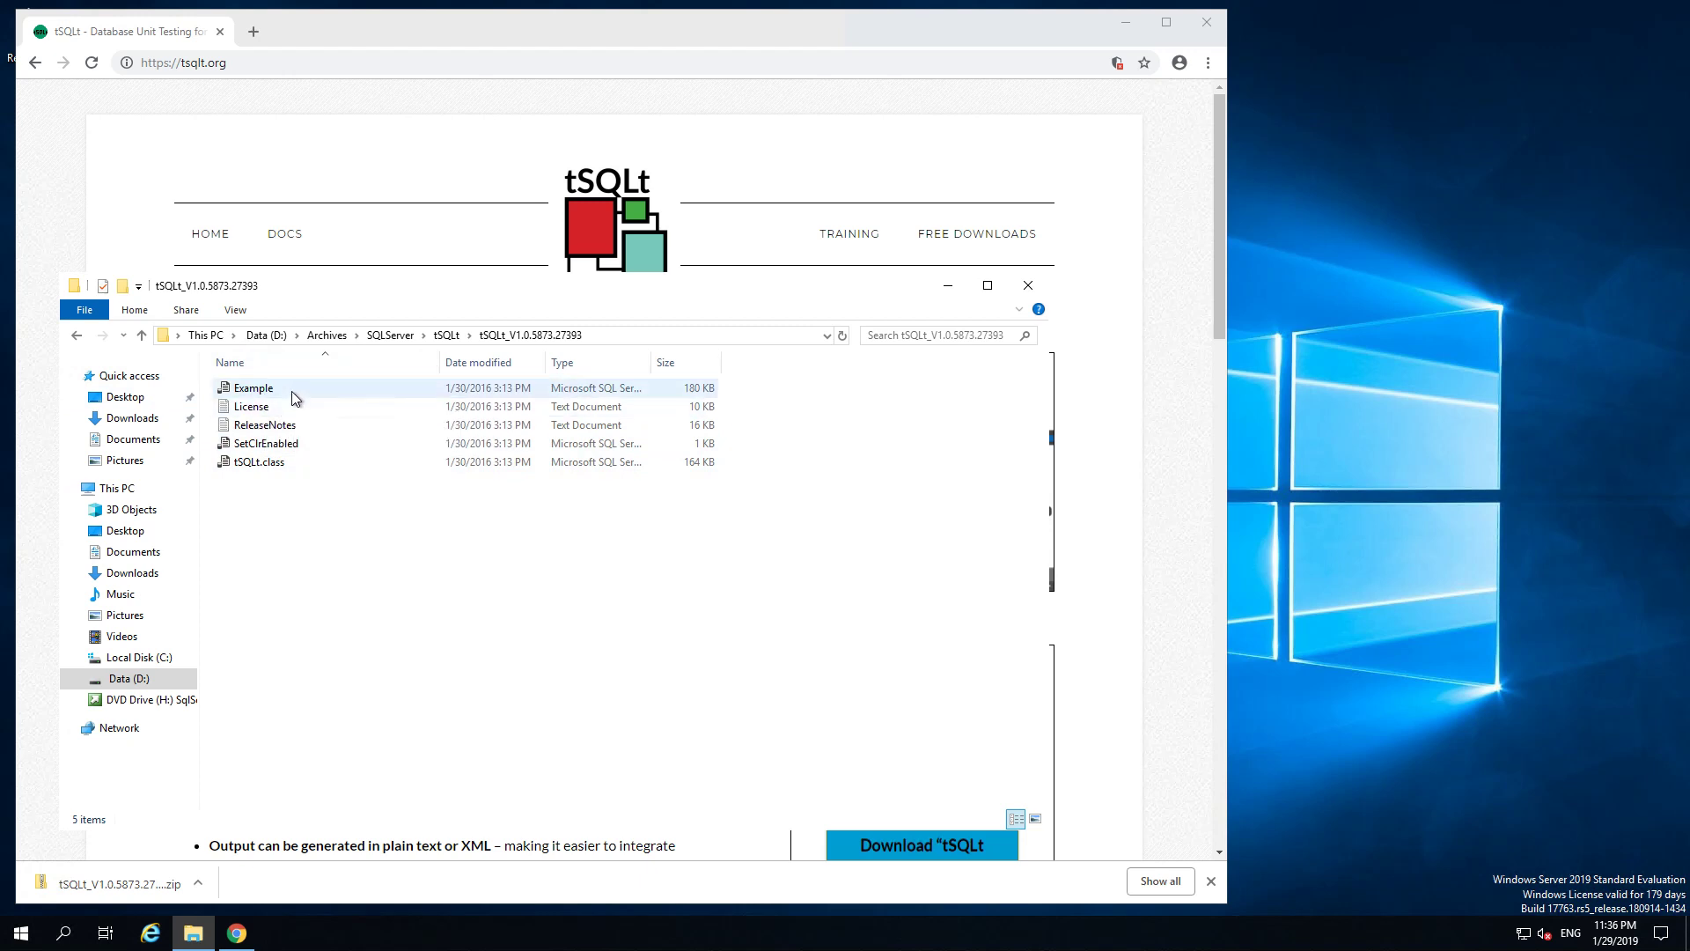
mouse_move(334, 400)
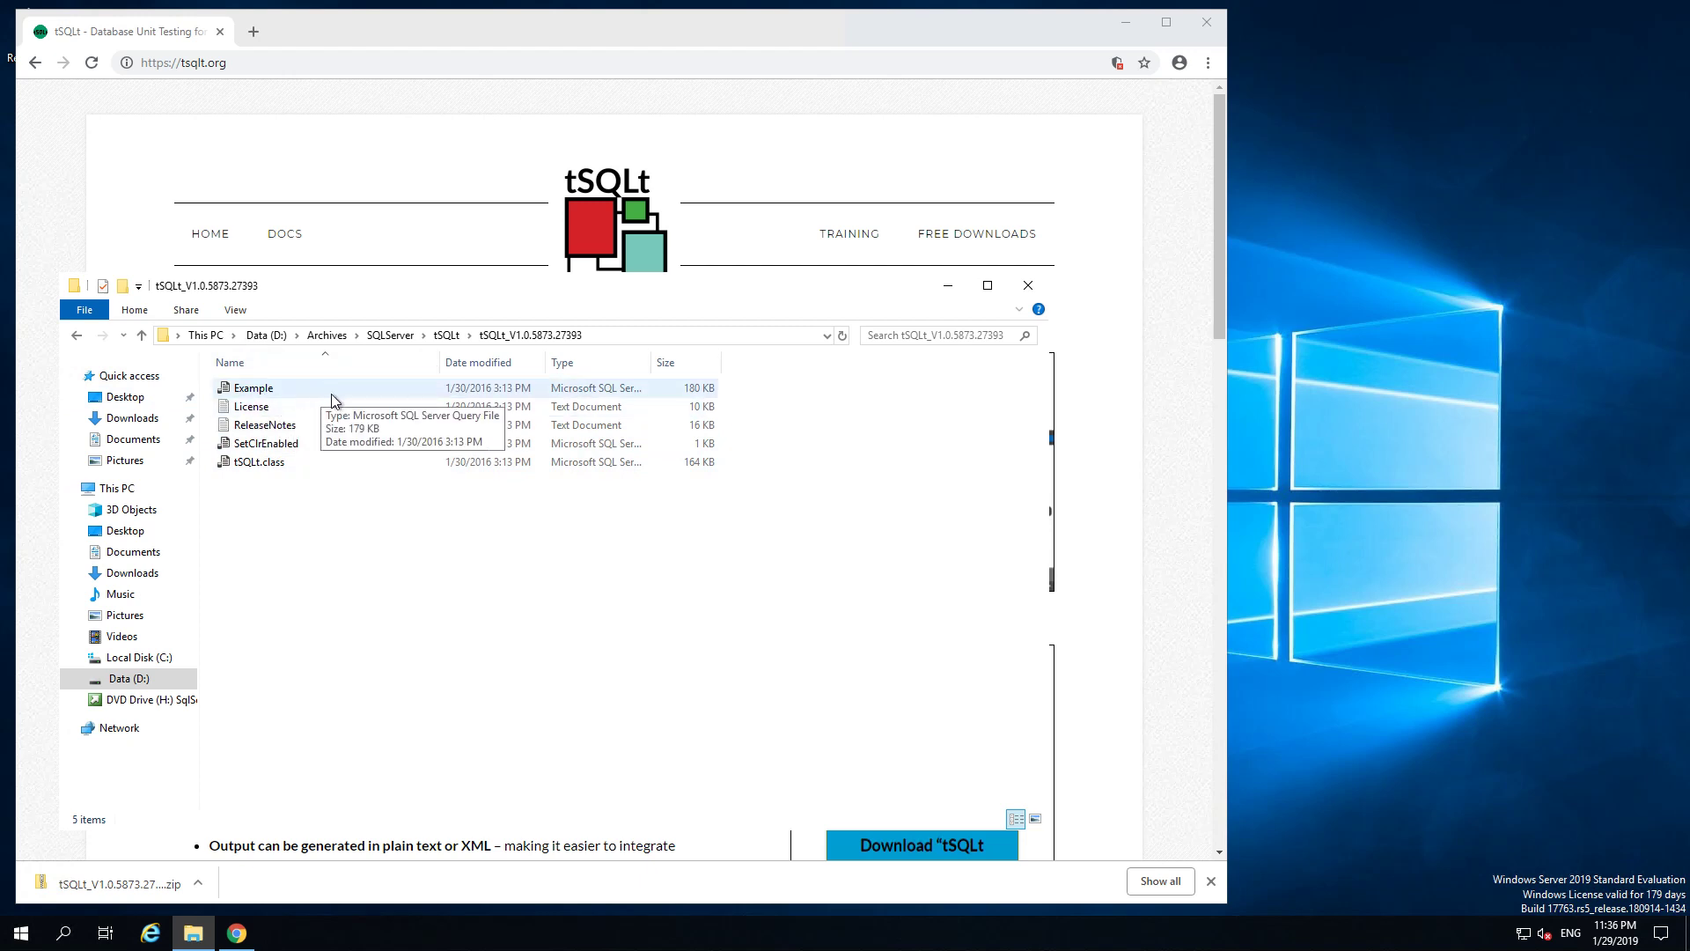
mouse_move(328, 403)
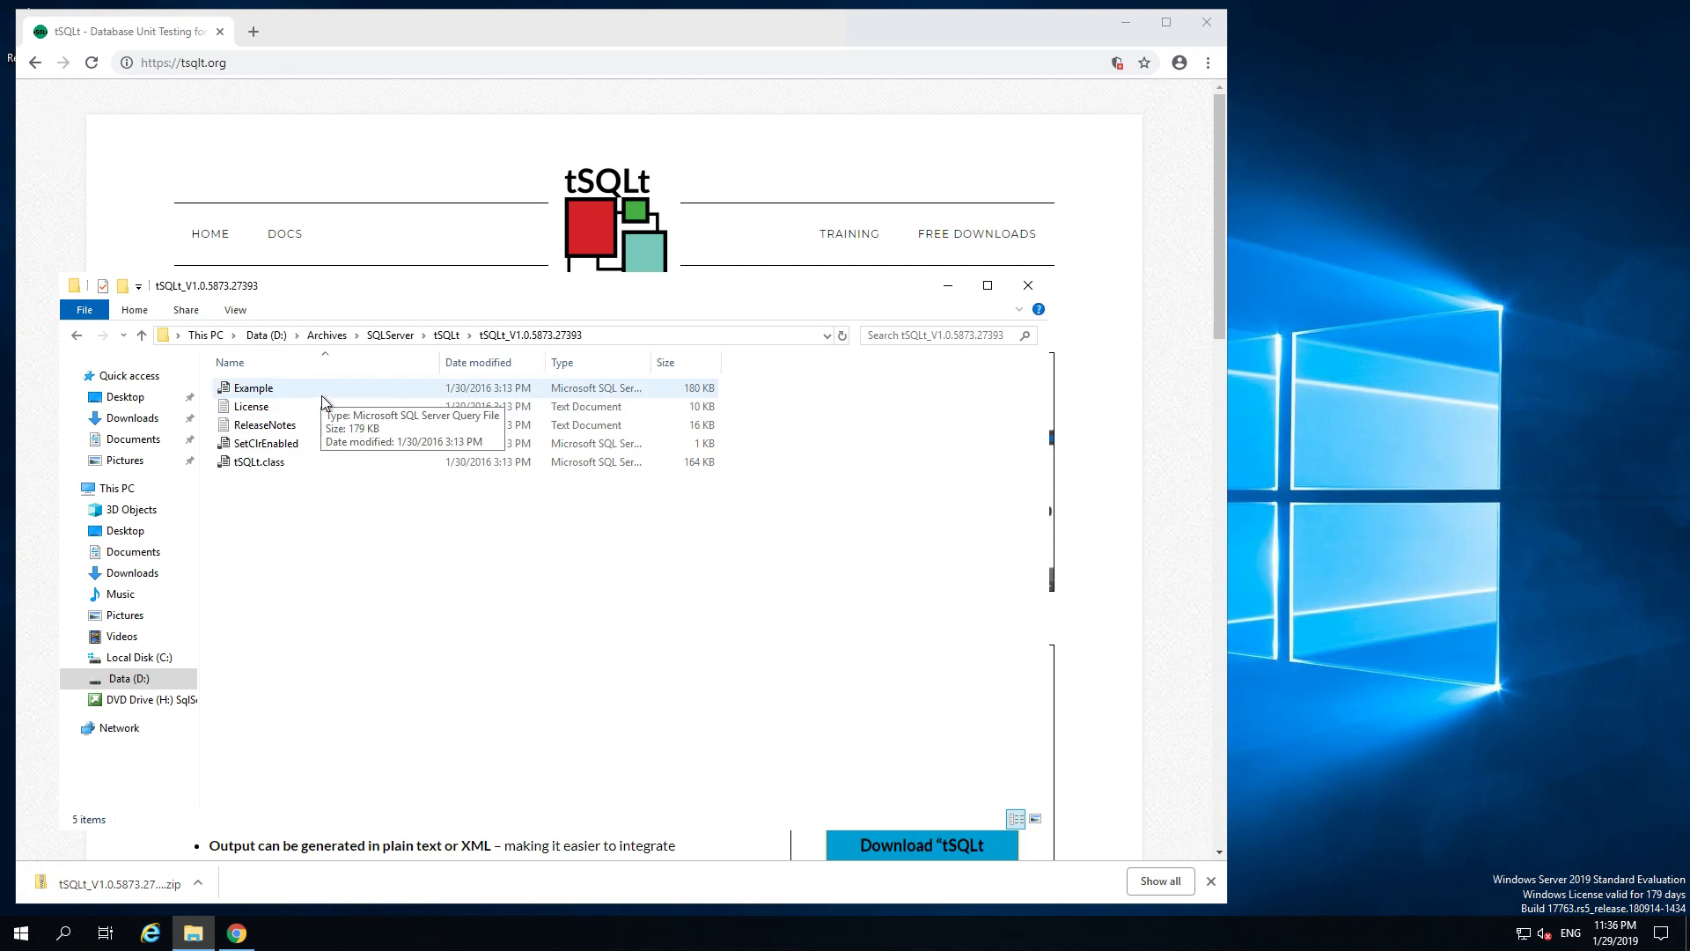
mouse_move(294, 490)
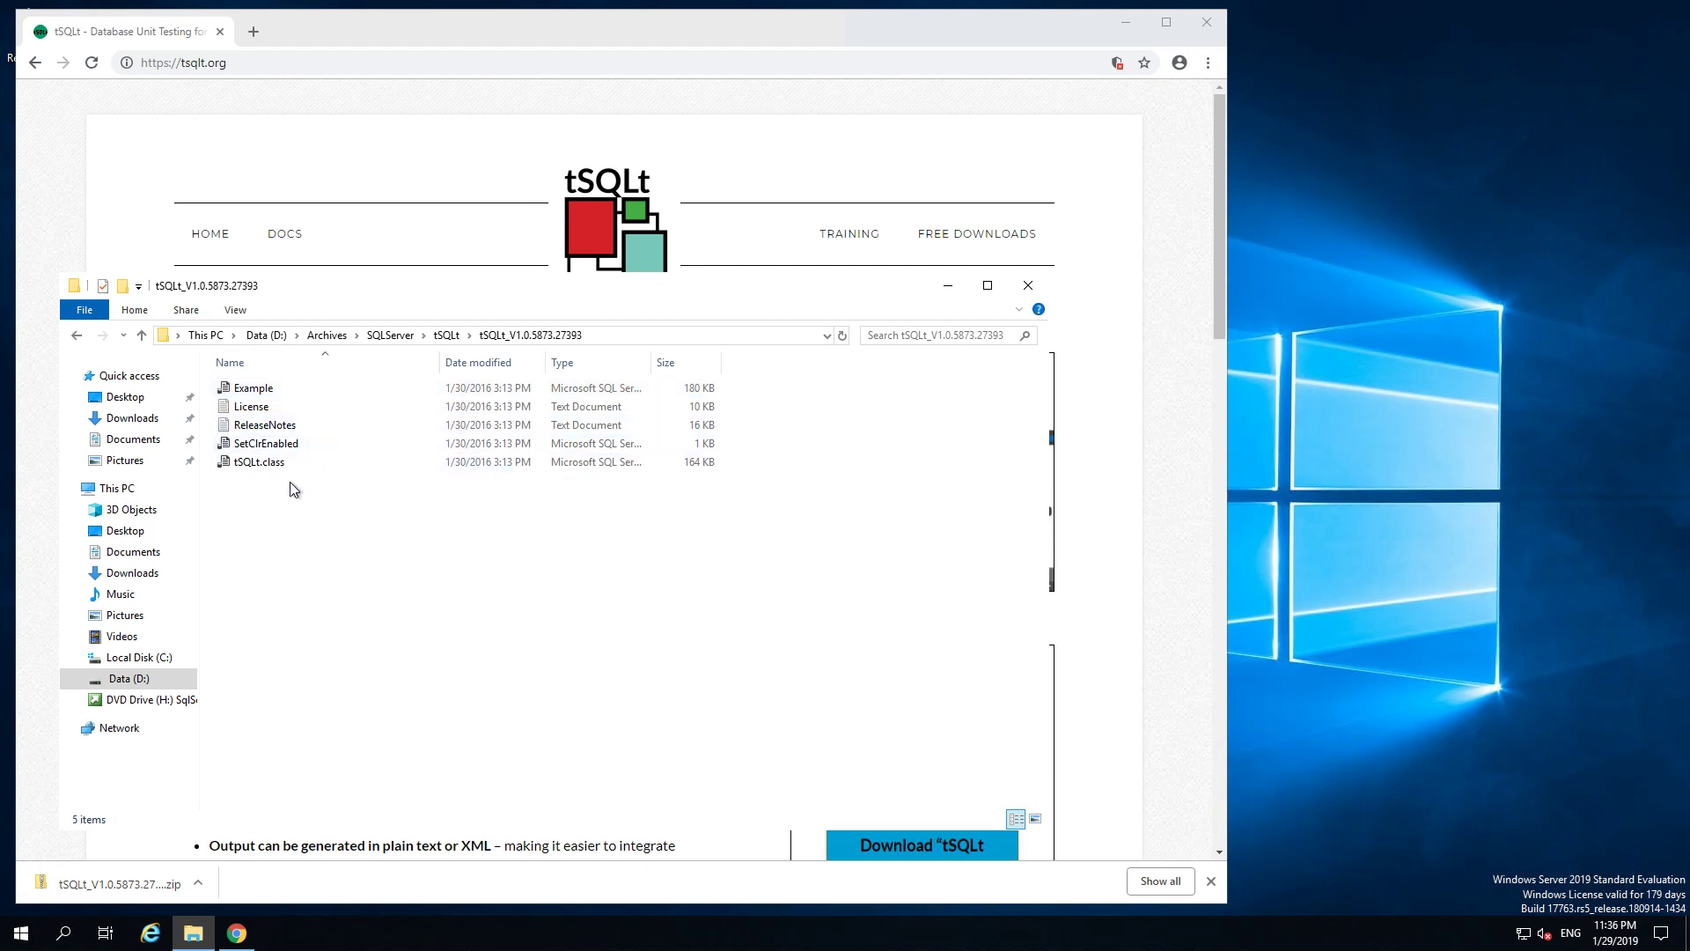
mouse_move(259, 461)
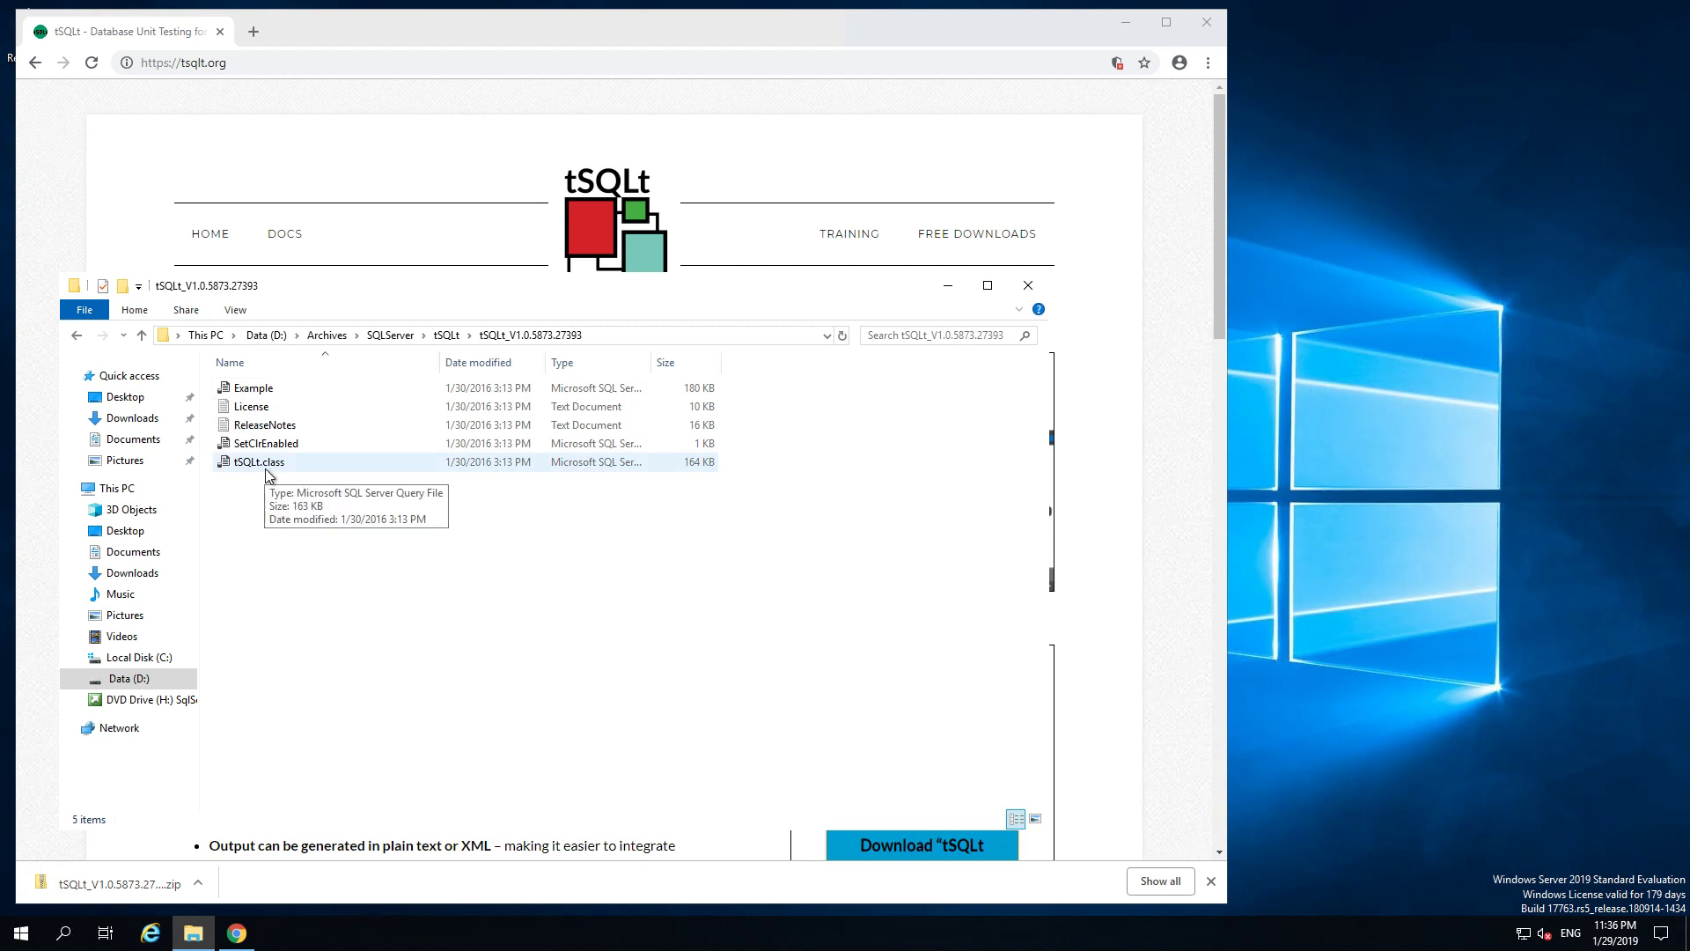
mouse_move(282, 477)
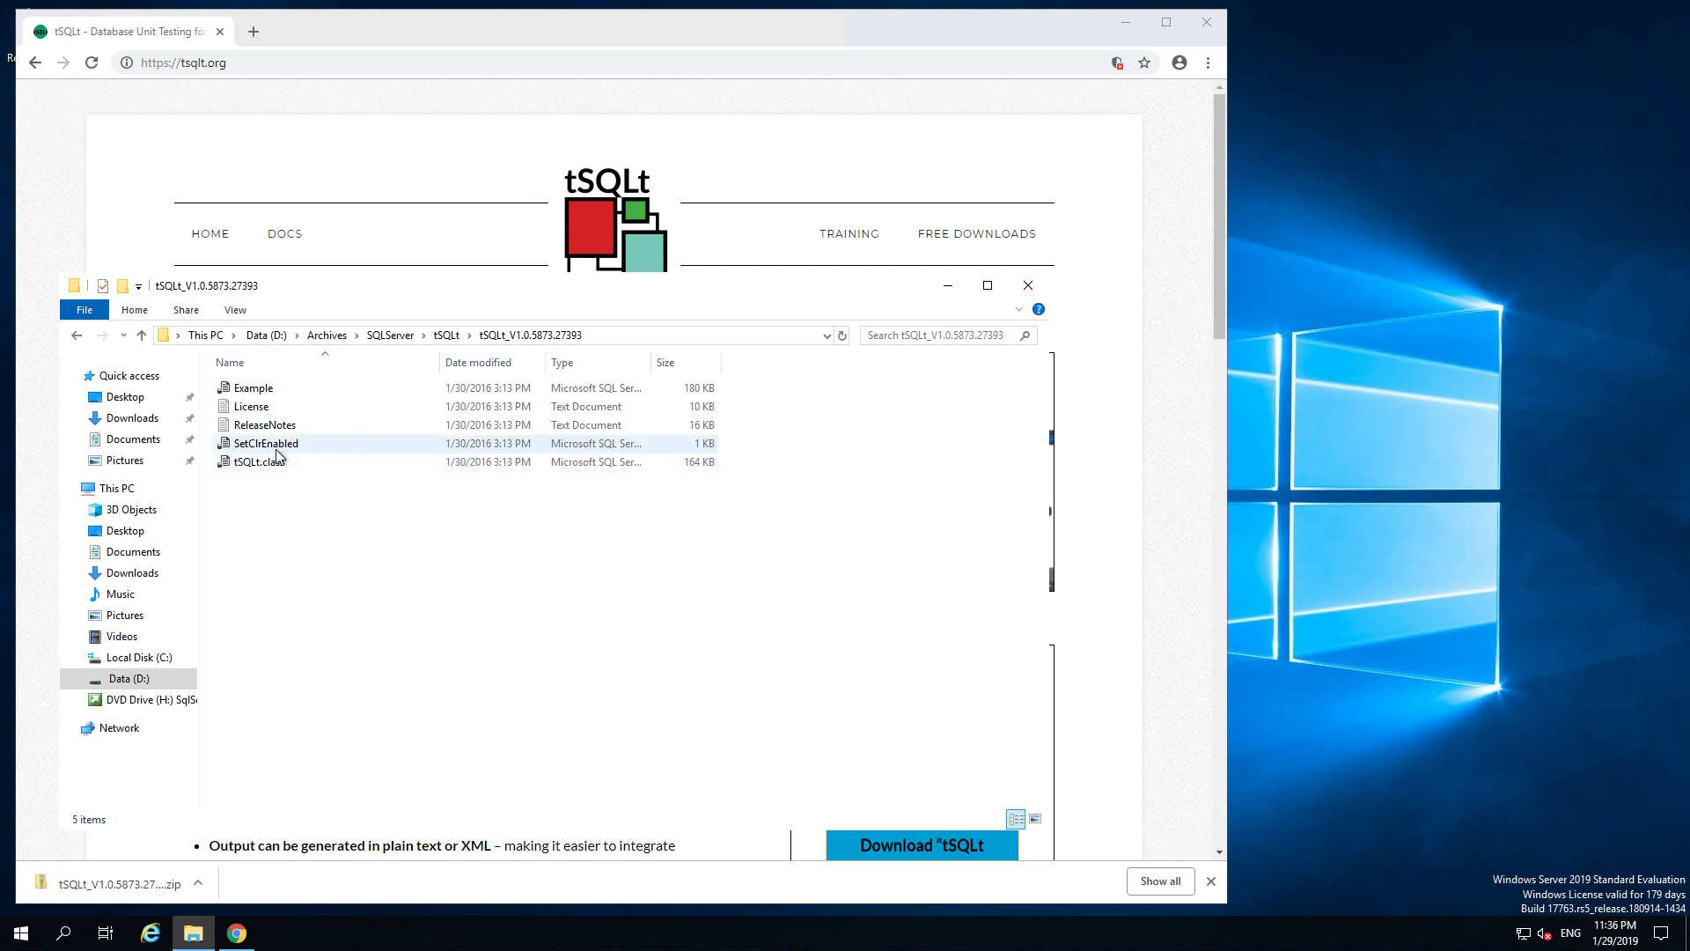
mouse_move(264, 460)
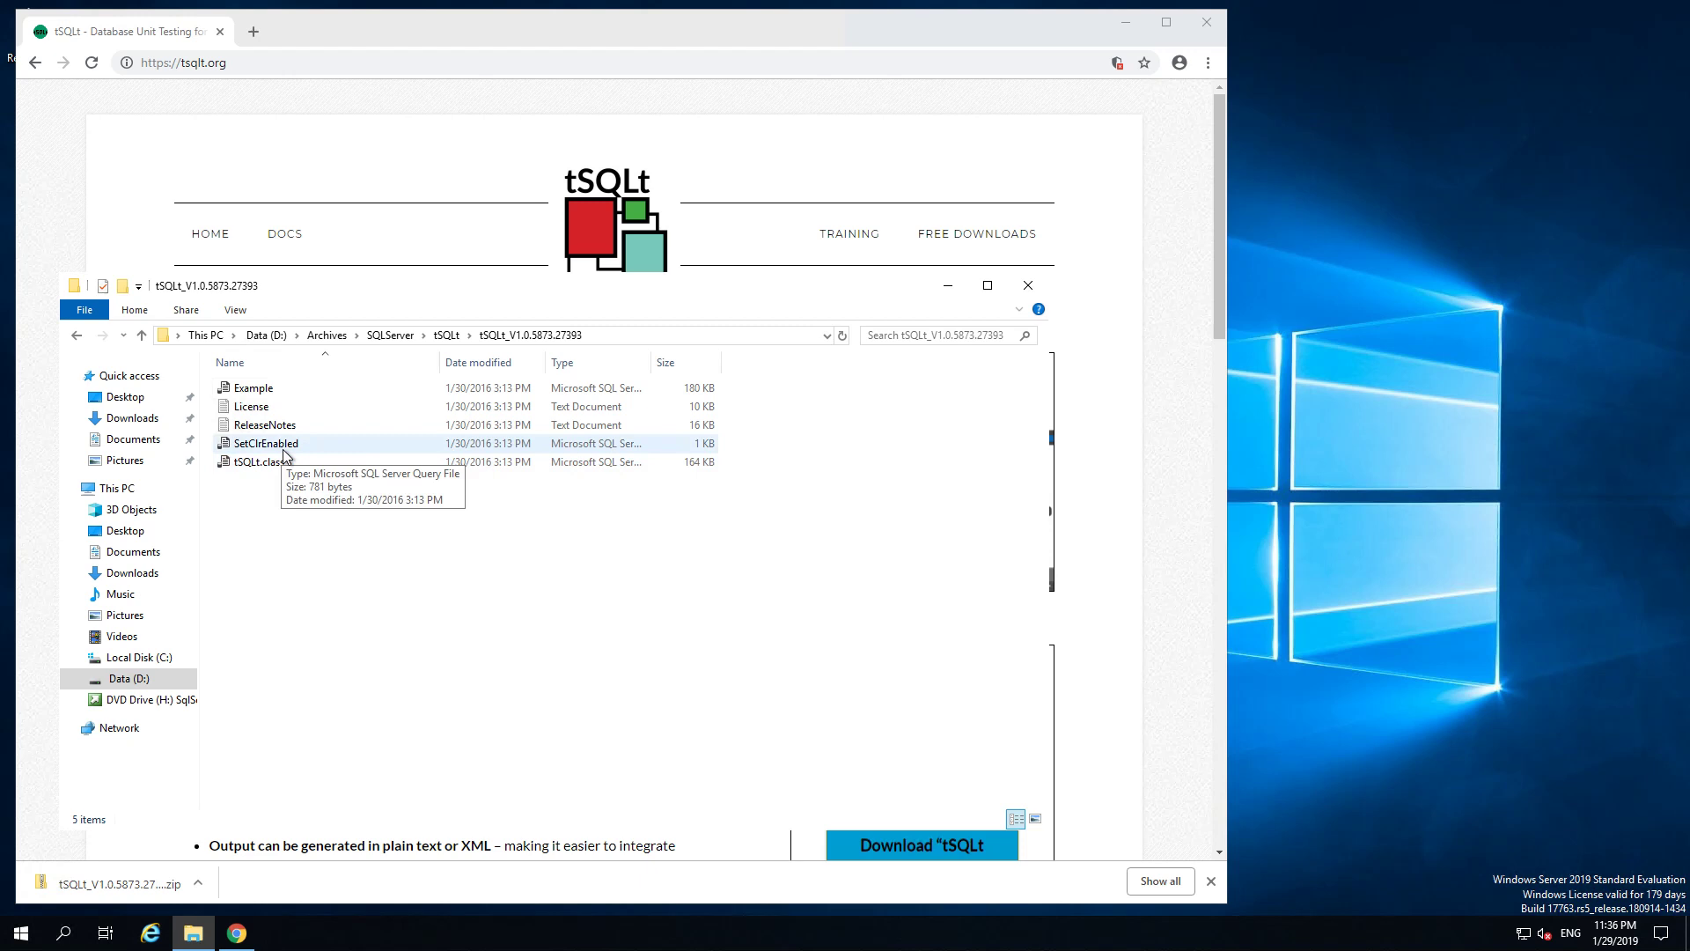
mouse_move(309, 497)
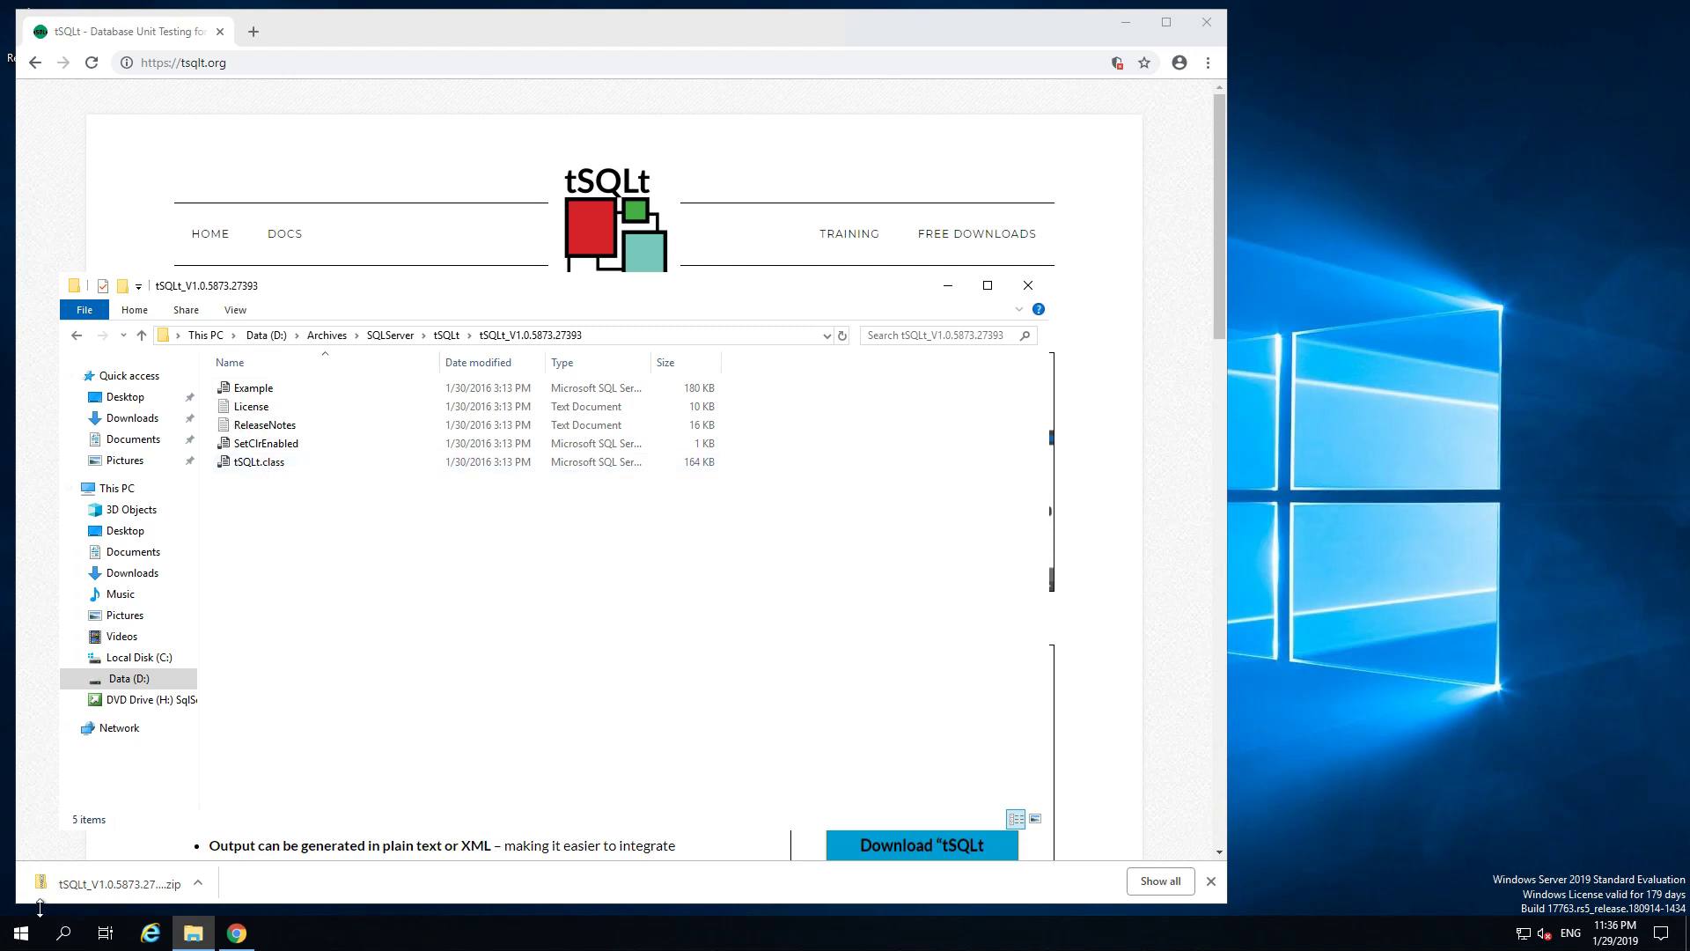
mouse_move(19, 934)
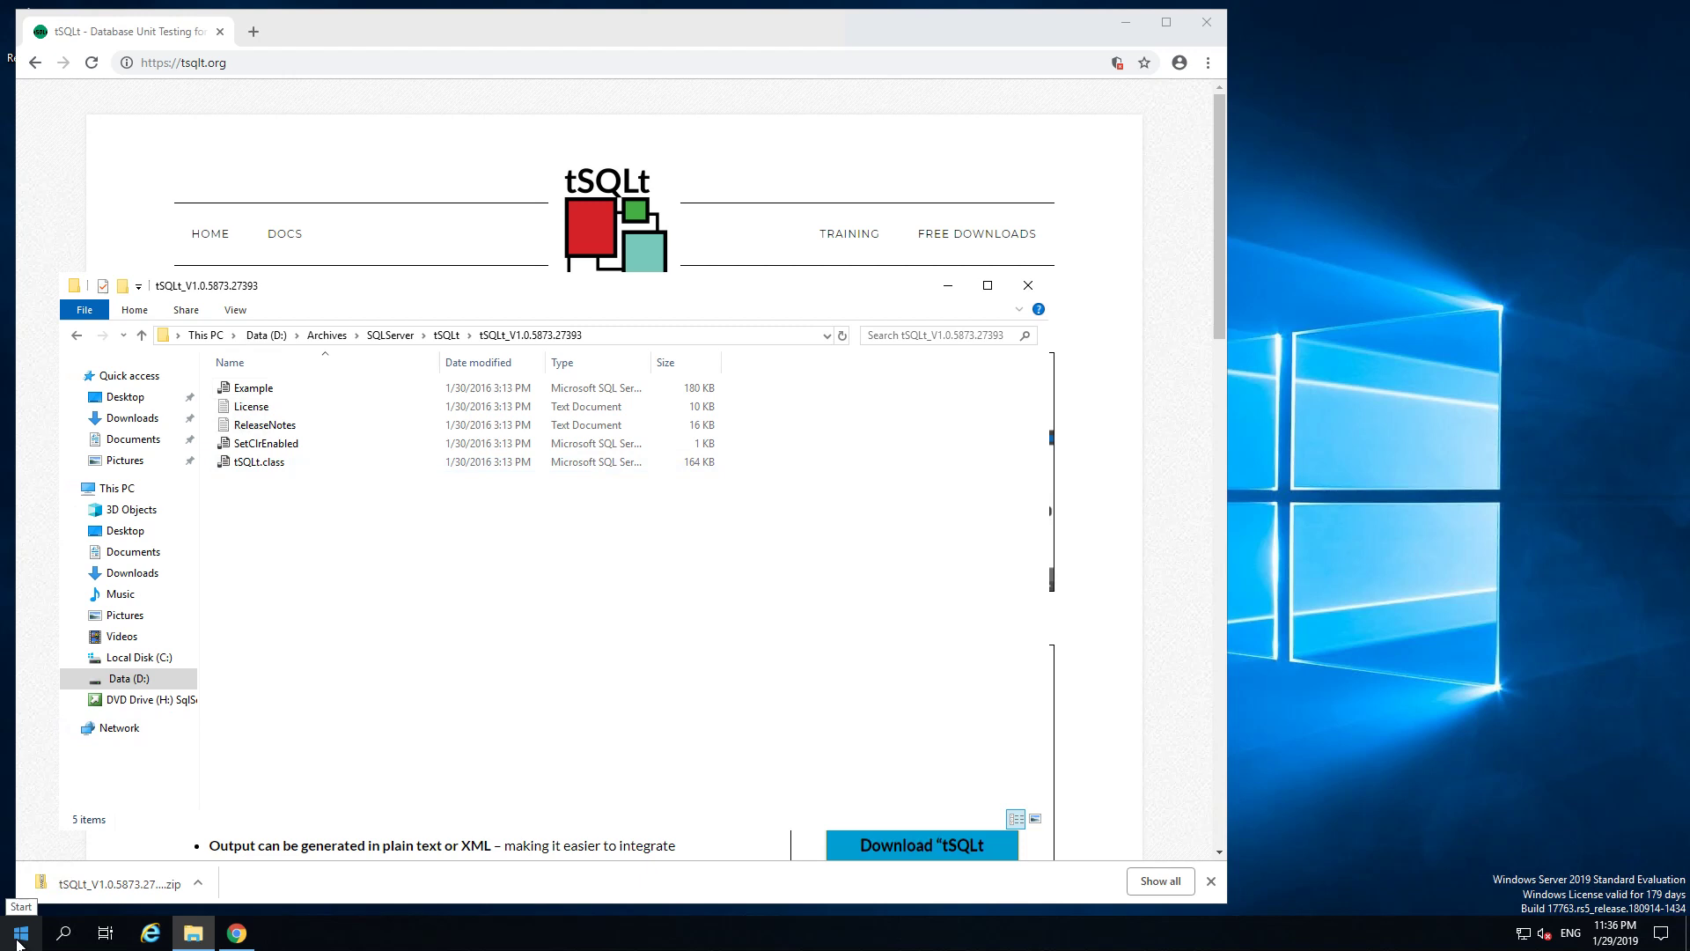
left_click(266, 444)
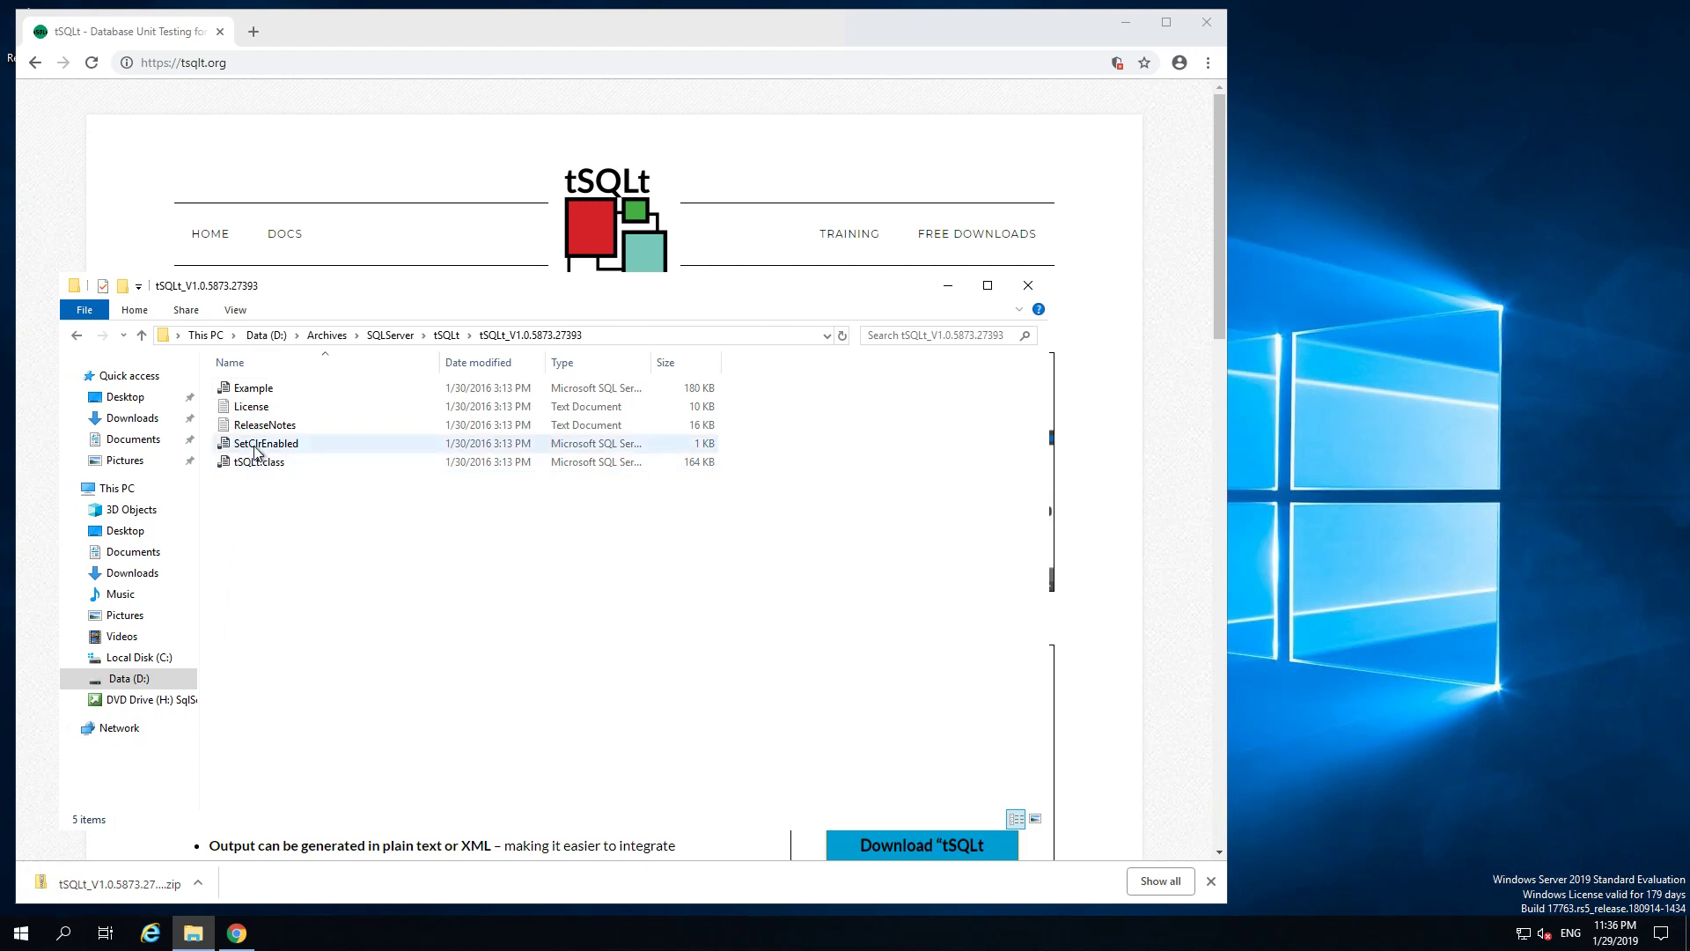
mouse_move(306, 452)
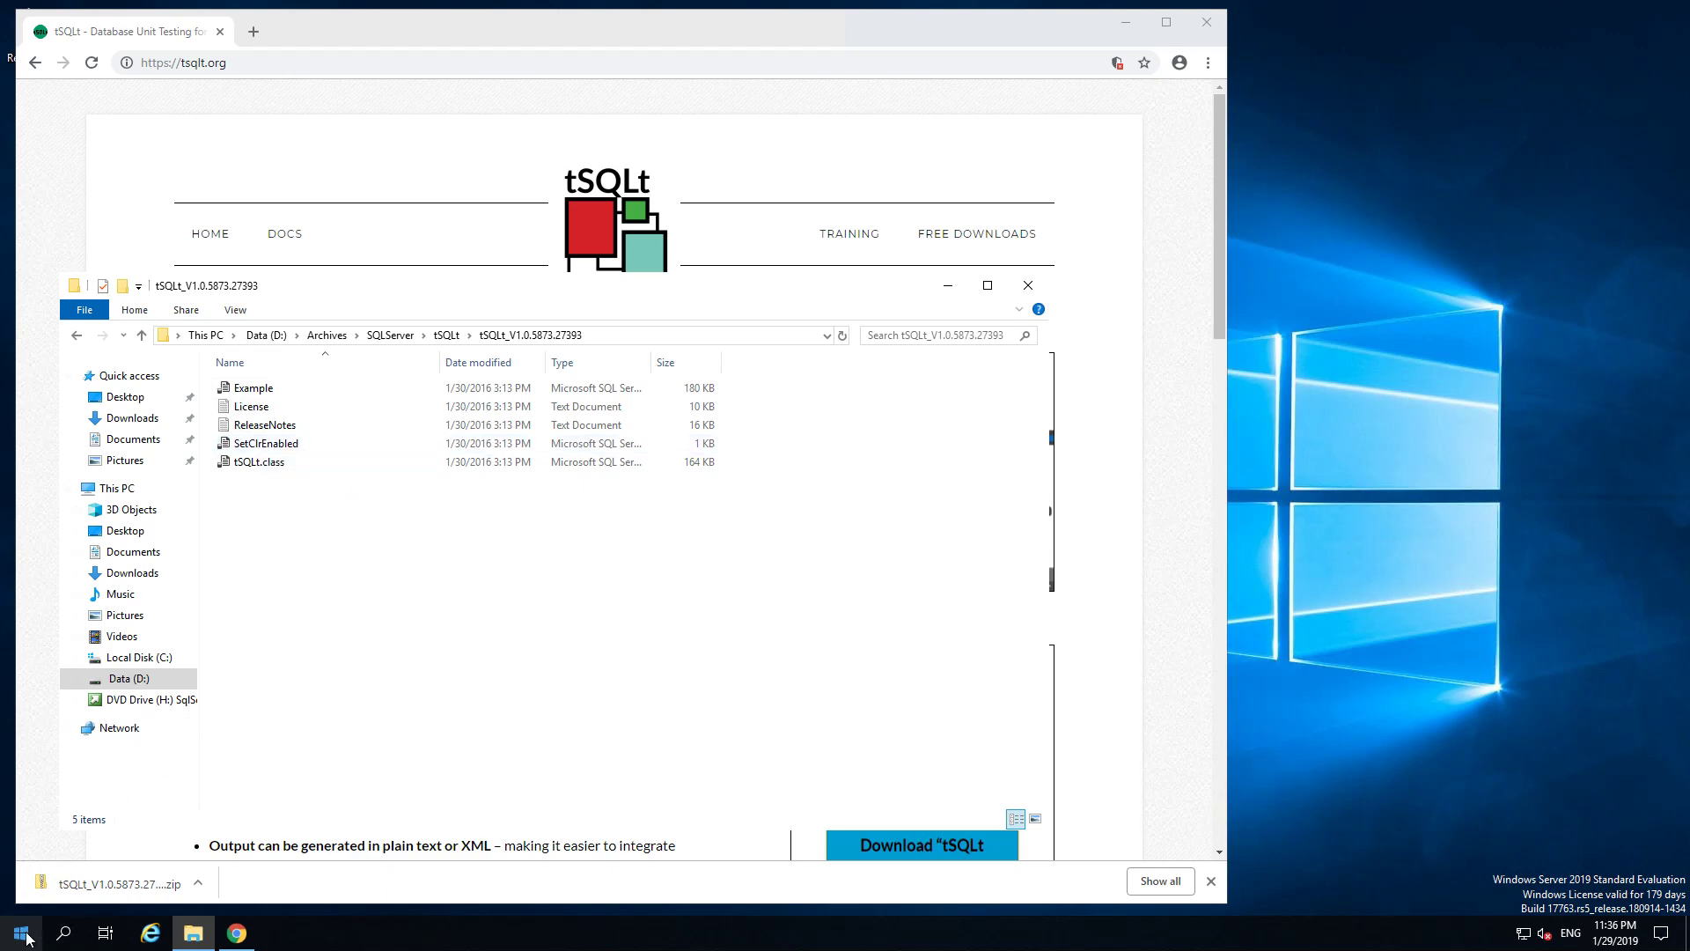
Step: Launch SQL Server Management Studio from Microsoft SQL Server Tools 17 in the Start menu
left_click(20, 931)
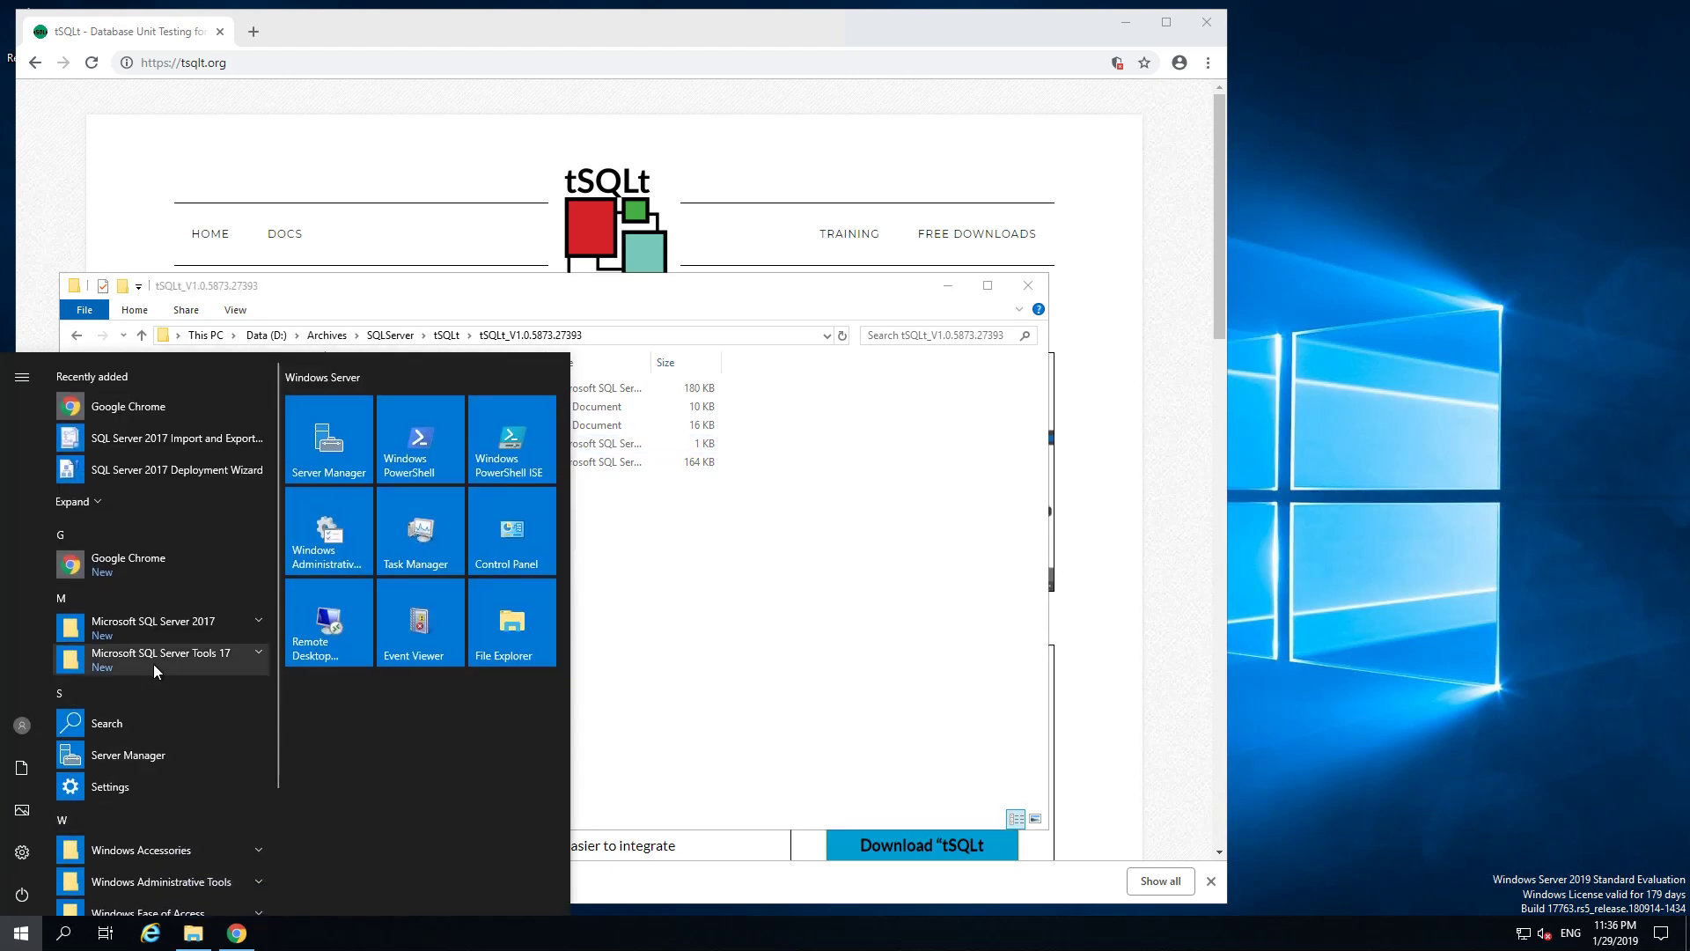
left_click(162, 651)
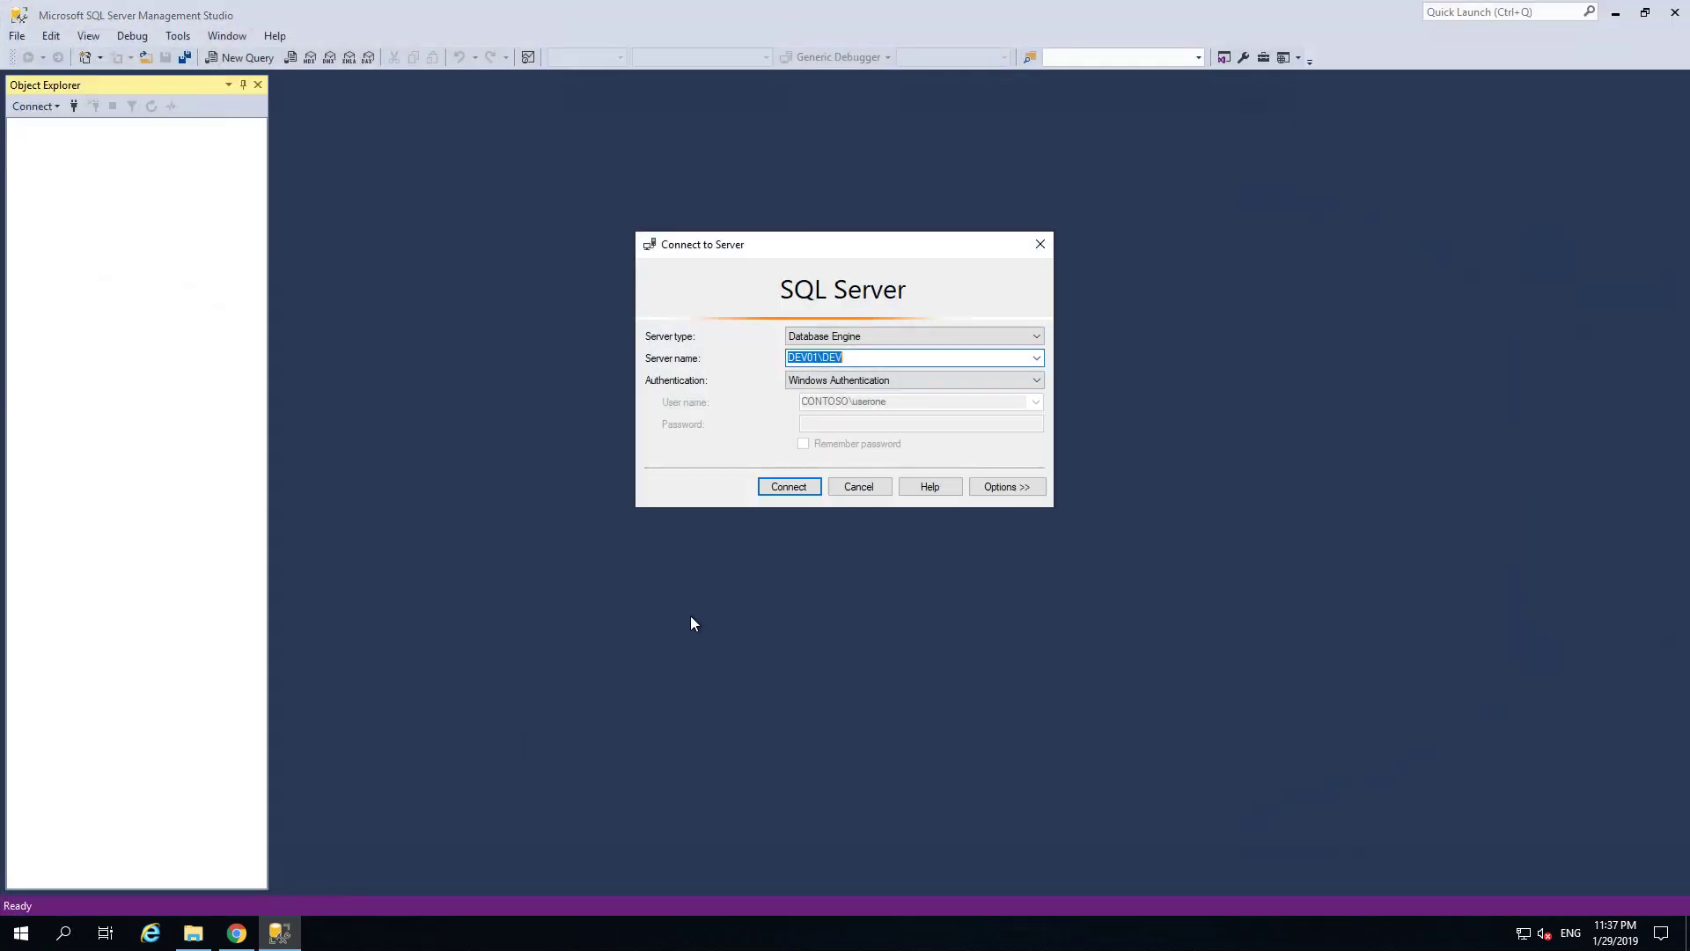
mouse_move(789, 486)
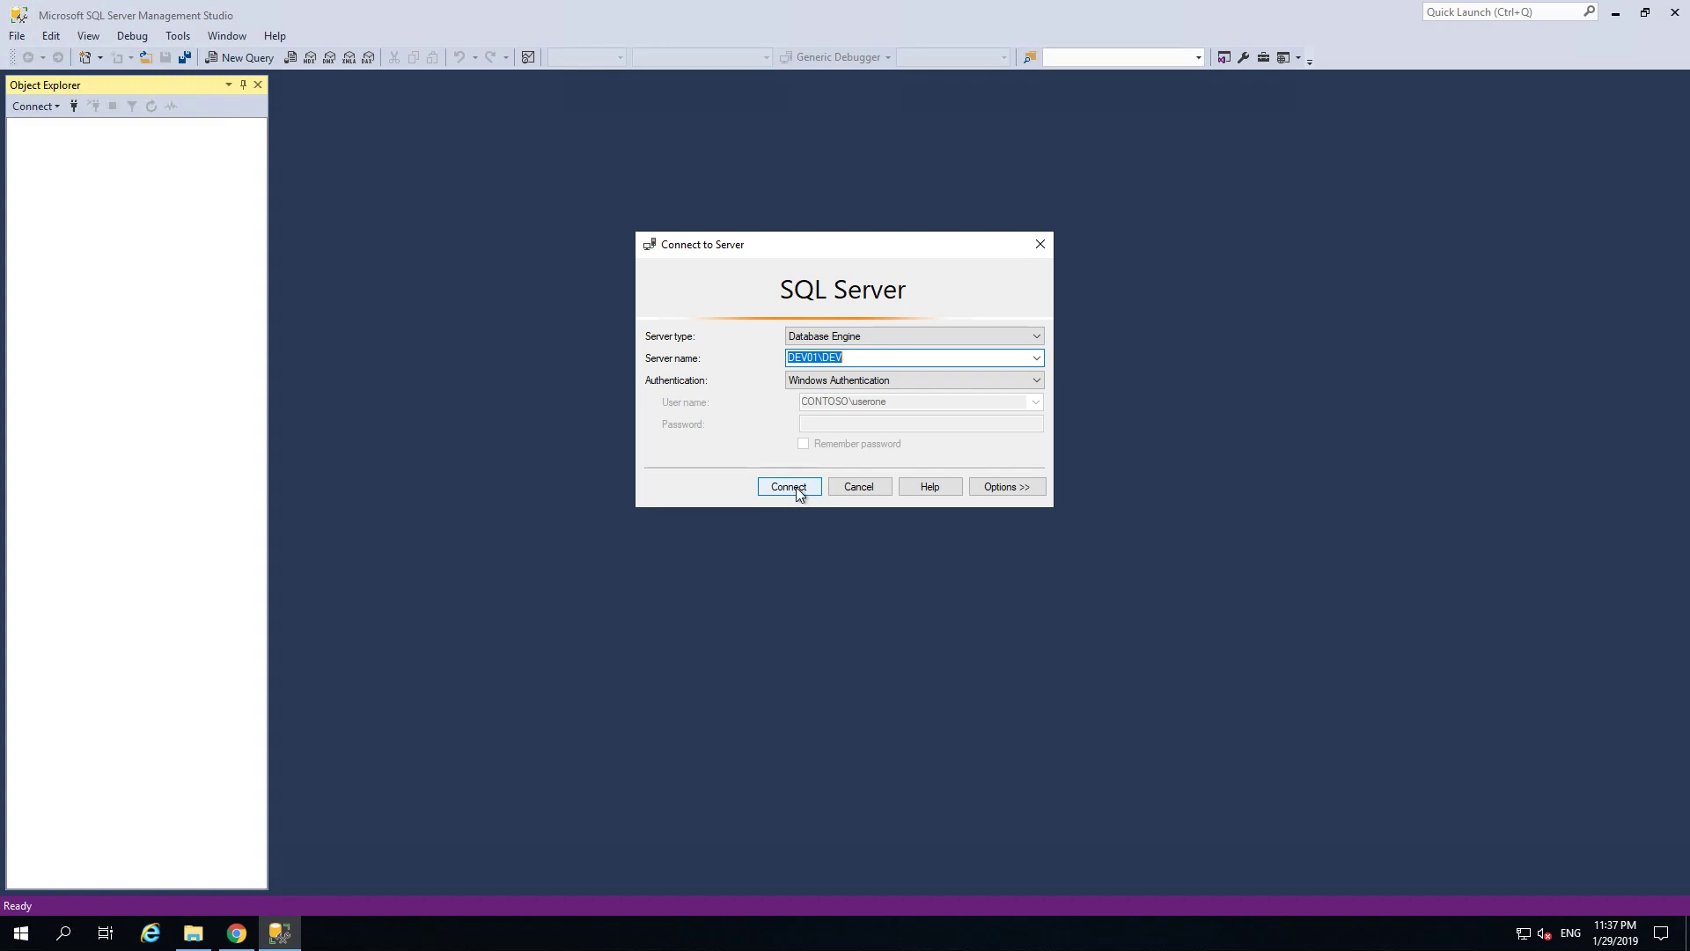
Step: Connect to DEV01\DEV with Windows Authentication and expand its Databases node
left_click(787, 486)
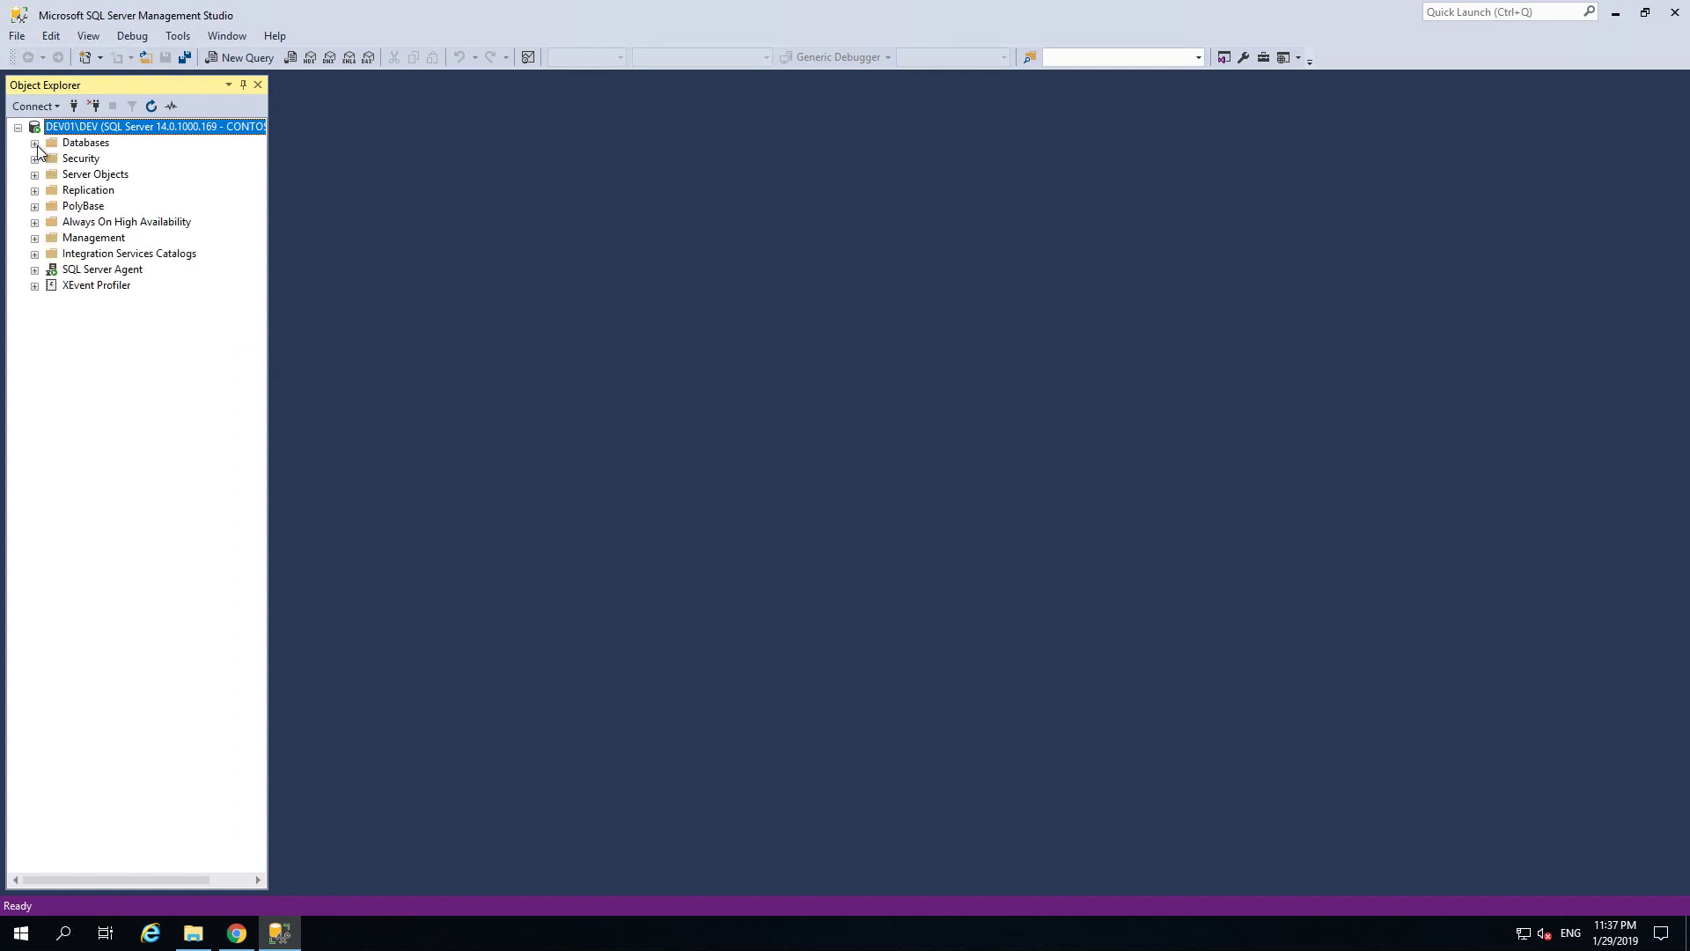
left_click(35, 143)
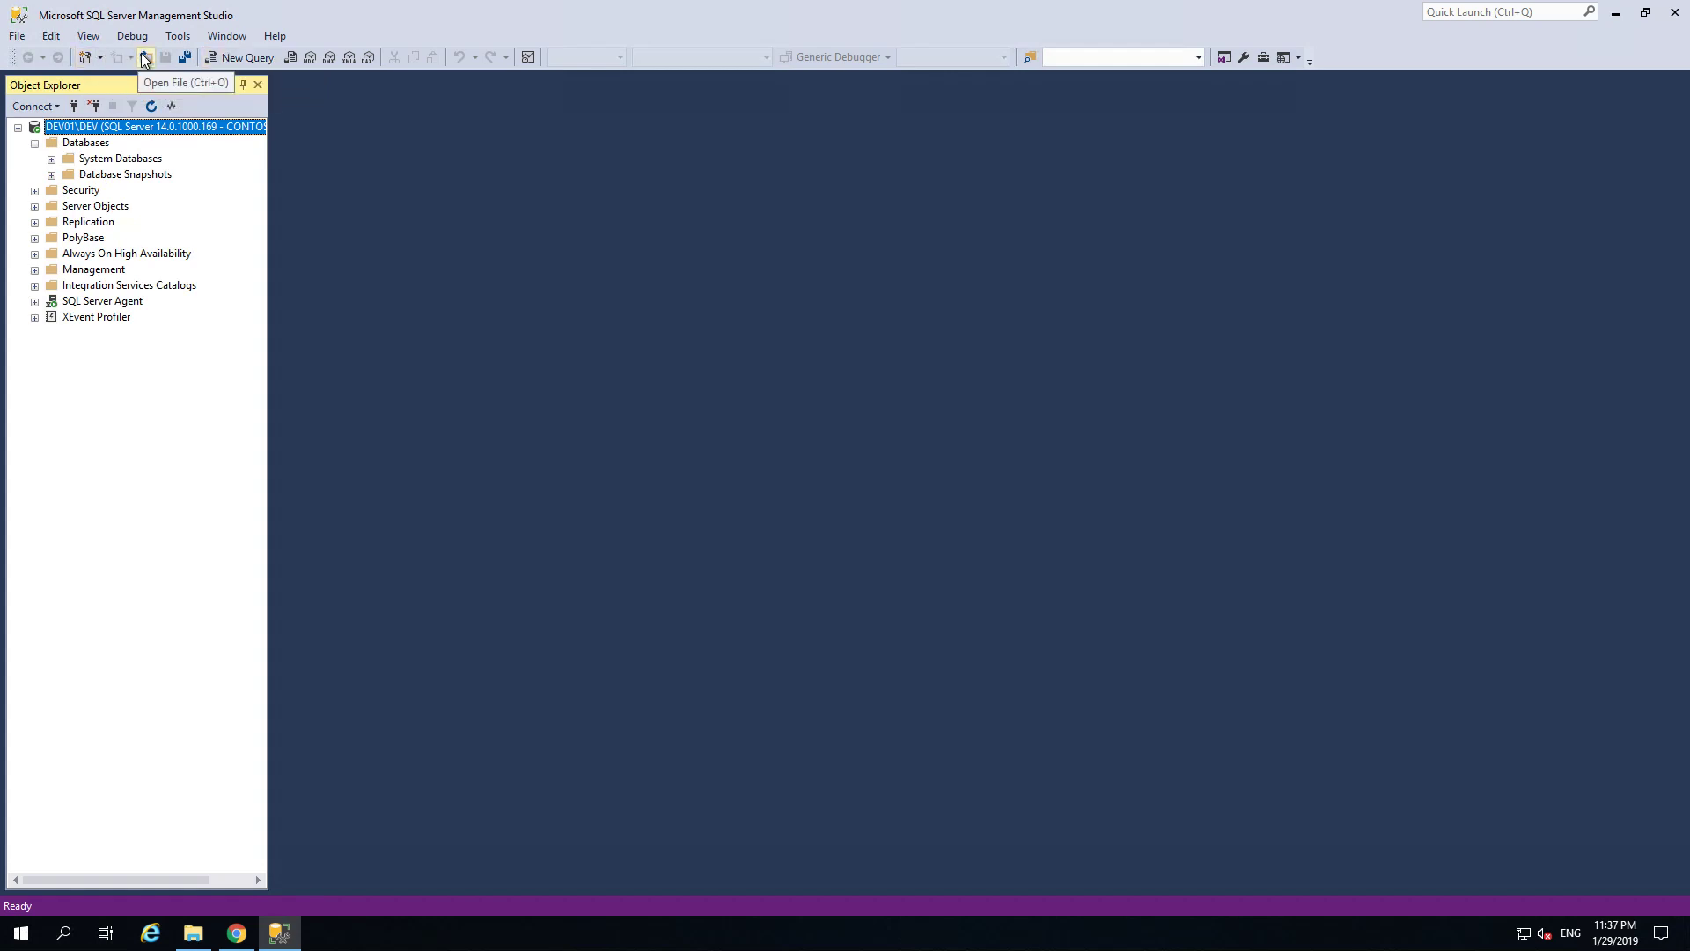
Step: Open SetClrEnabled.sql from D:\Archives\SQLServer\tSQLt\tSQLt_V1.0.5873.27393
left_click(143, 56)
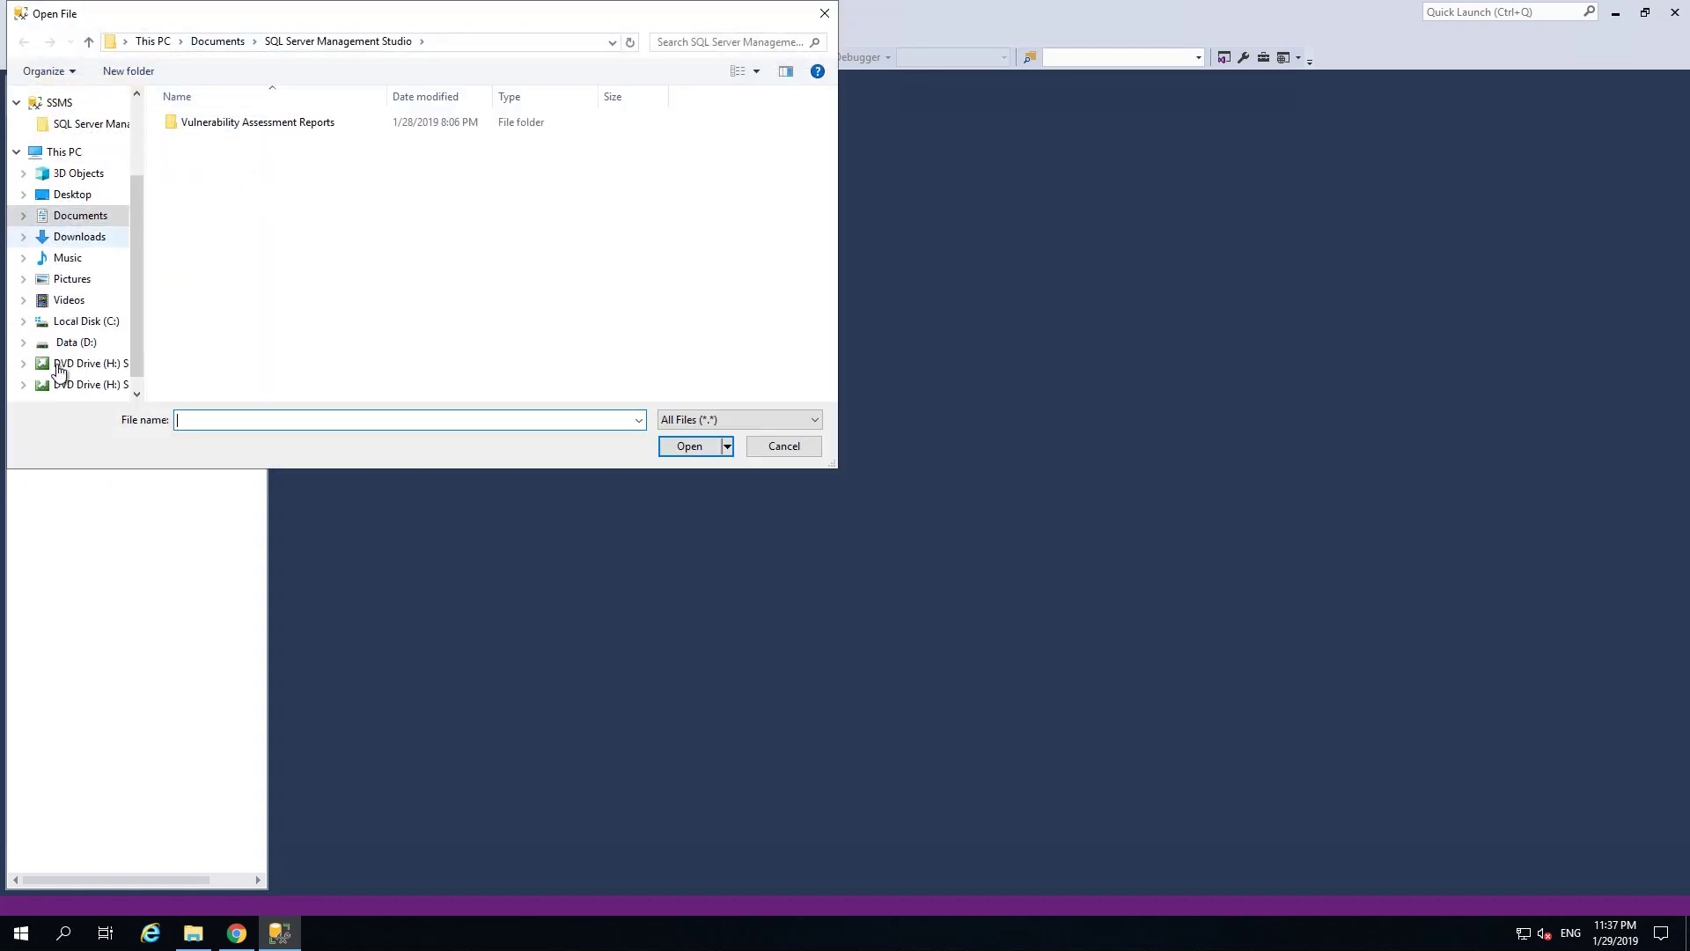
scroll("down", 3)
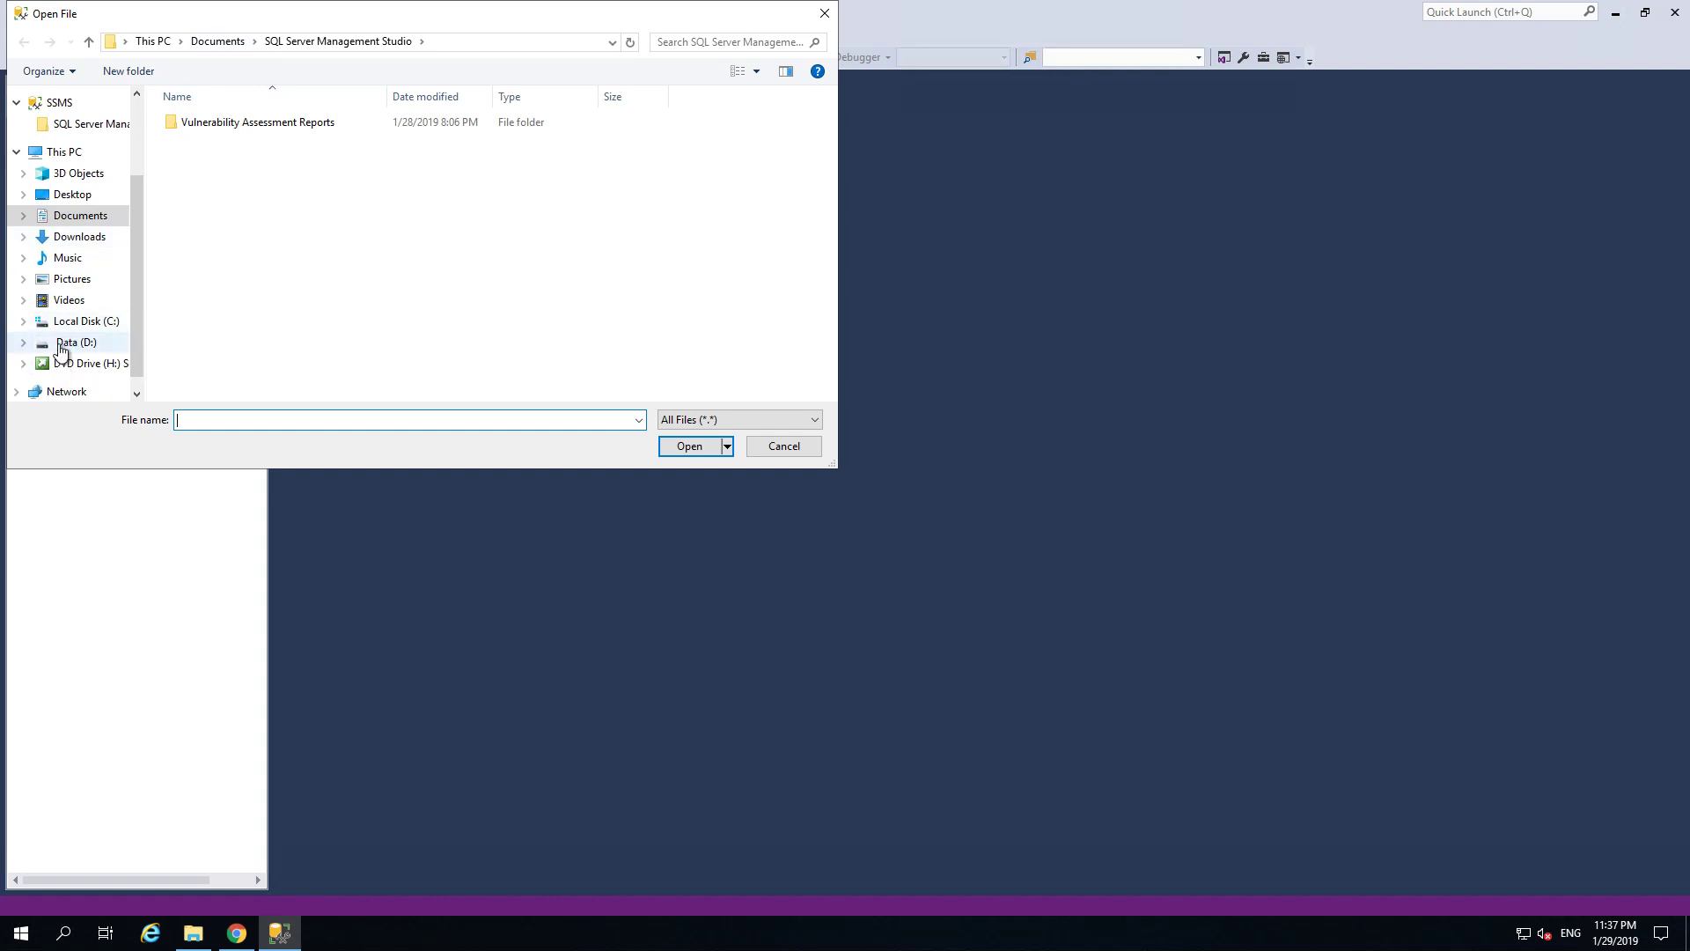
double_click(76, 341)
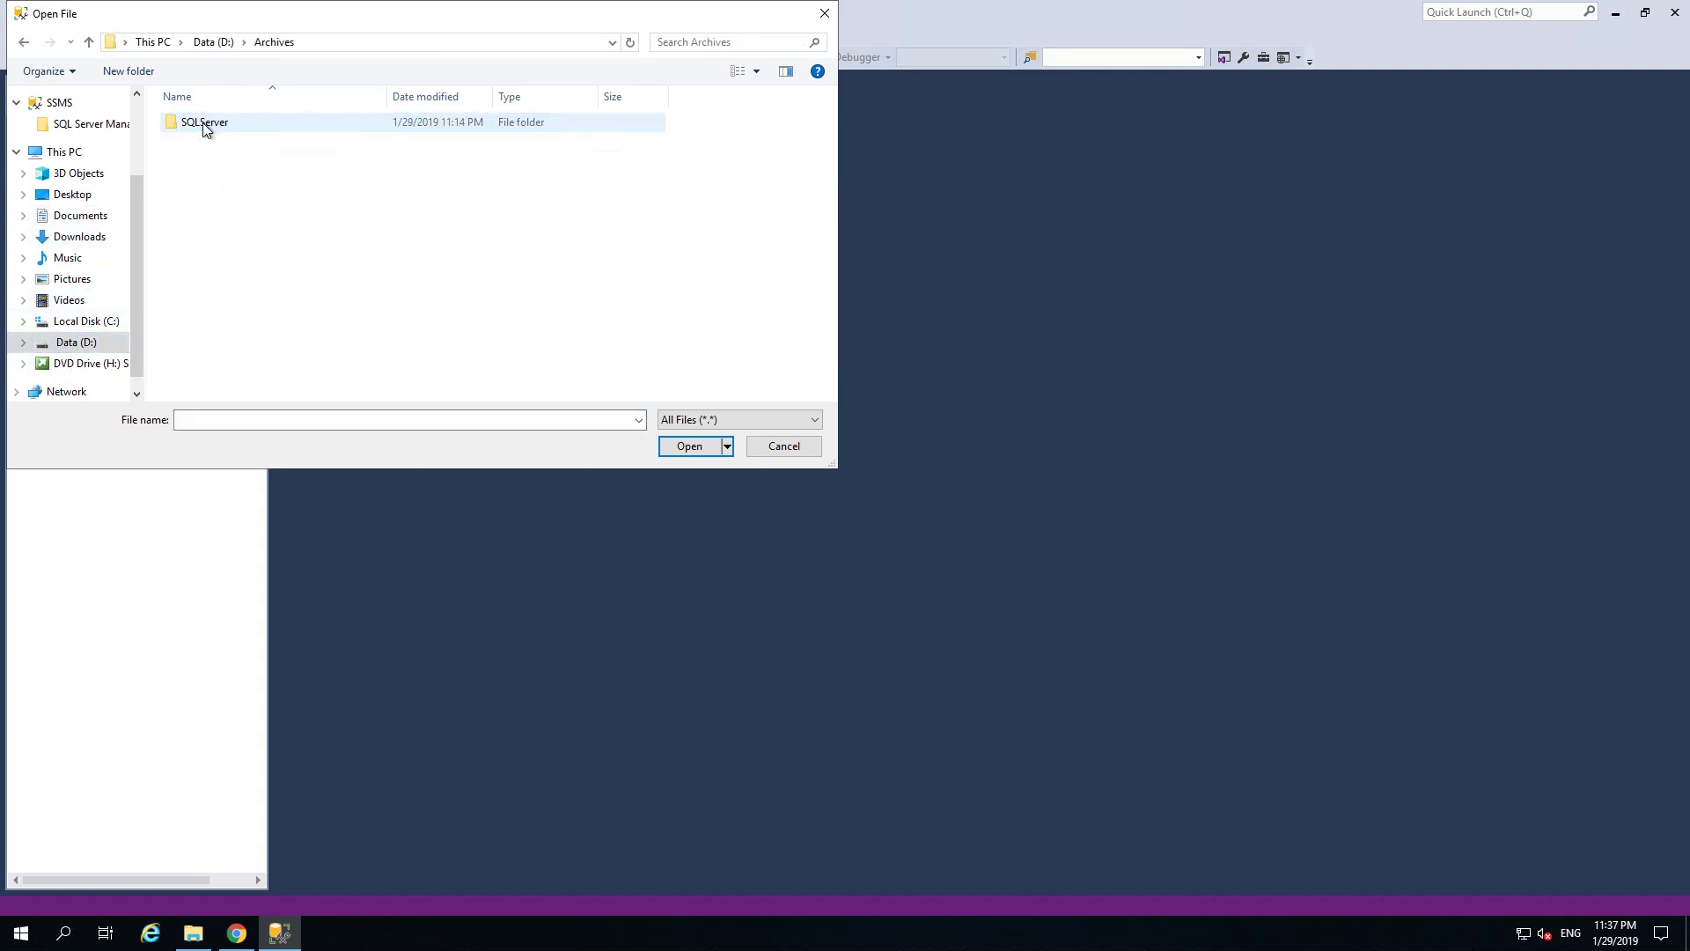
double_click(204, 121)
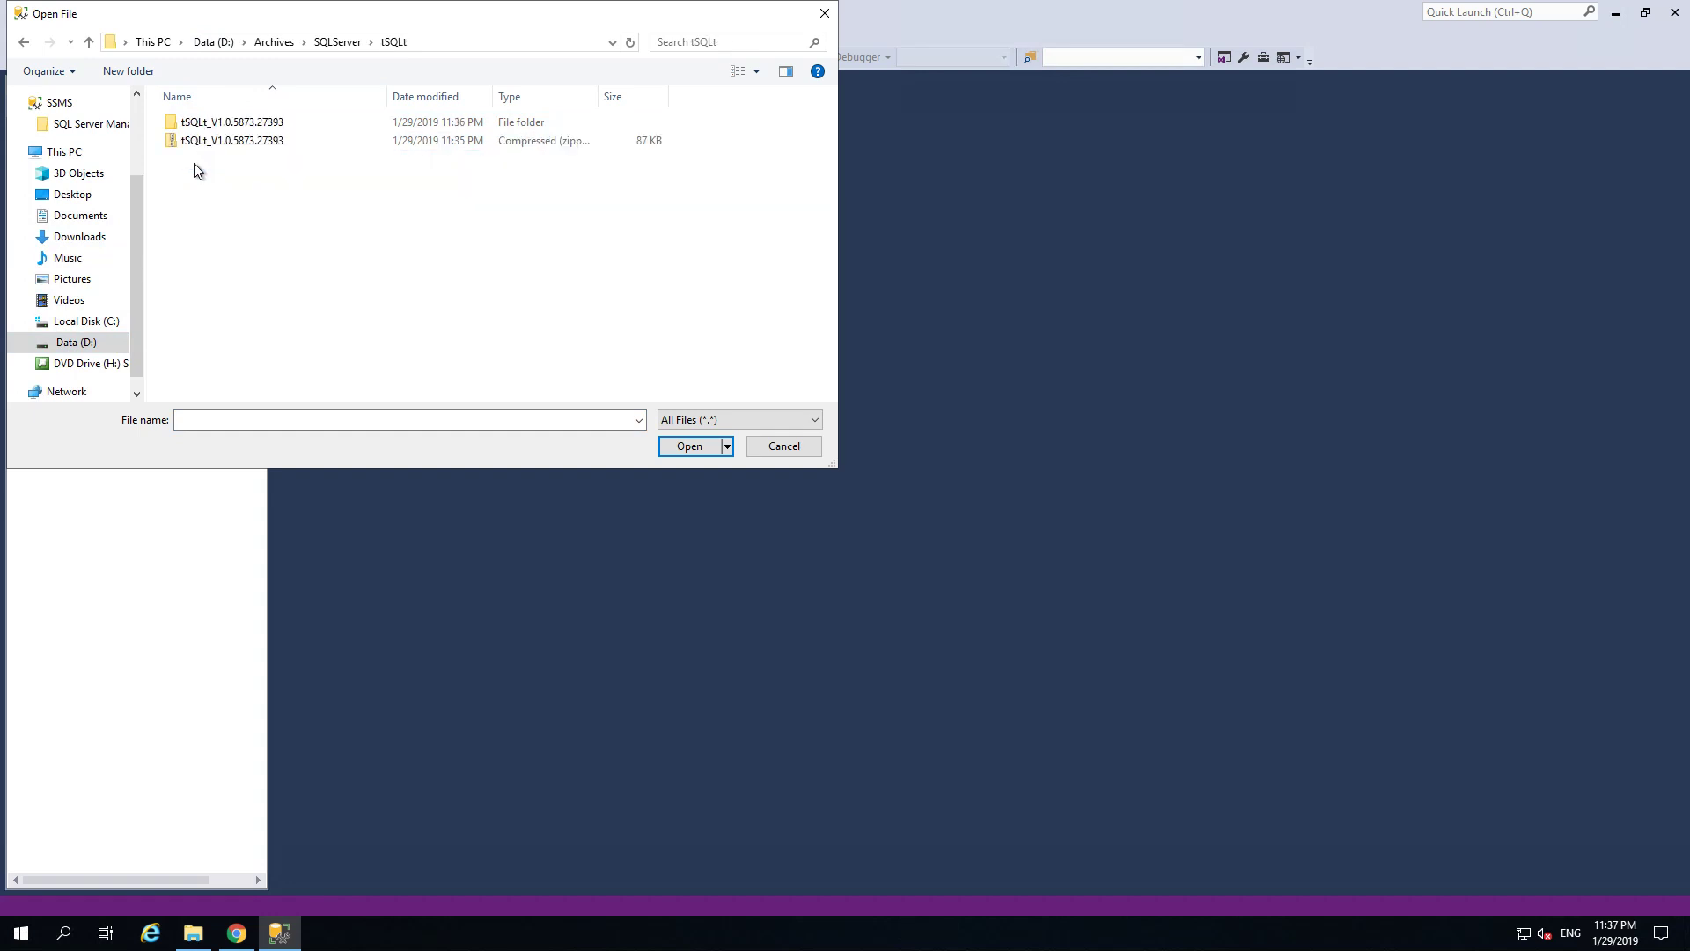
double_click(229, 122)
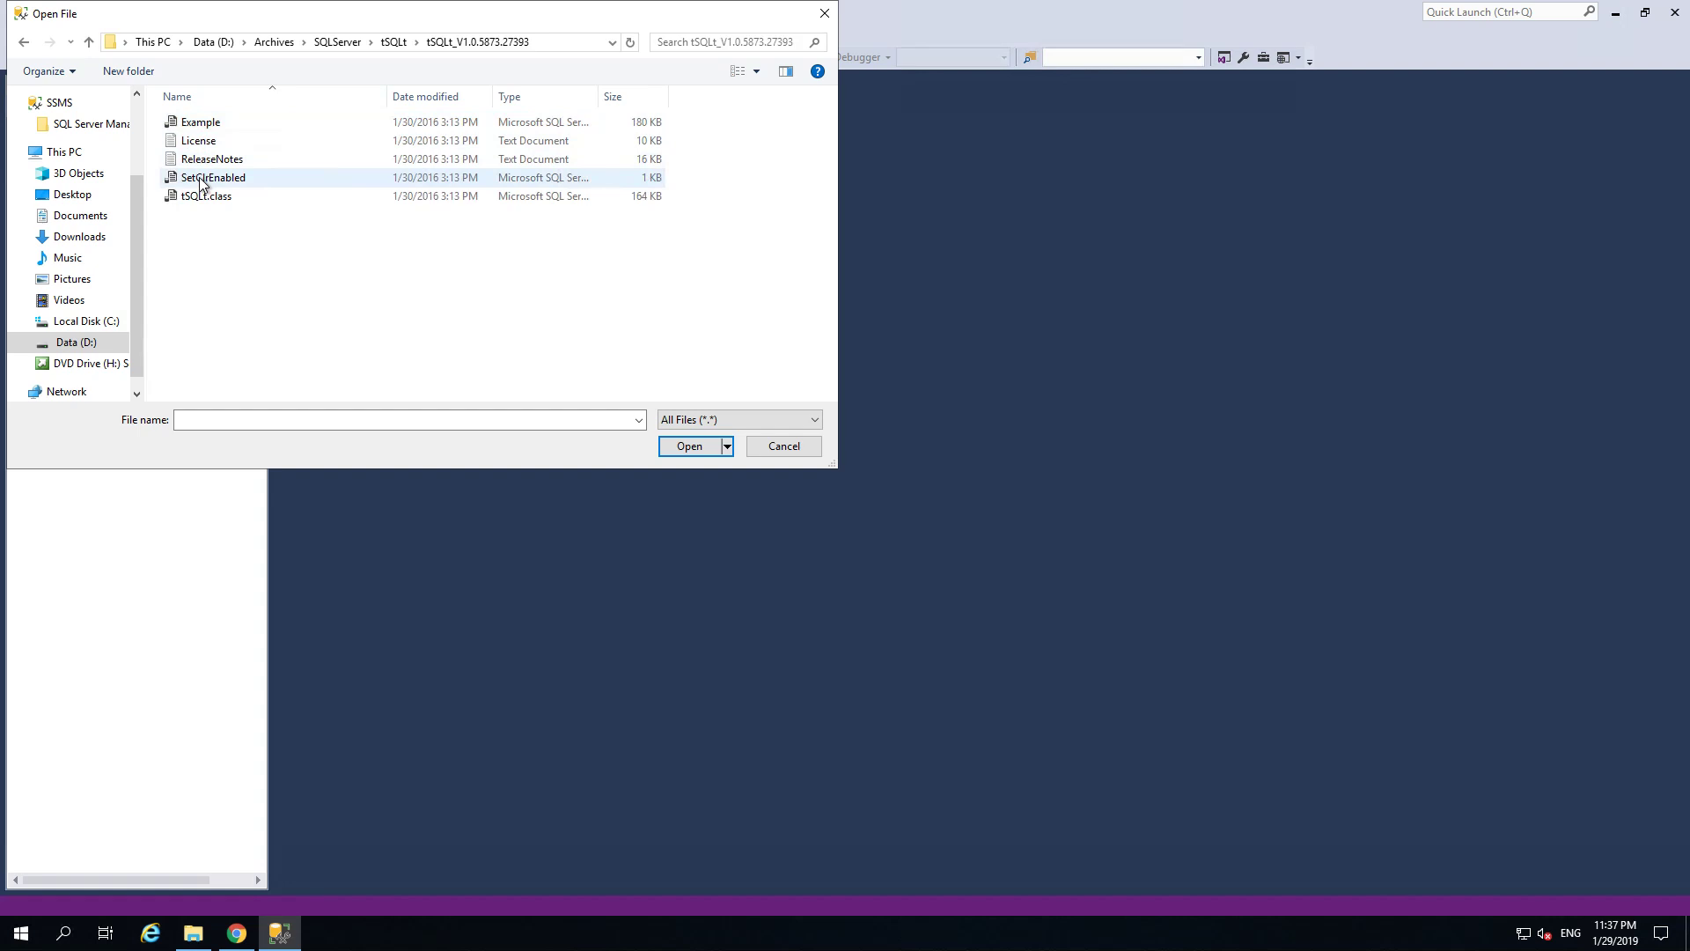
left_click(781, 446)
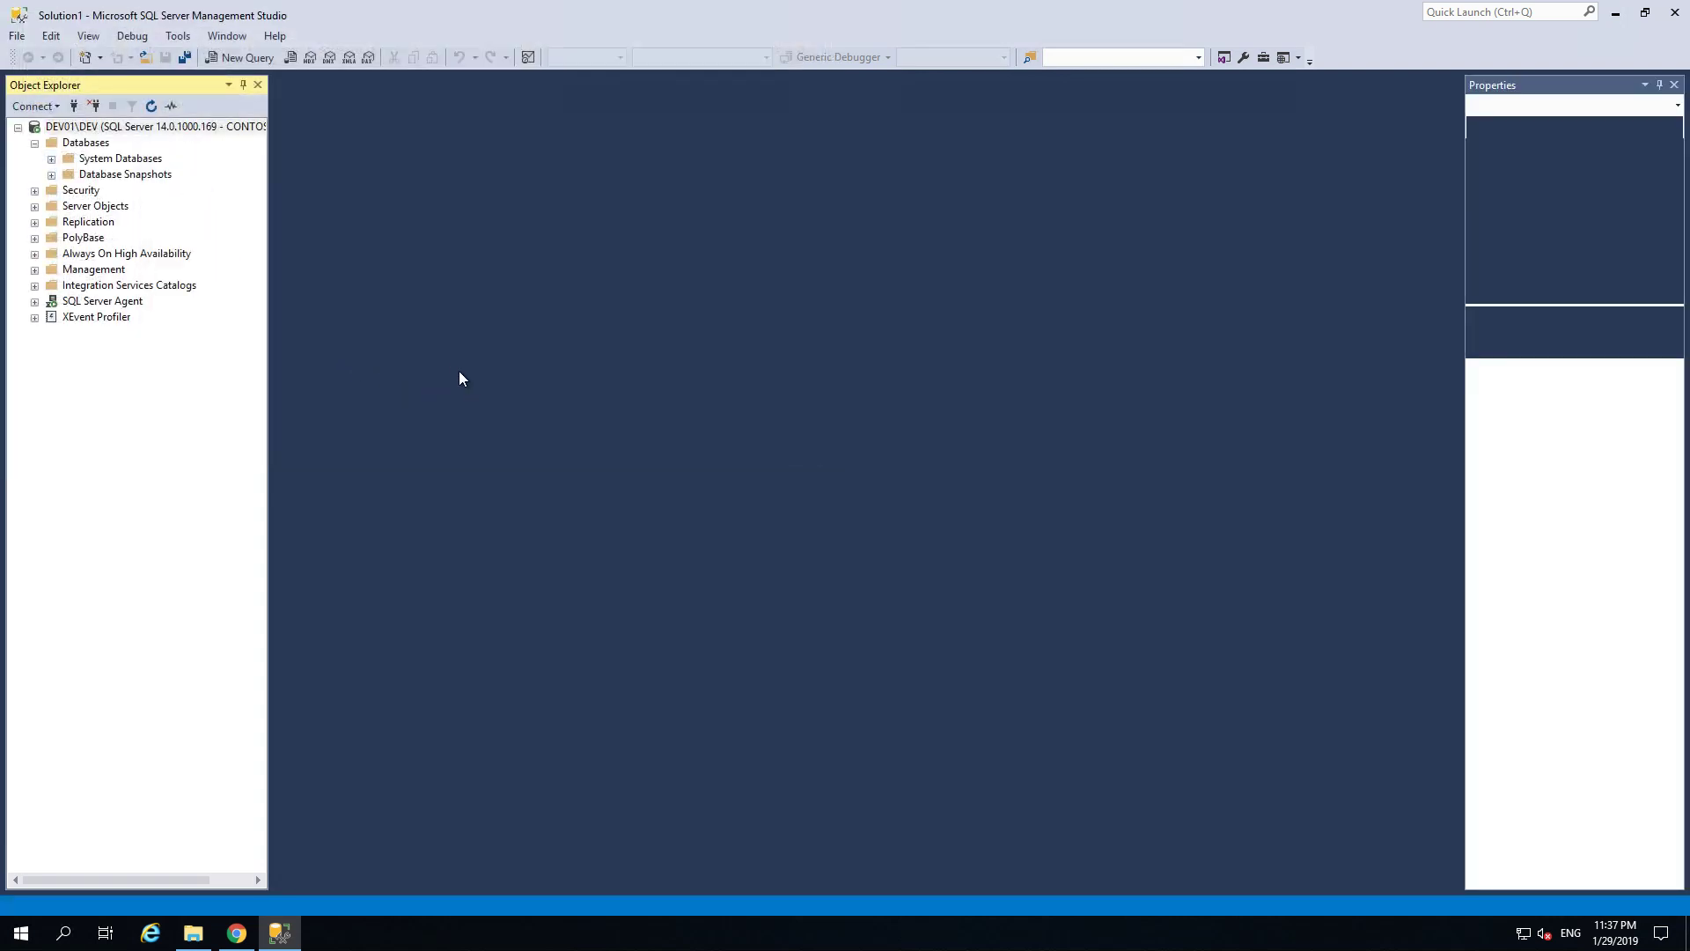
Step: Append execute sp_configure; to the script, run it and confirm clr enabled shows 0
left_click(246, 57)
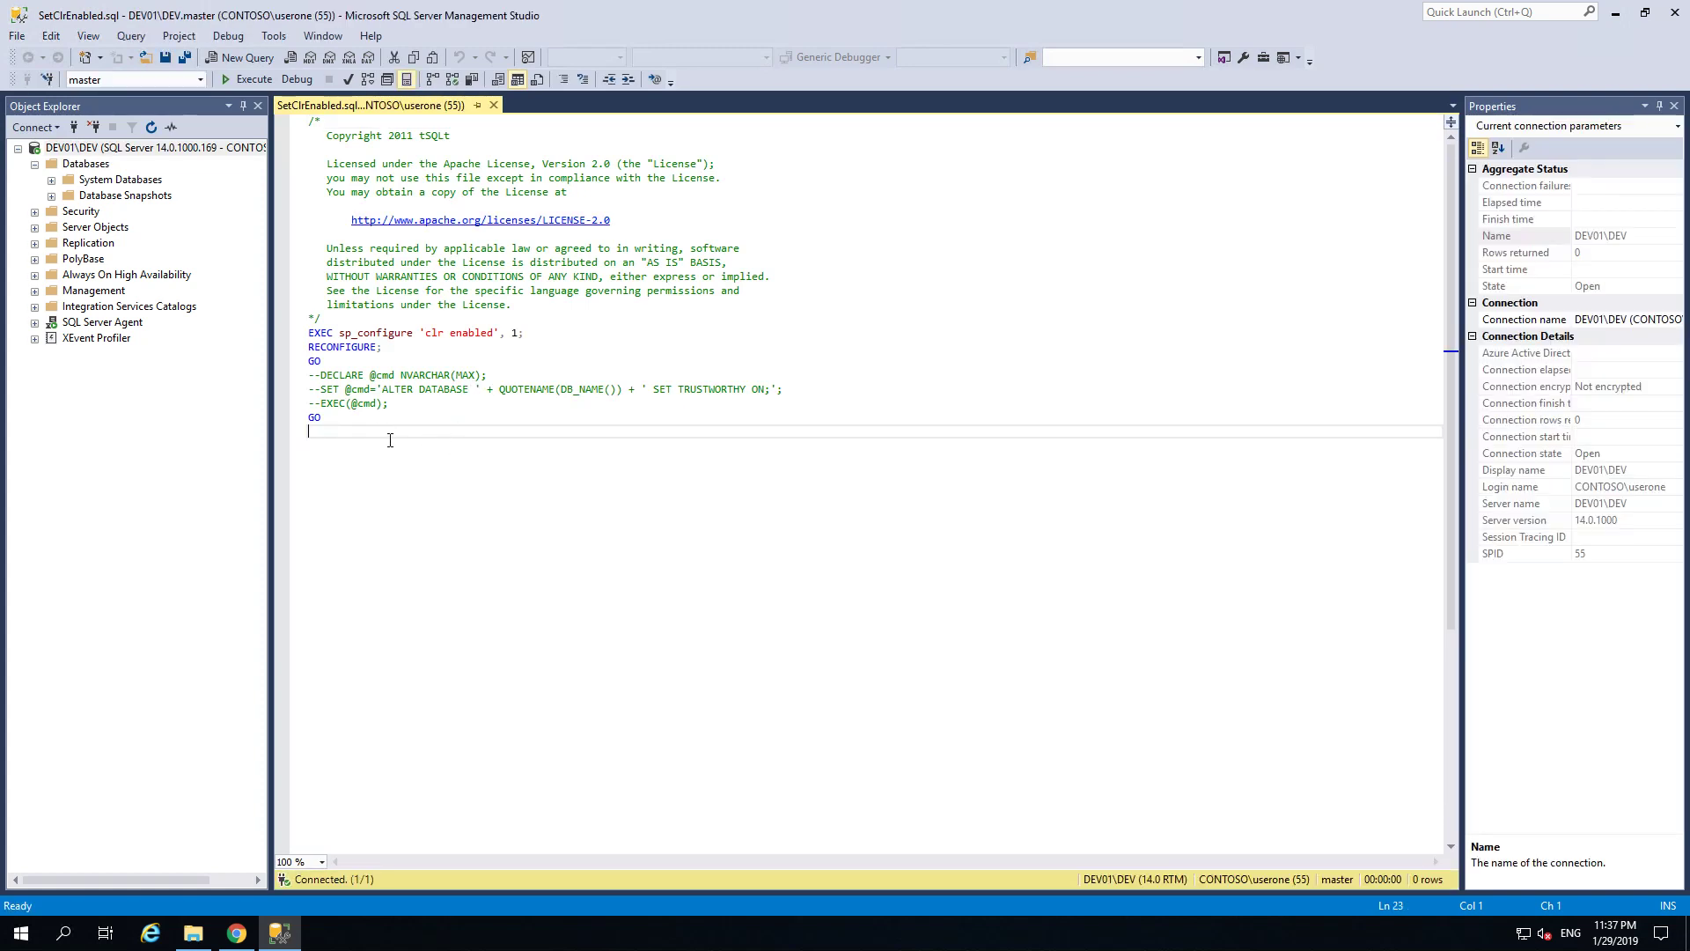
key("Return")
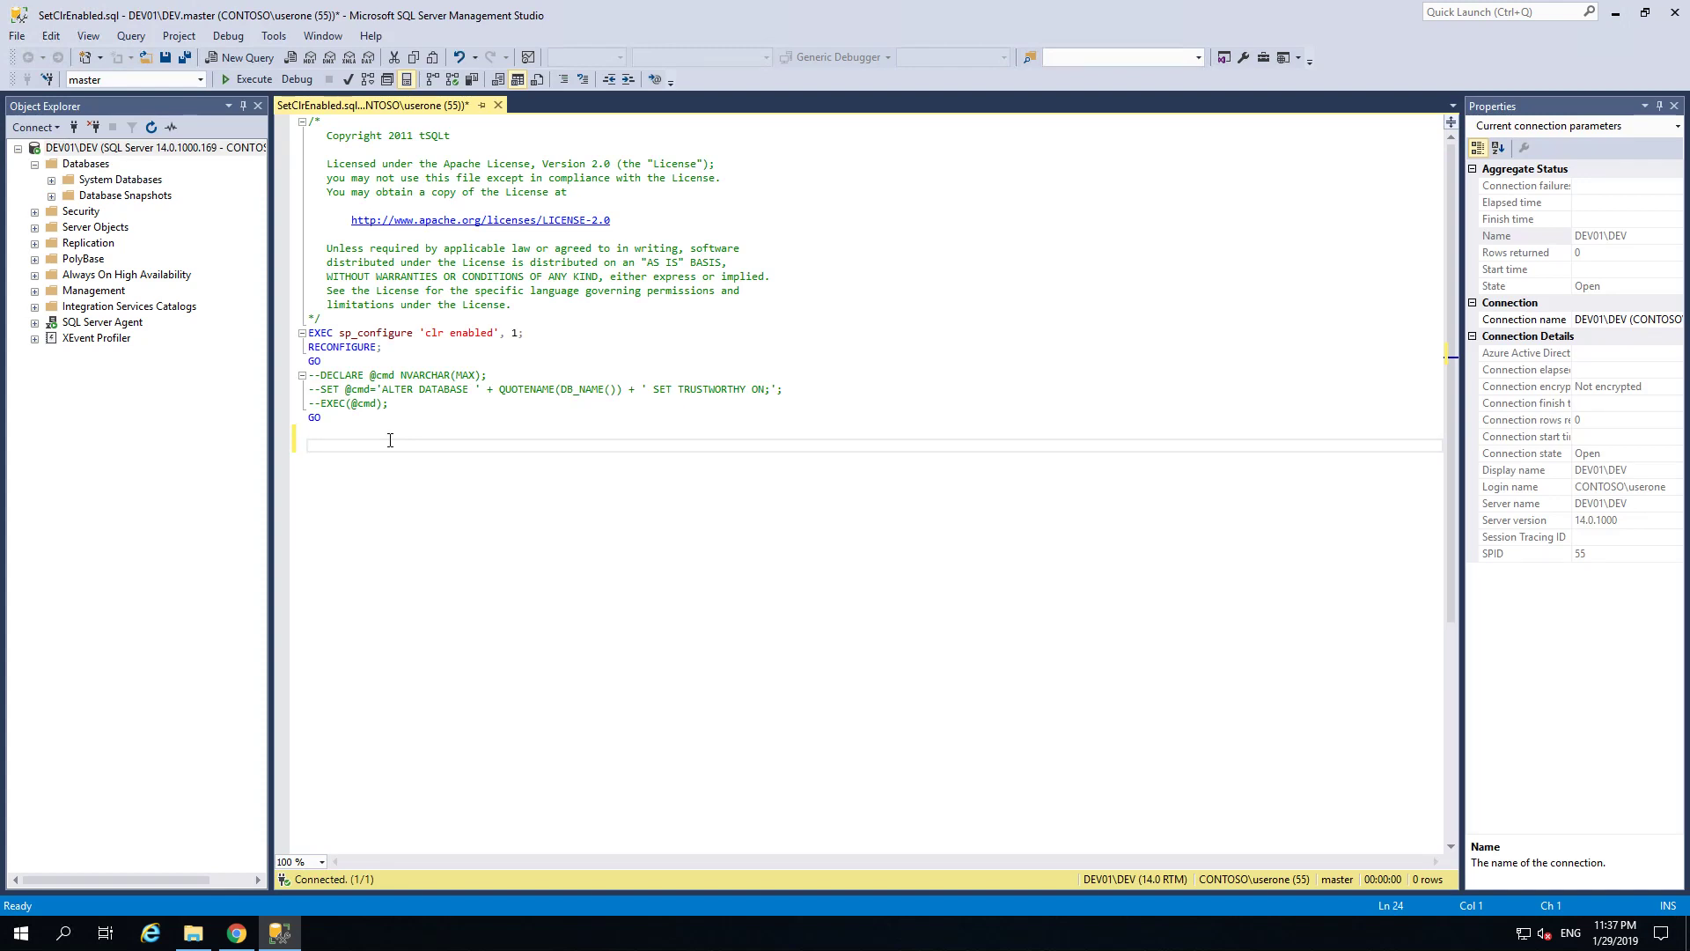
type("execute sp_configure;")
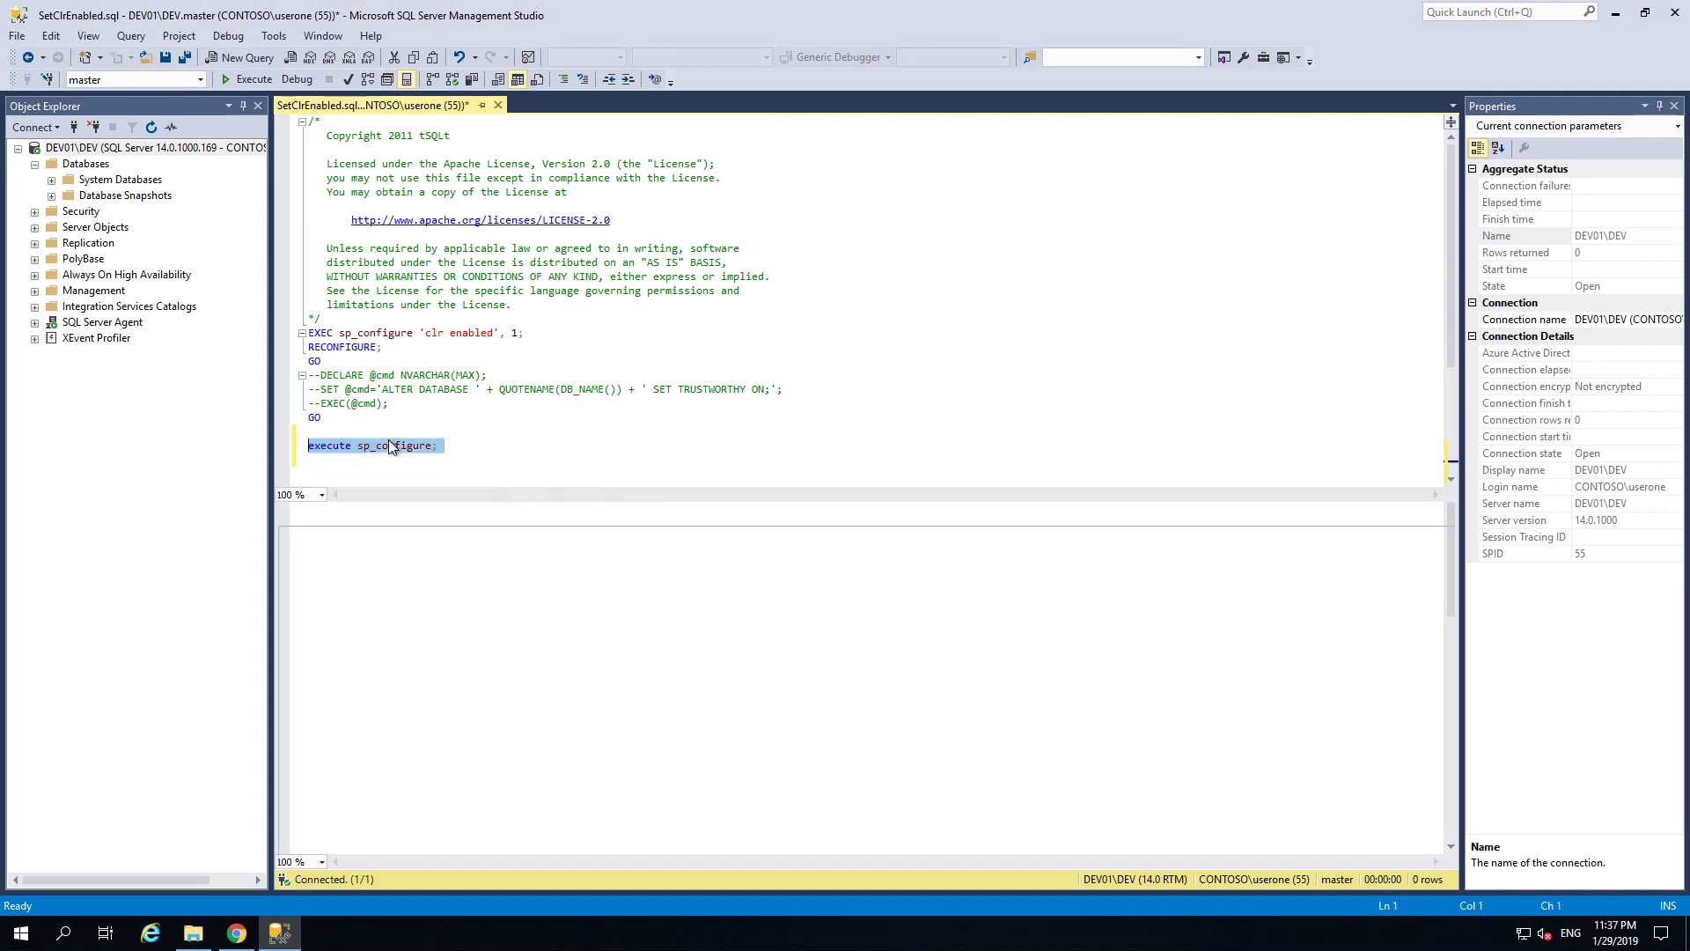
left_click(248, 79)
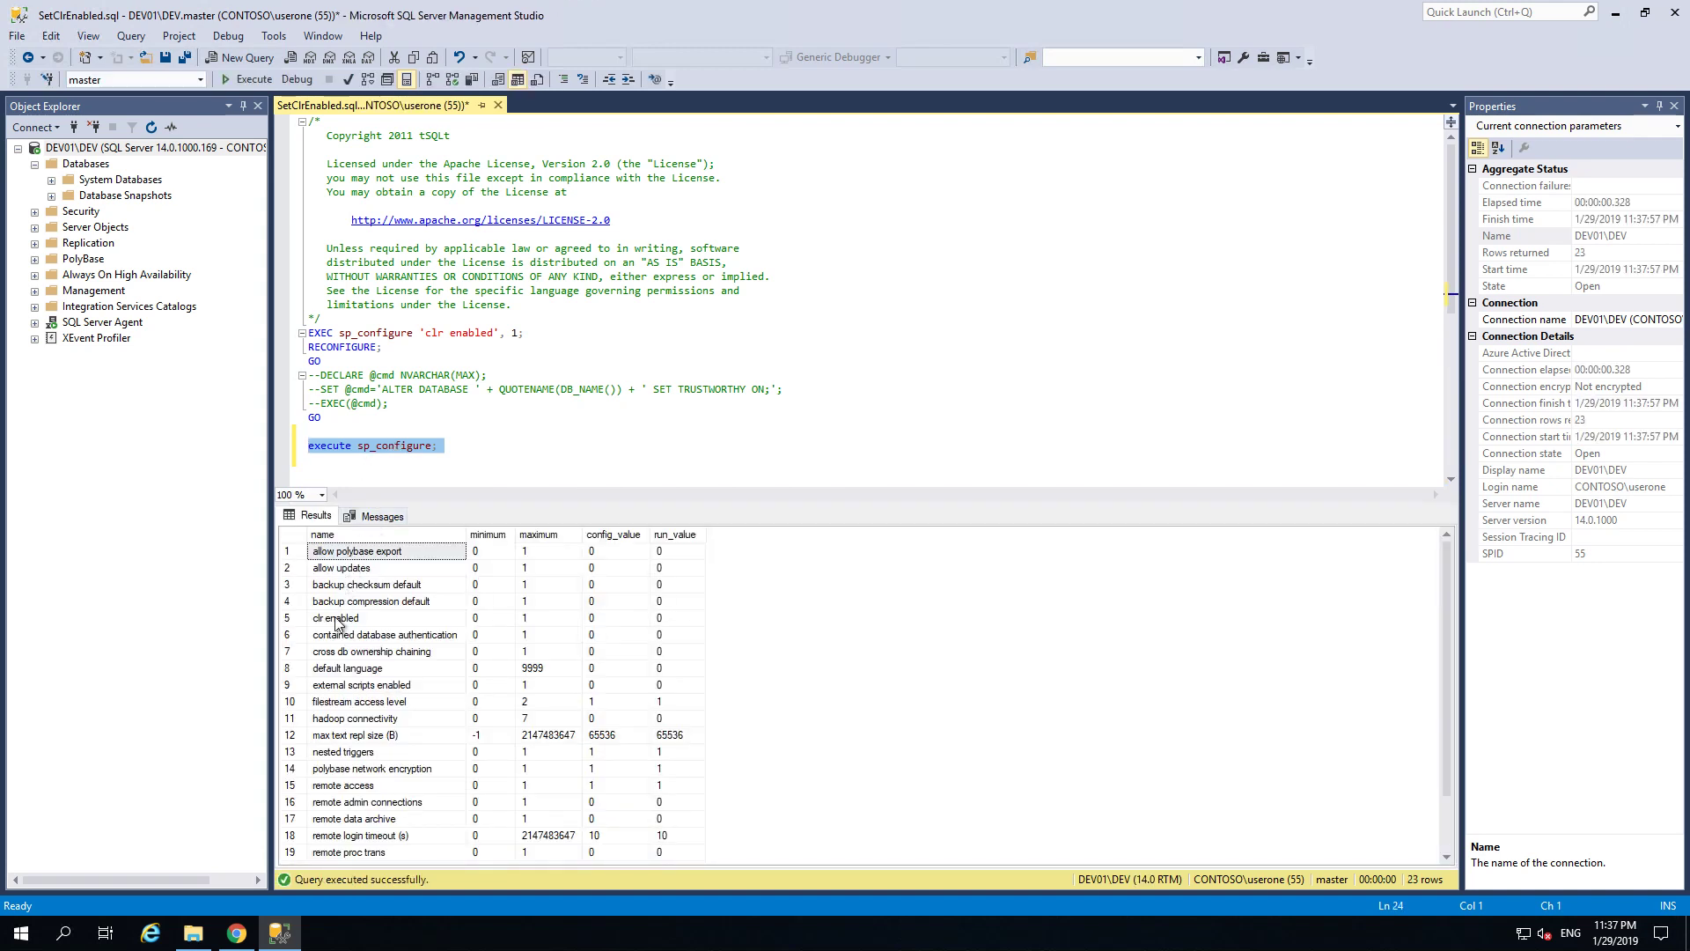
left_click(334, 616)
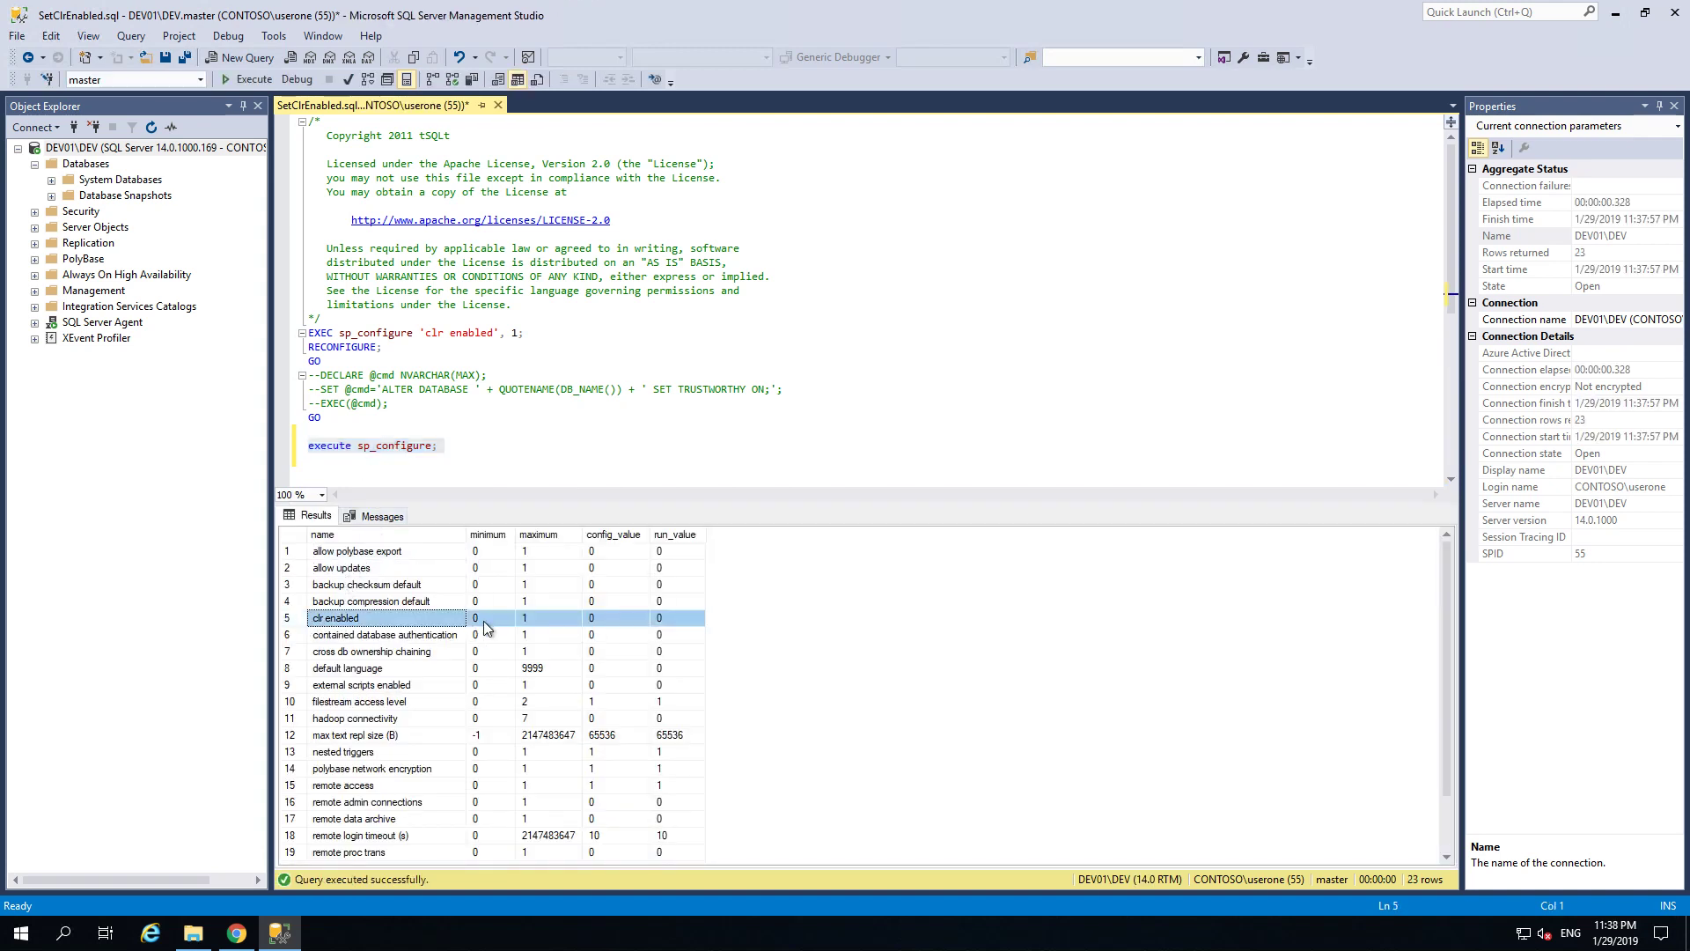
mouse_move(530, 623)
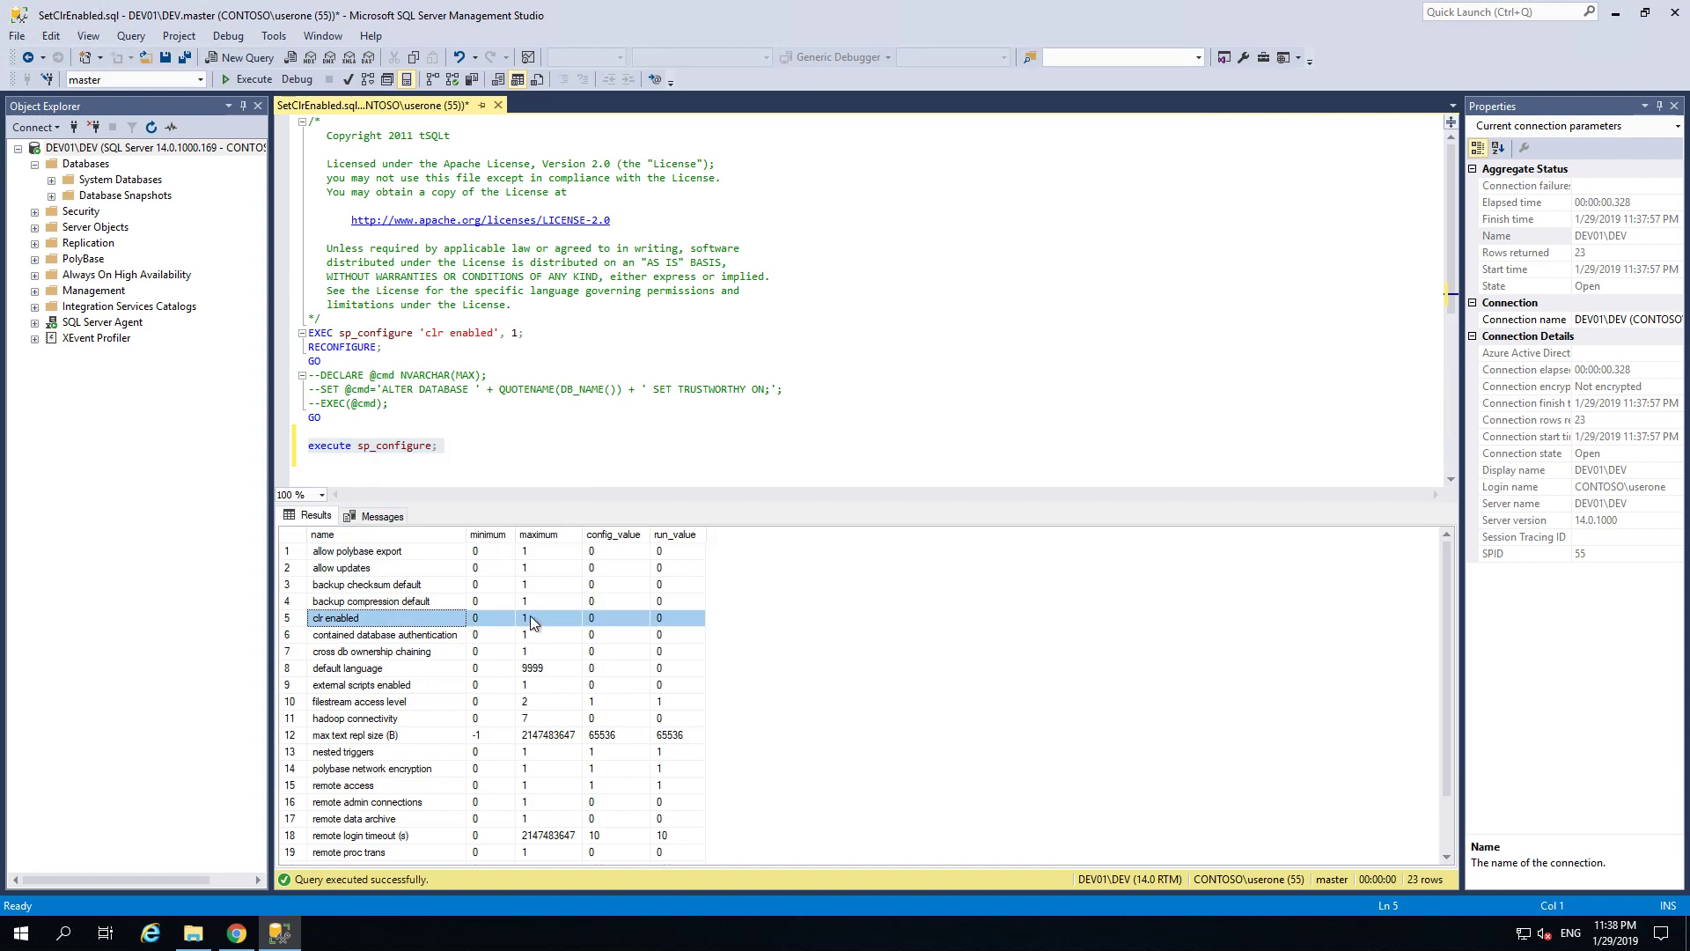
left_click(547, 618)
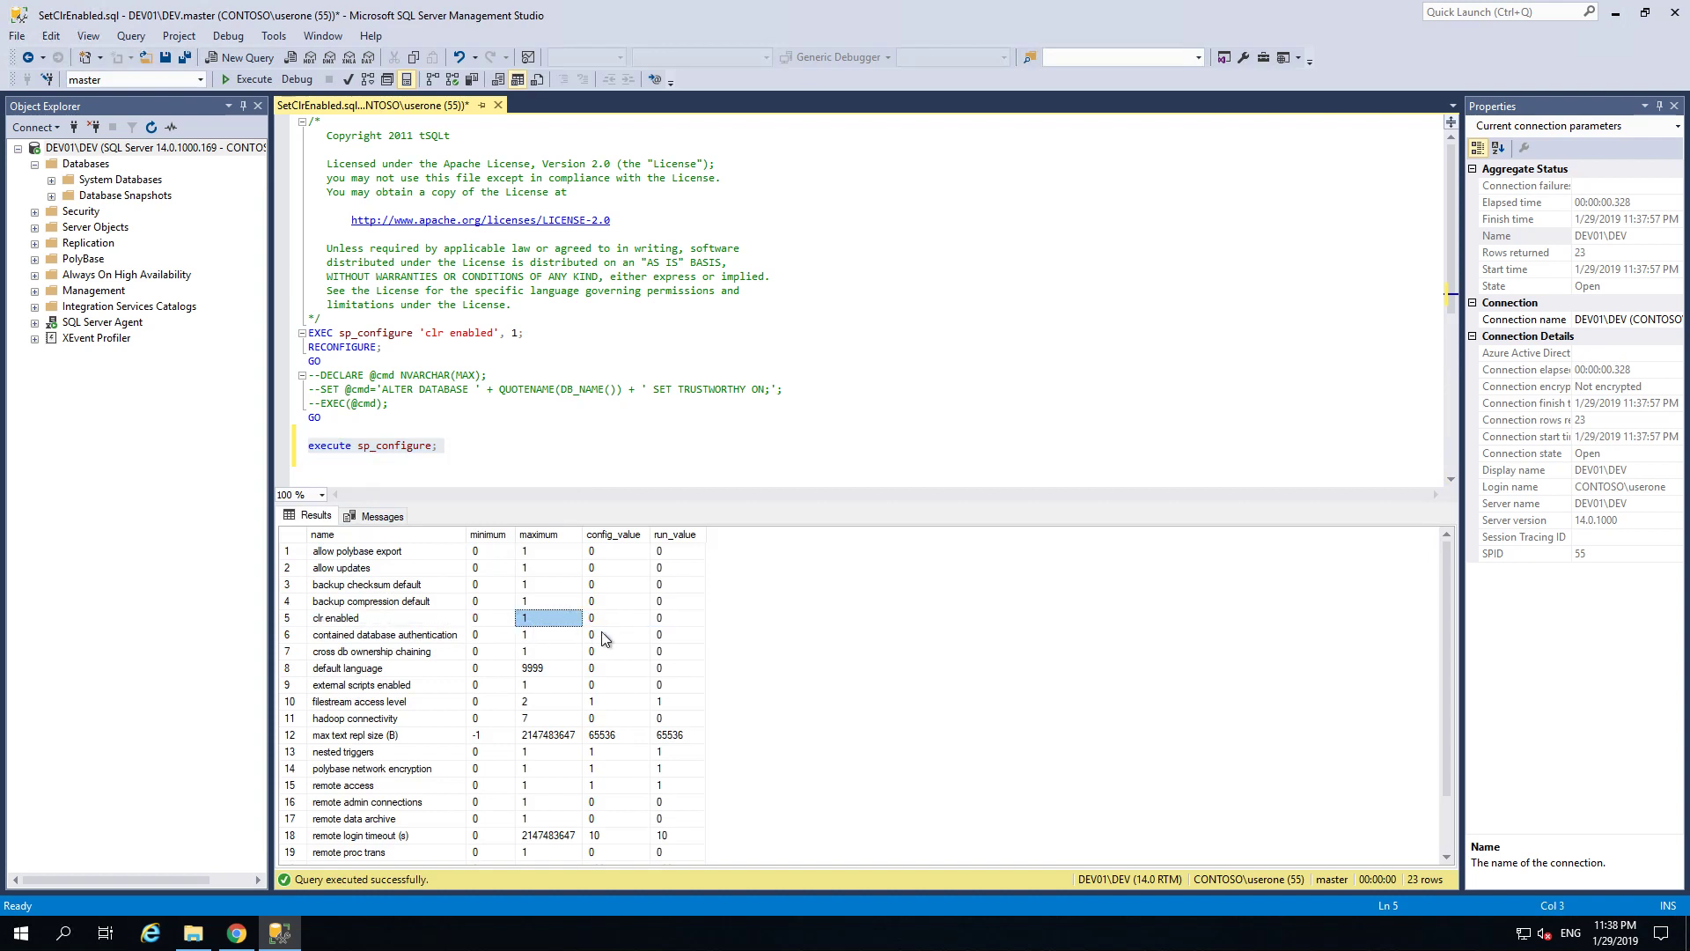
left_click(676, 618)
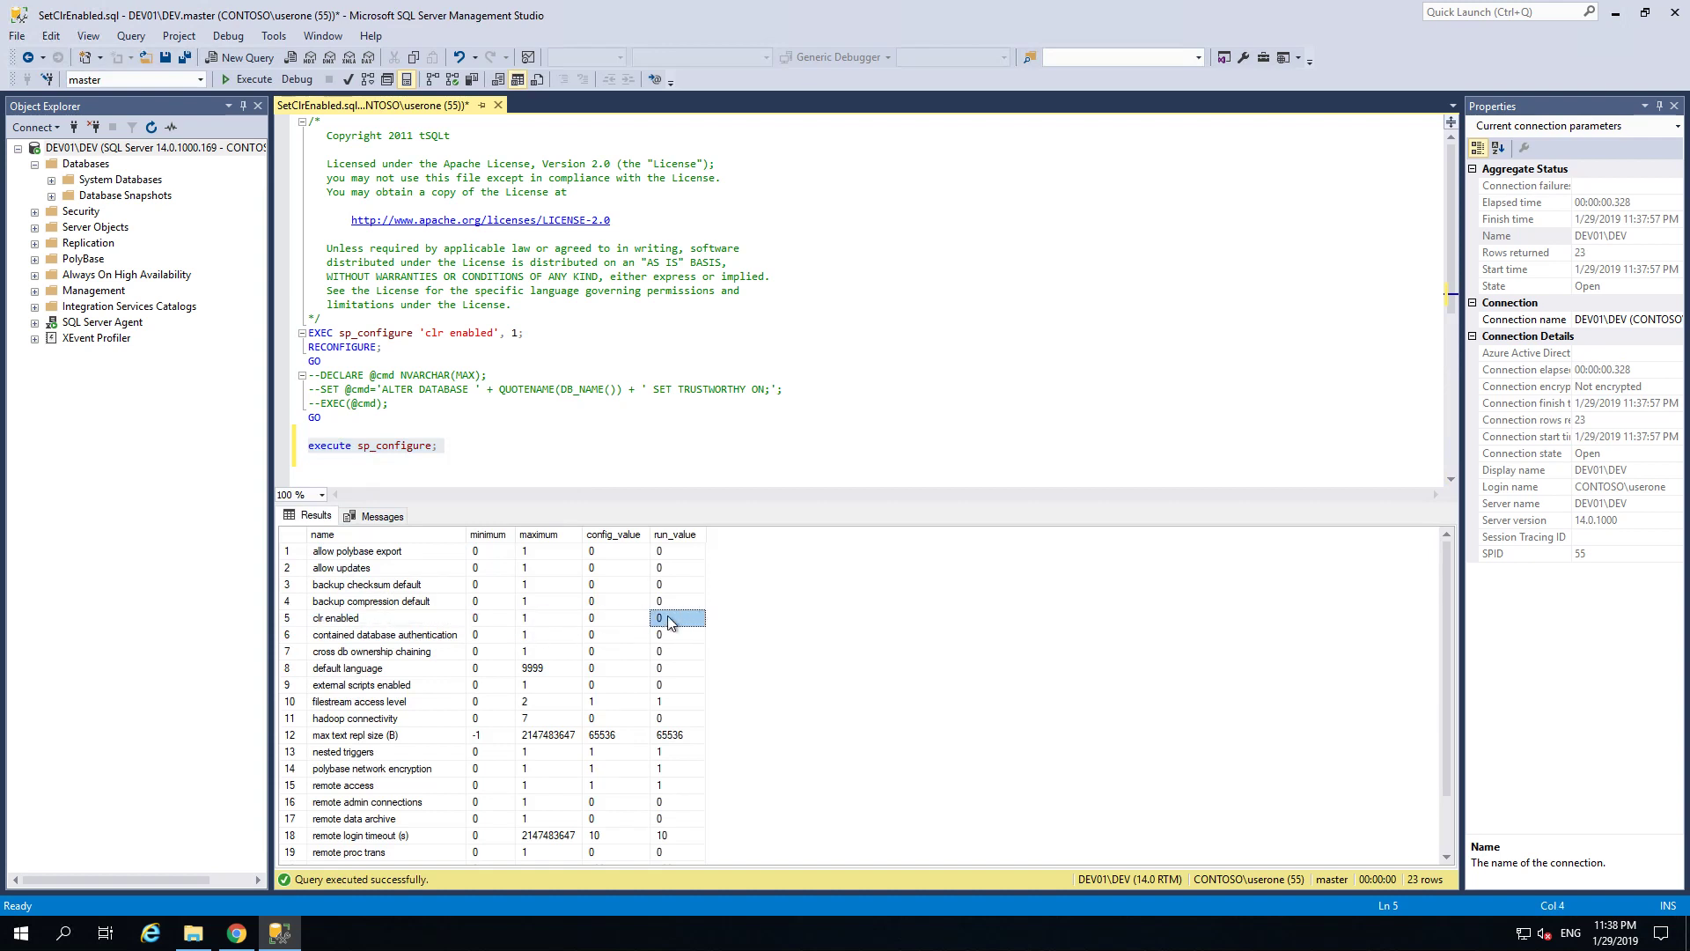
mouse_move(594, 551)
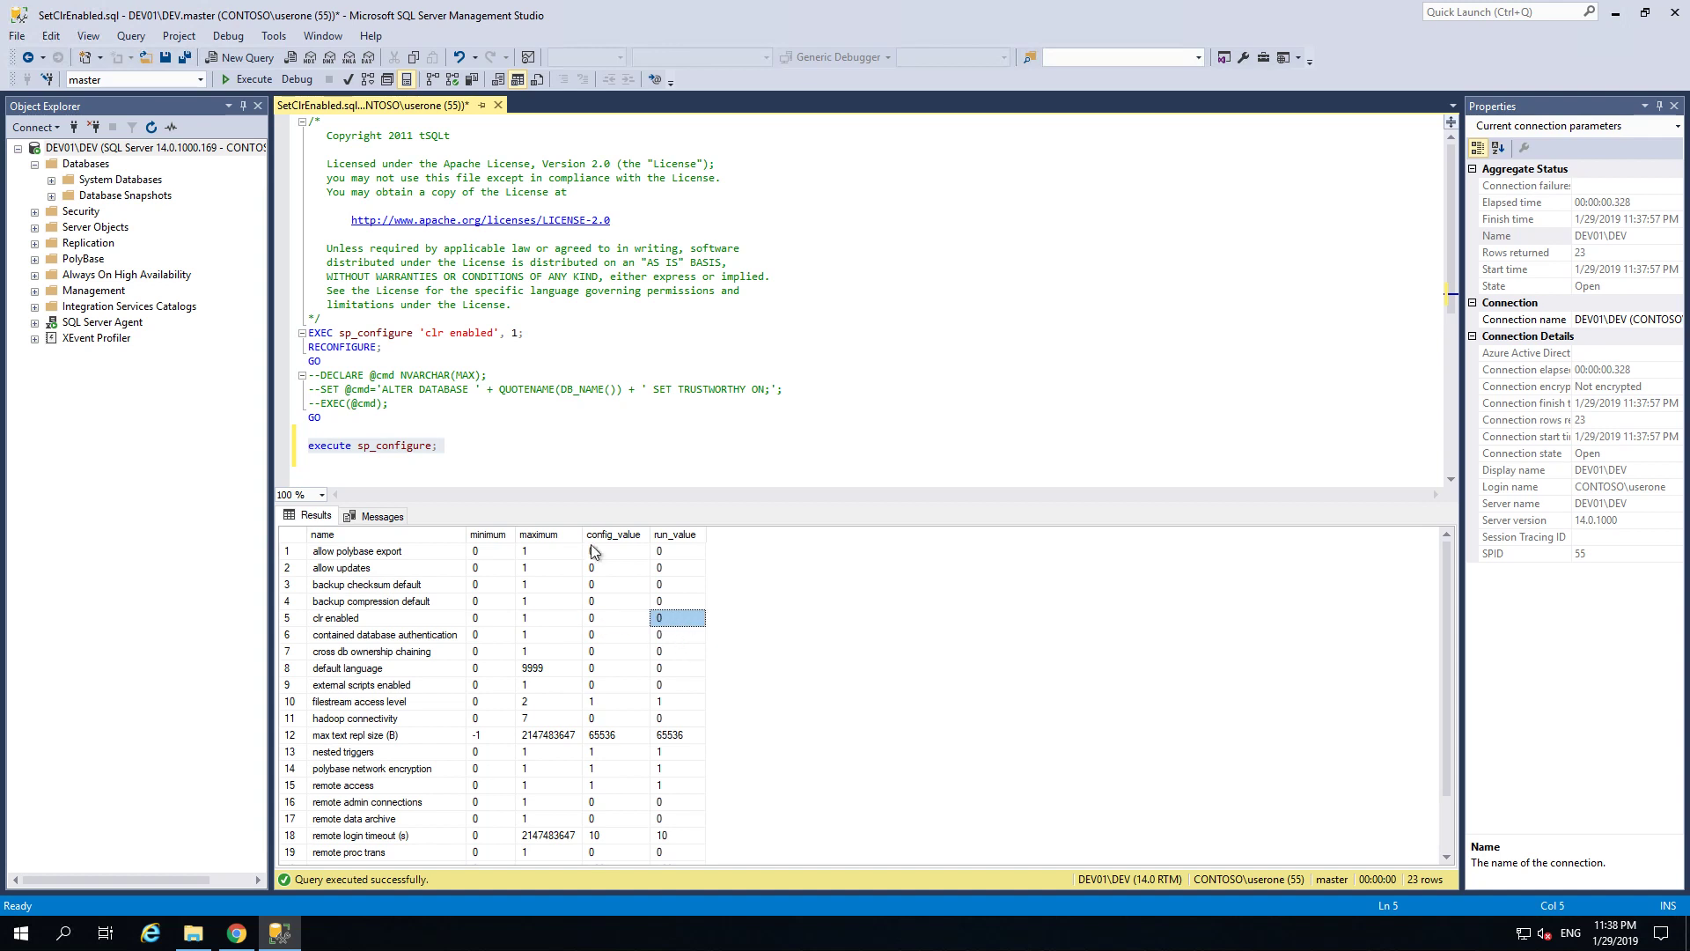
mouse_move(361, 585)
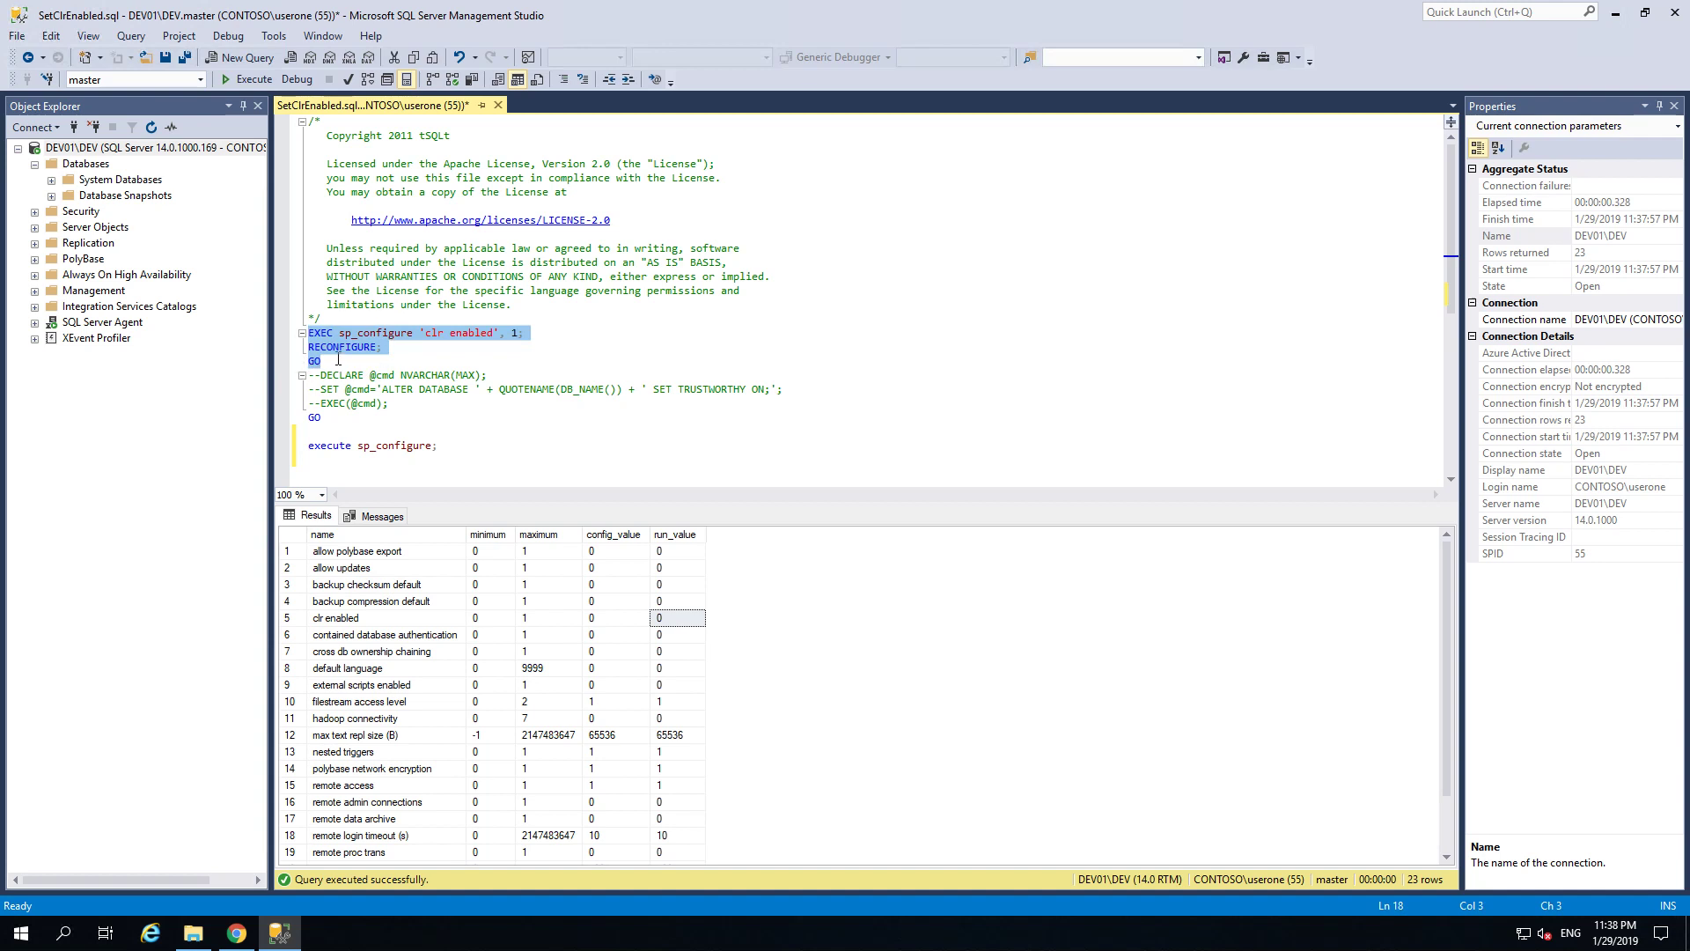
left_click(248, 79)
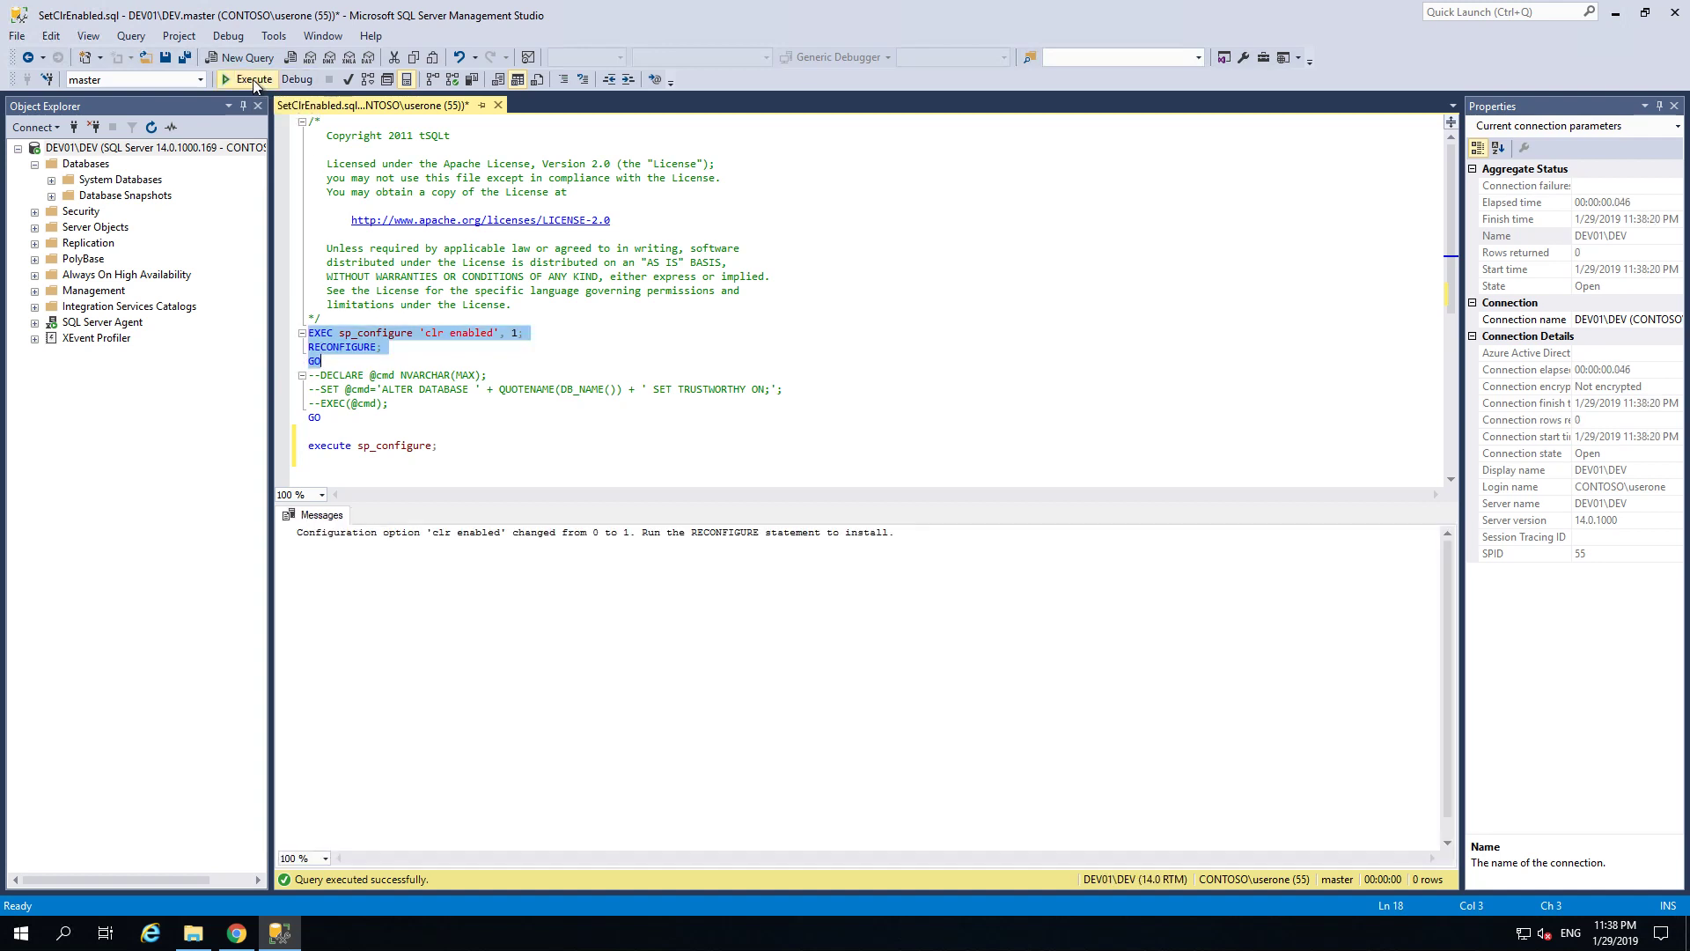
left_click(438, 445)
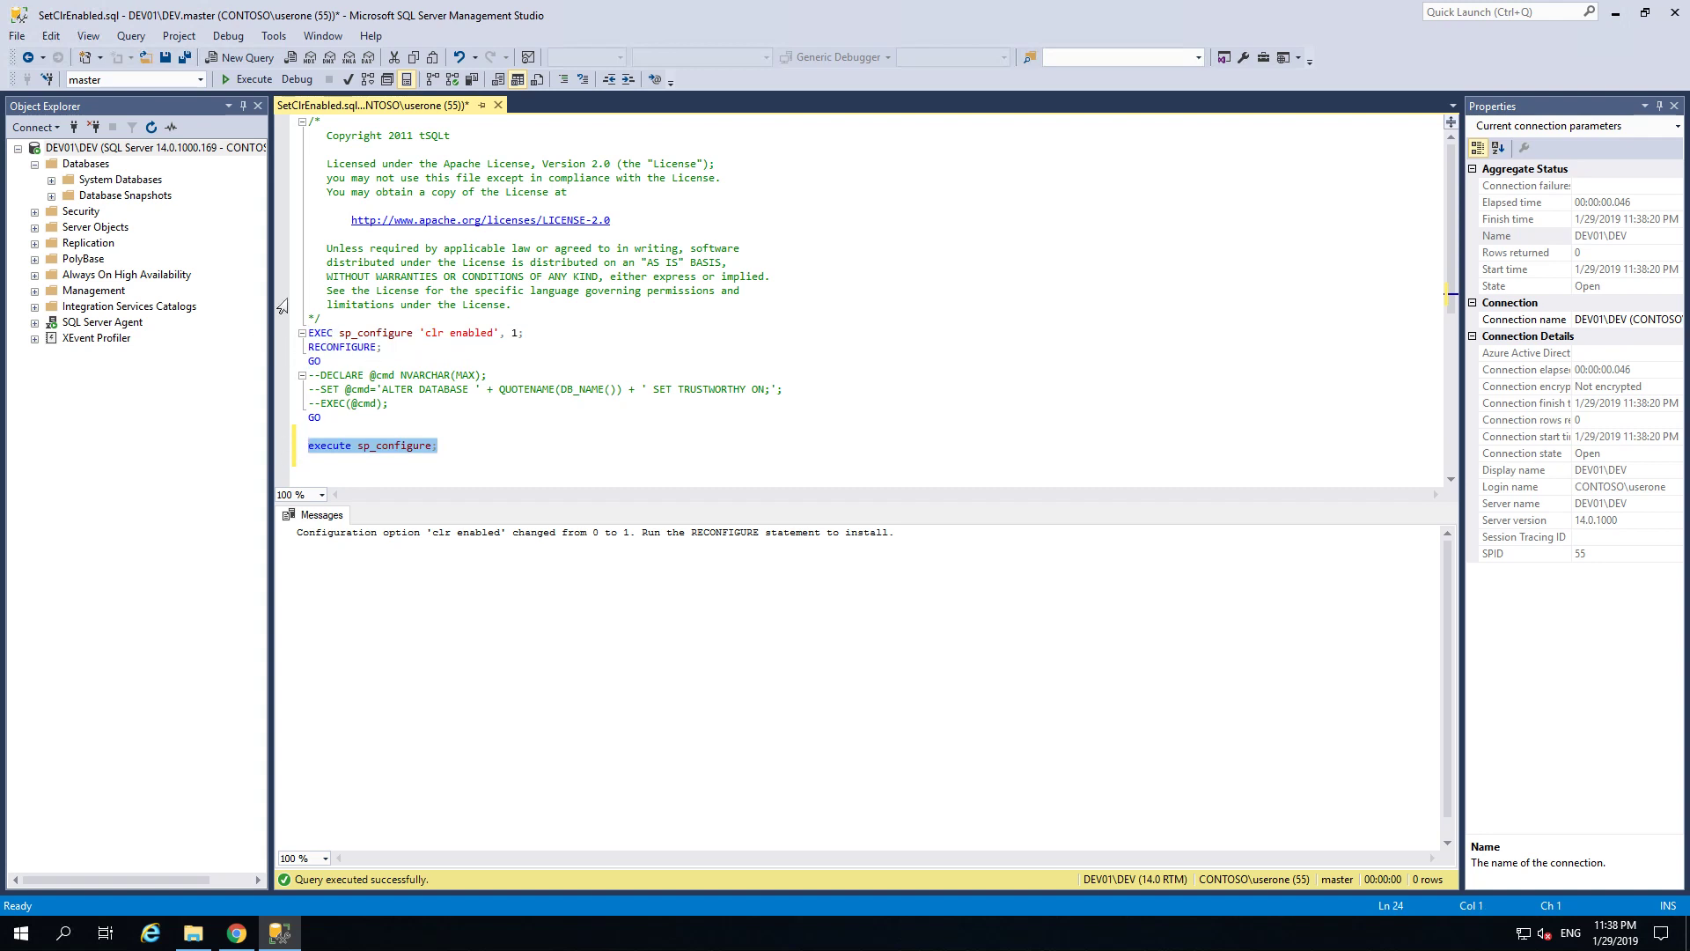
left_click(252, 79)
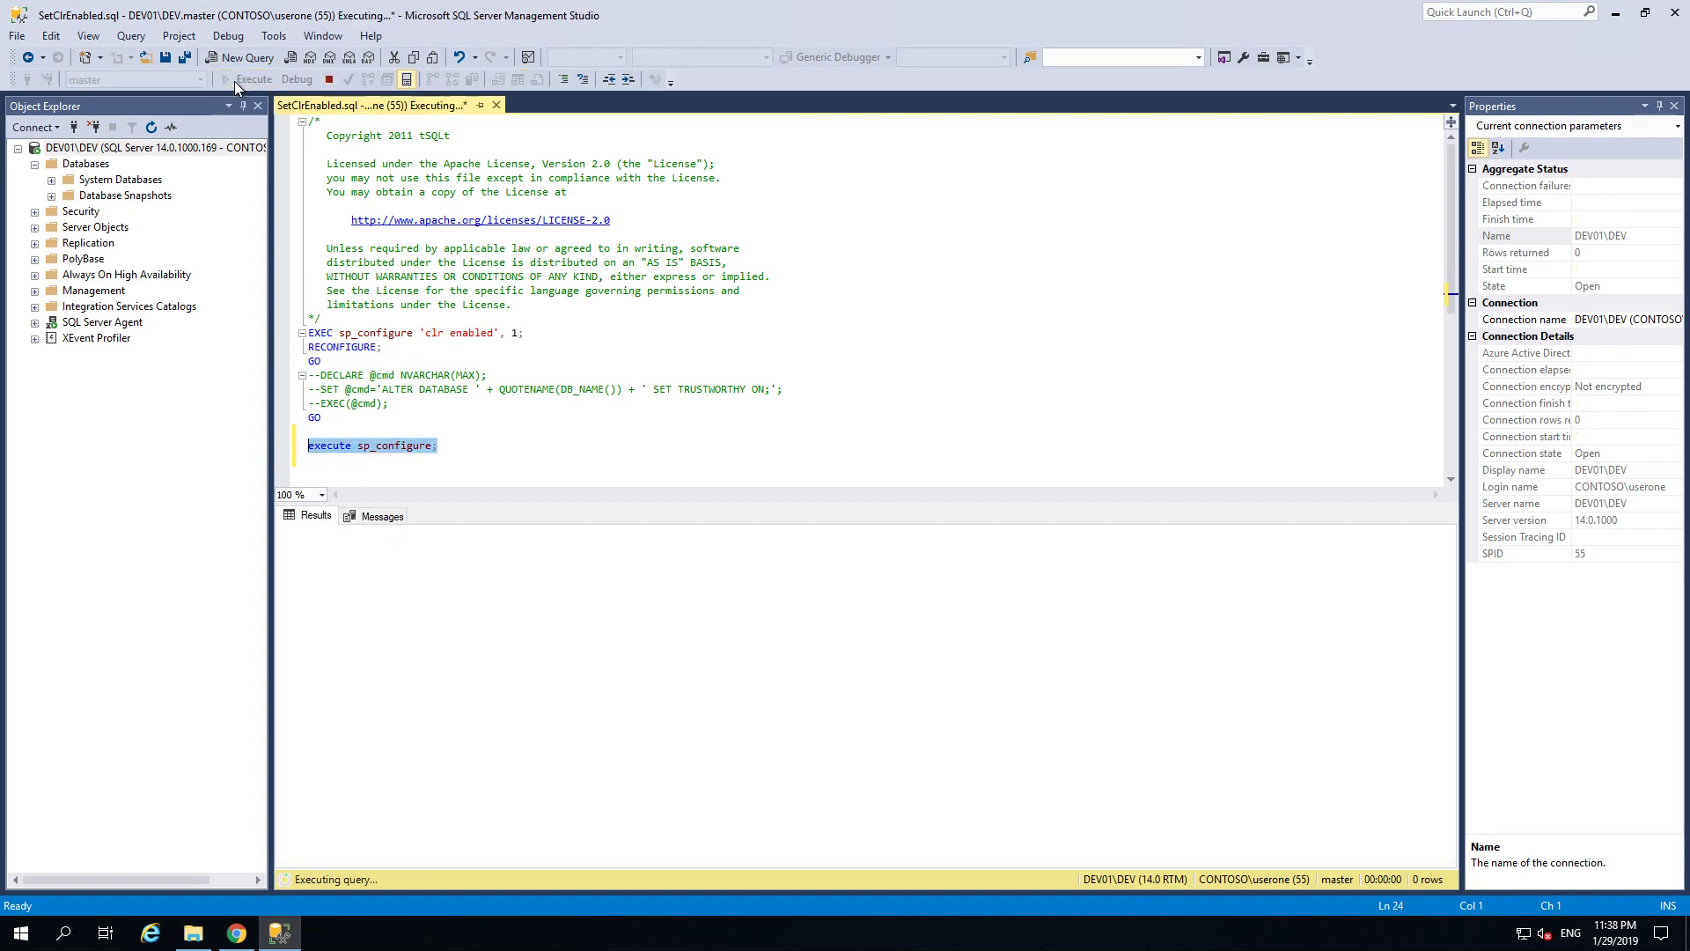
left_click(253, 80)
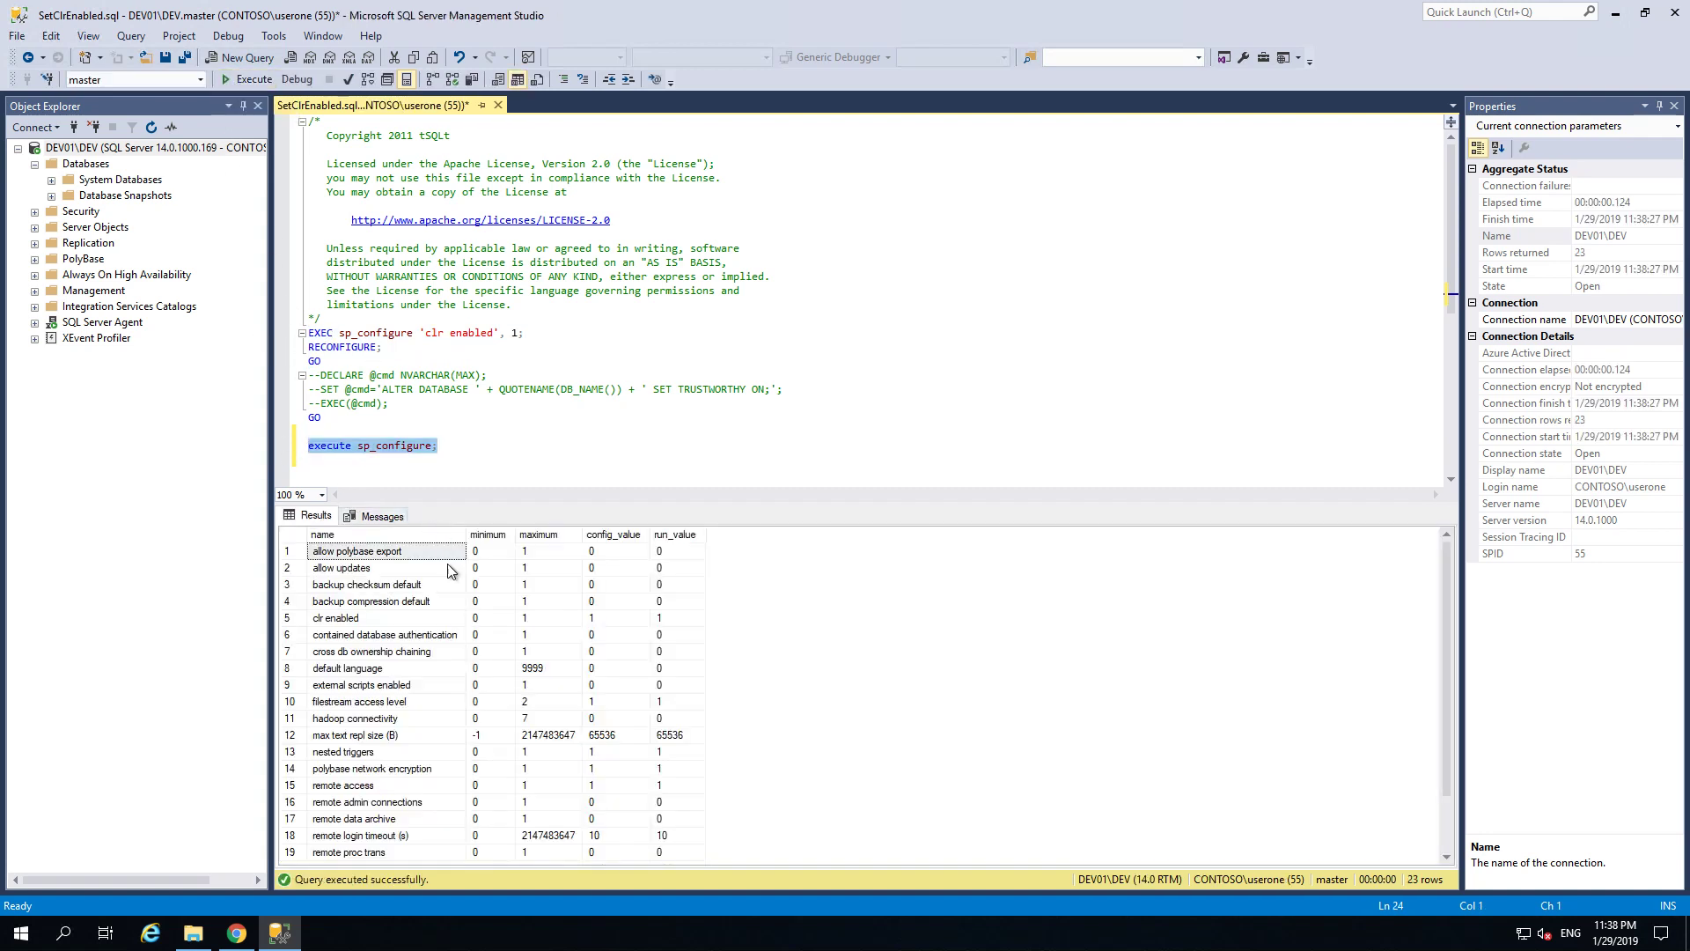
left_click(287, 618)
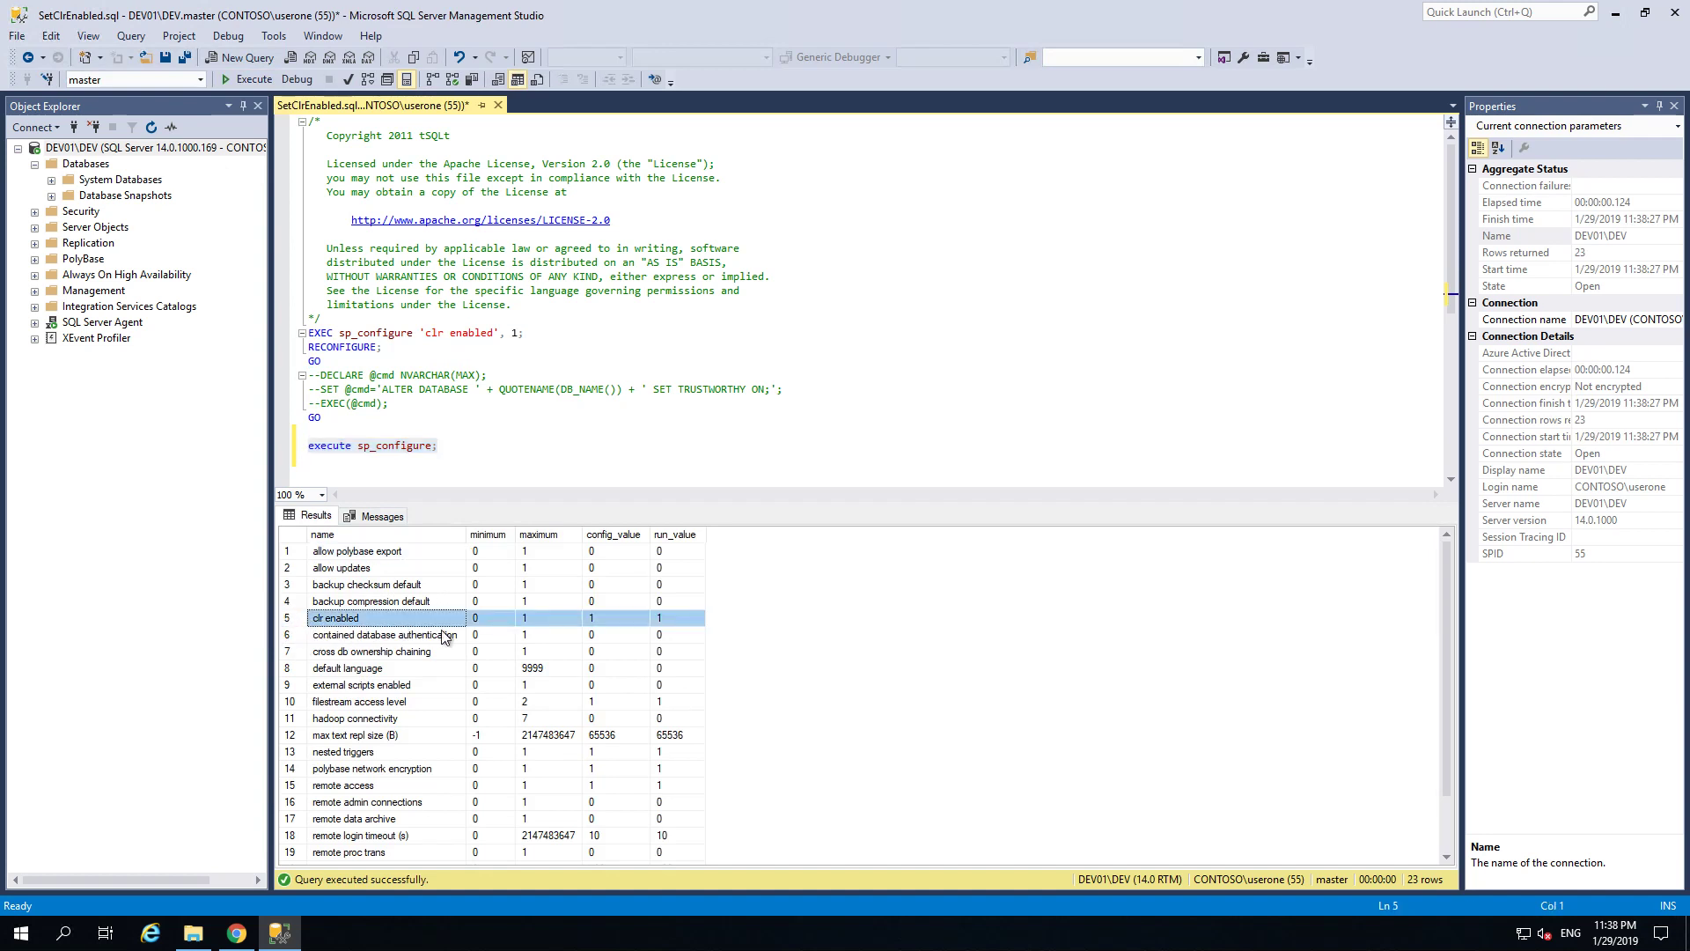
mouse_move(609, 629)
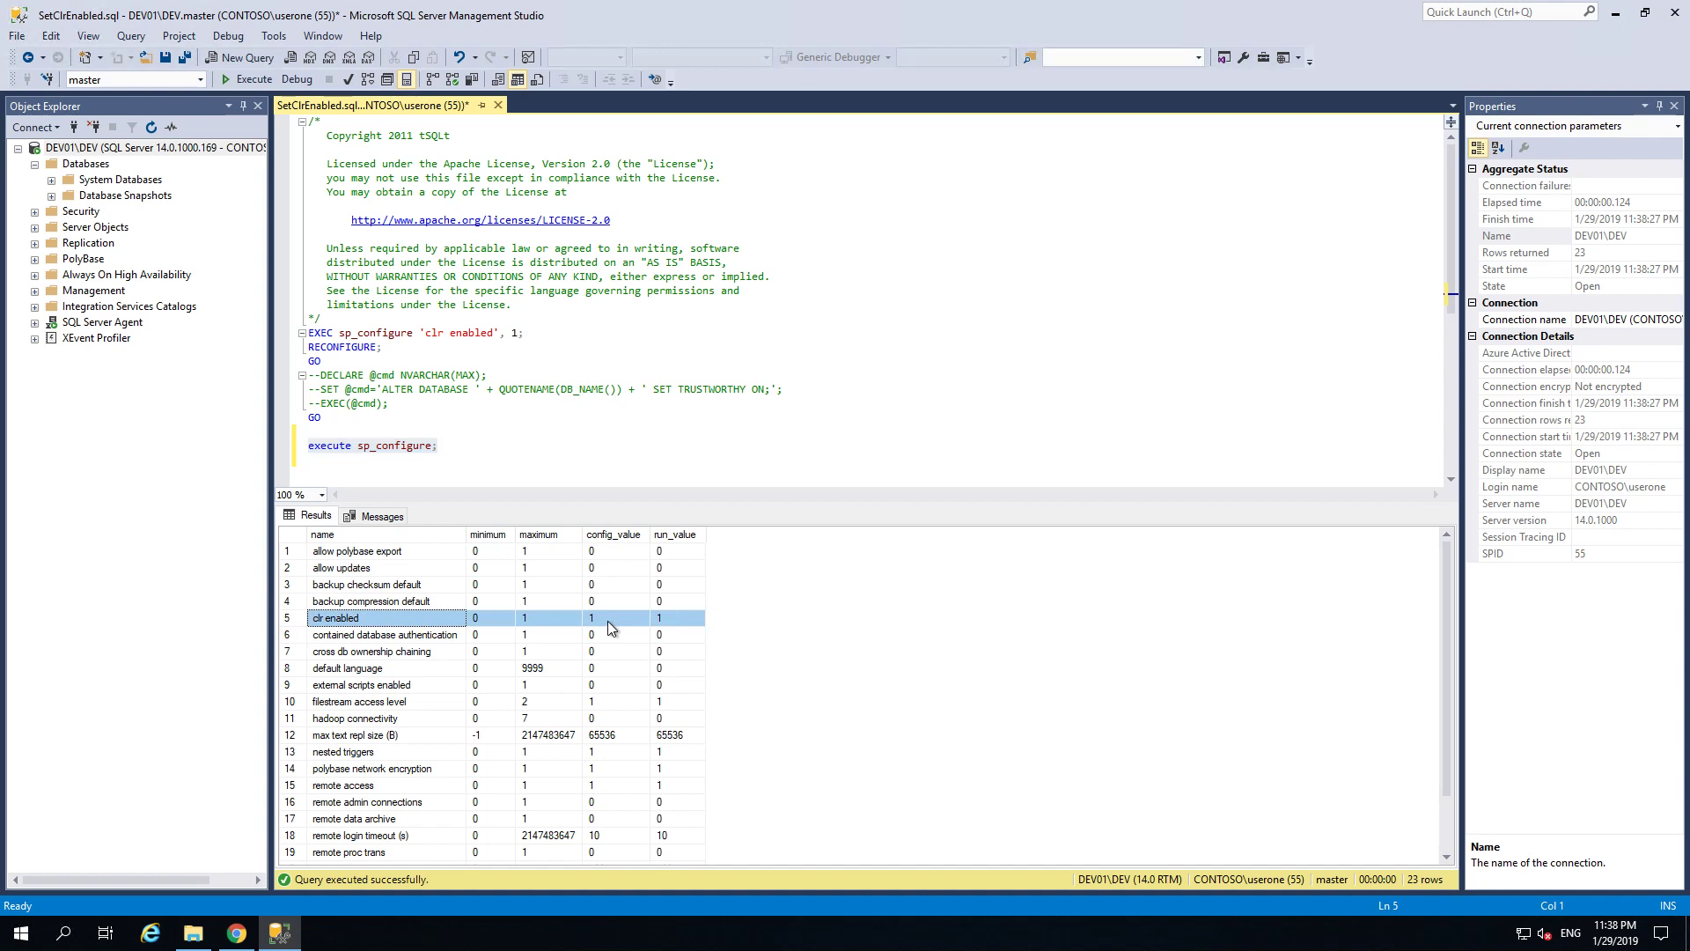
mouse_move(677, 628)
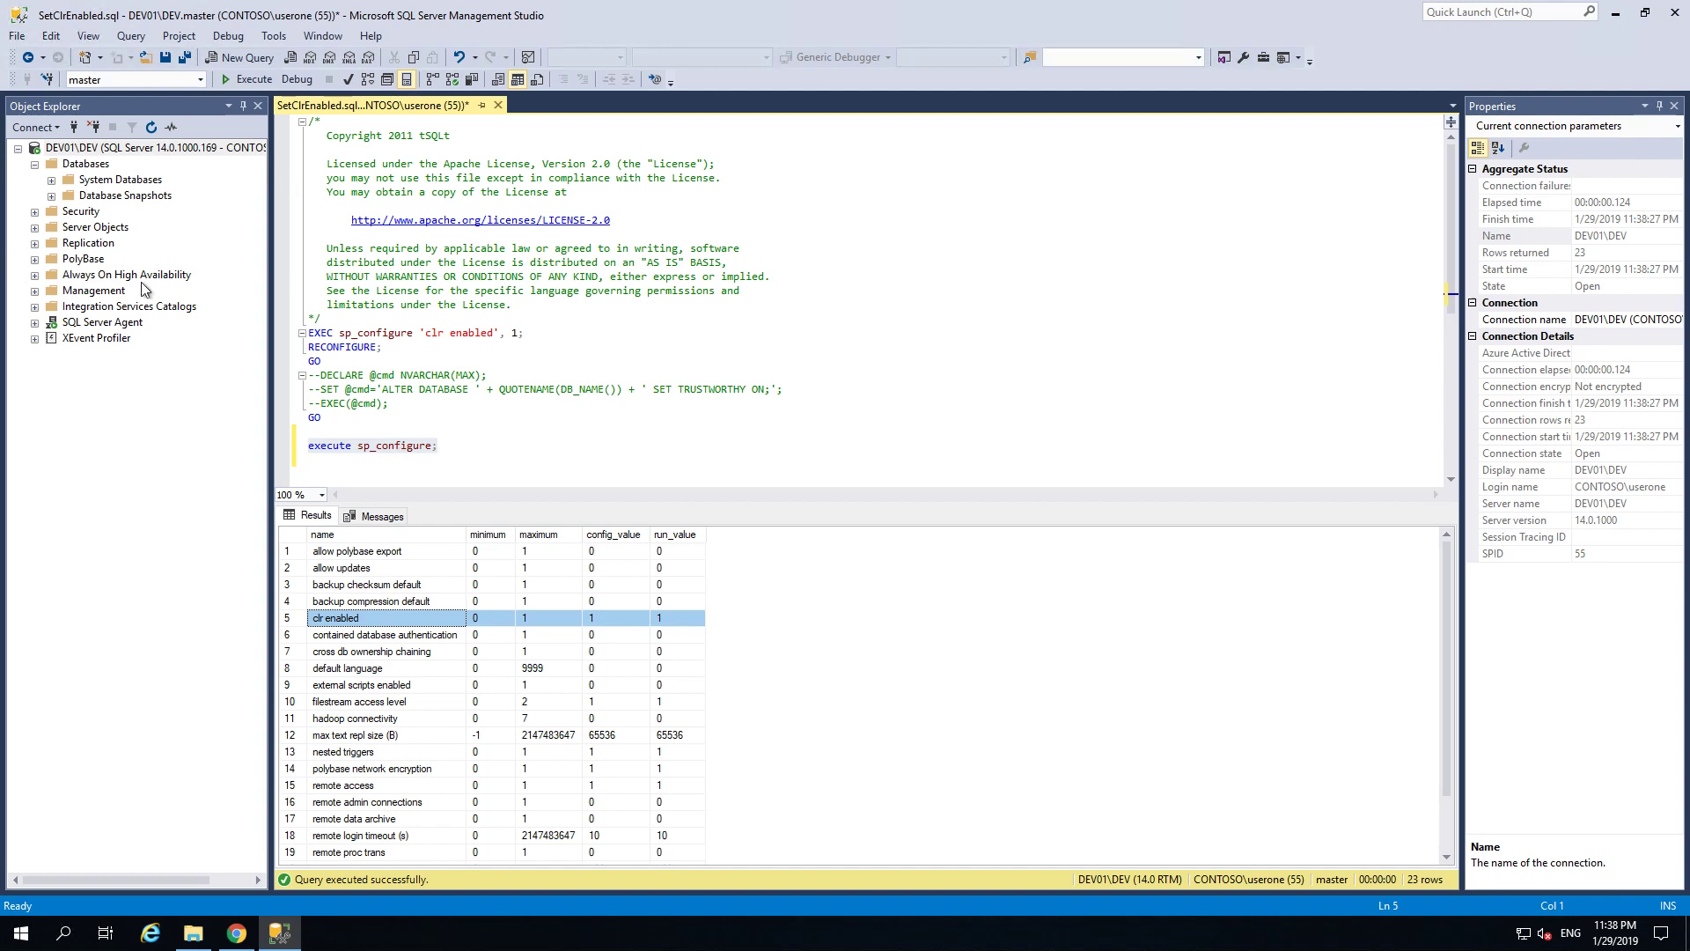
mouse_move(282, 434)
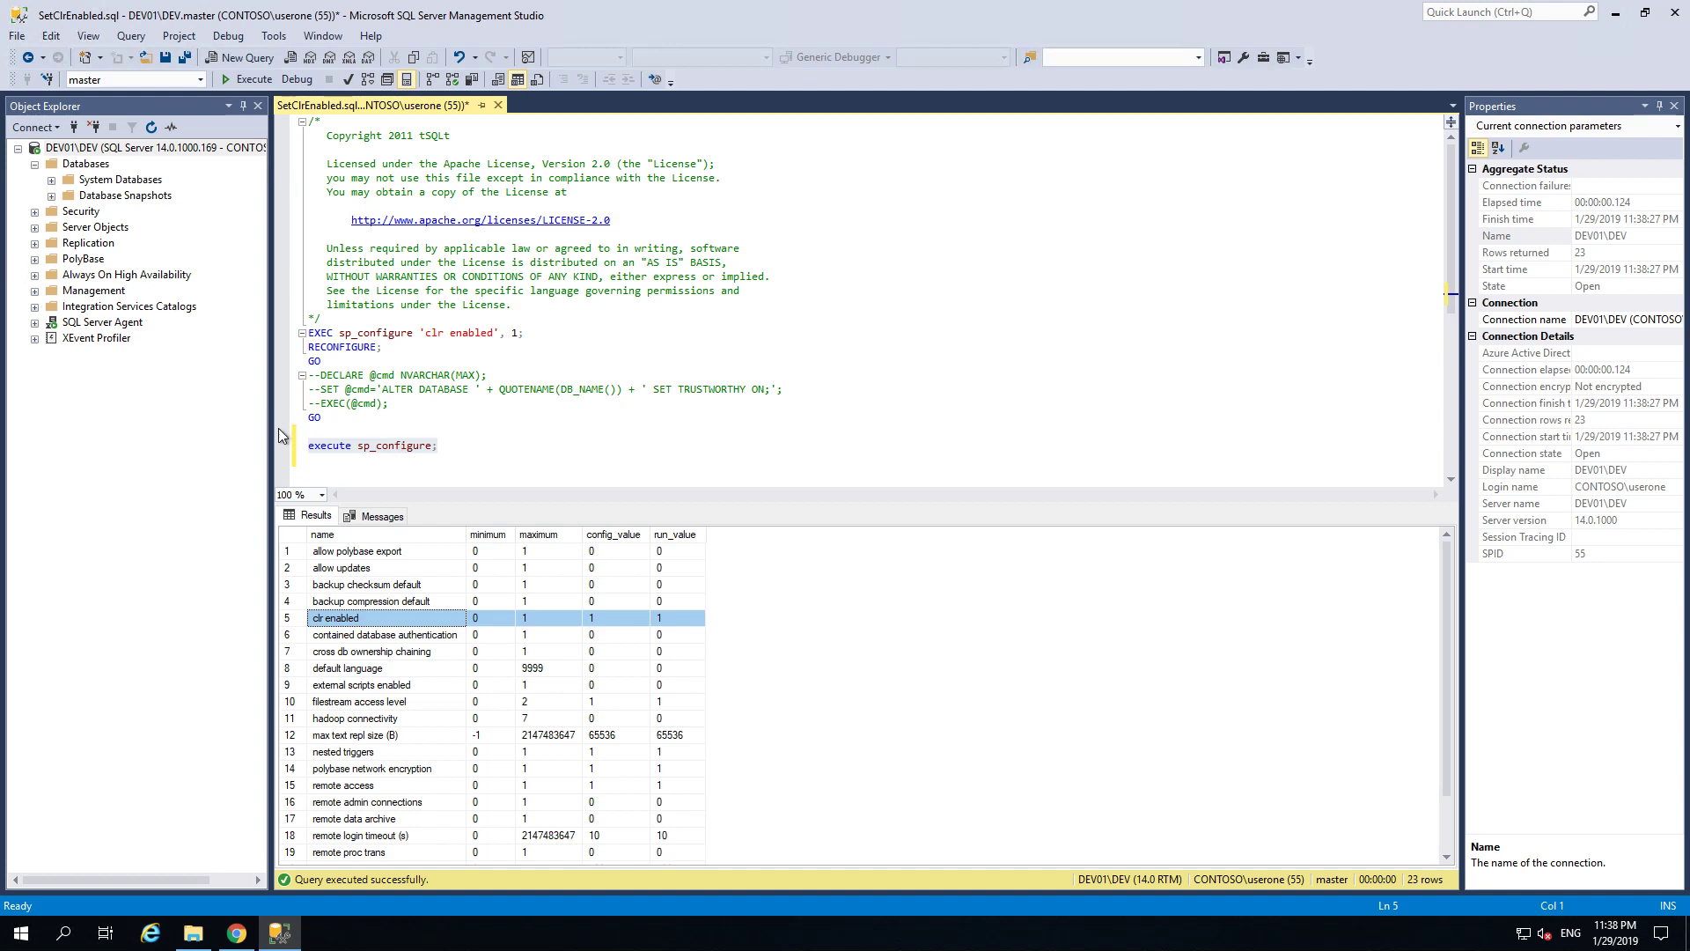
mouse_move(315, 693)
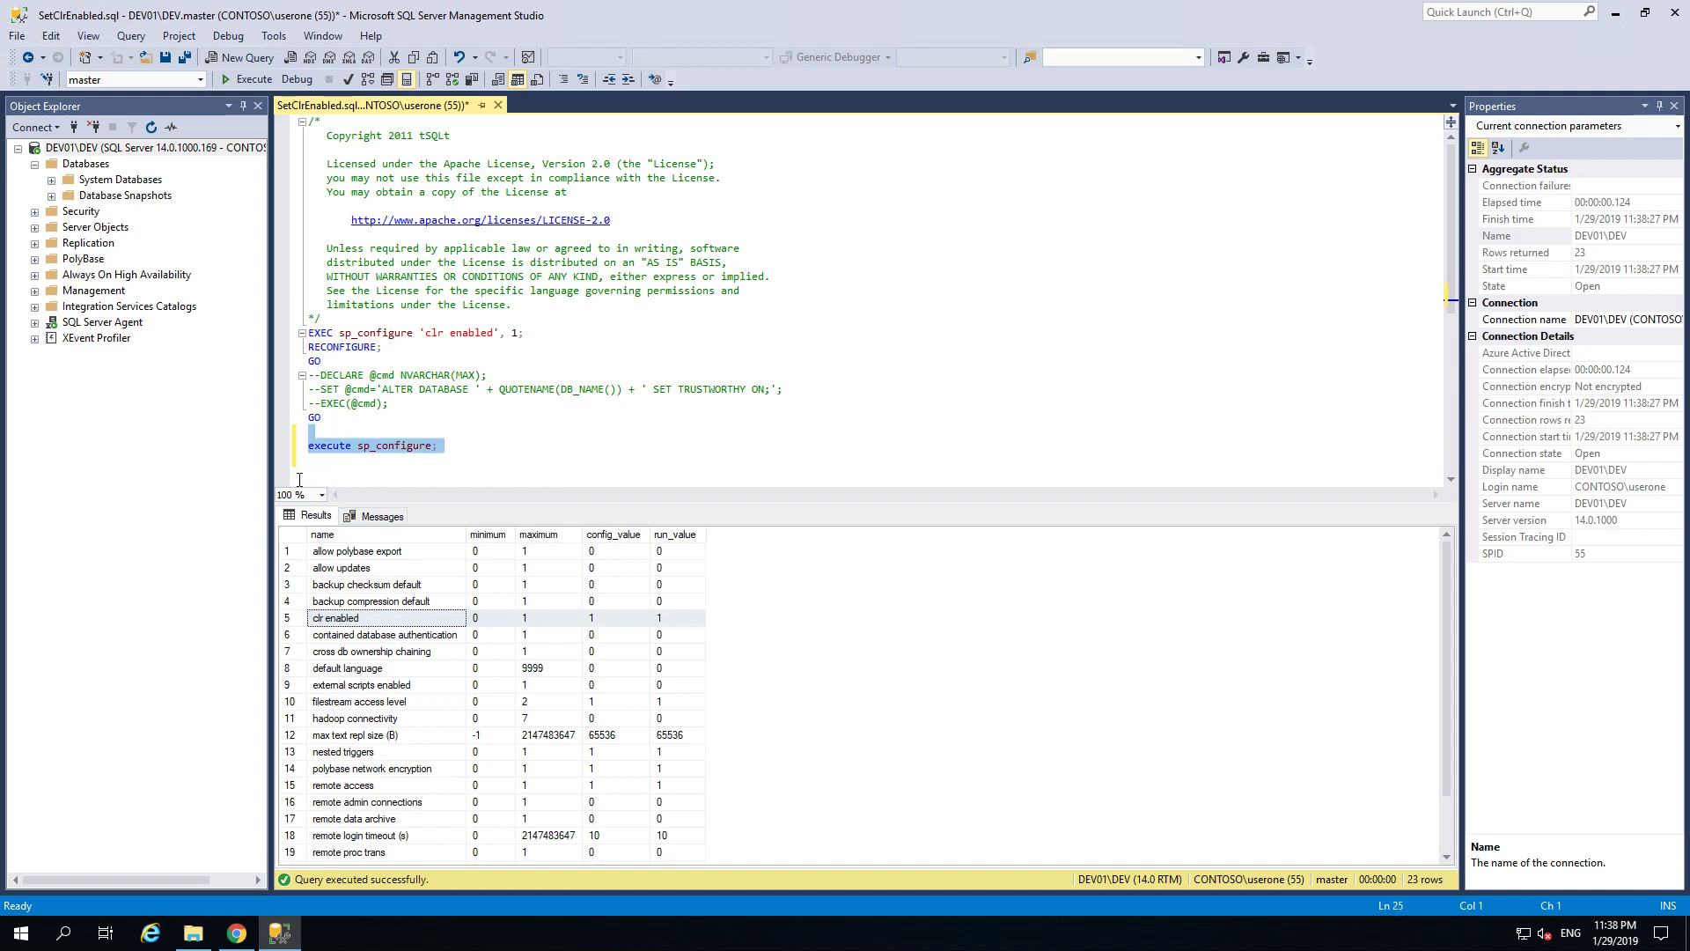
mouse_move(373, 467)
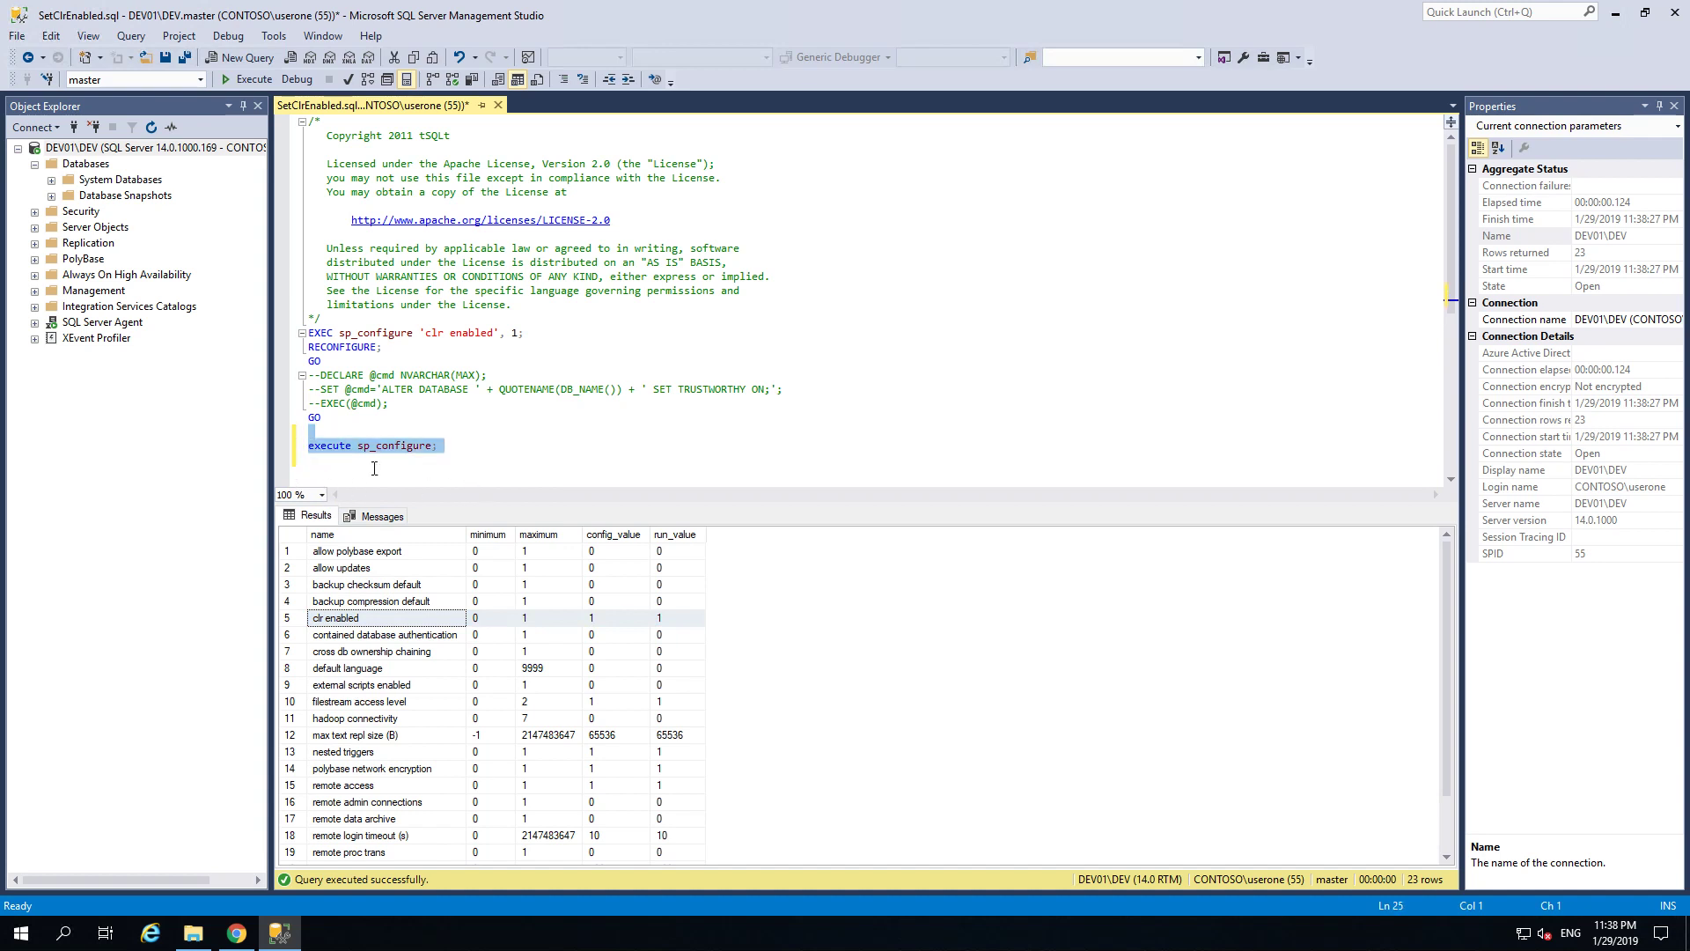
mouse_move(317, 466)
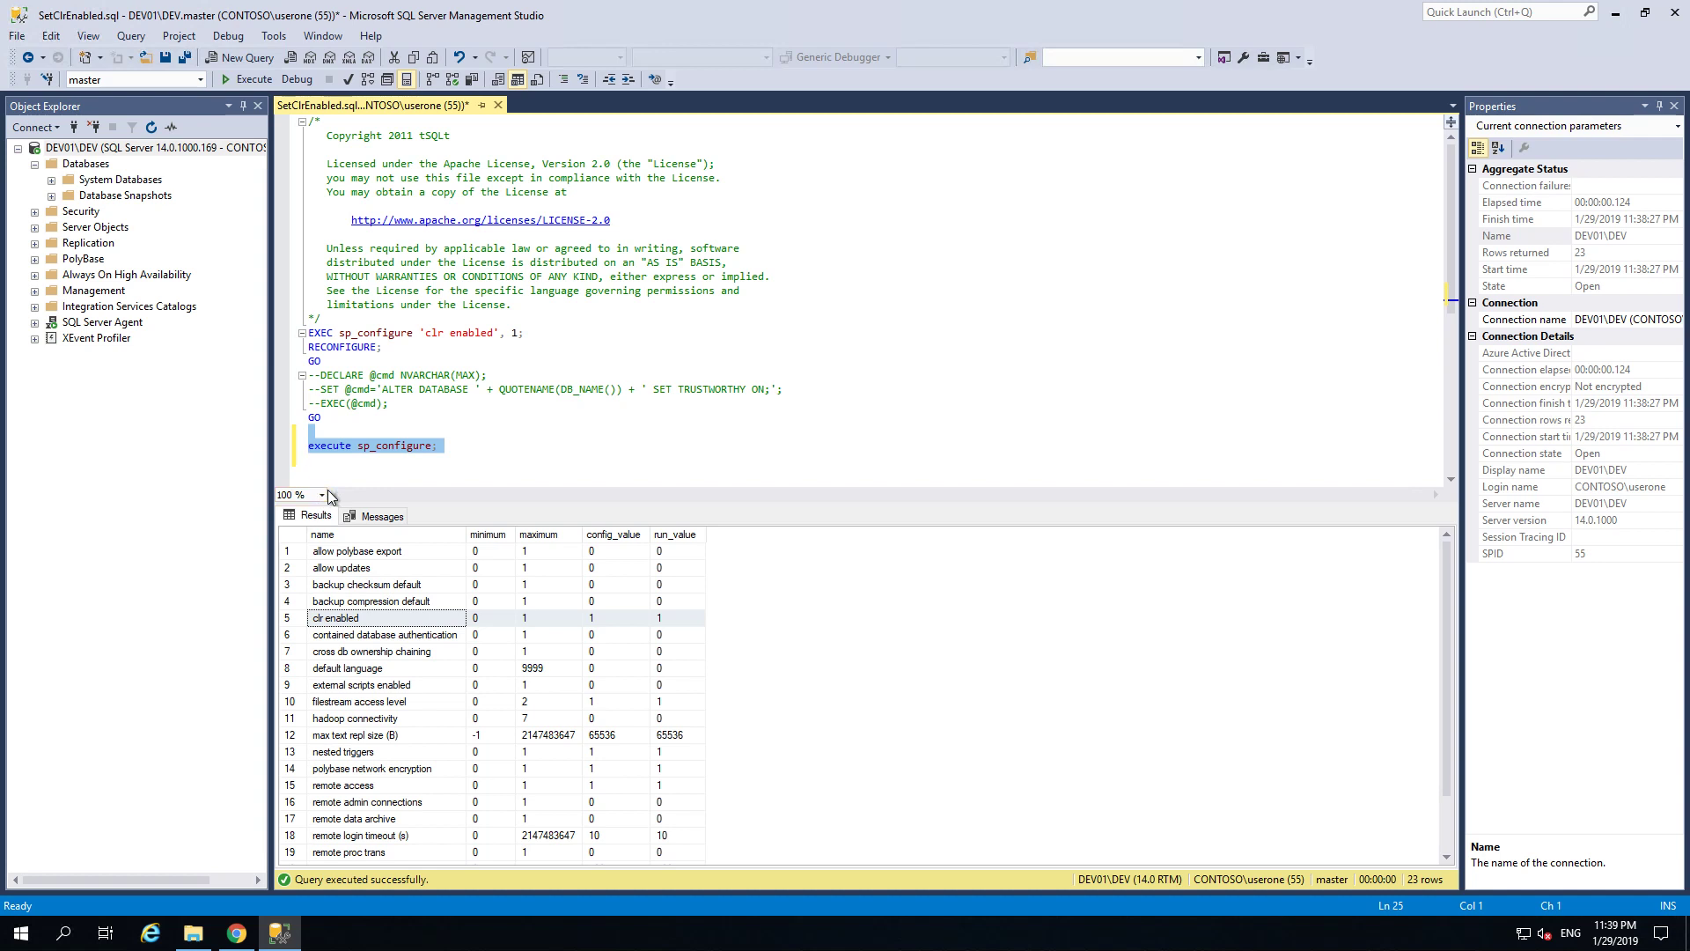
left_click(313, 457)
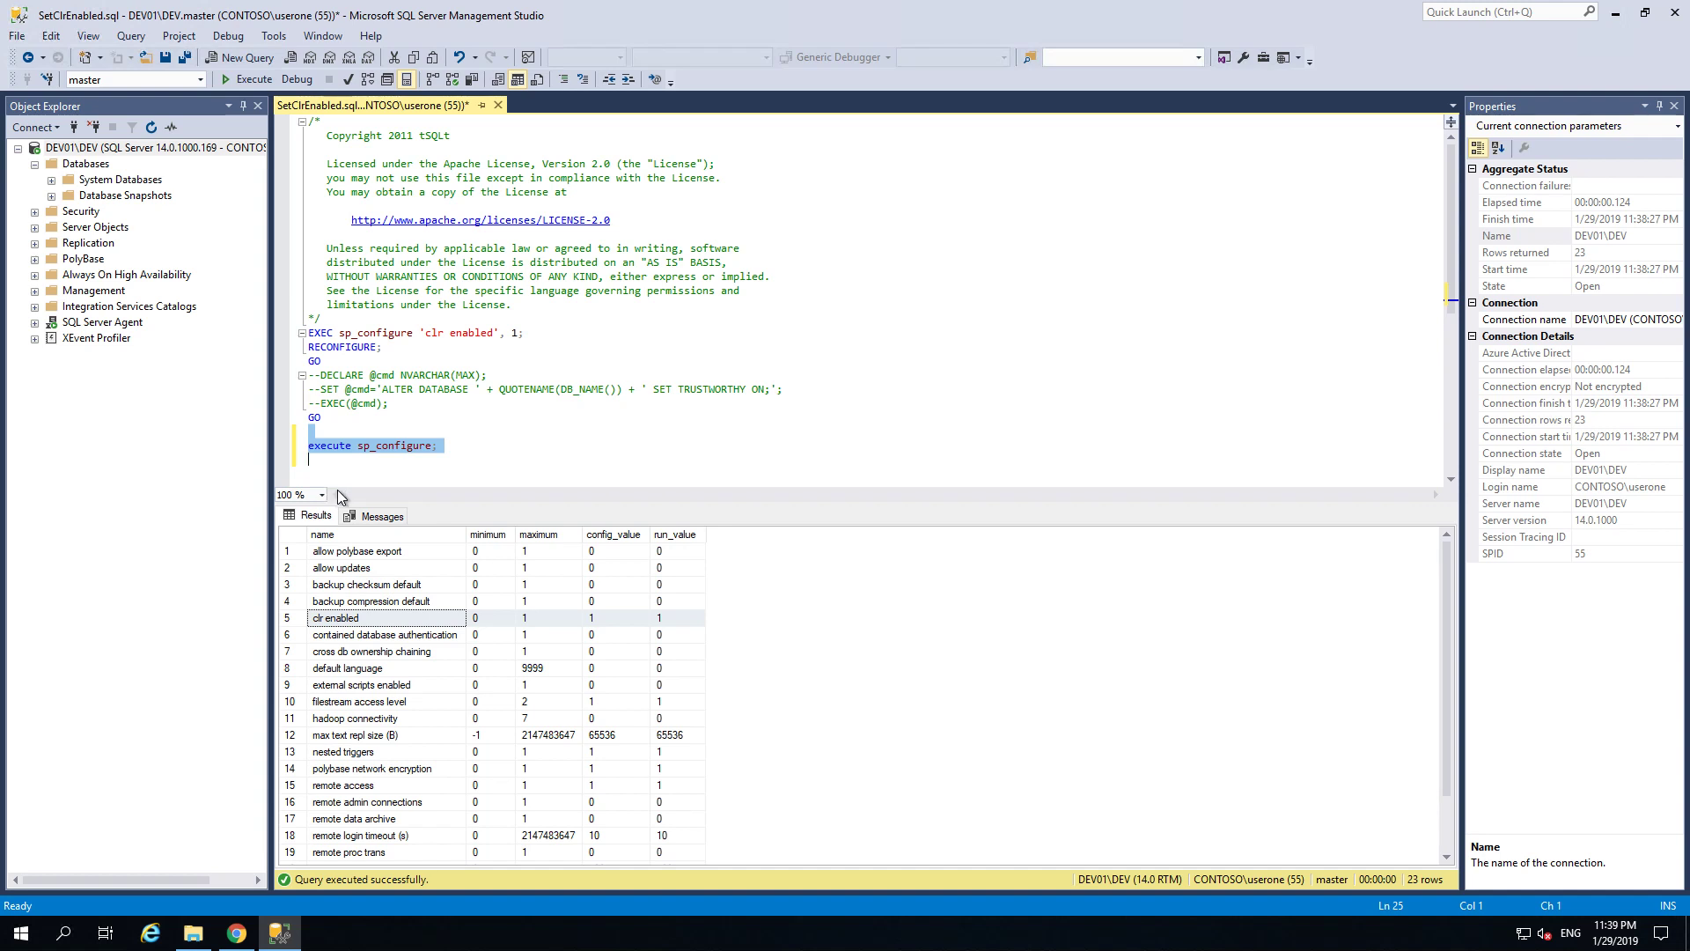
mouse_move(363, 498)
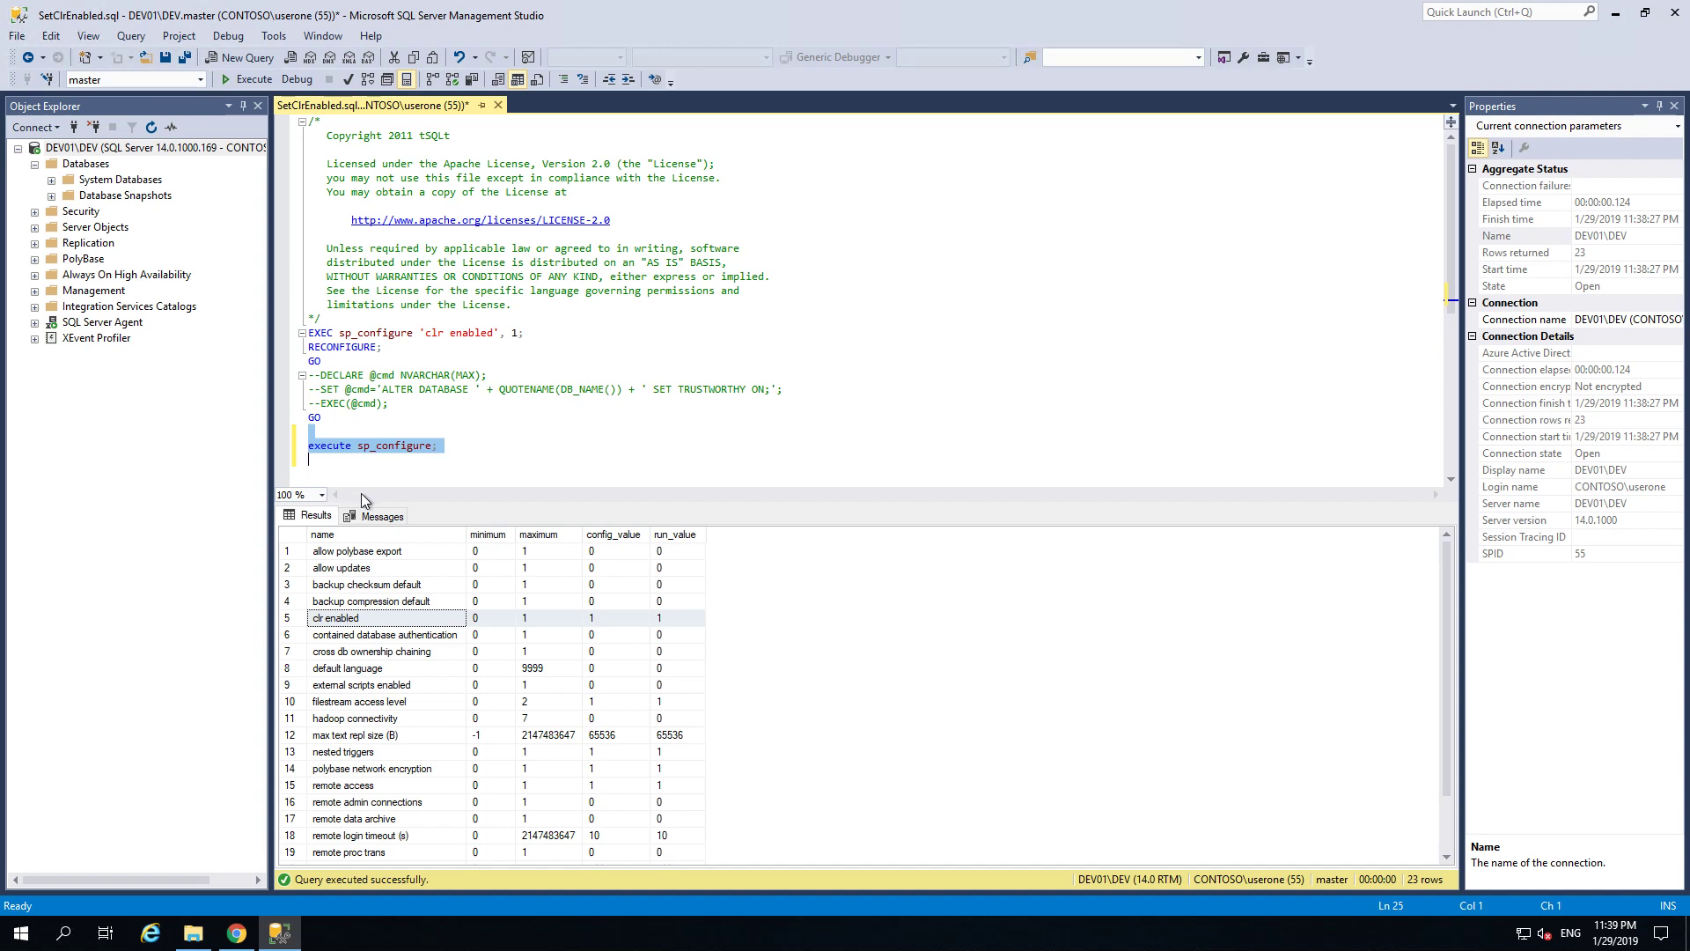
mouse_move(400, 505)
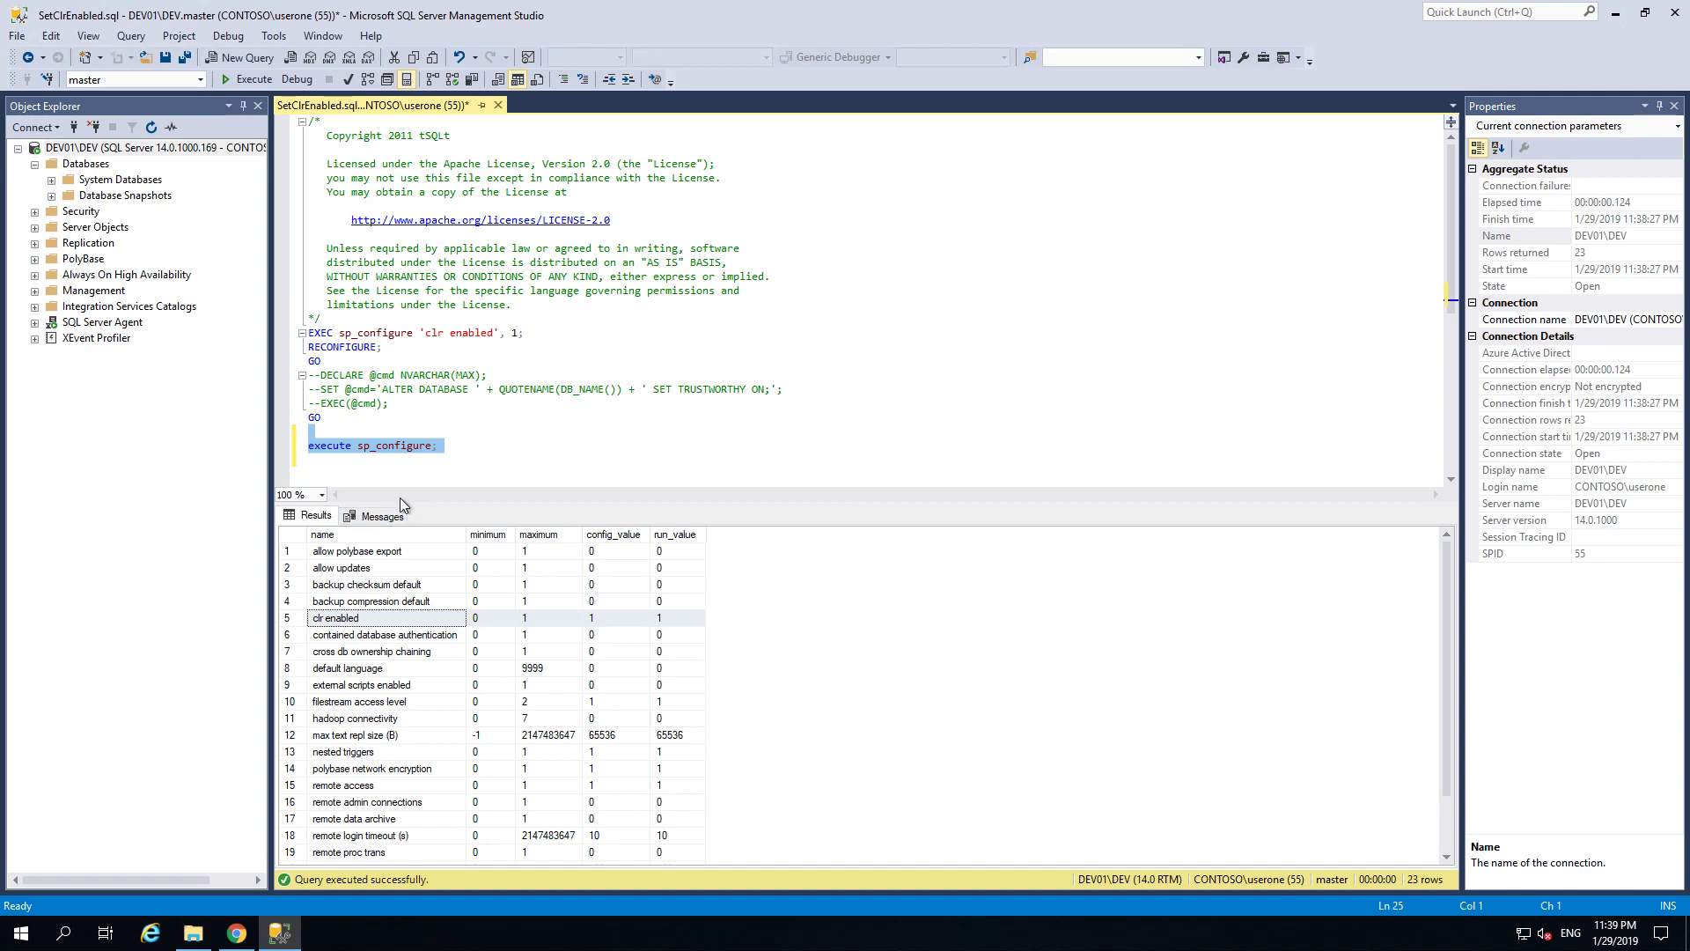
mouse_move(483, 484)
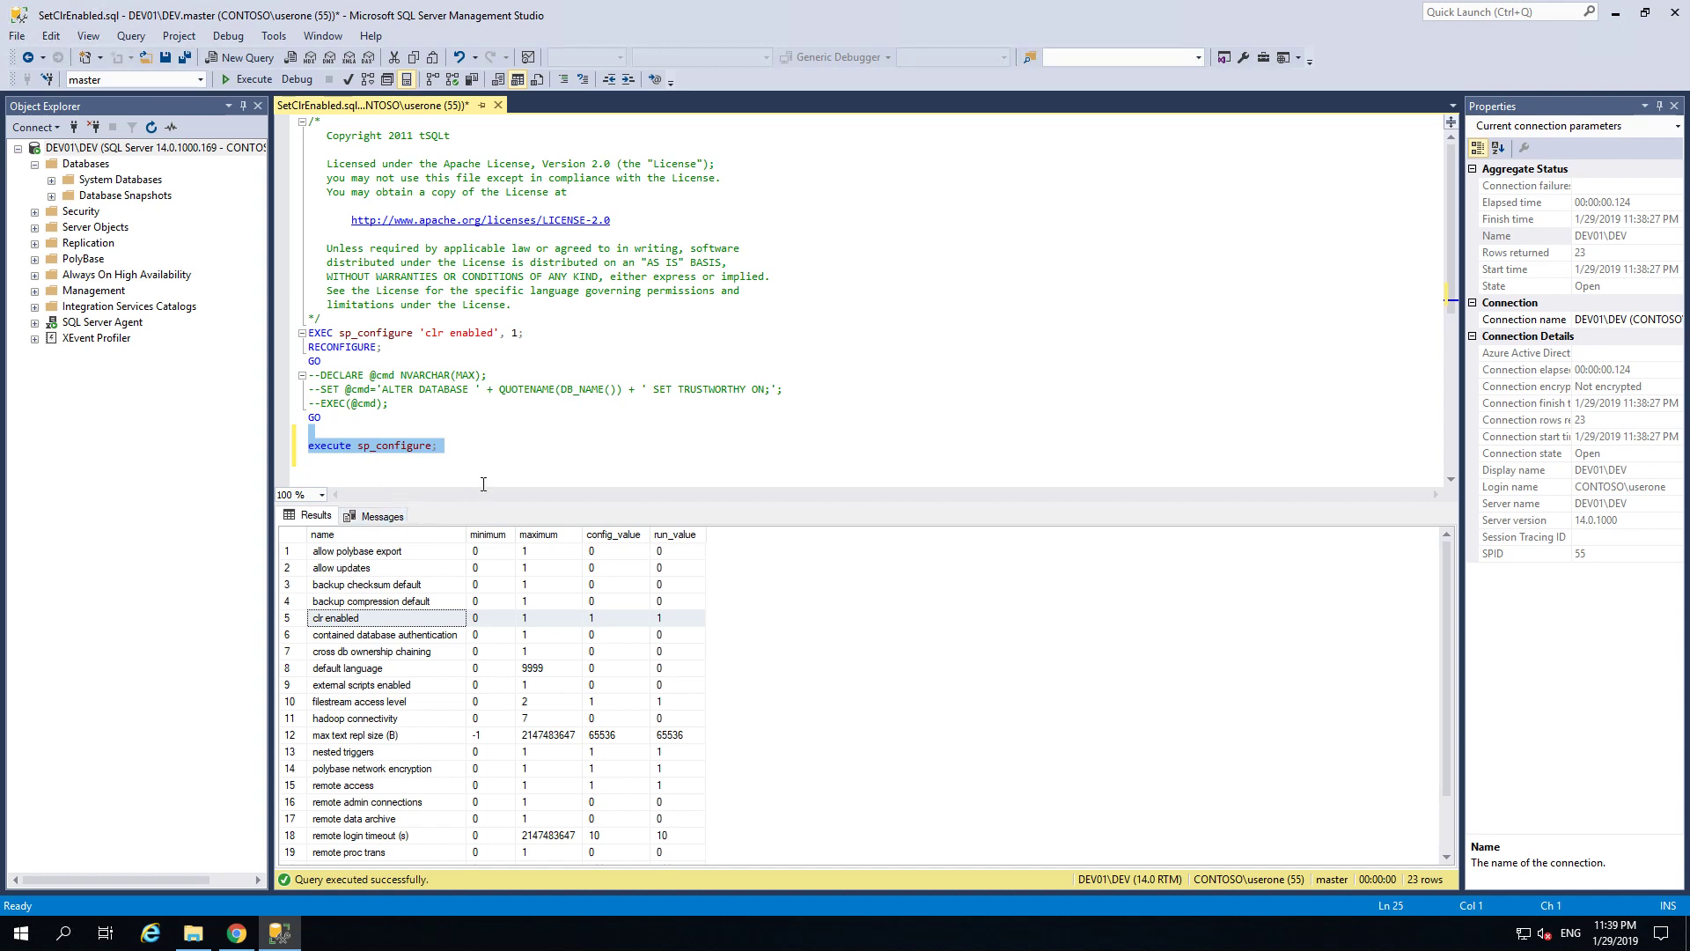
mouse_move(352, 472)
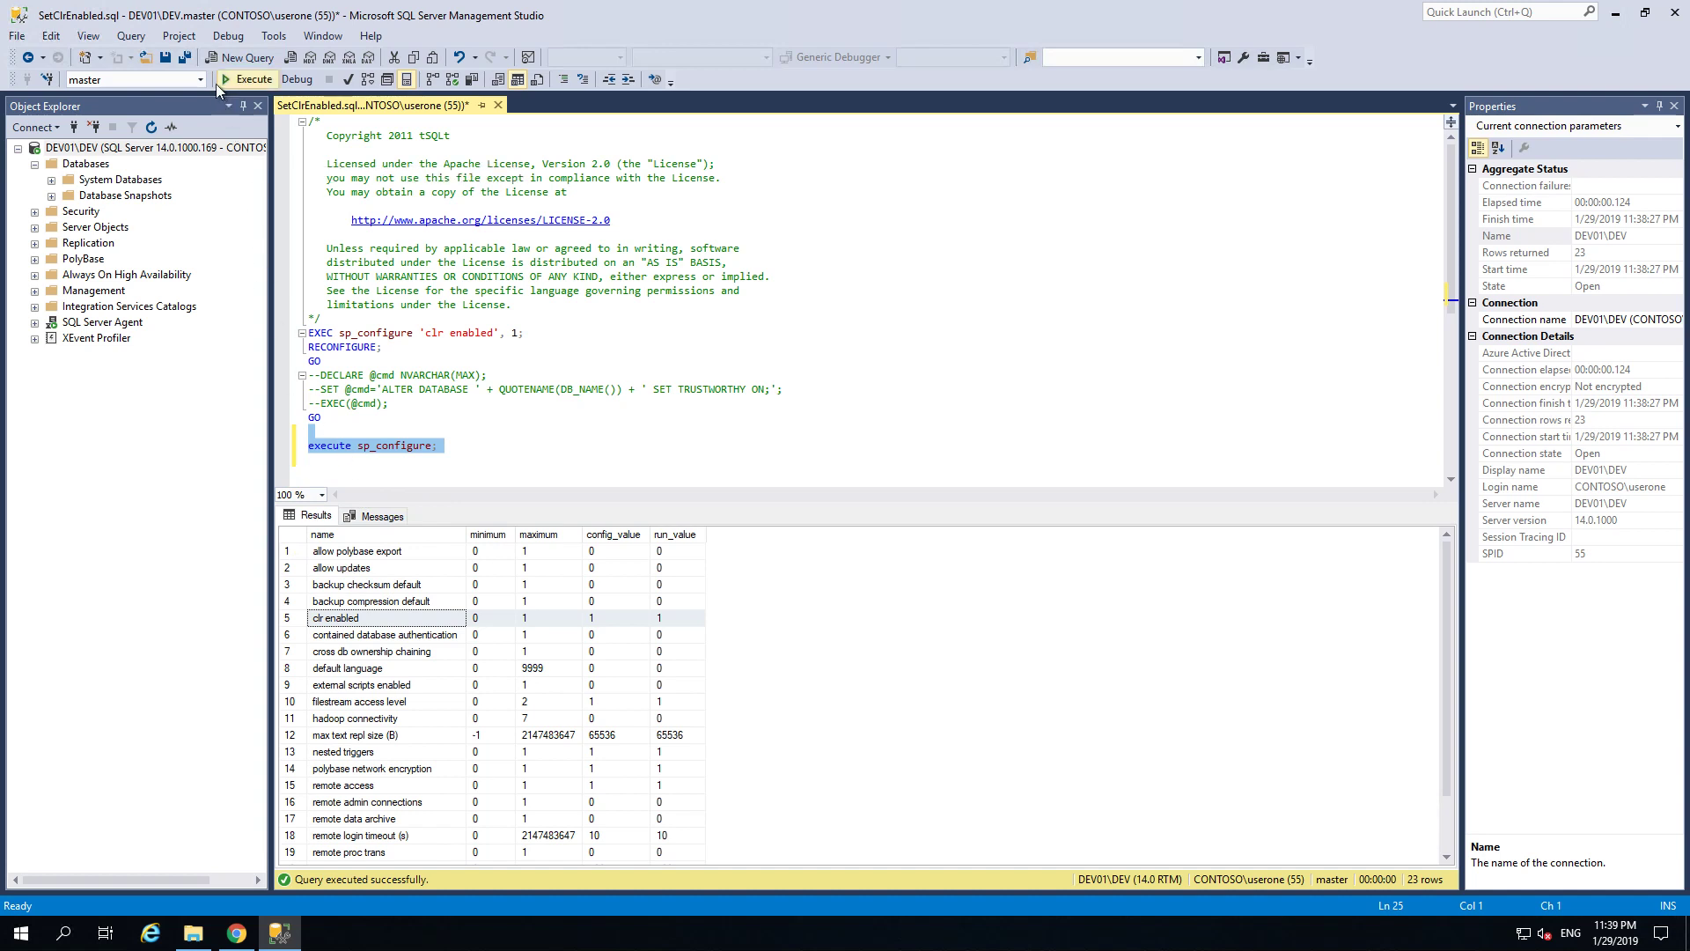
mouse_move(142, 56)
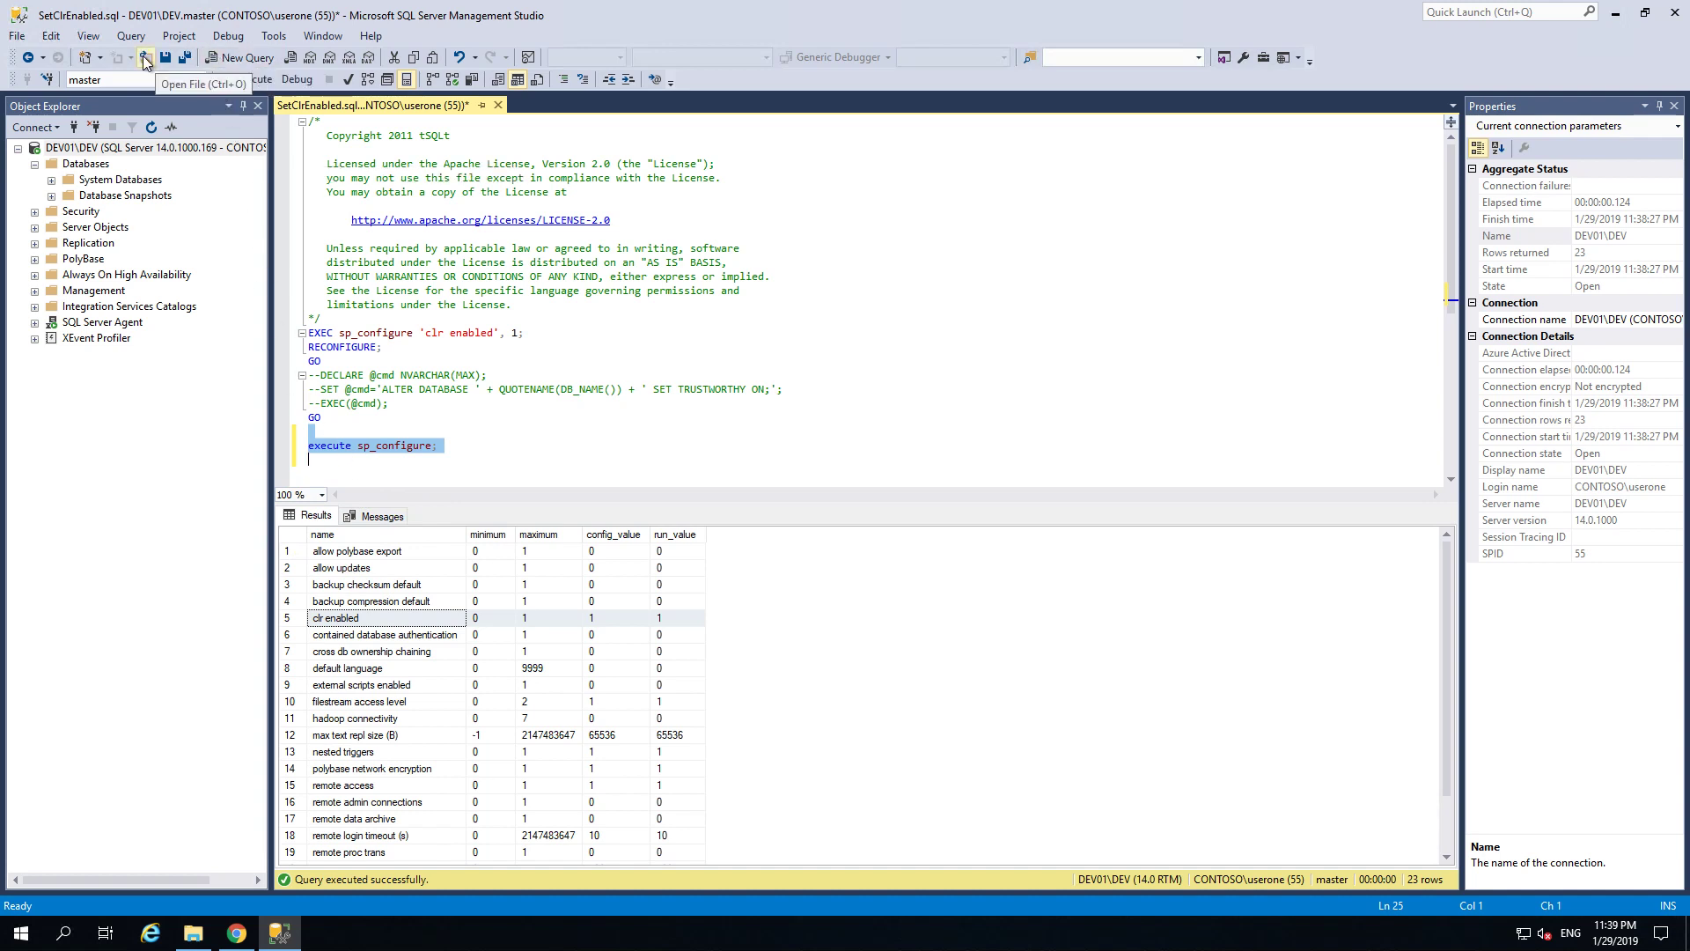
Step: Open Example.sql from the tSQLt_V1.0.5873.27393 folder and scroll through its contents
left_click(145, 57)
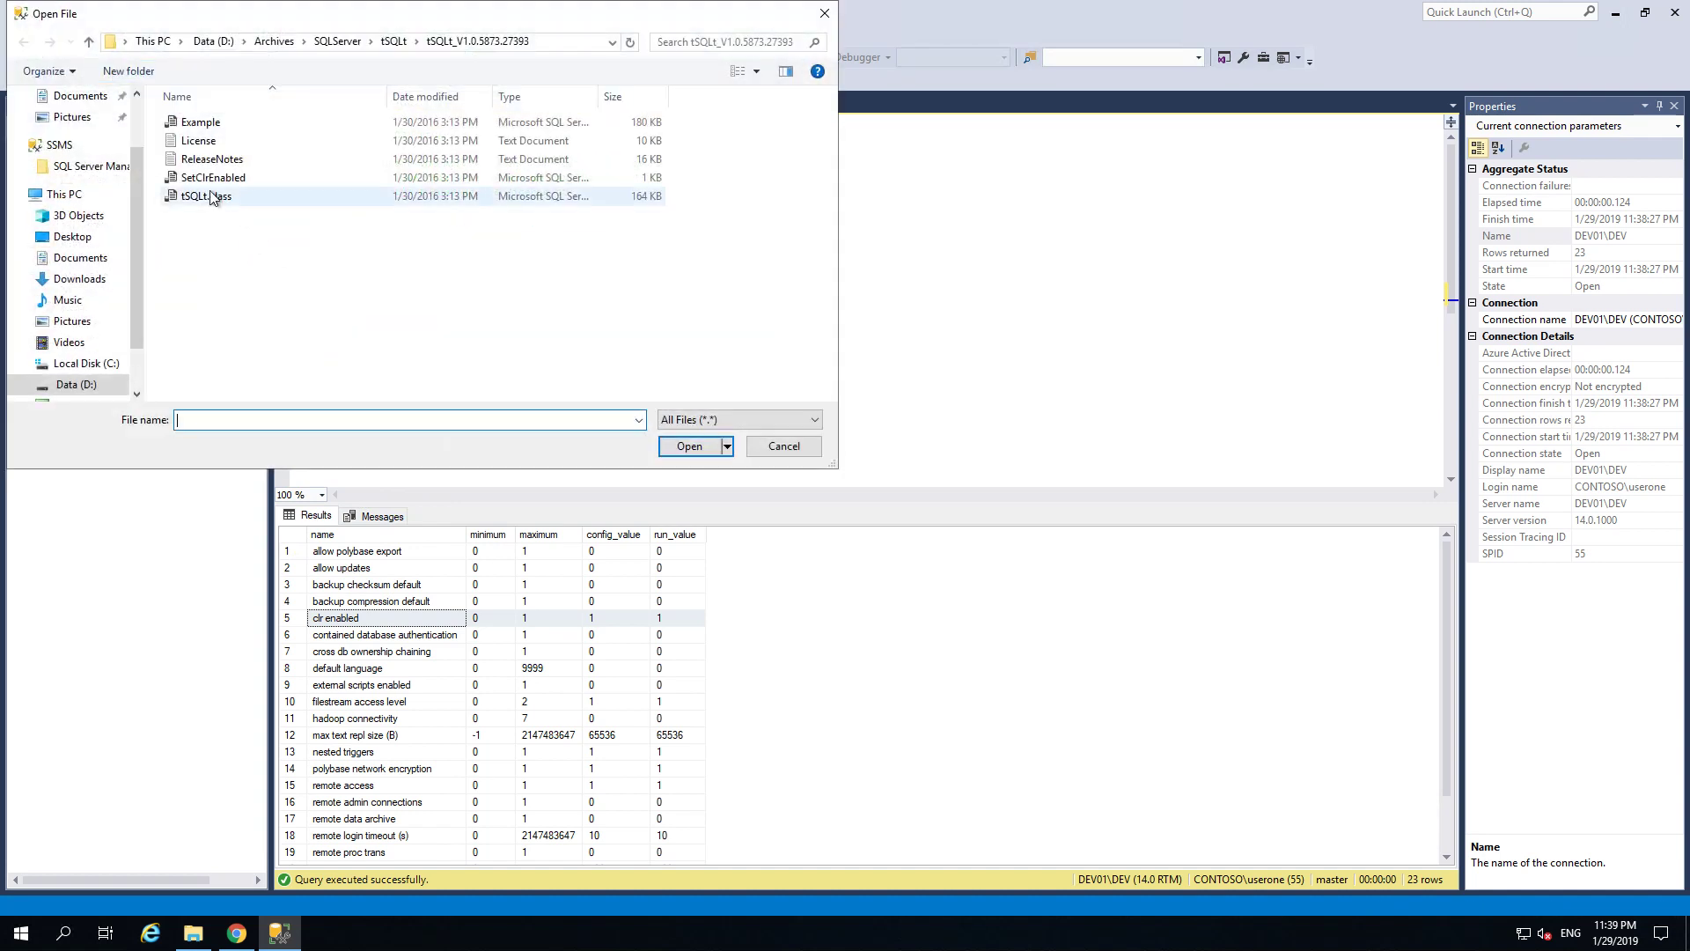
mouse_move(201, 121)
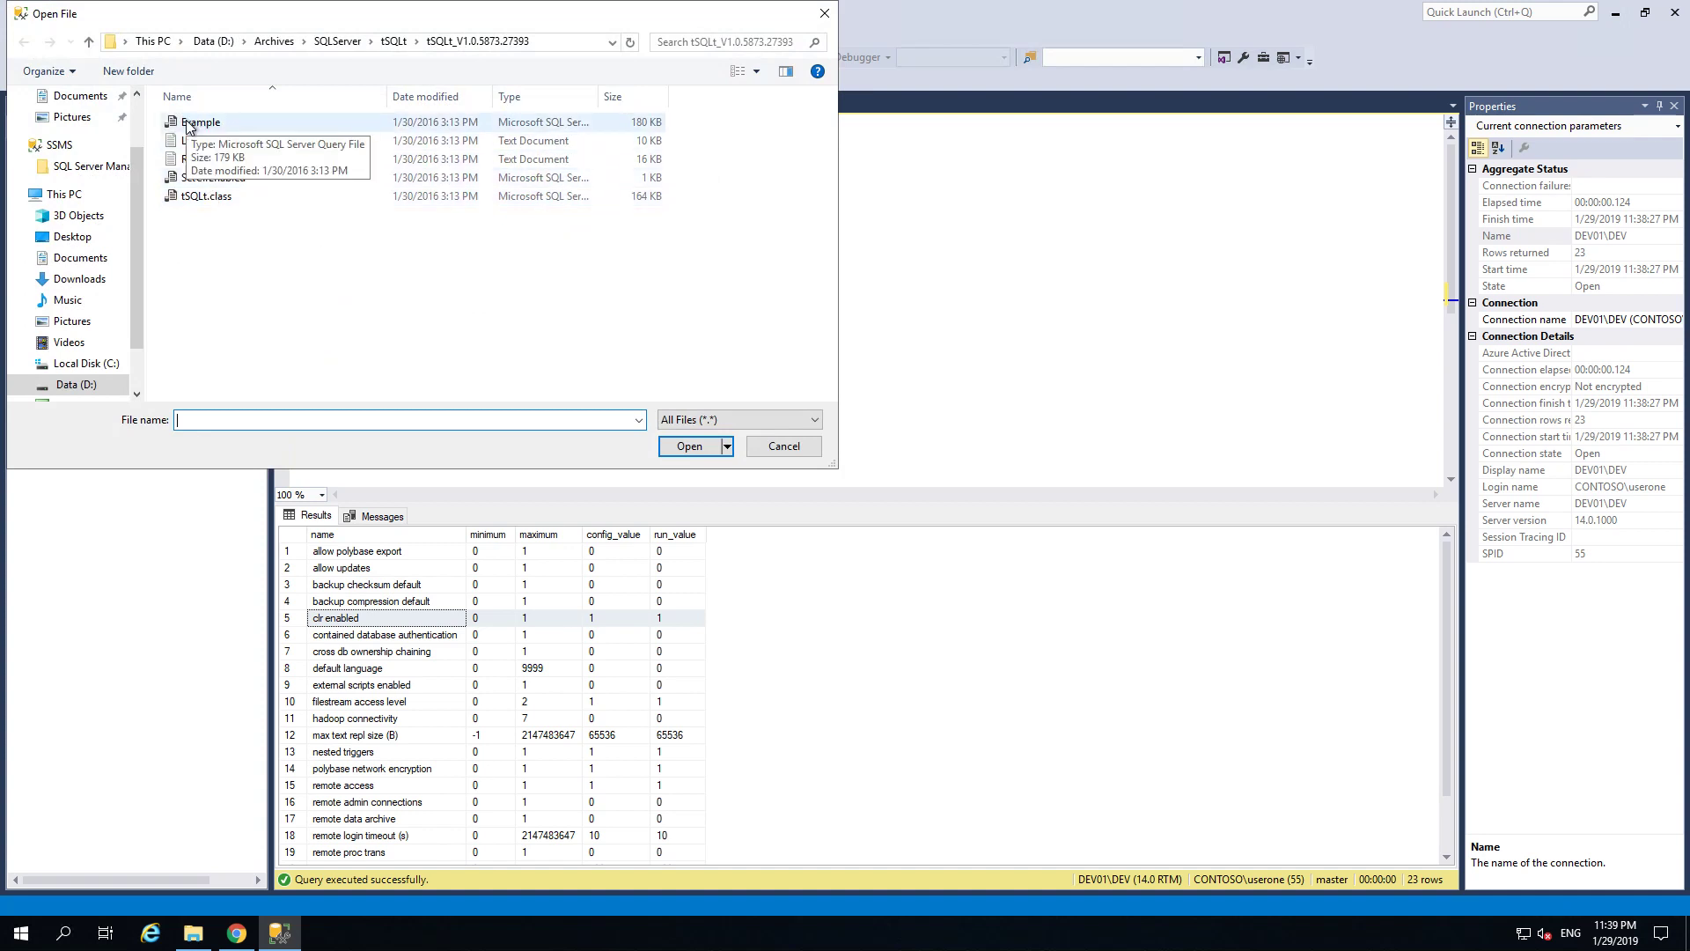
left_click(201, 121)
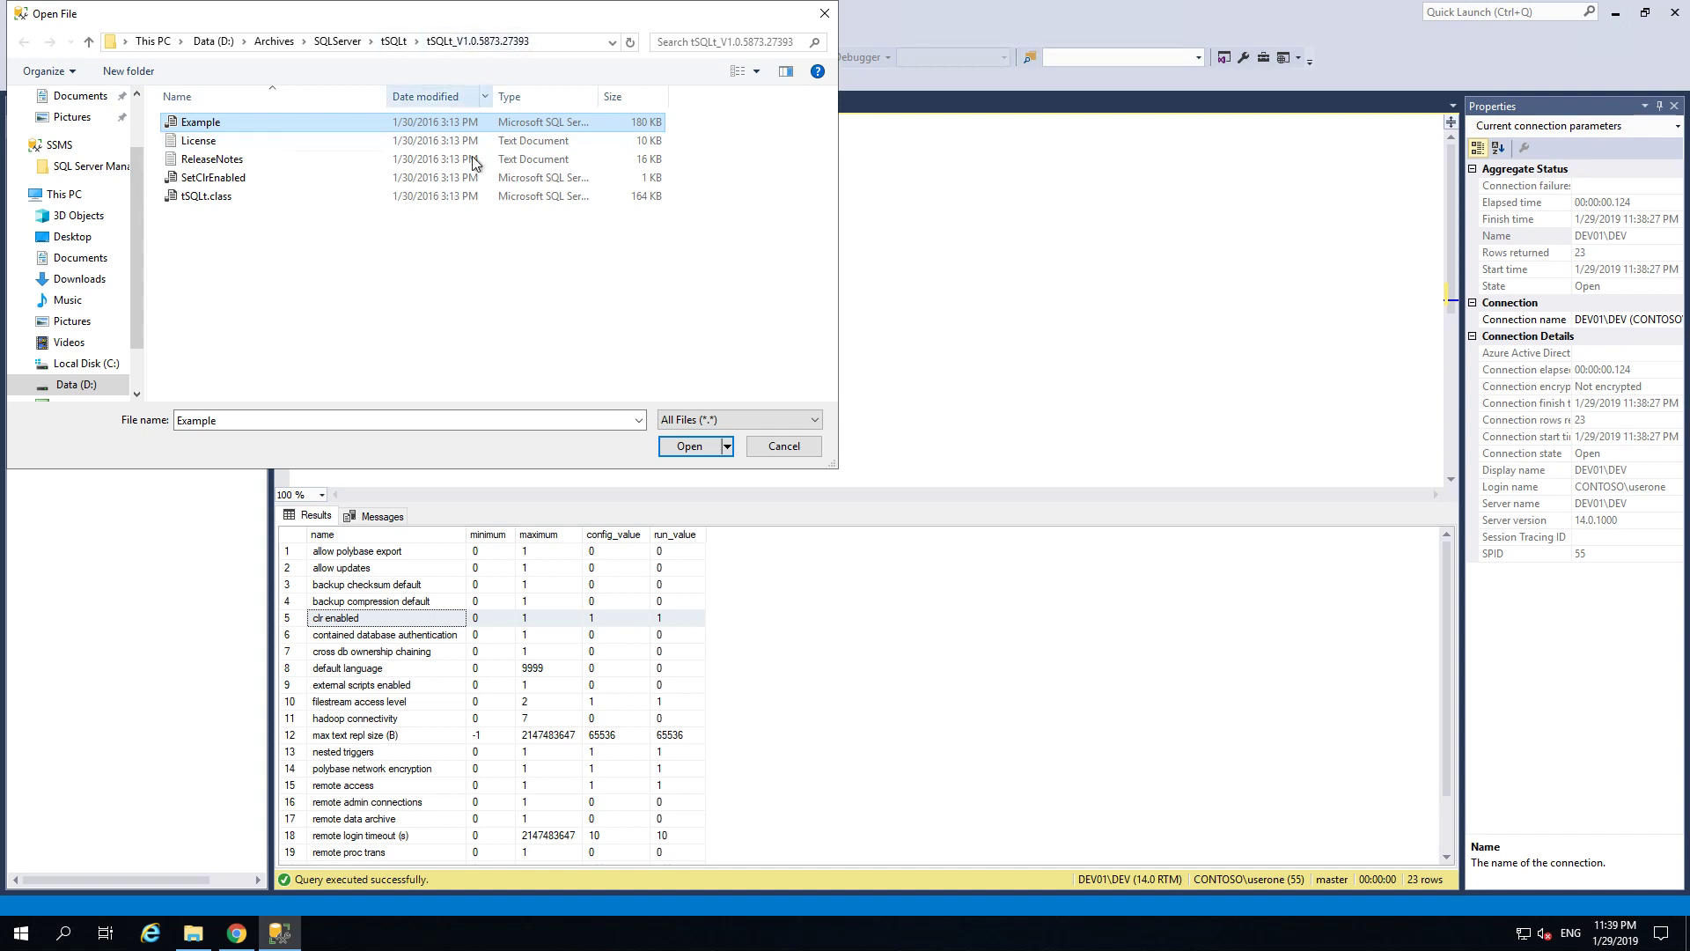
left_click(689, 446)
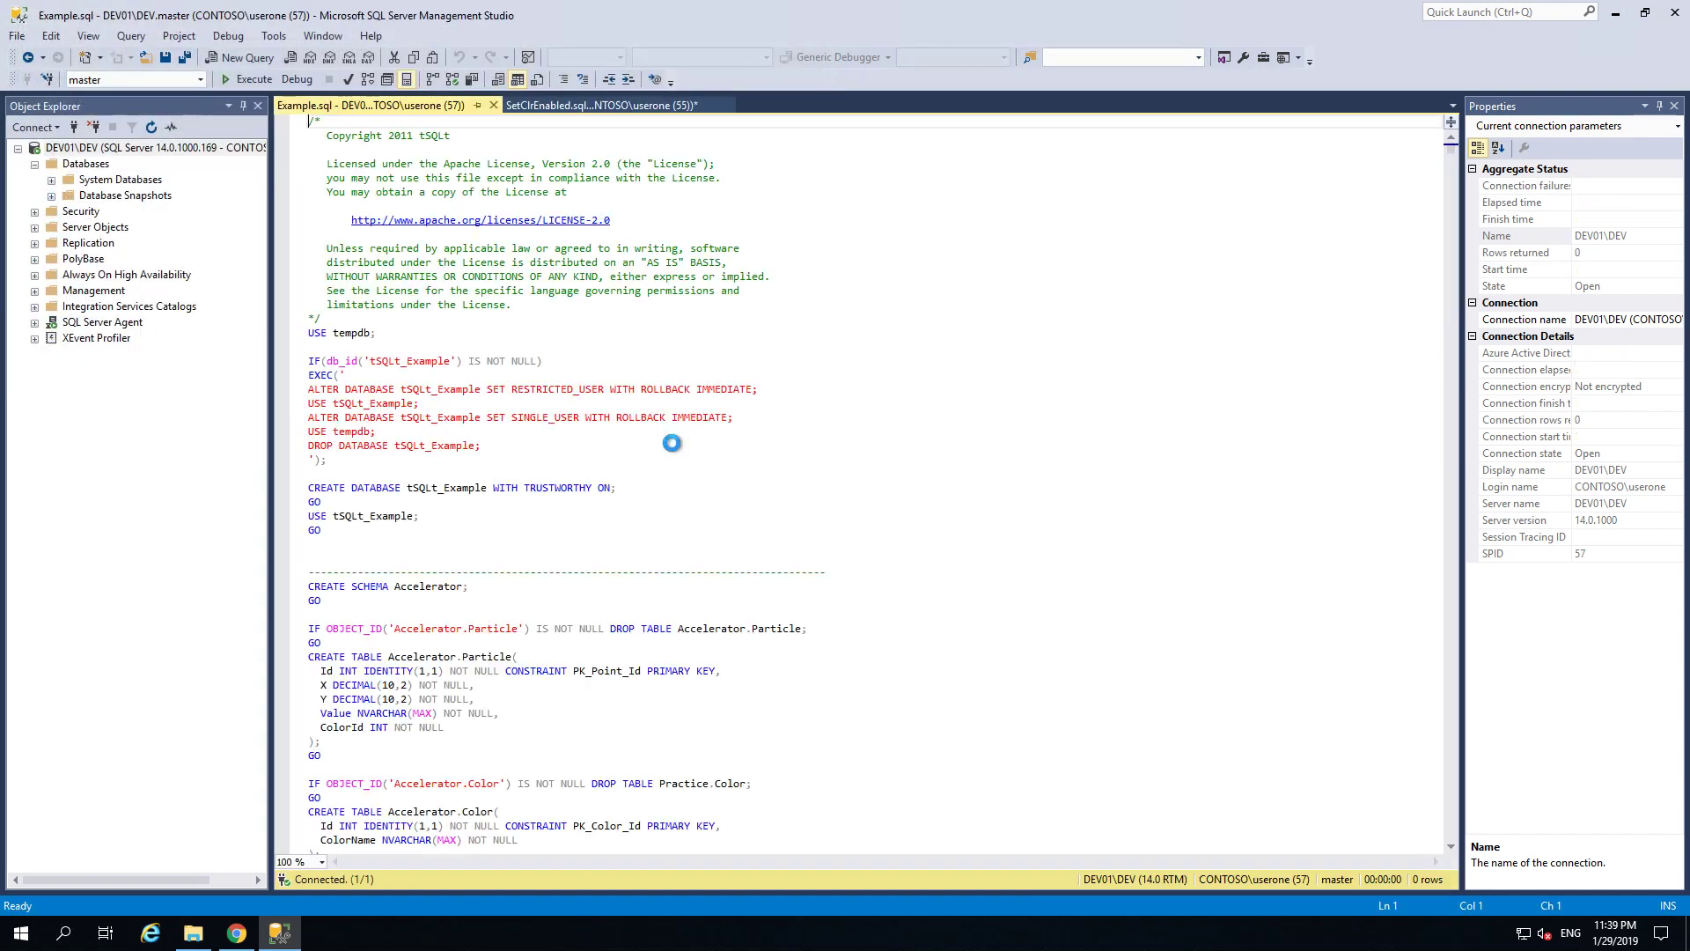
mouse_move(285, 539)
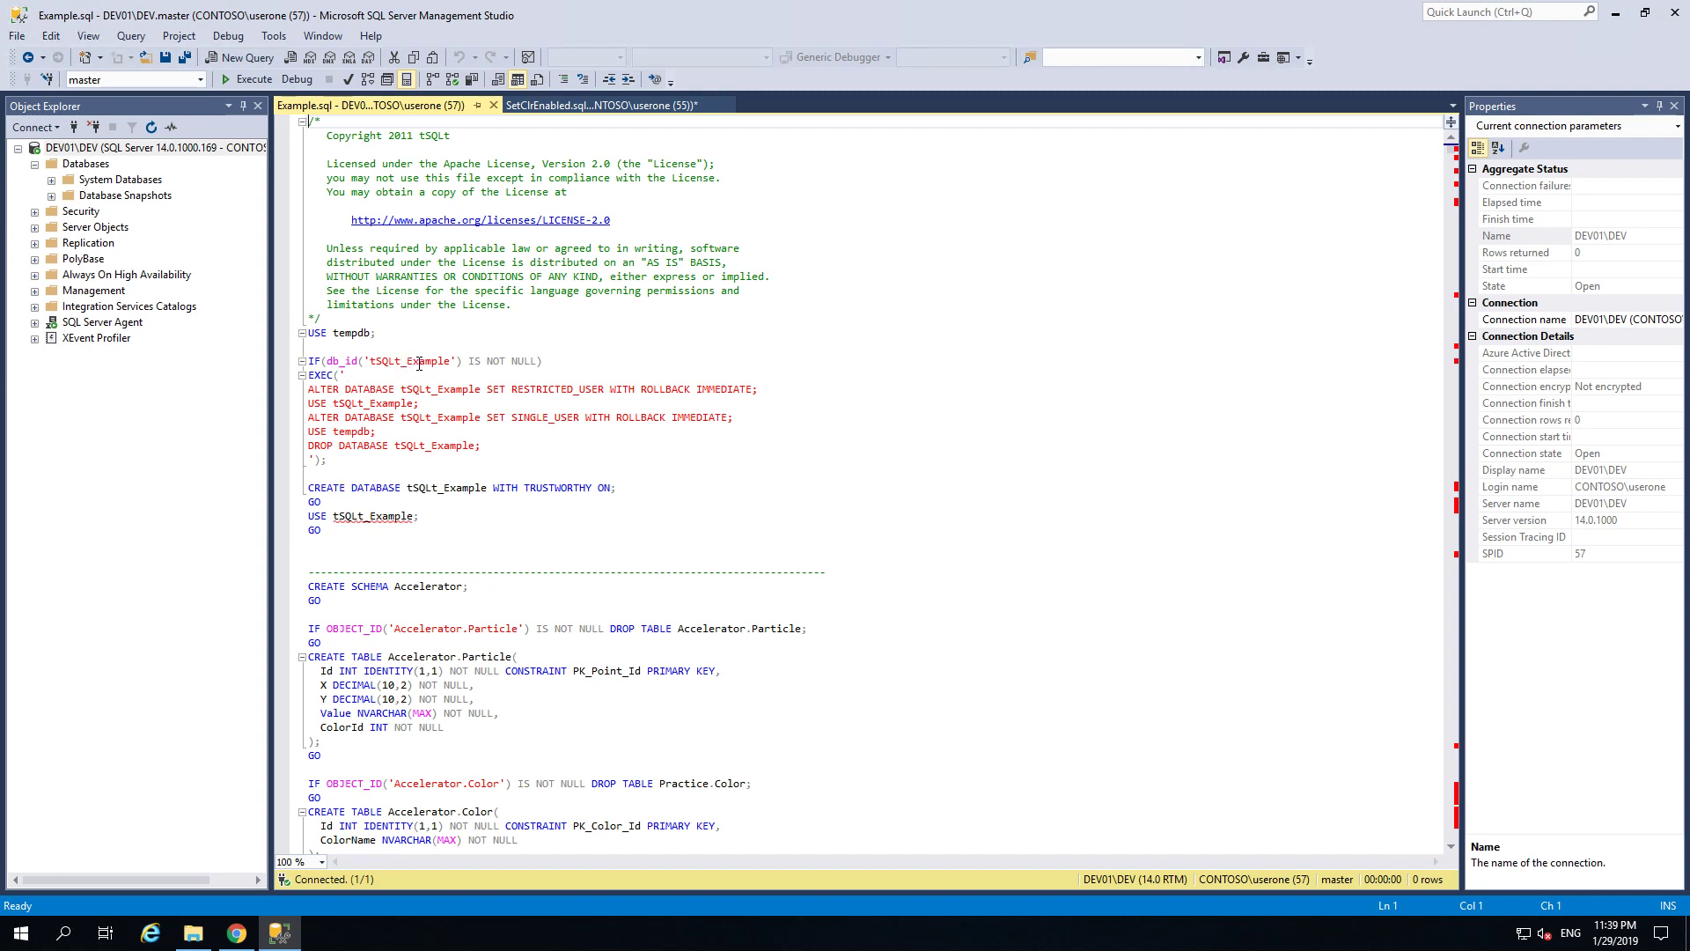
mouse_move(437, 551)
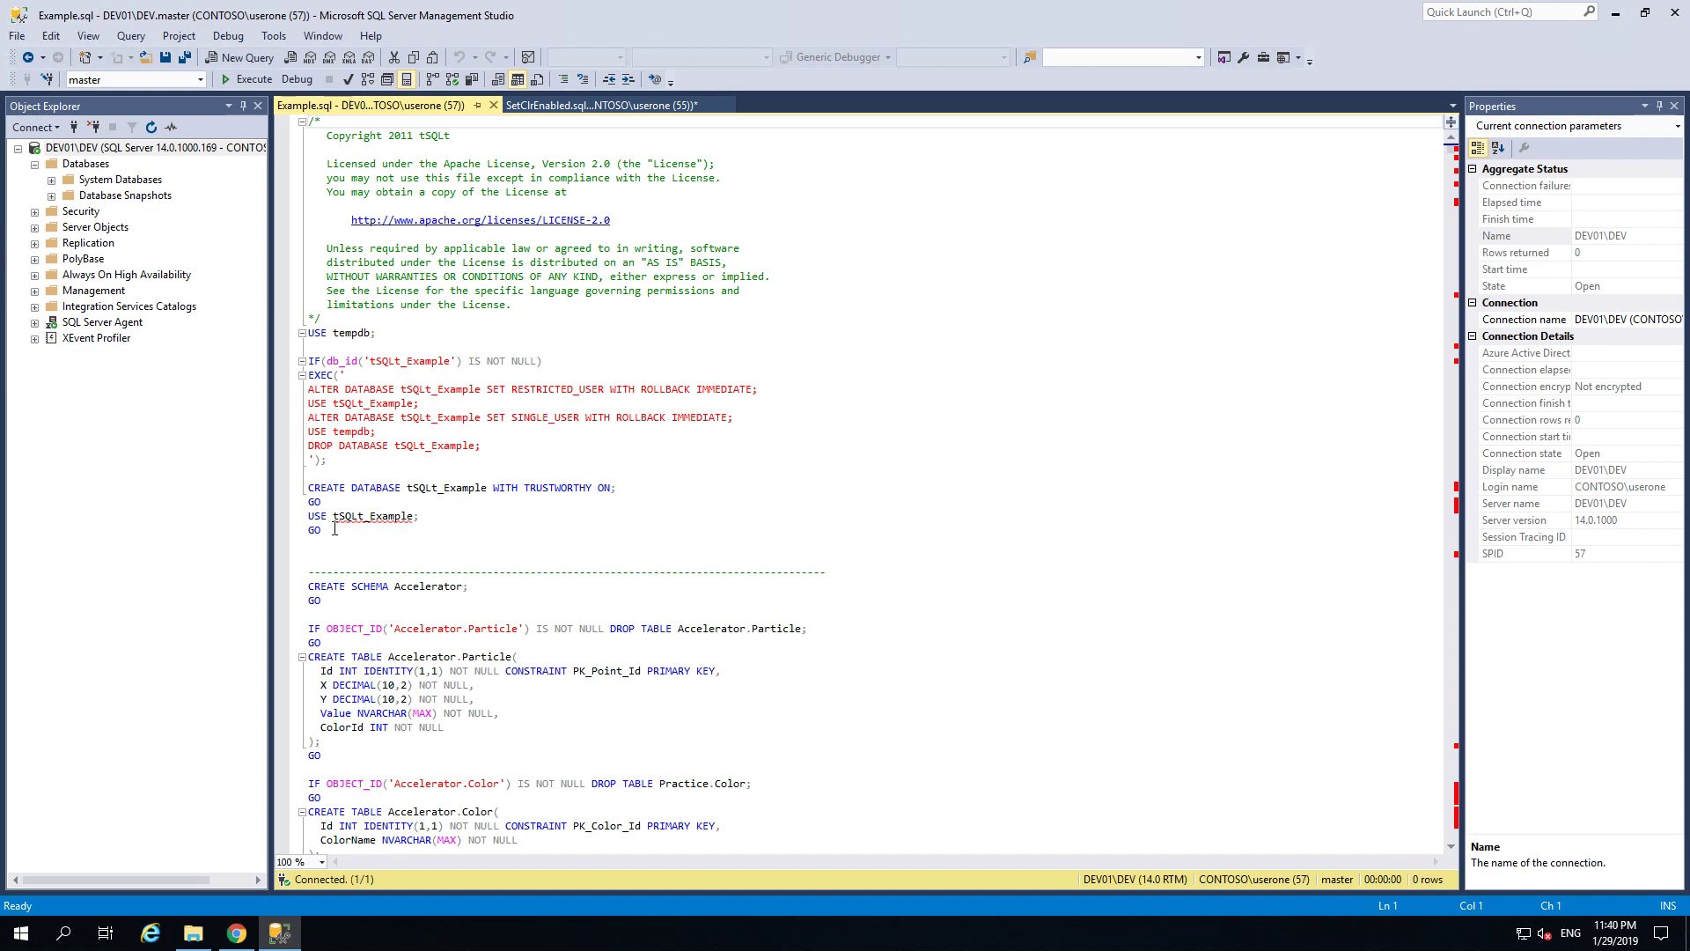
scroll("down", 3)
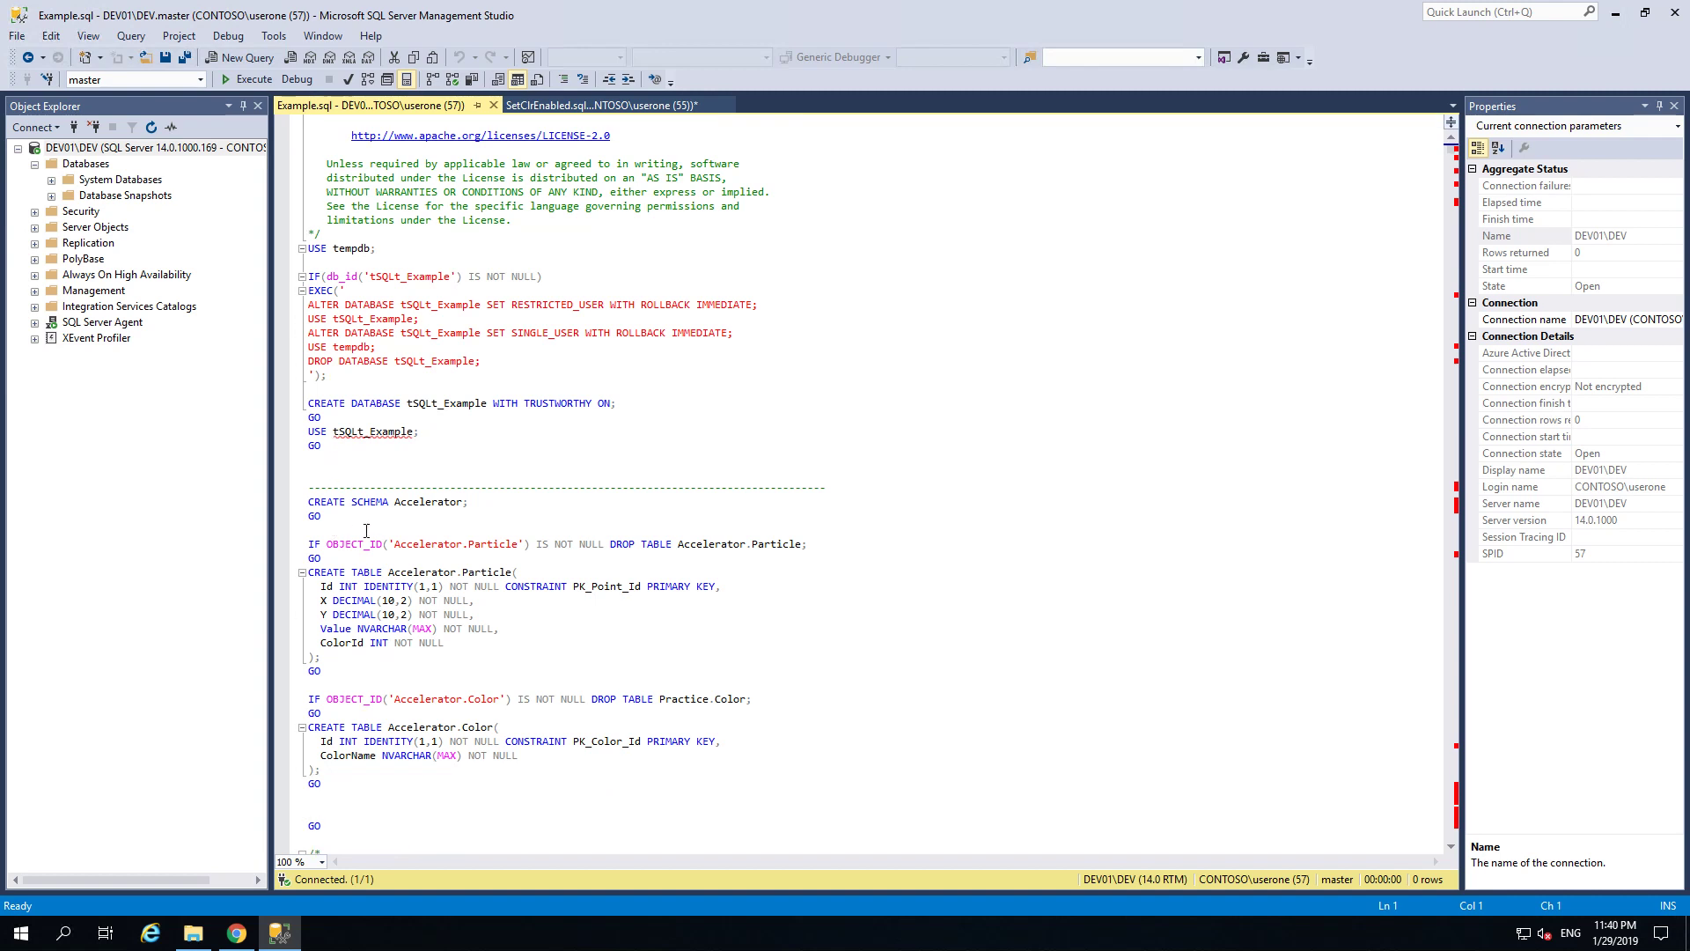
scroll("down", 3)
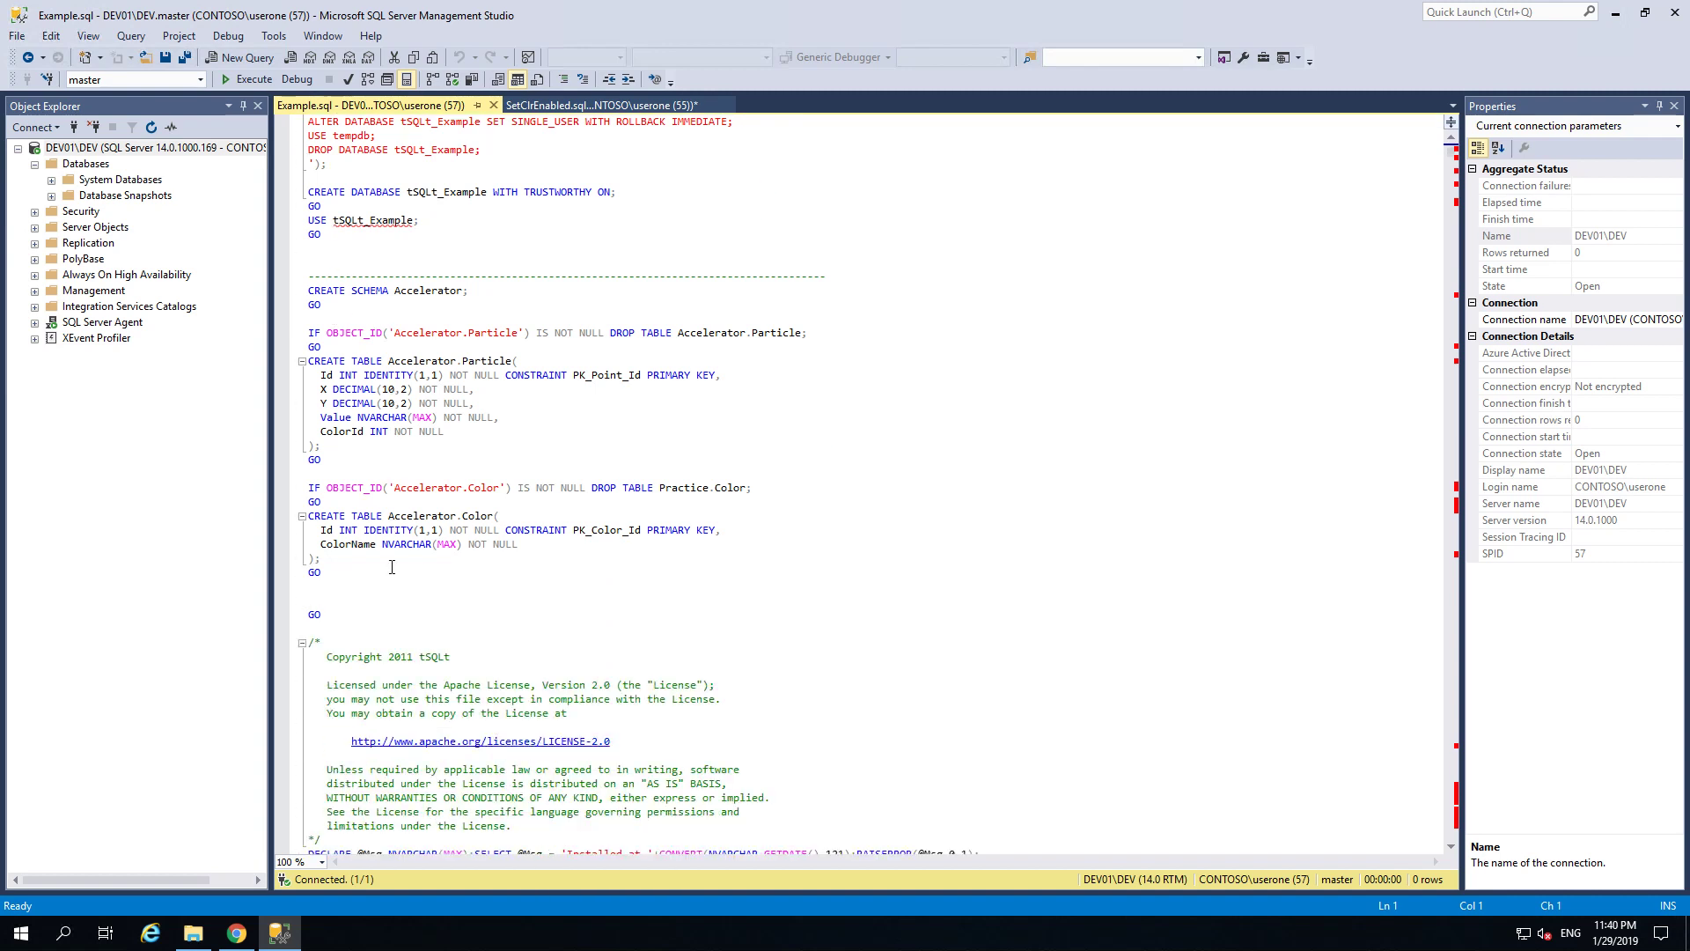
scroll("down", 3)
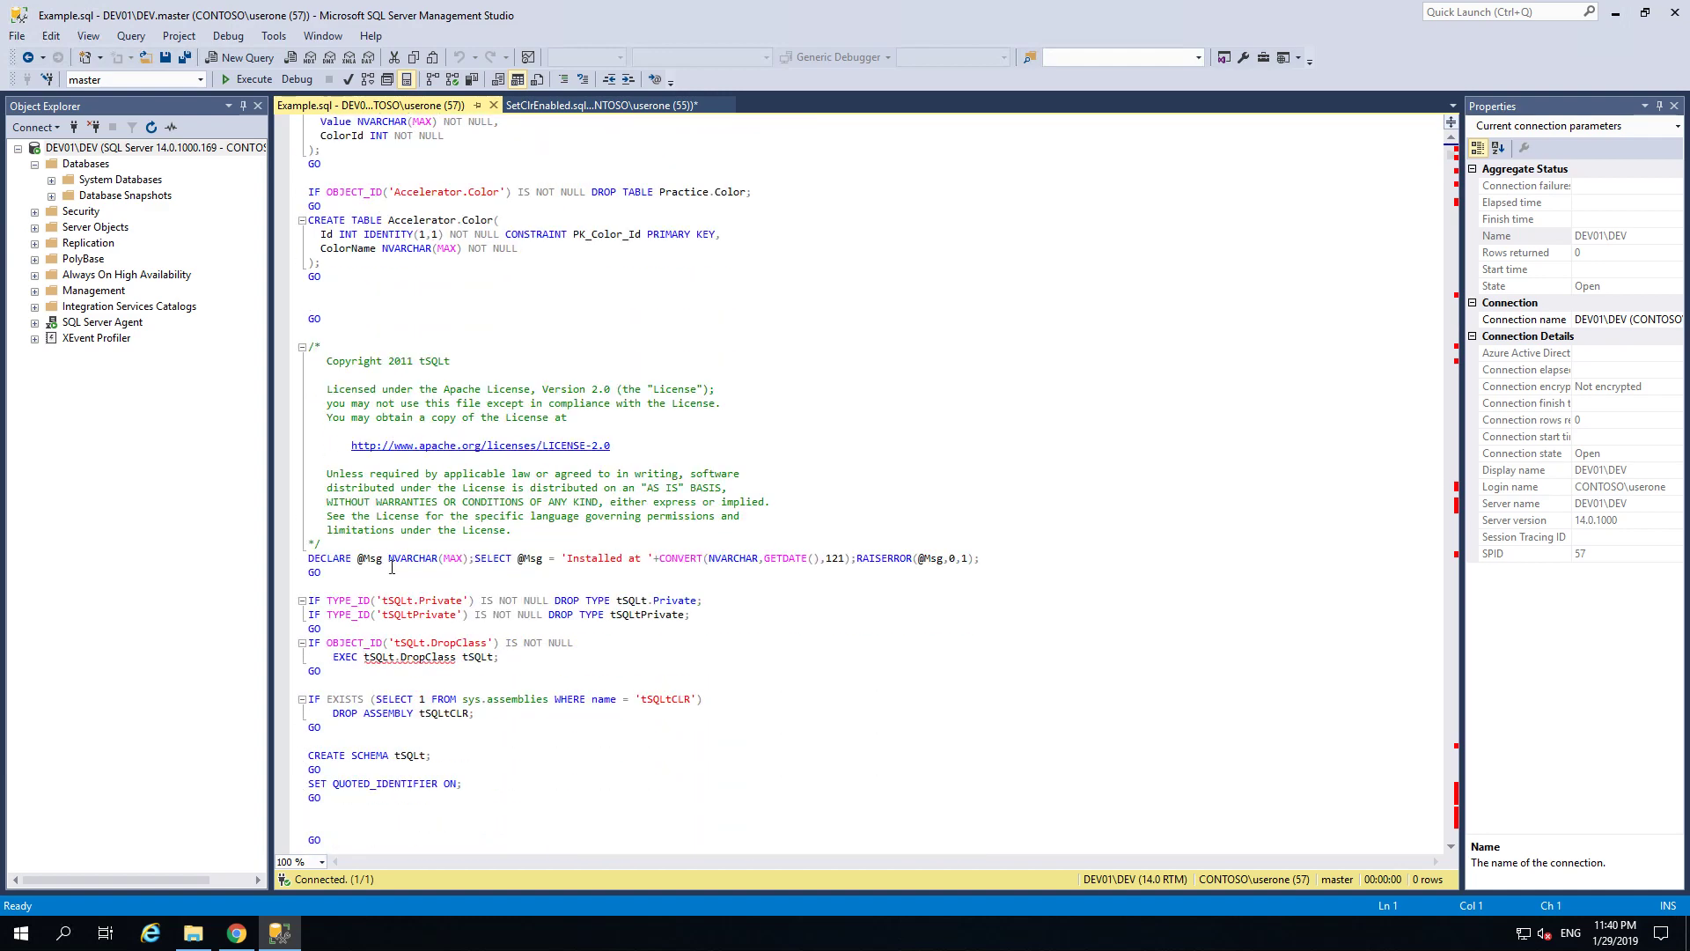
scroll("down", 3)
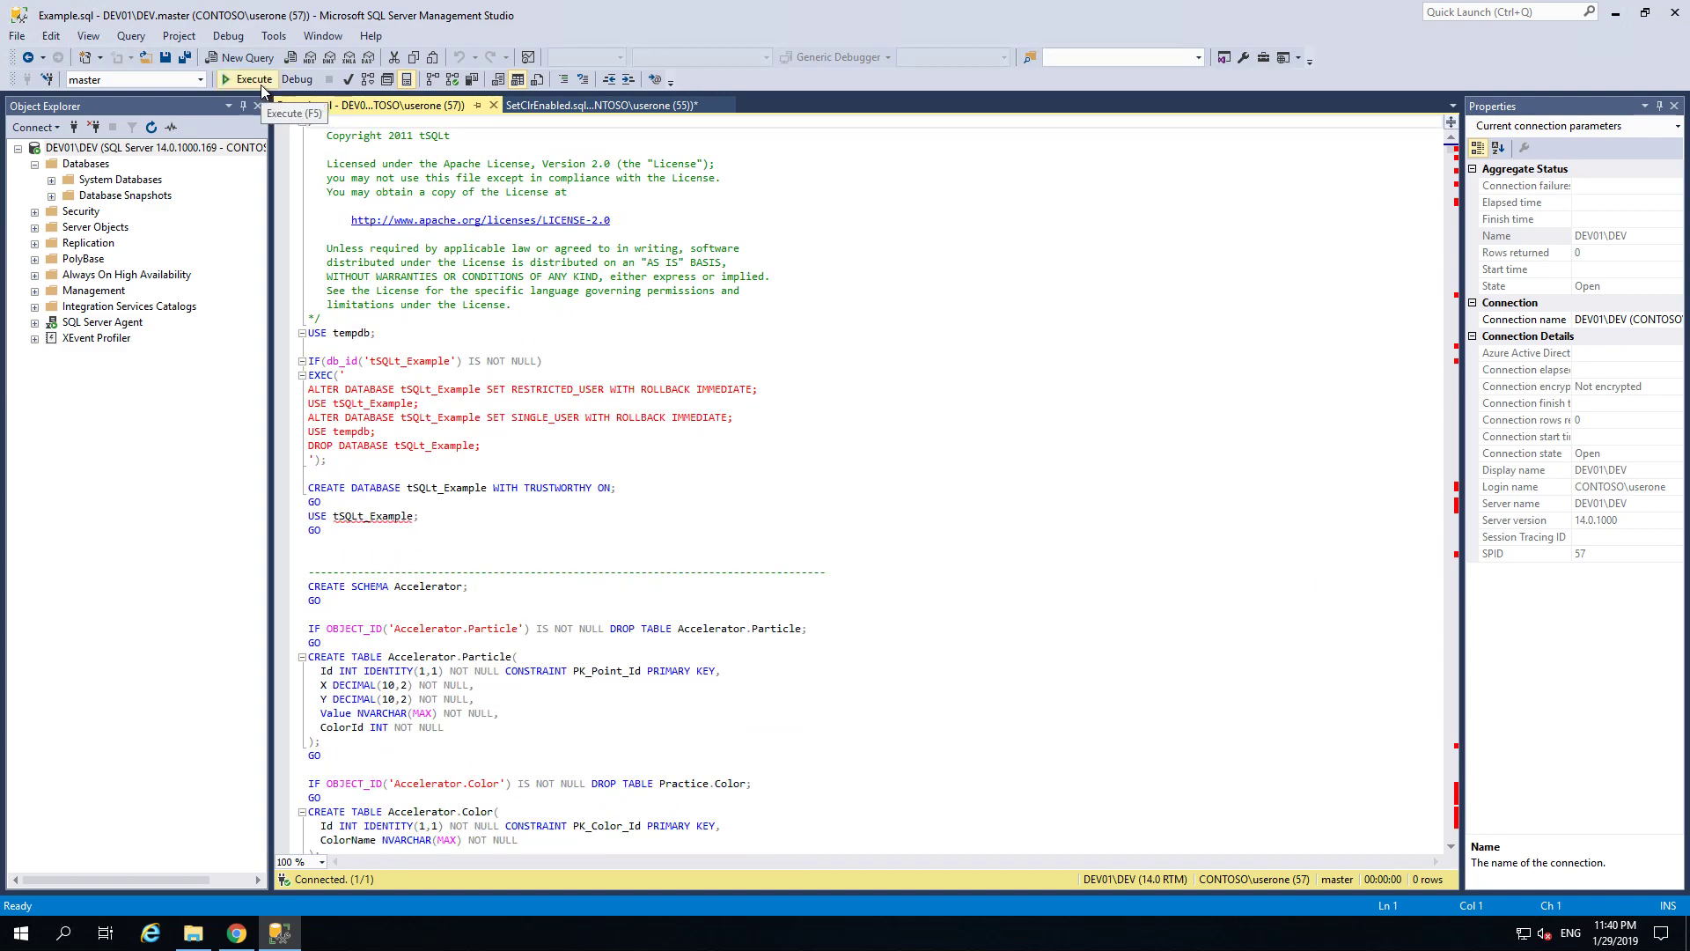
Step: Execute Example.sql to create tSQLt_Example with tSQLt 1.0.5873.27393, then select the Databases folder
left_click(248, 79)
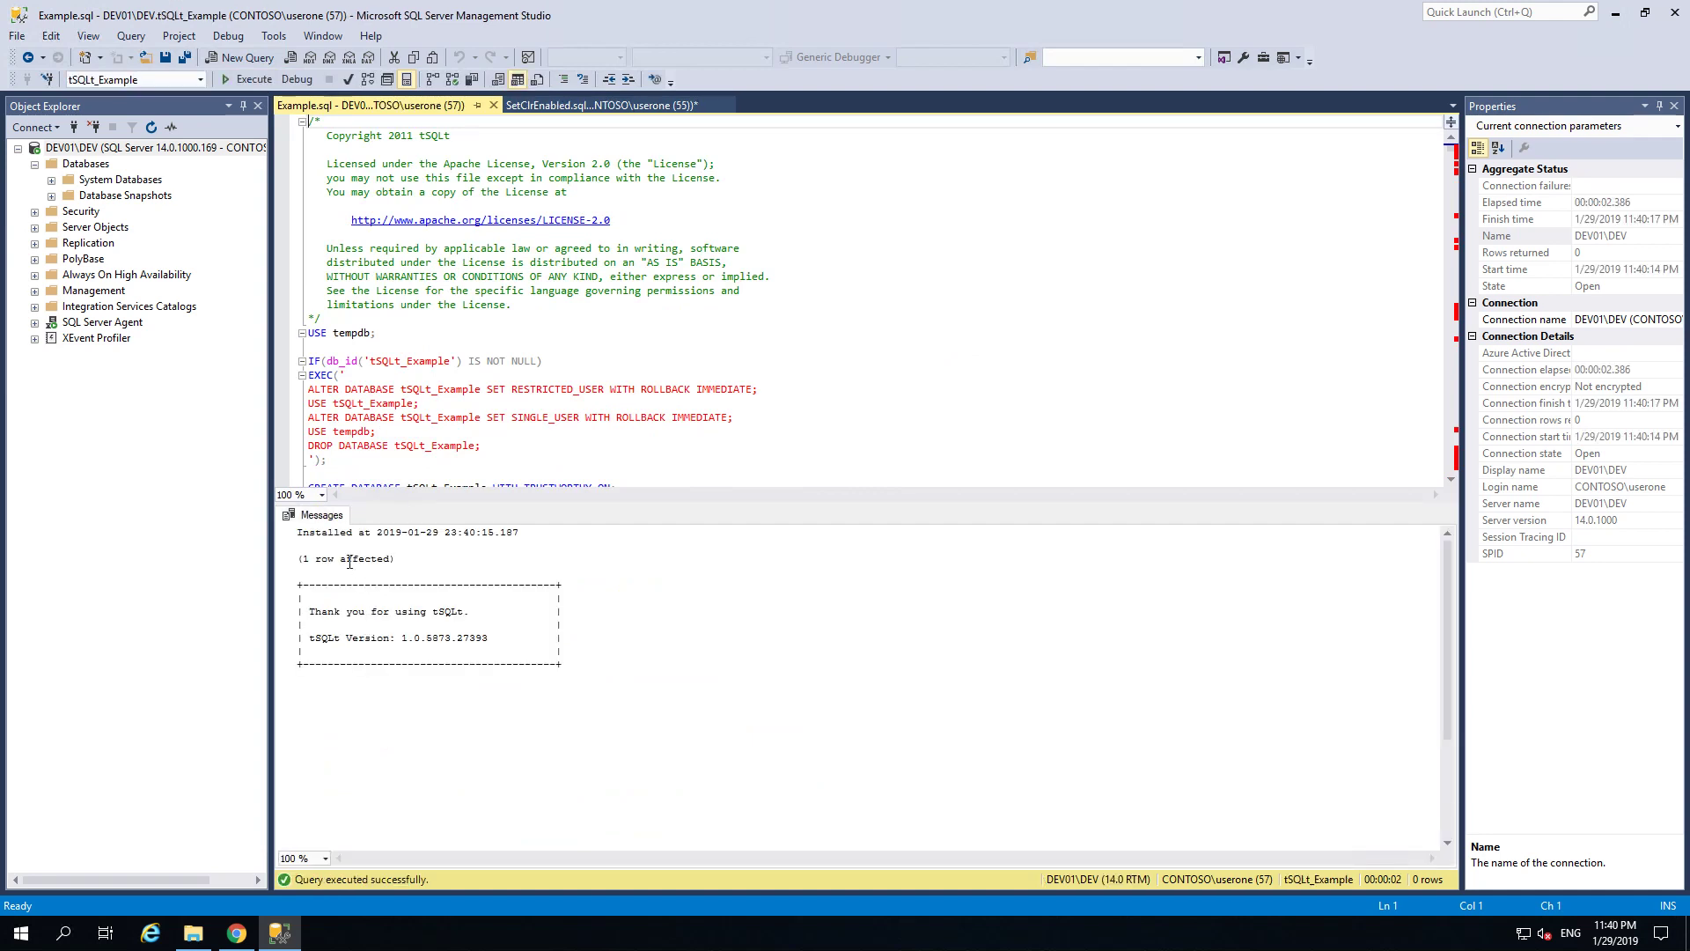
mouse_move(377, 616)
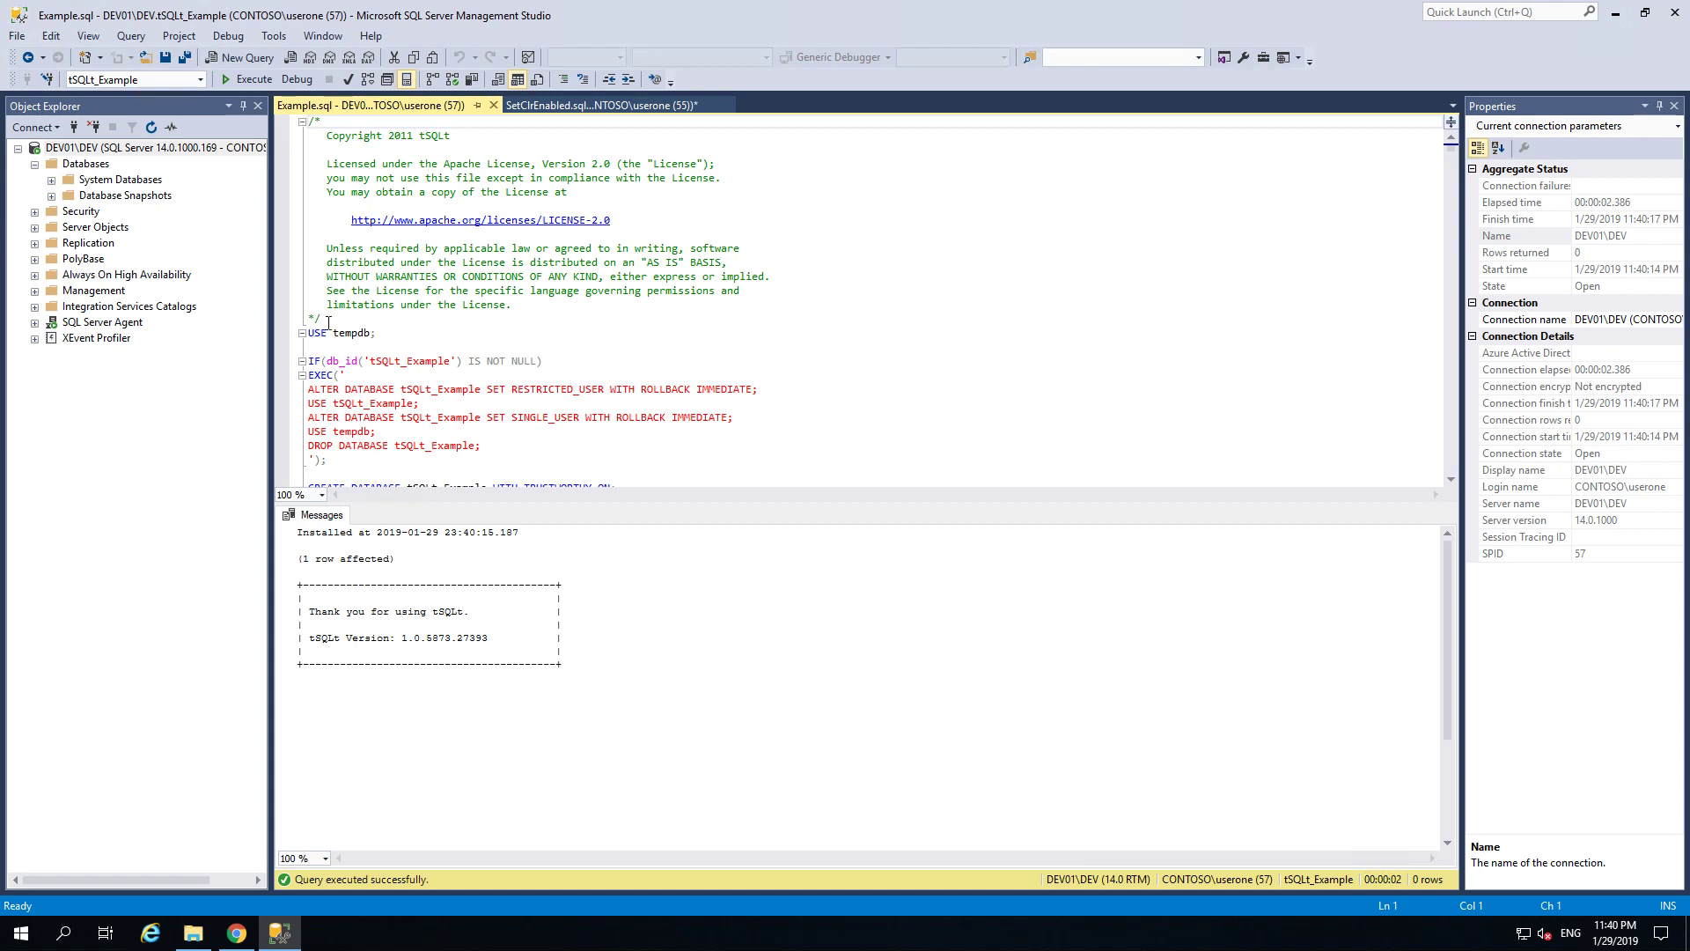
left_click(86, 162)
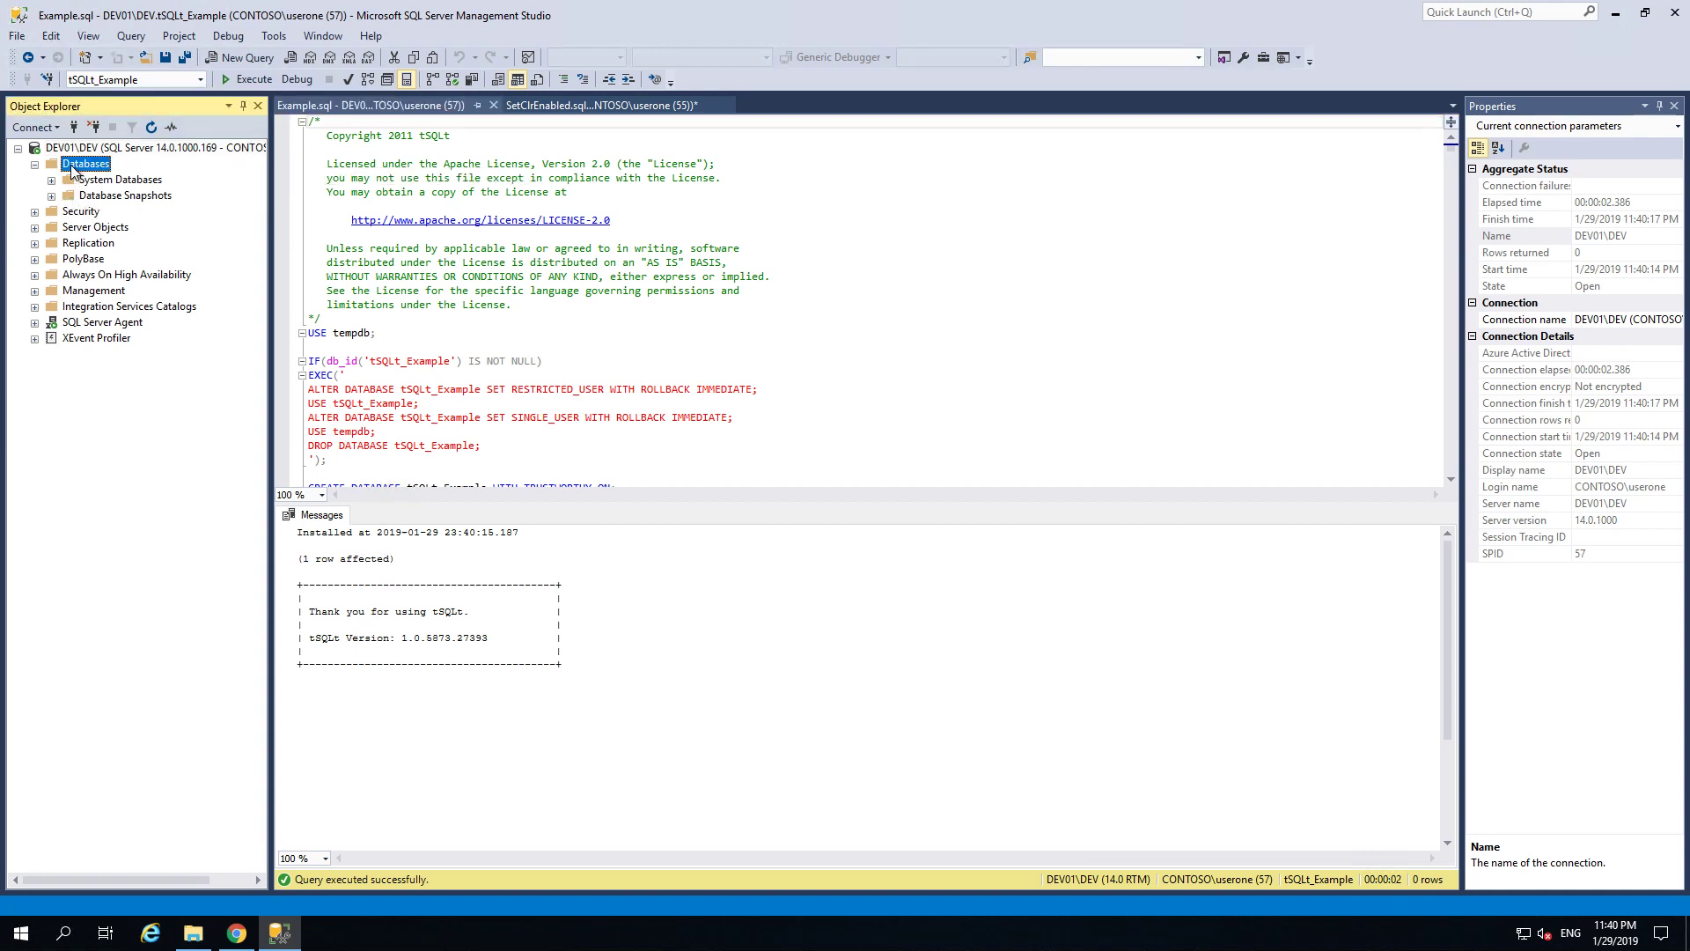
right_click(86, 161)
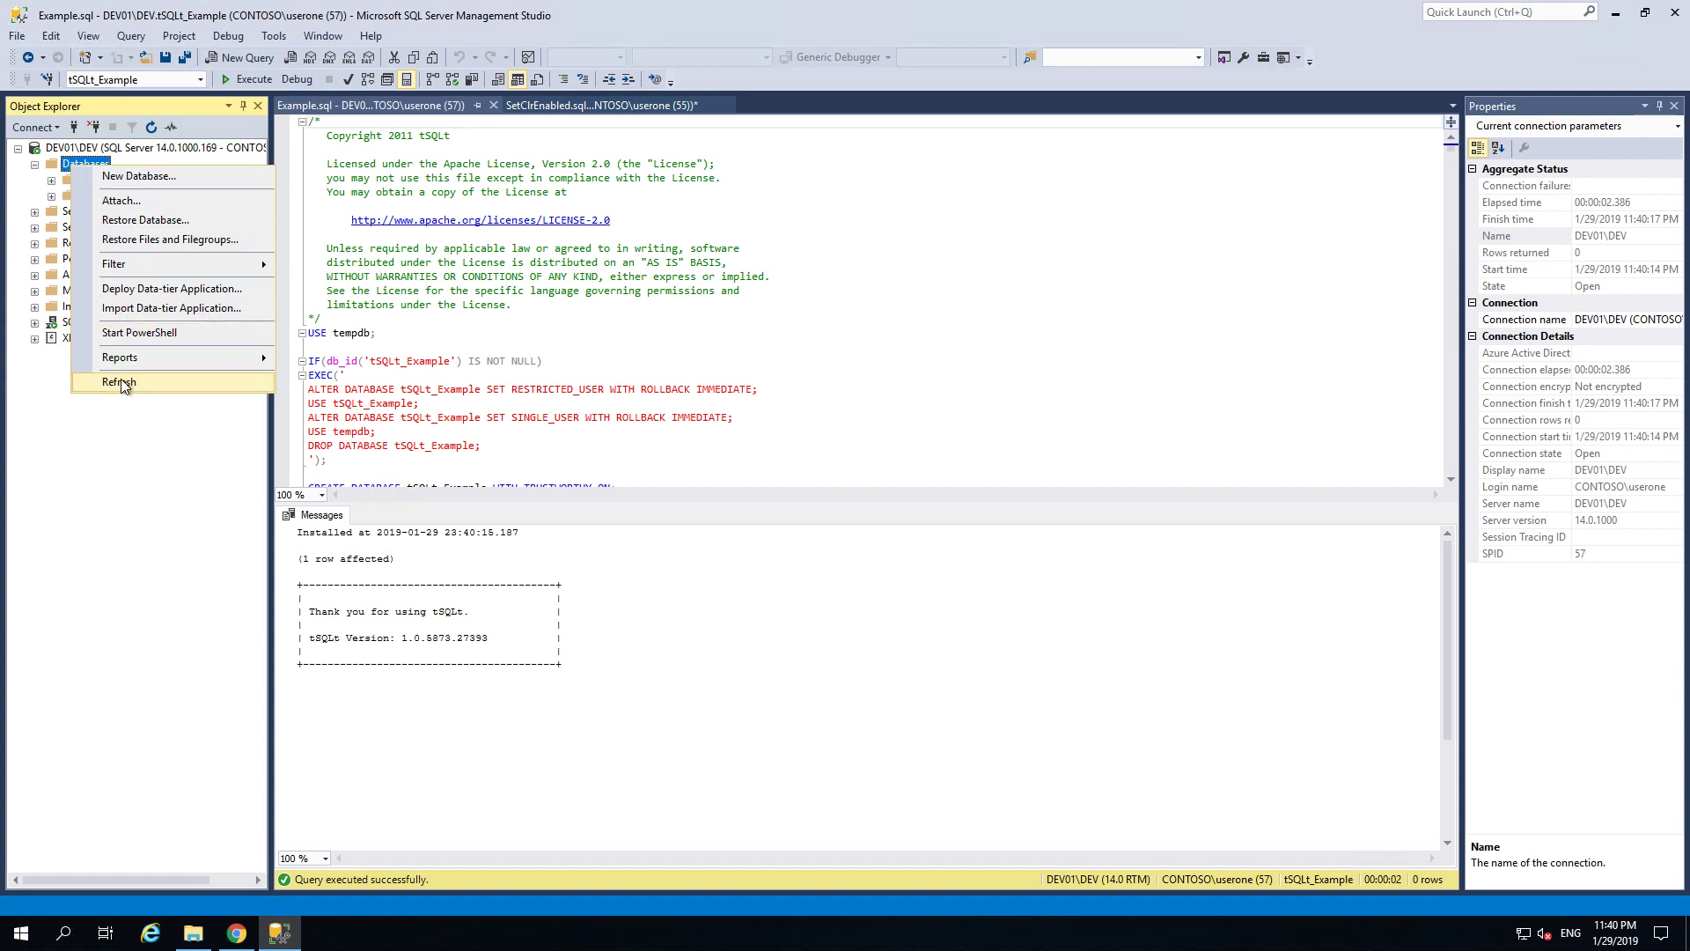
left_click(118, 382)
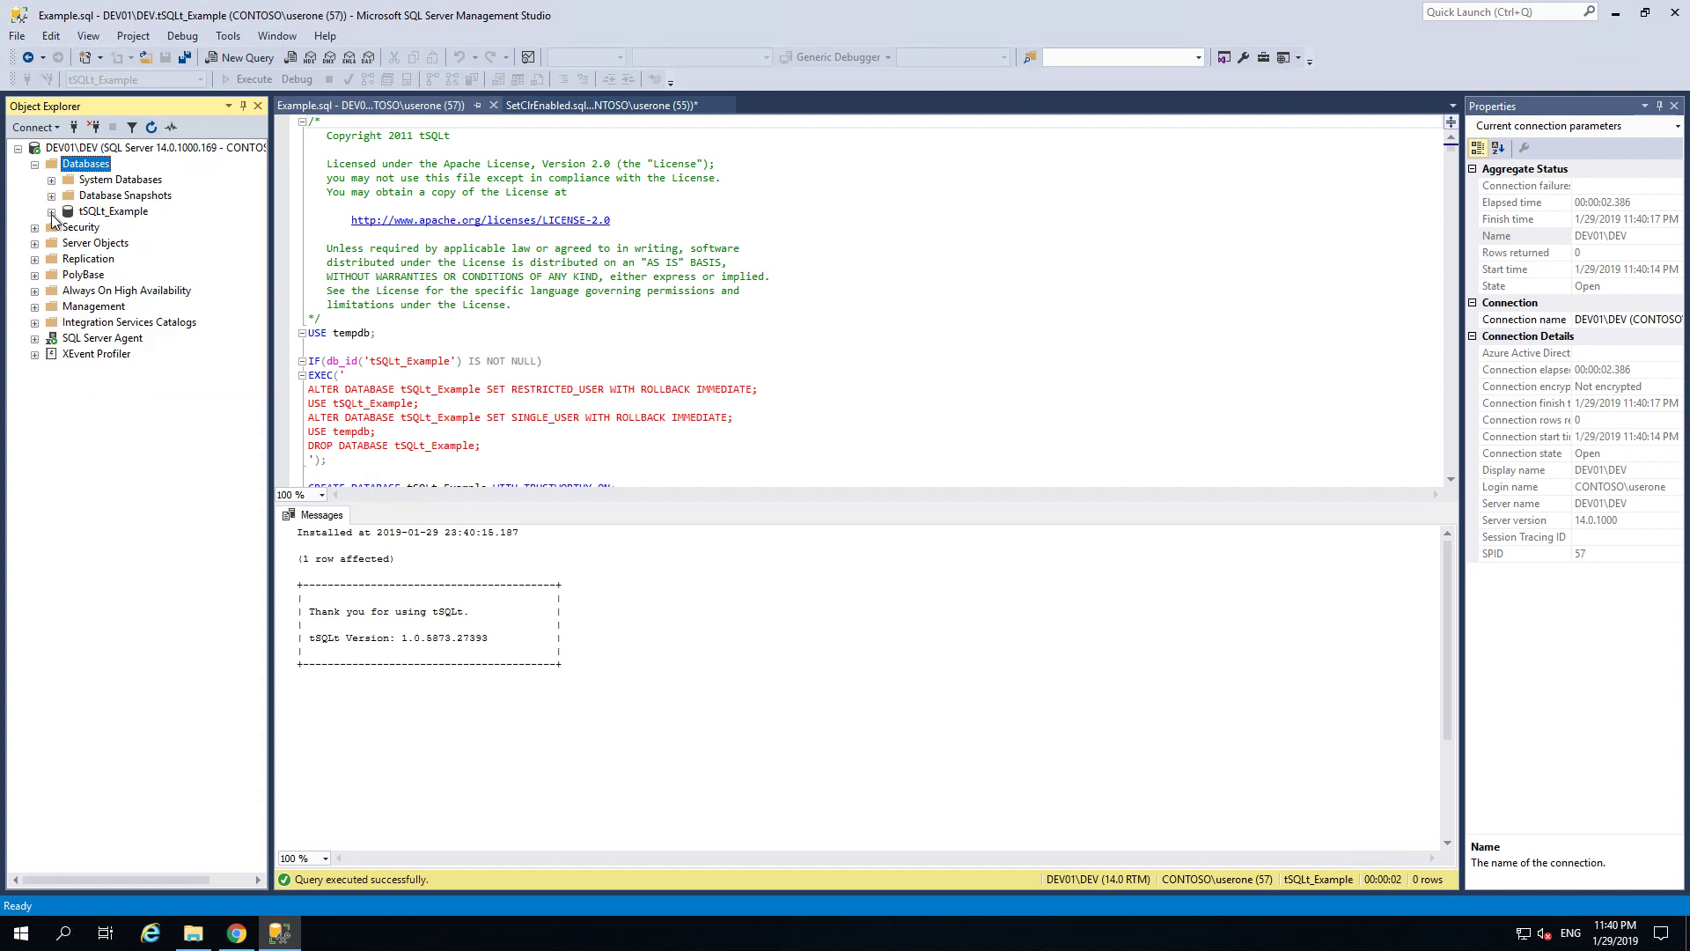
left_click(51, 211)
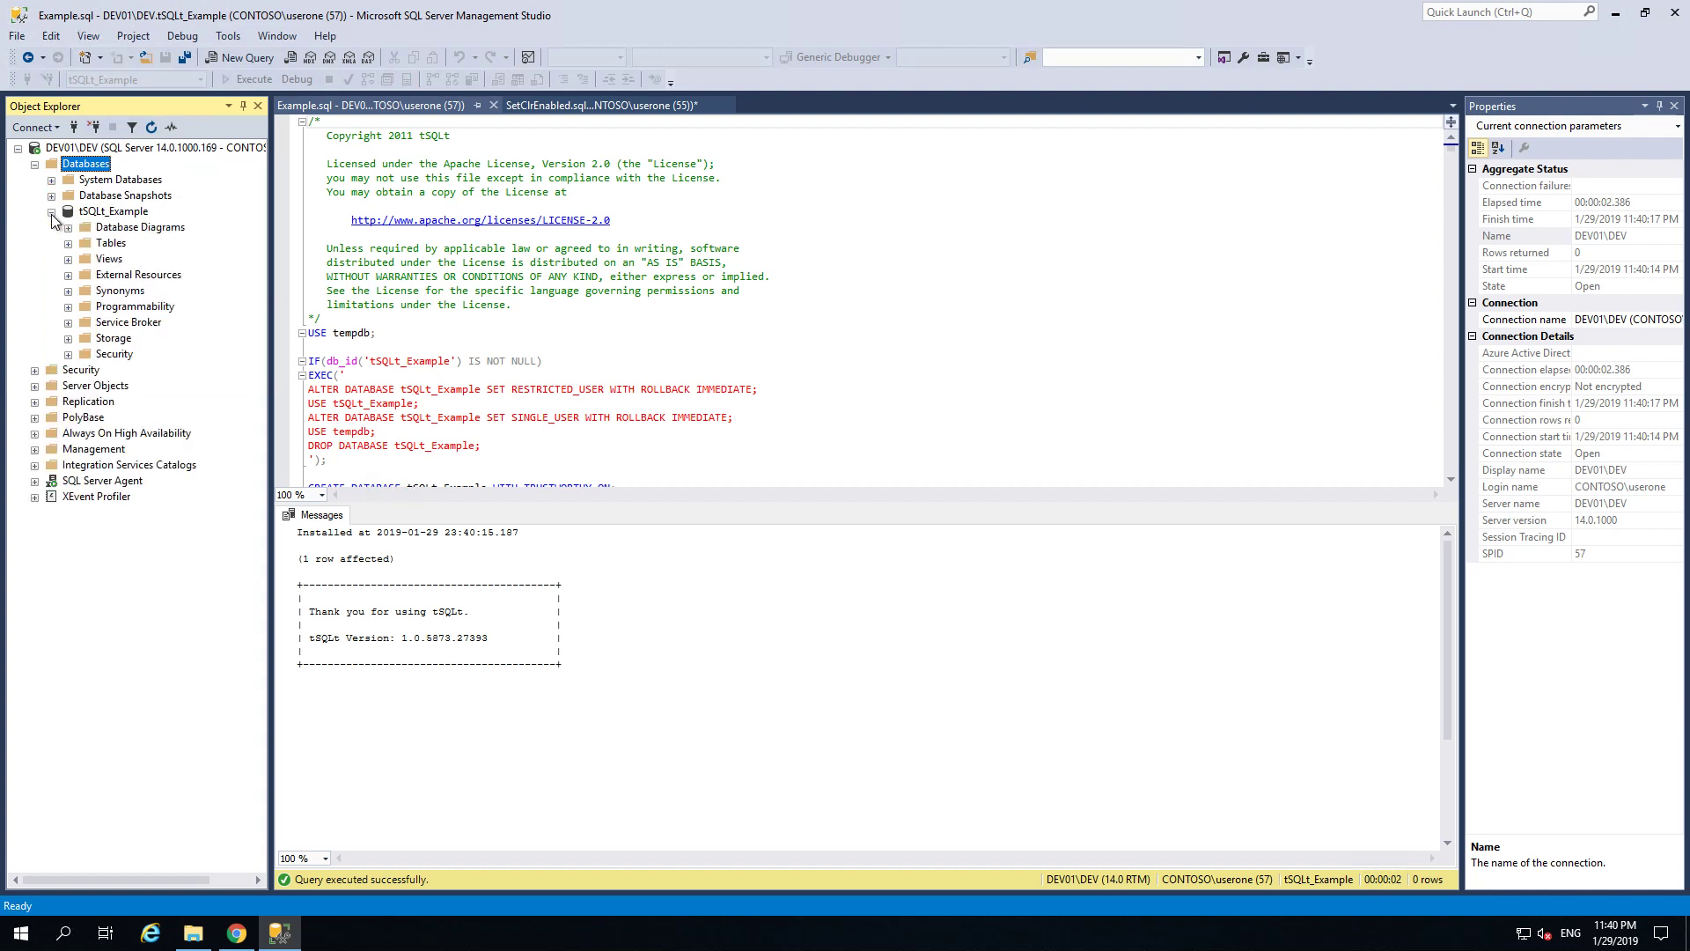
left_click(69, 243)
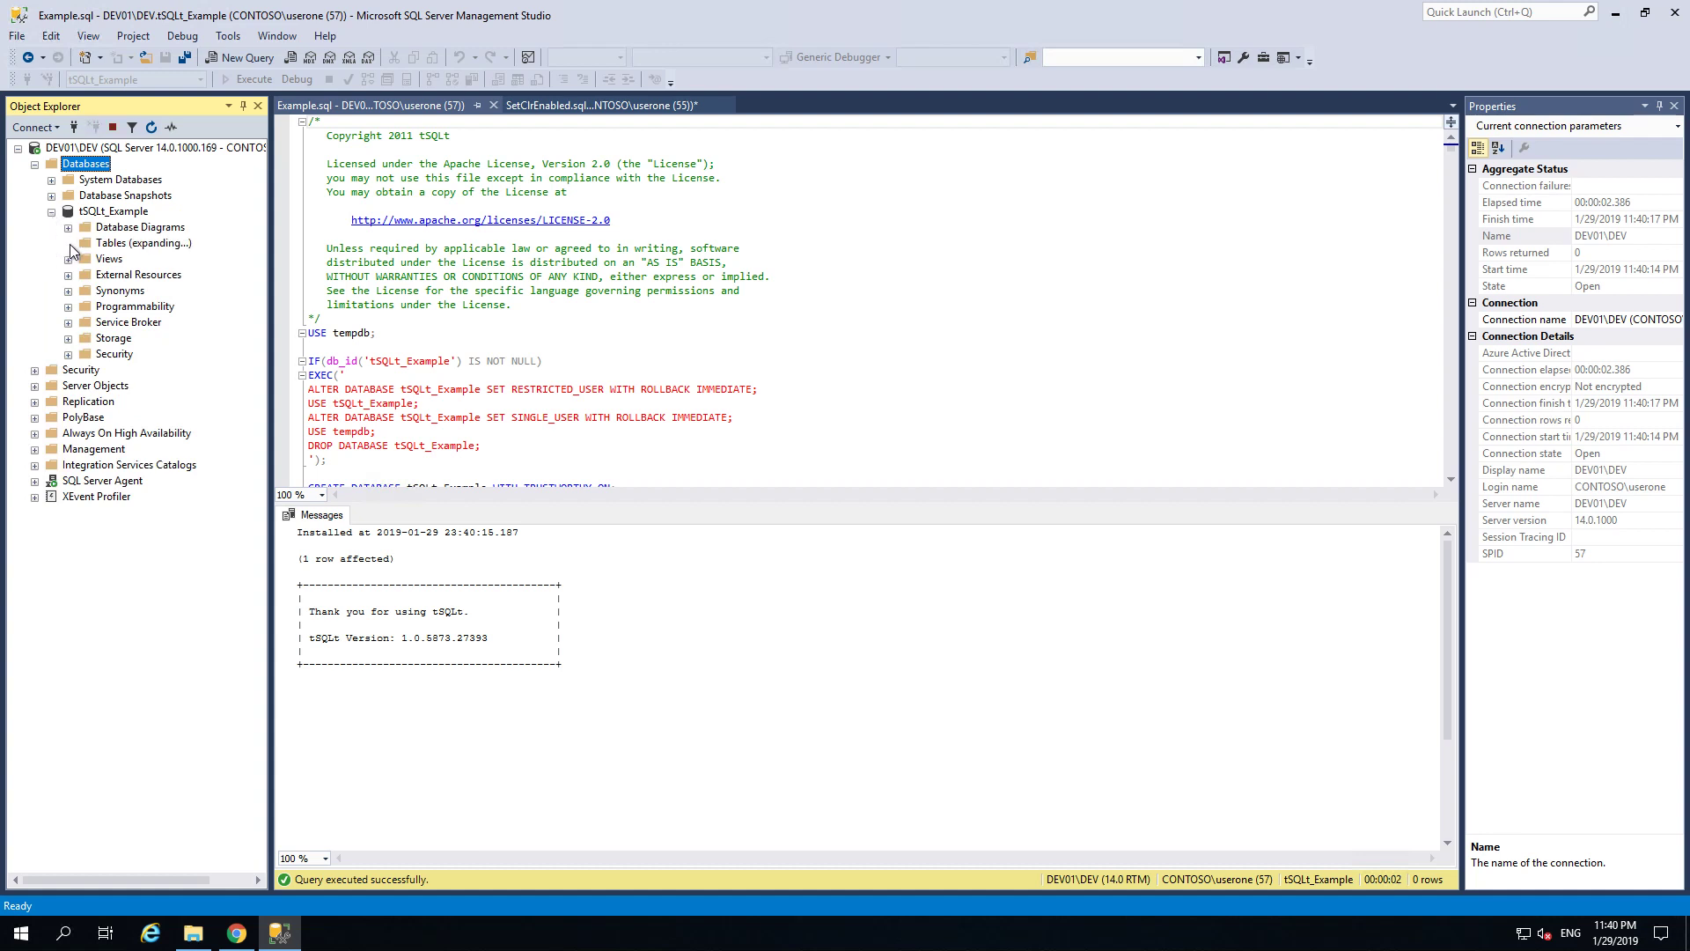
left_click(66, 243)
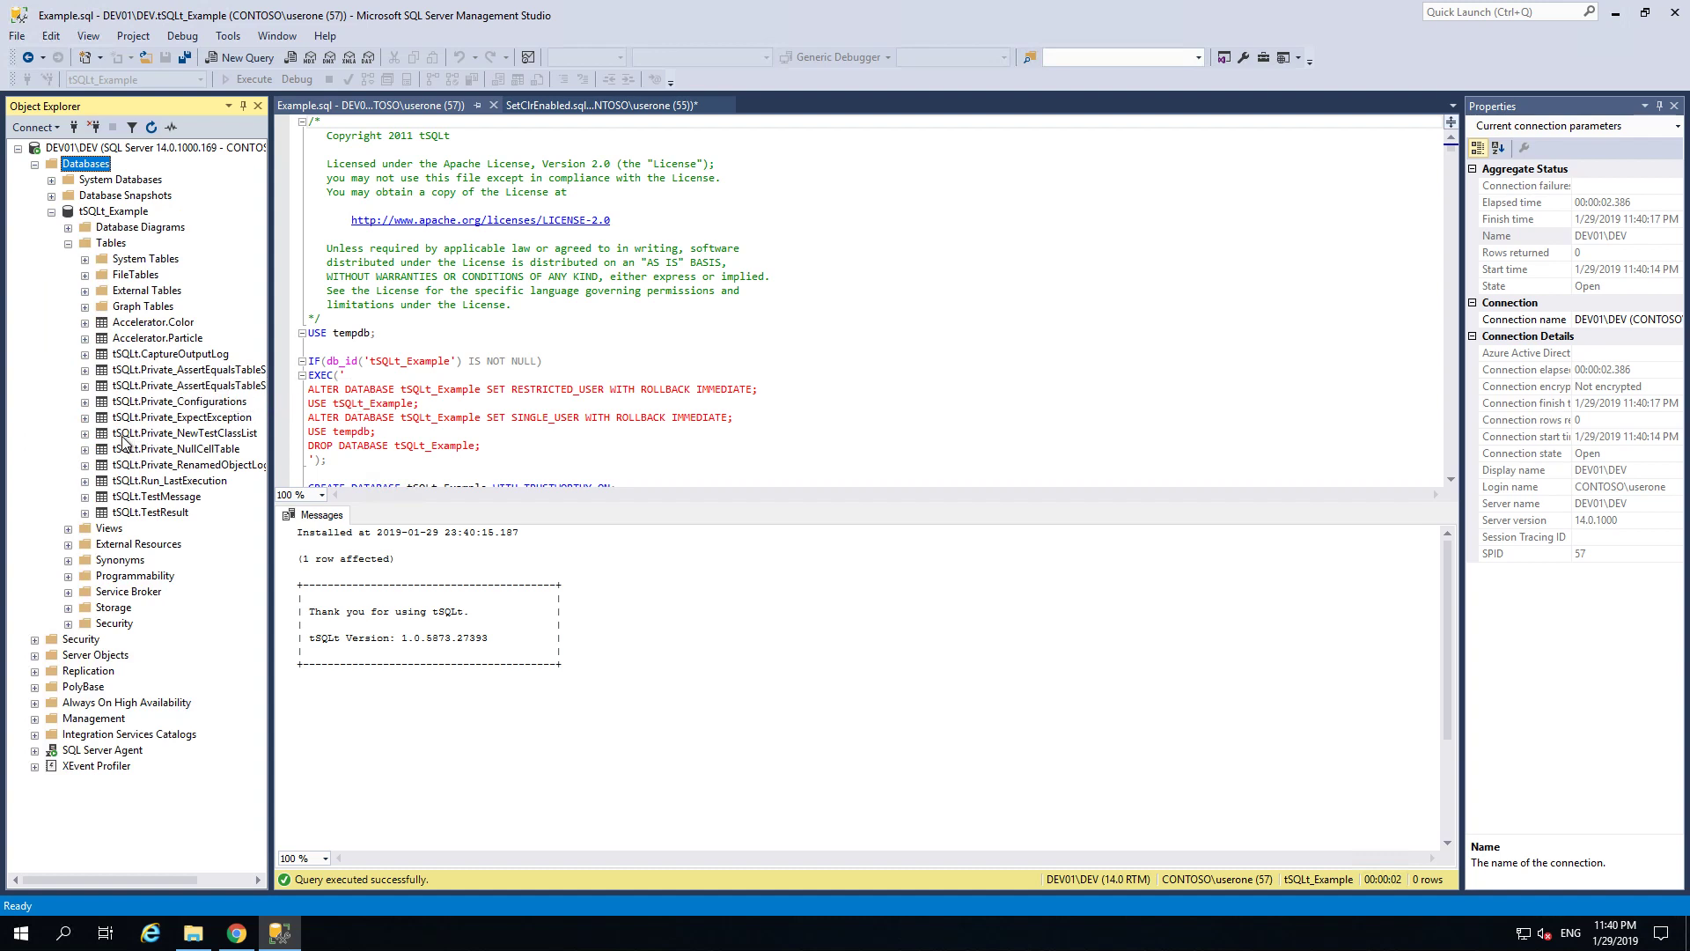
mouse_move(127, 516)
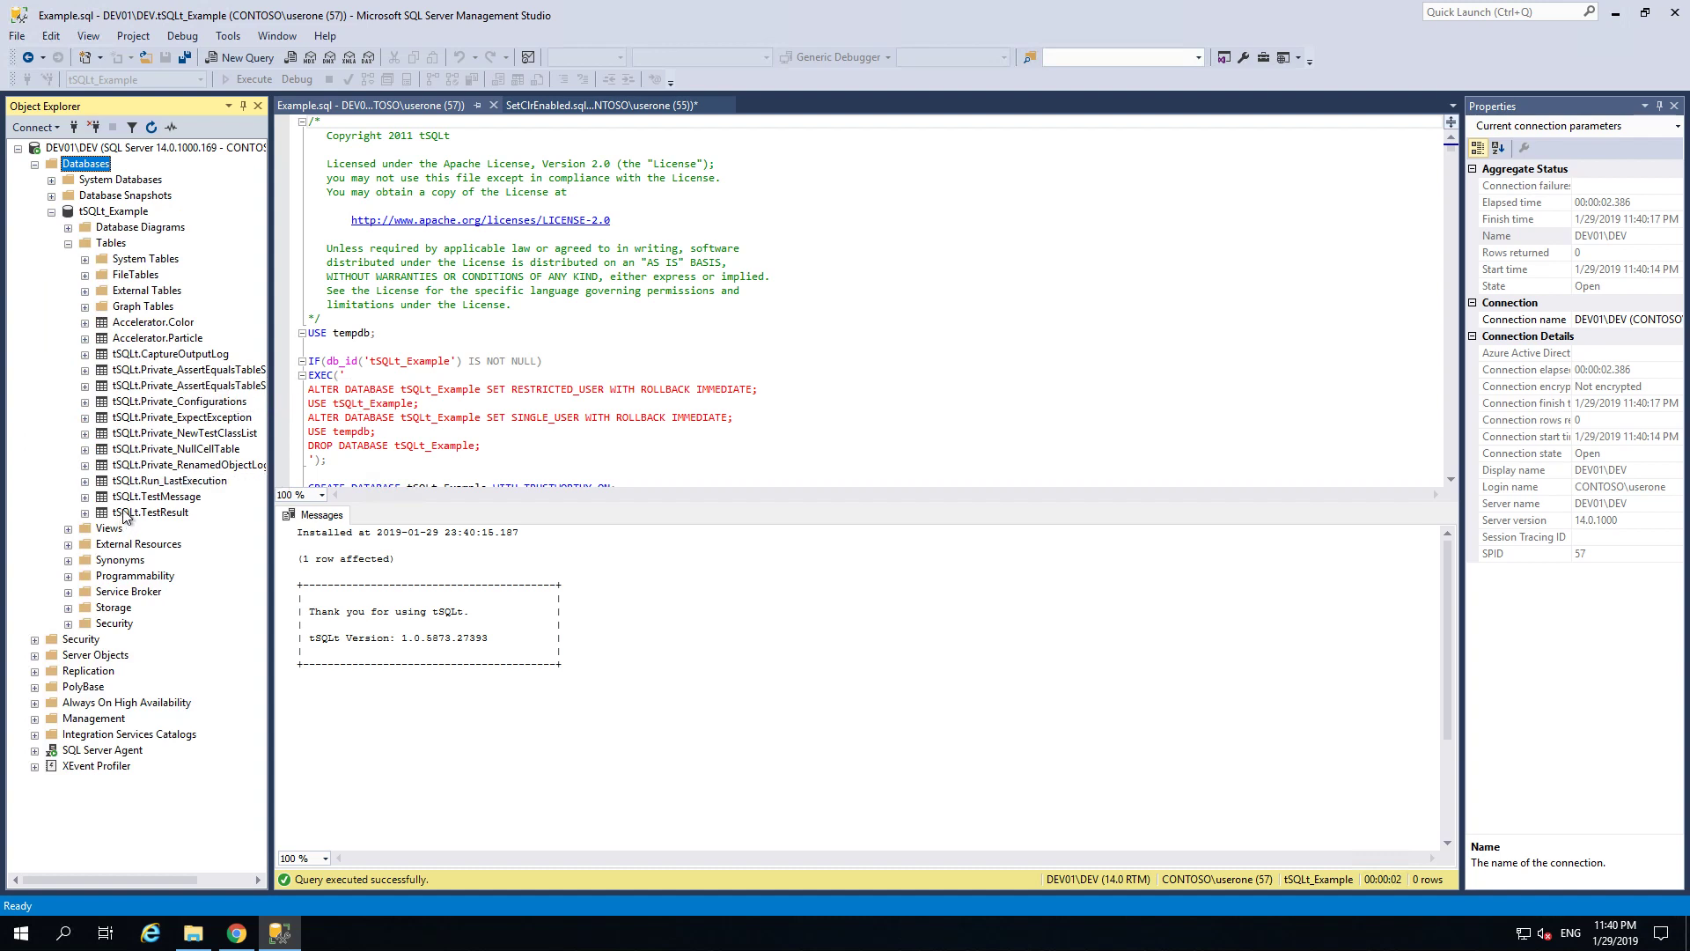
mouse_move(199, 506)
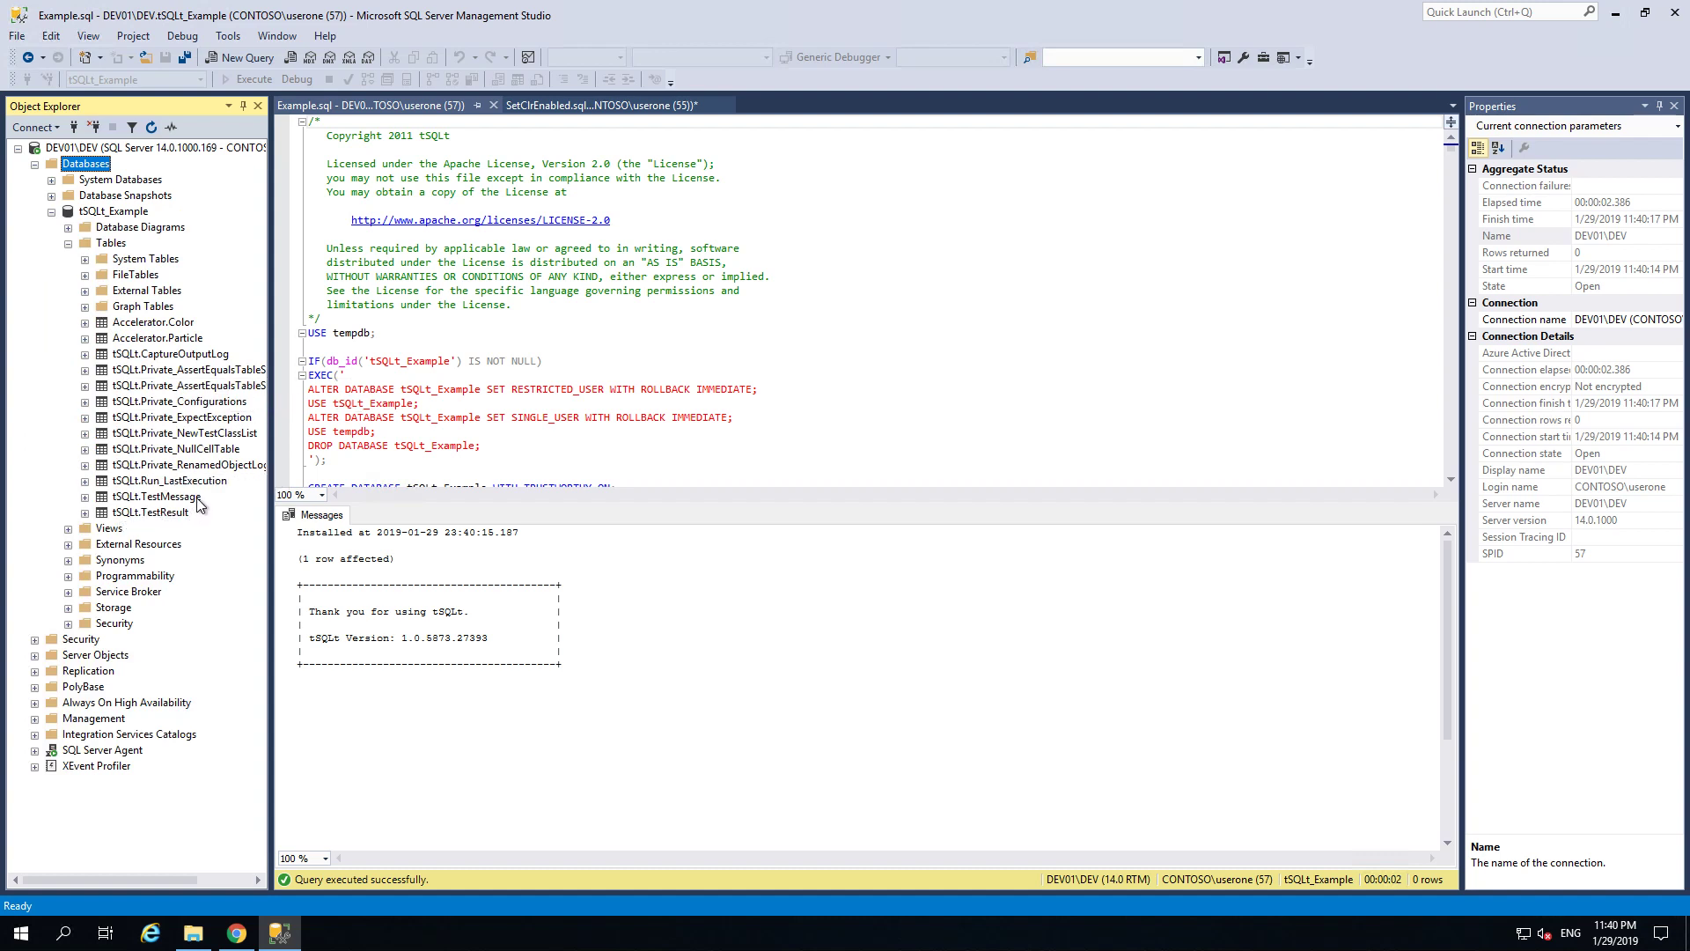
mouse_move(215, 535)
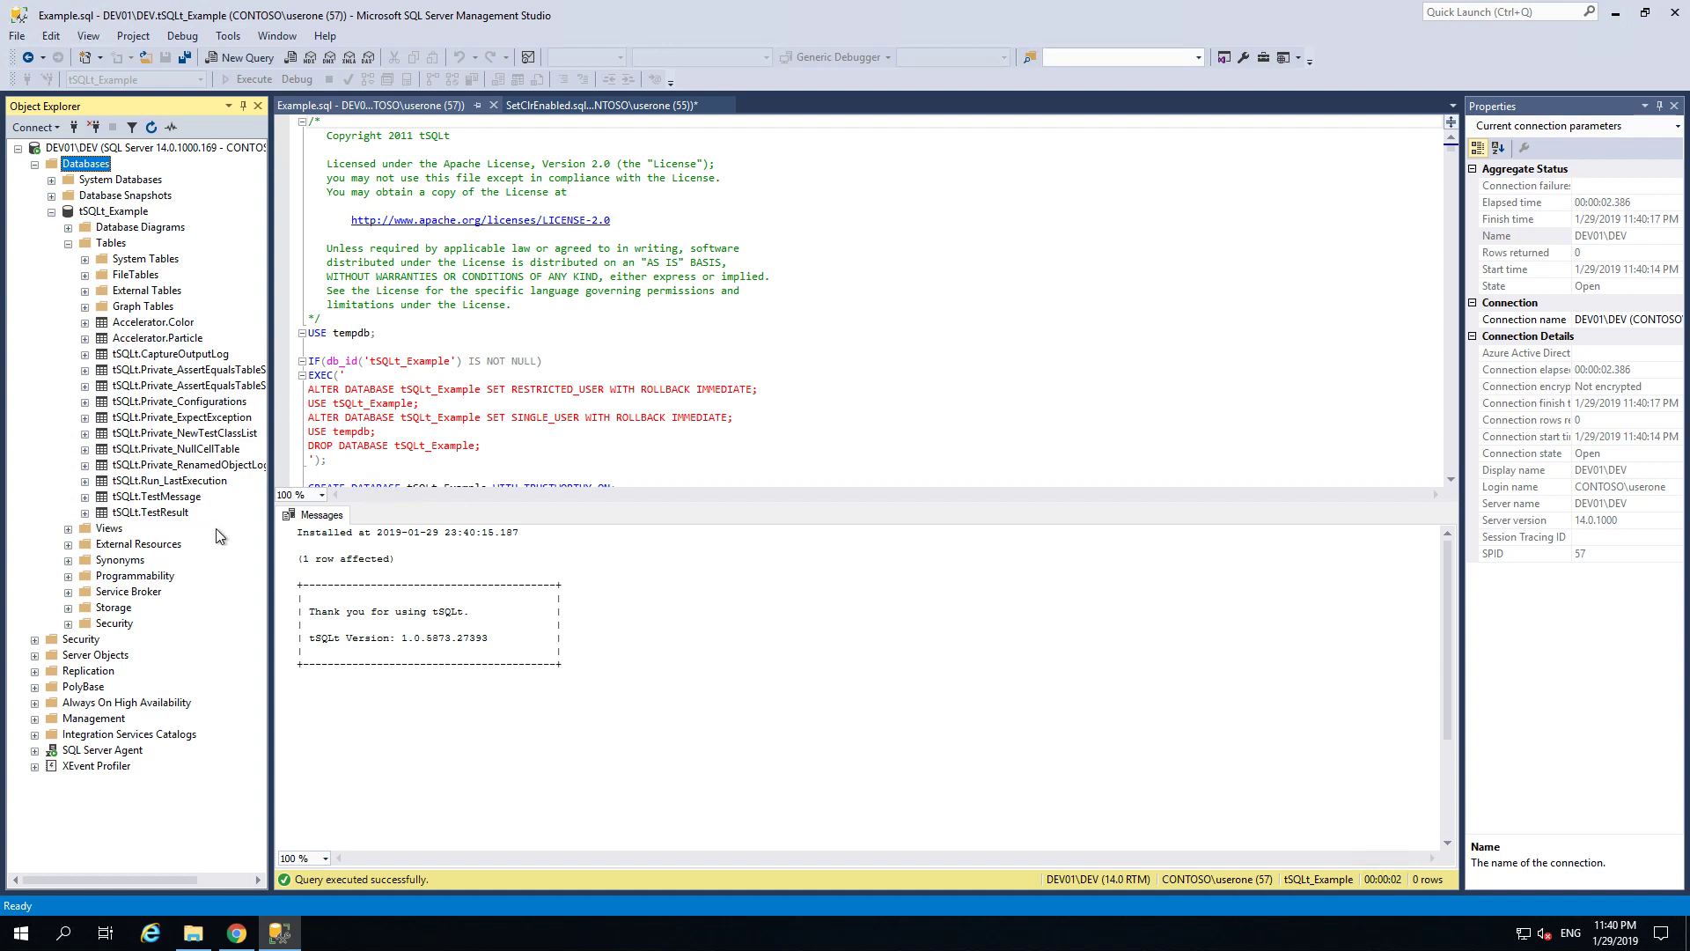
mouse_move(137, 519)
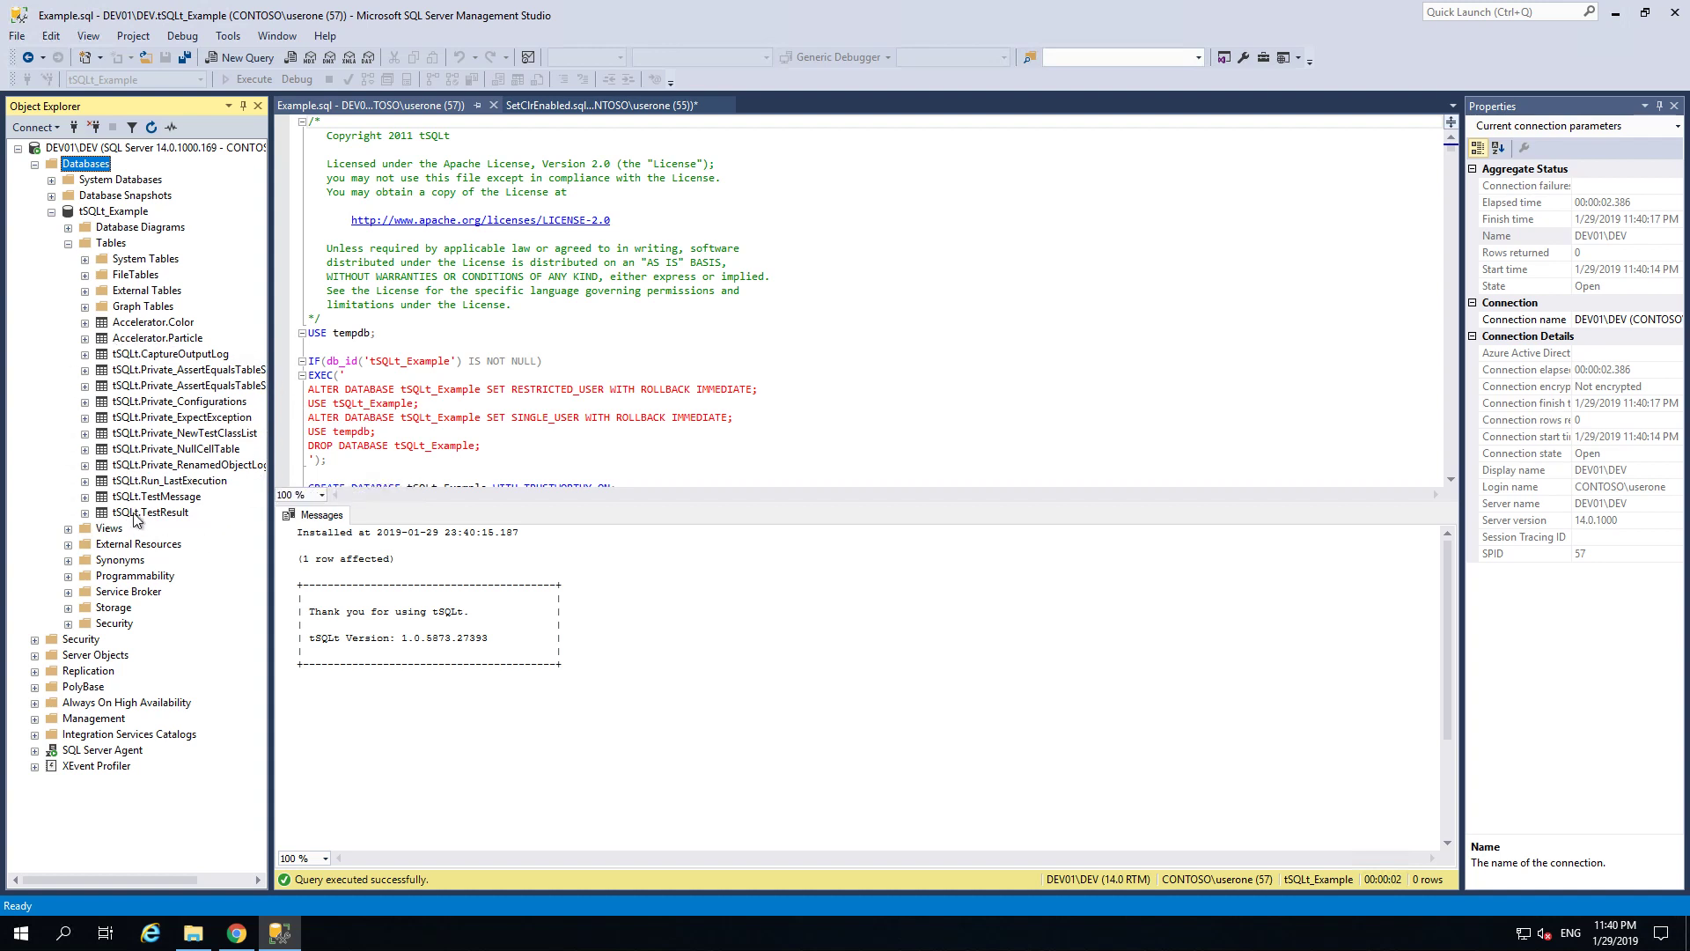
mouse_move(105, 338)
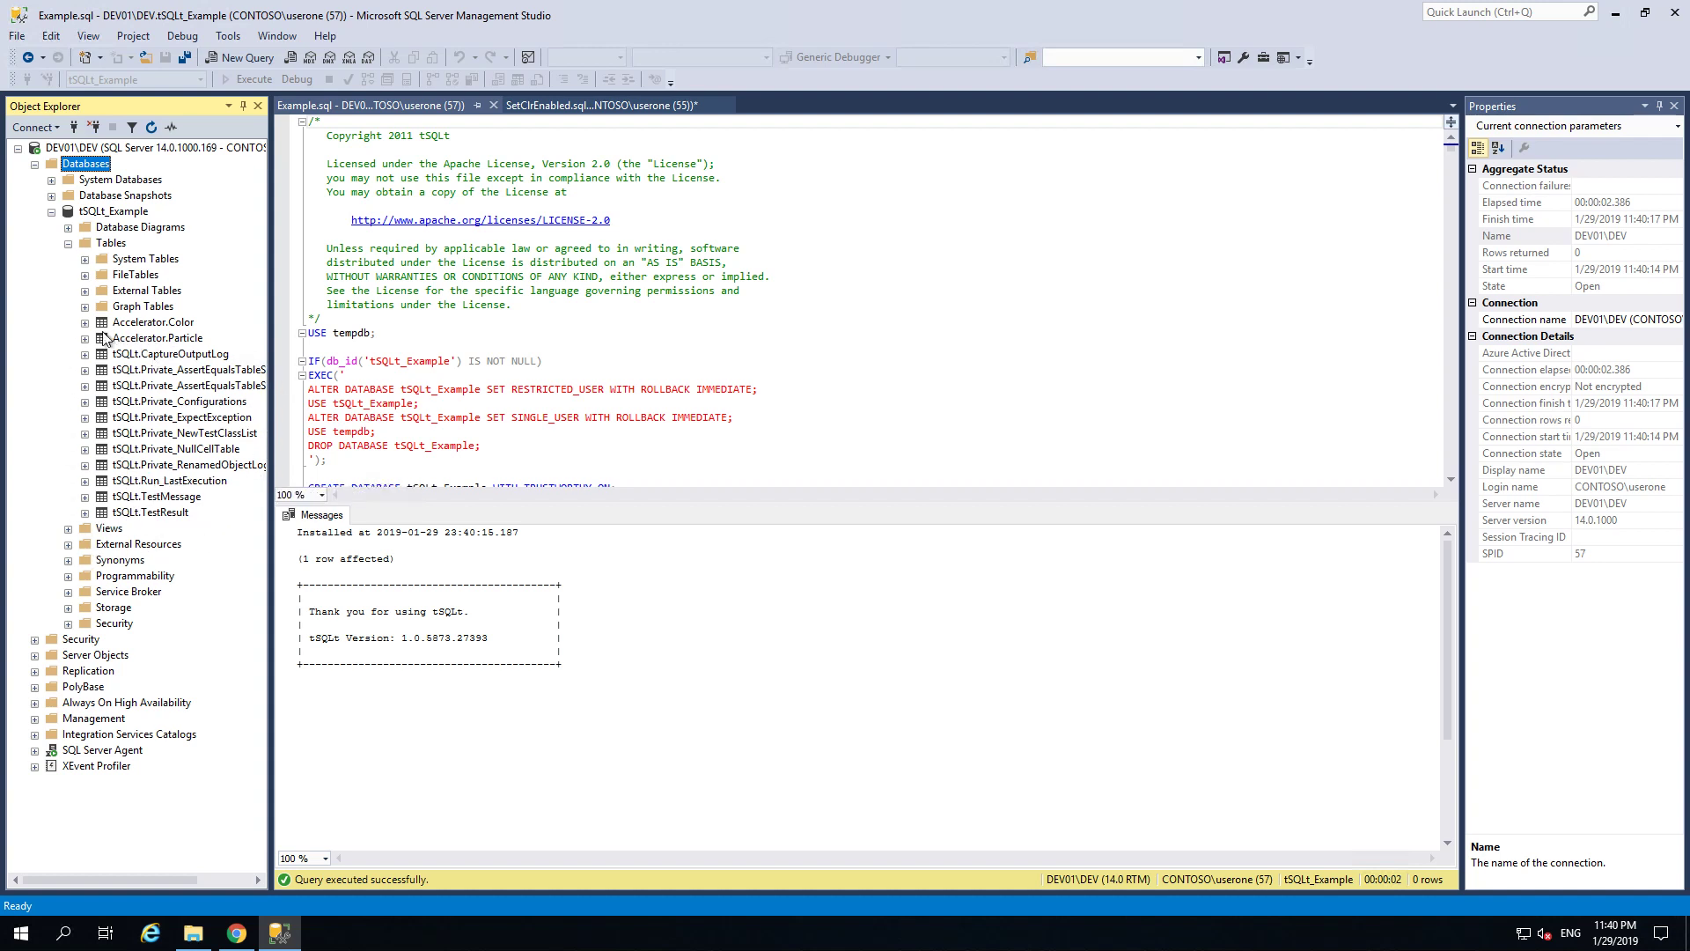
mouse_move(98, 556)
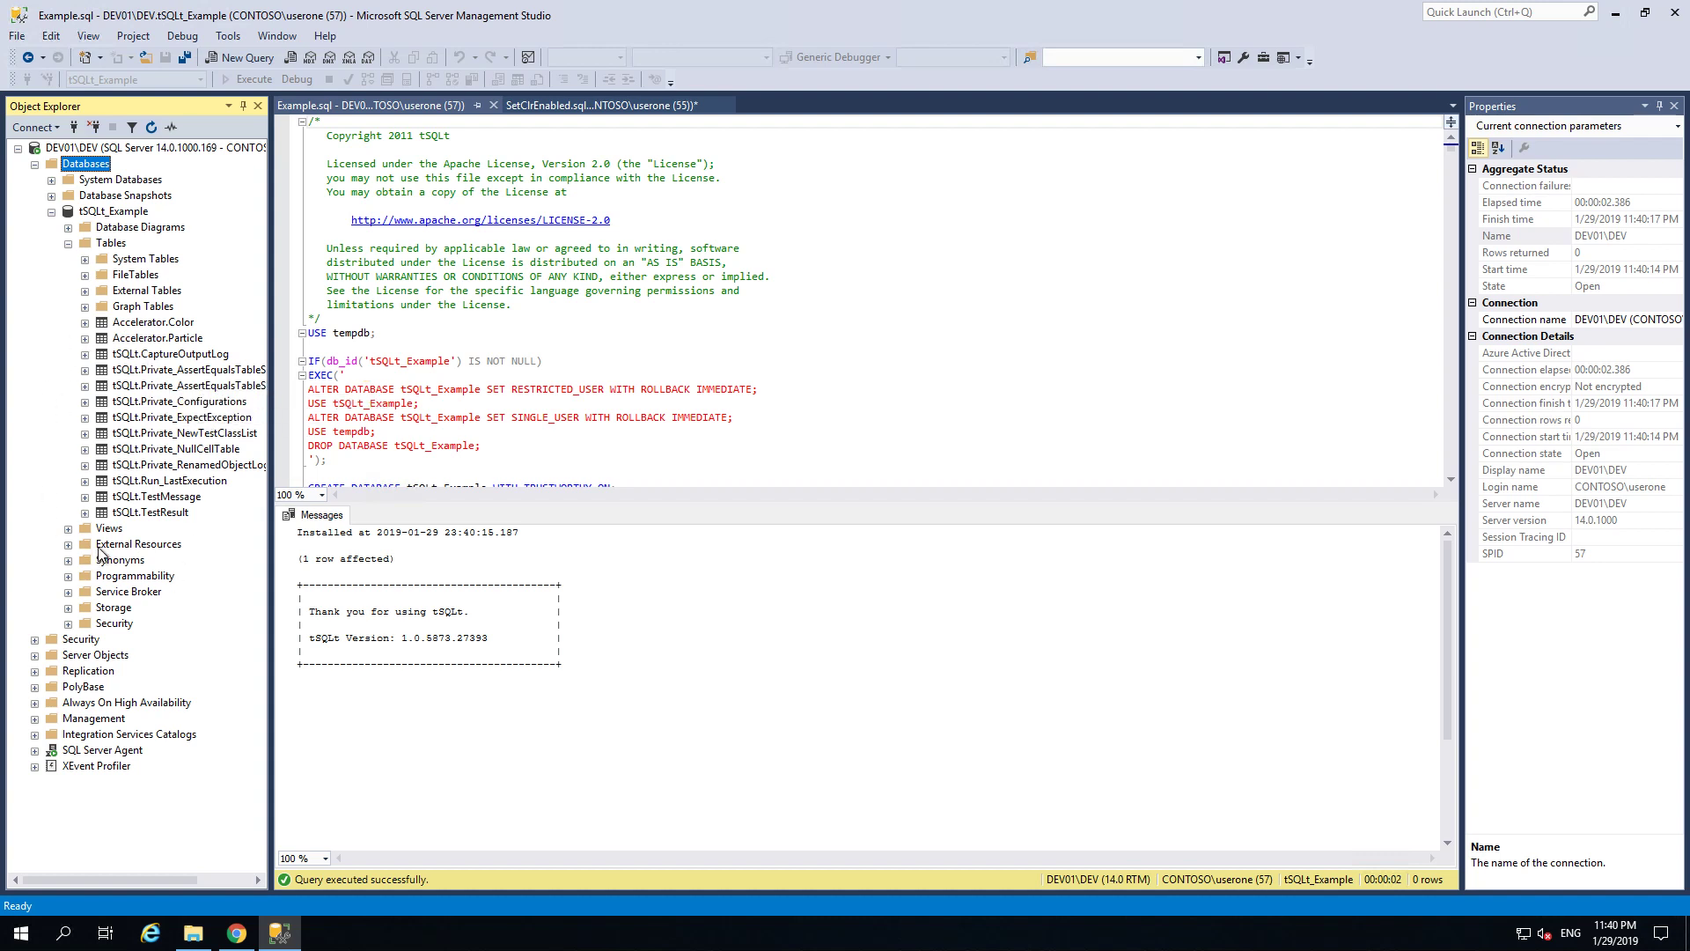
mouse_move(141, 347)
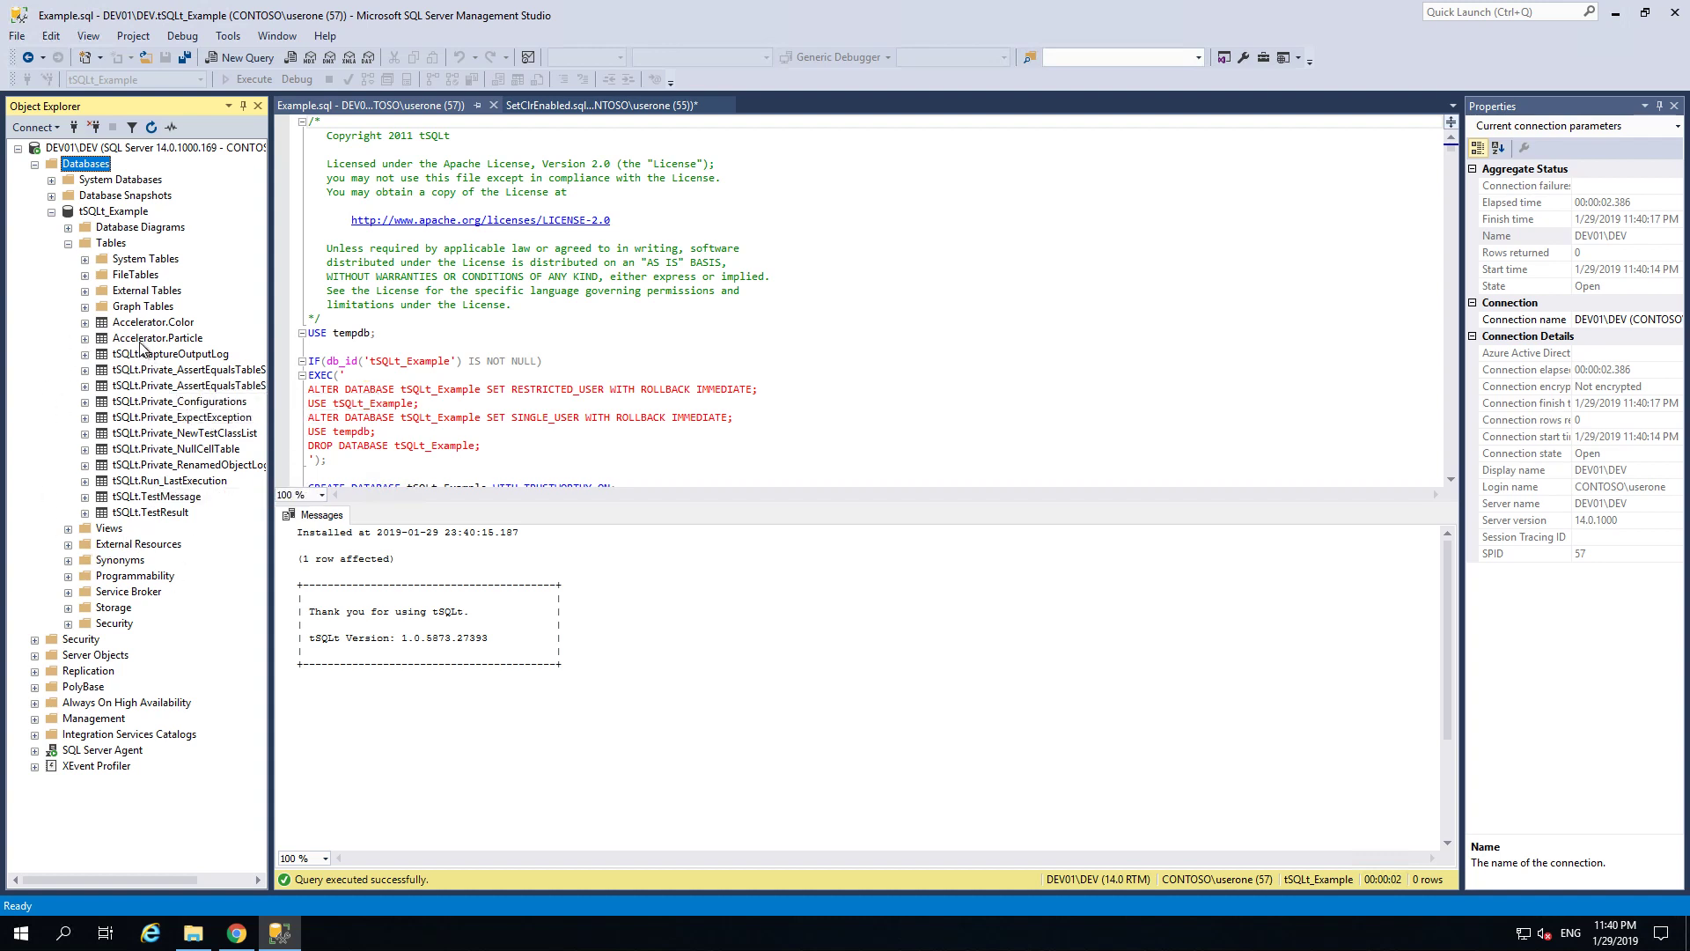
left_click(156, 338)
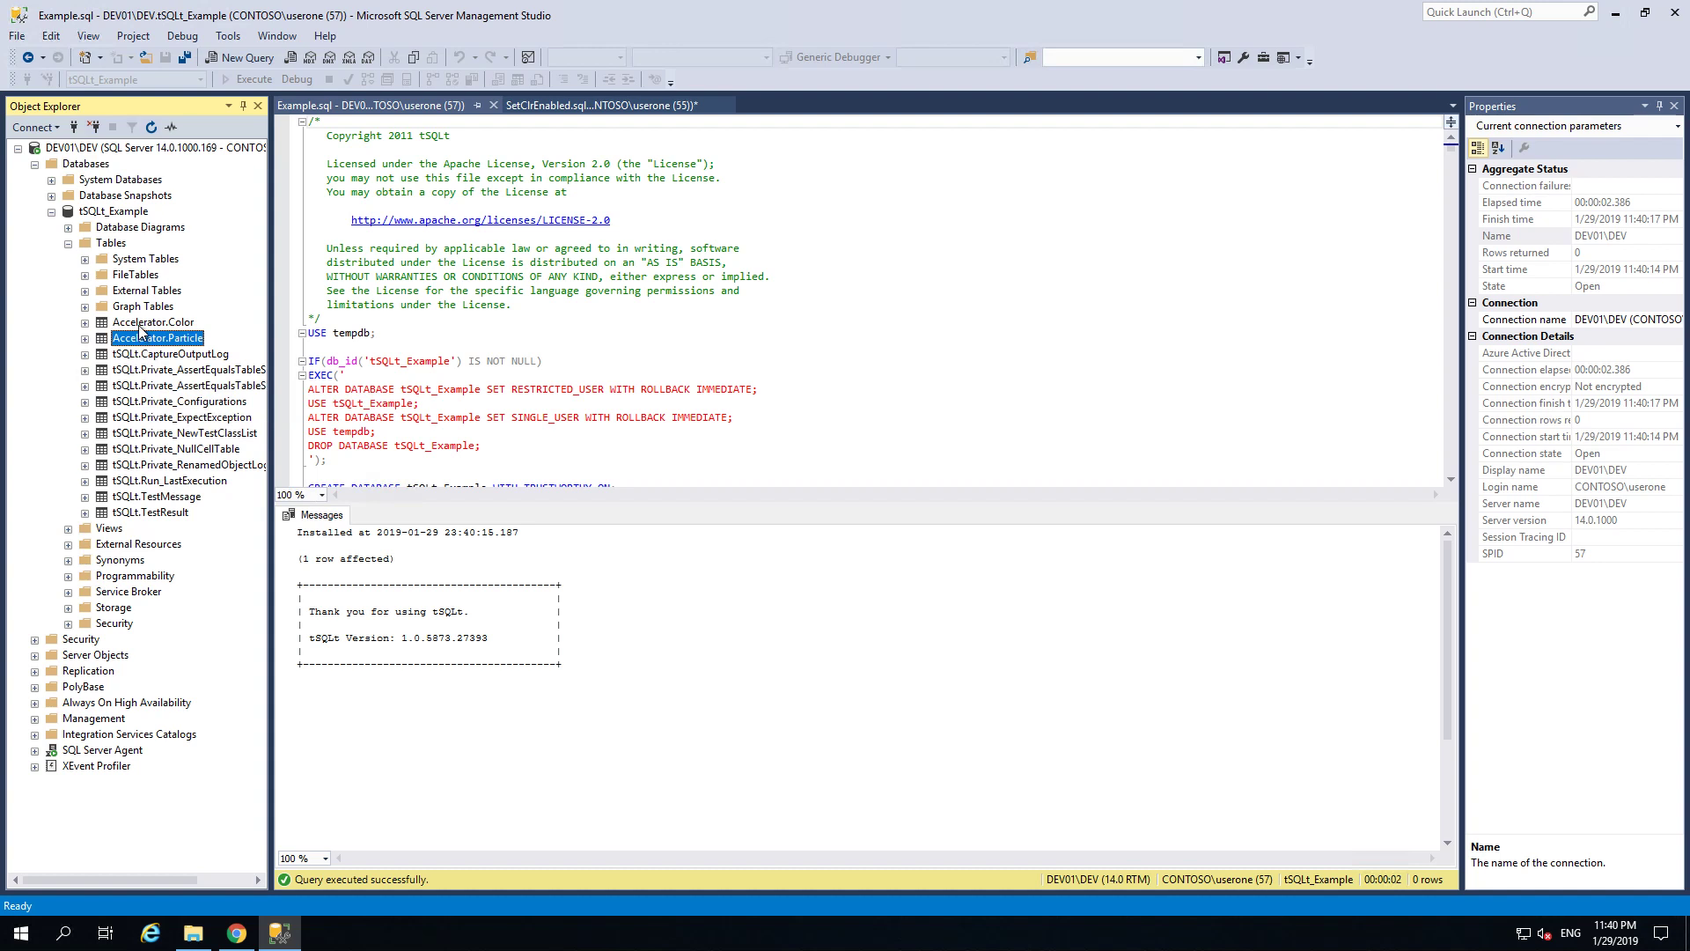
left_click(154, 320)
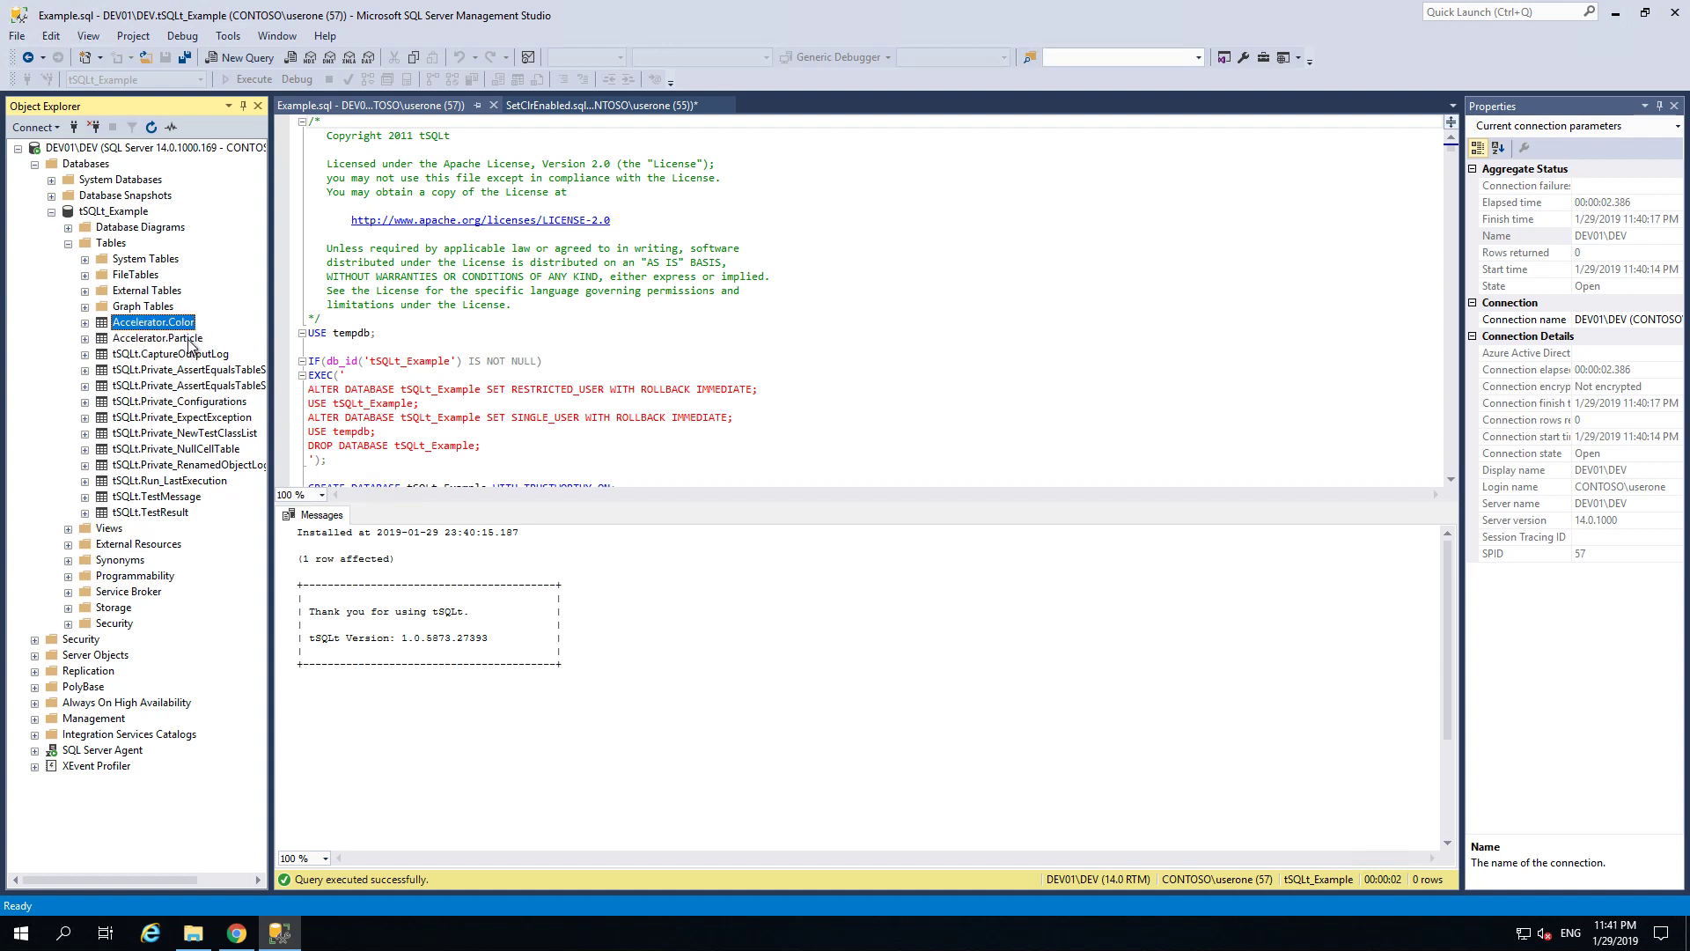
mouse_move(176, 356)
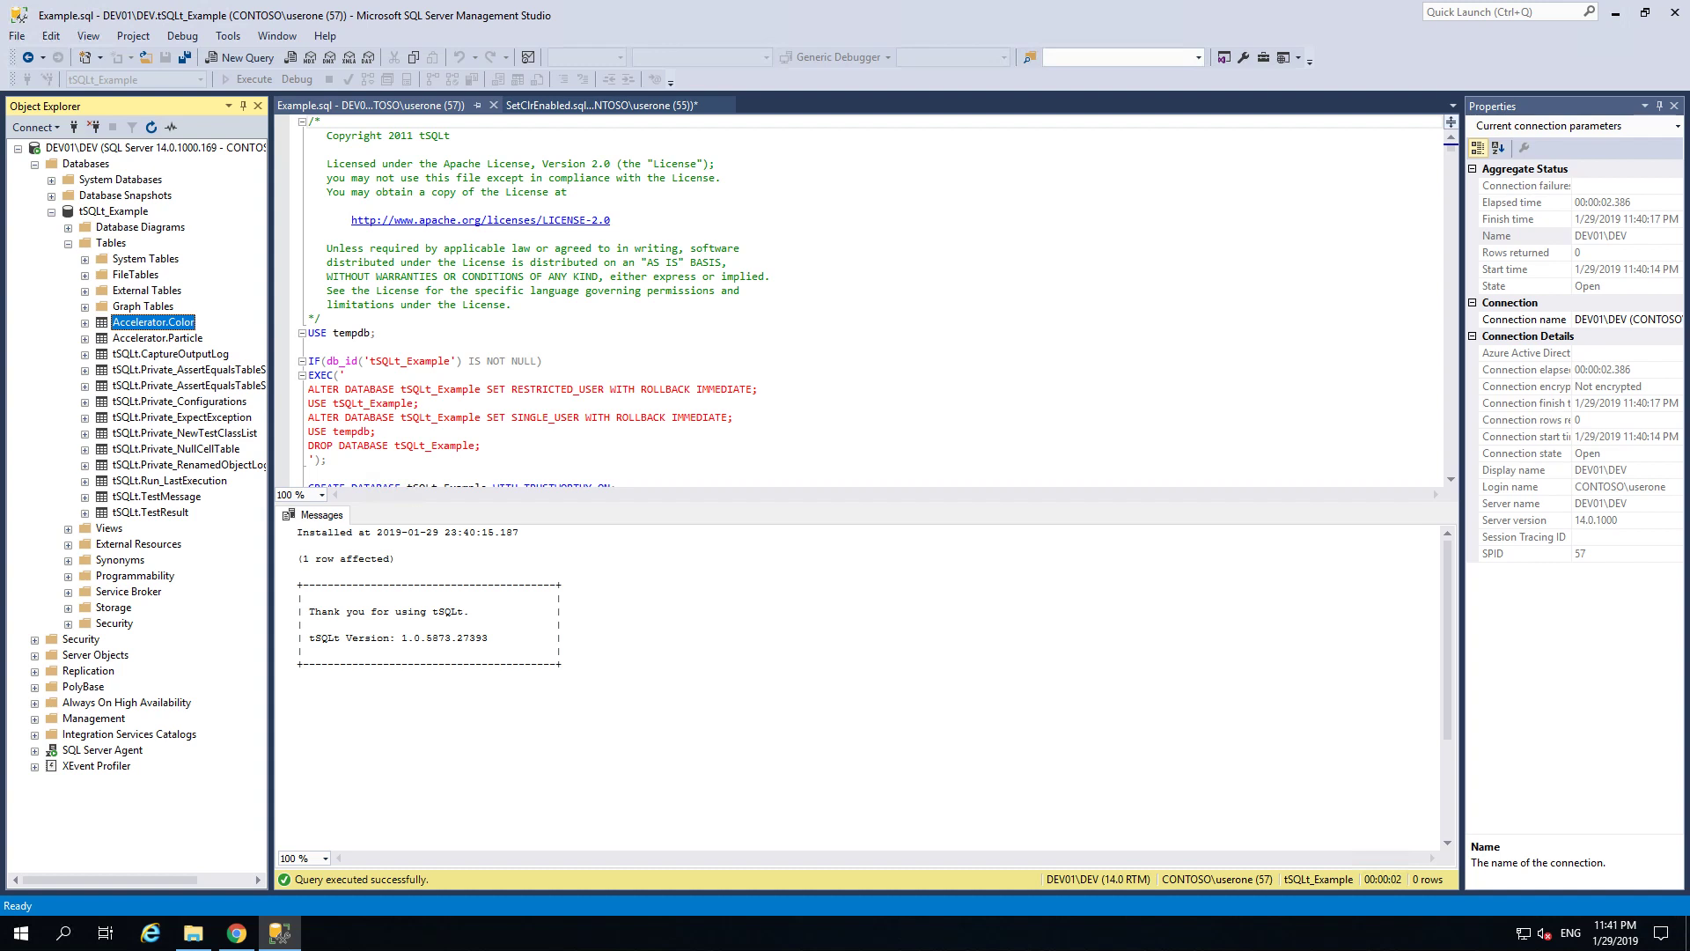
Step: Expand Security under tSQLt_Example and select the AcceleratorTests schema among Accelerator and tSQLt
left_click(69, 623)
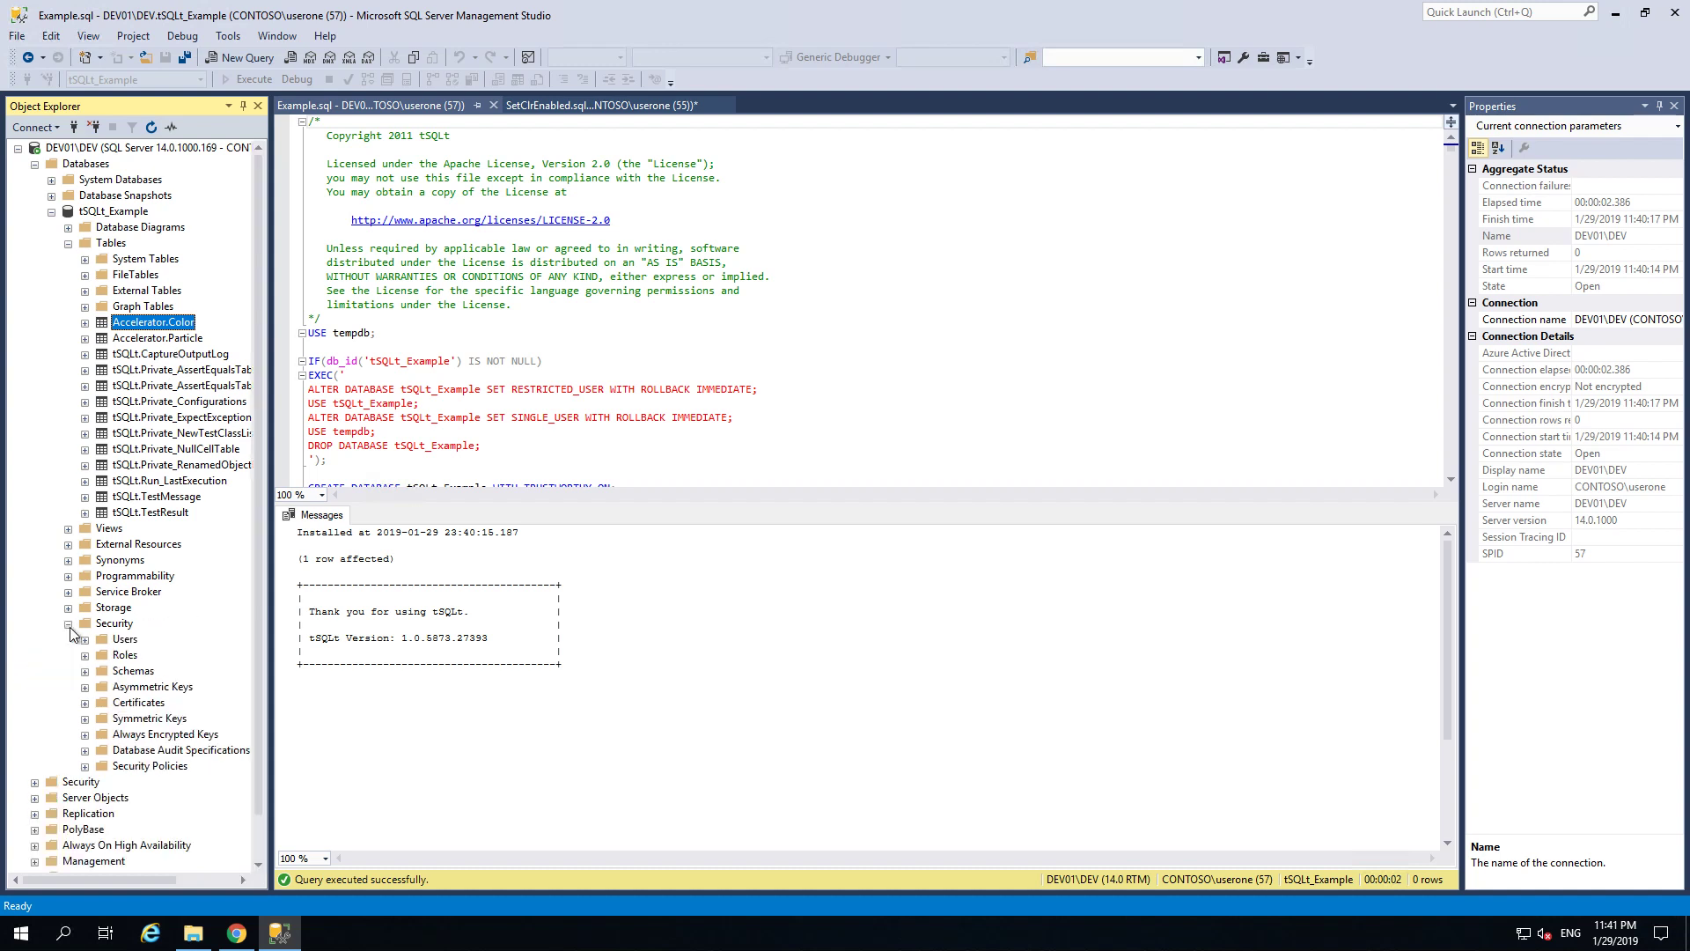
mouse_move(86, 690)
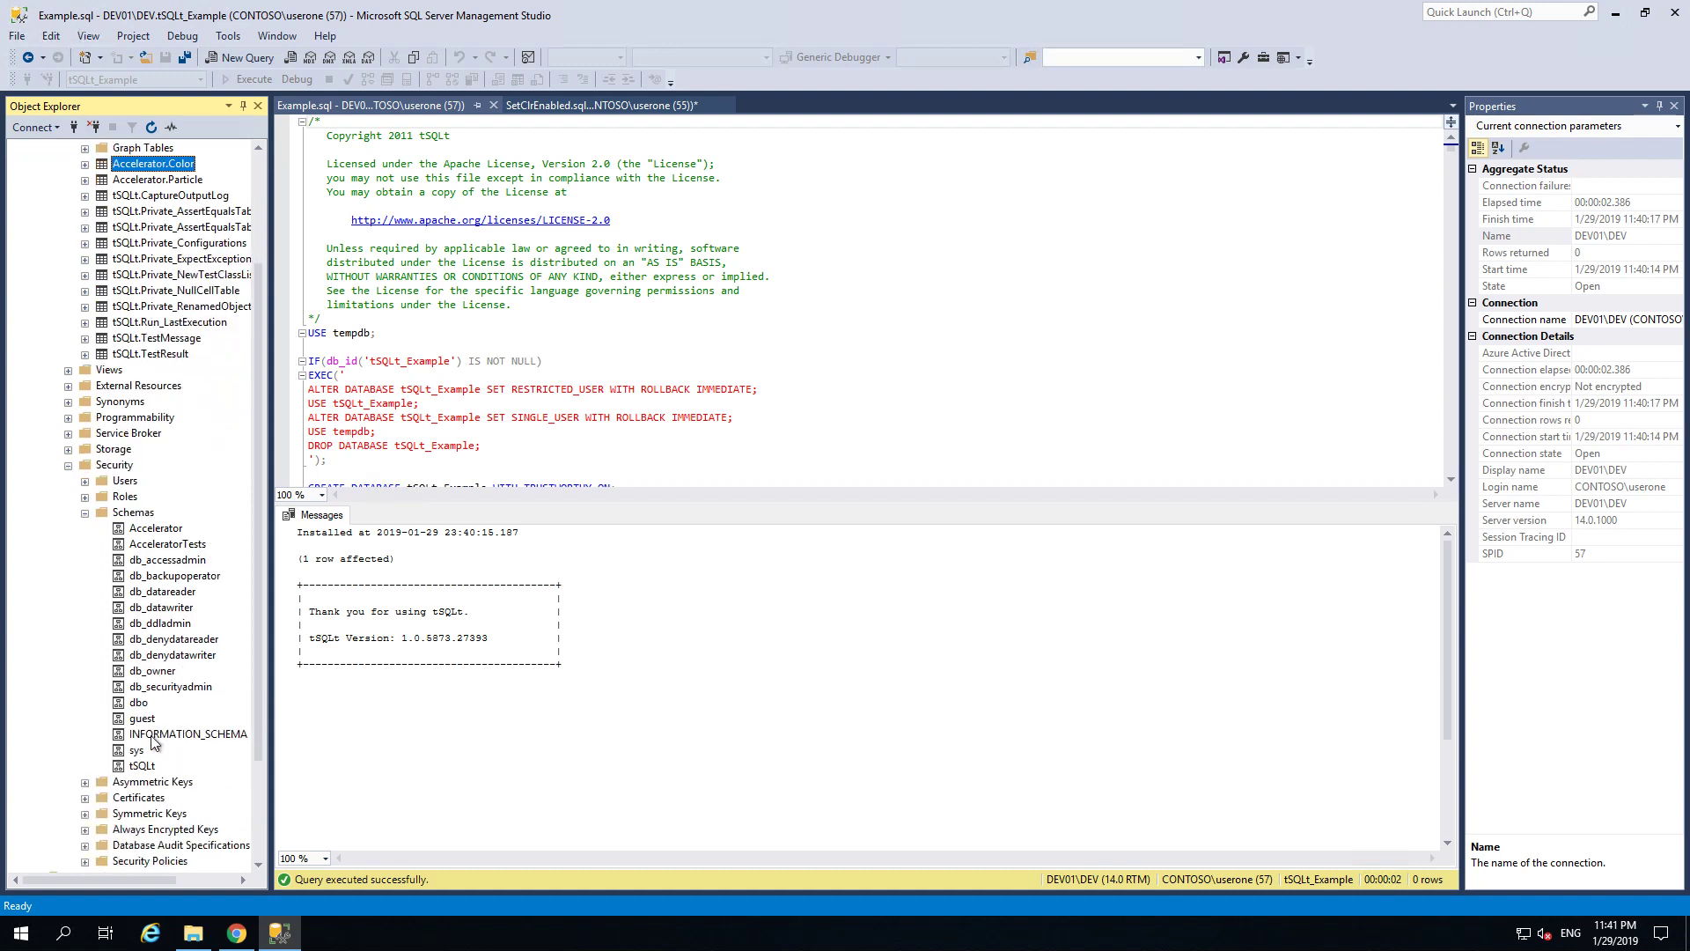
mouse_move(102, 752)
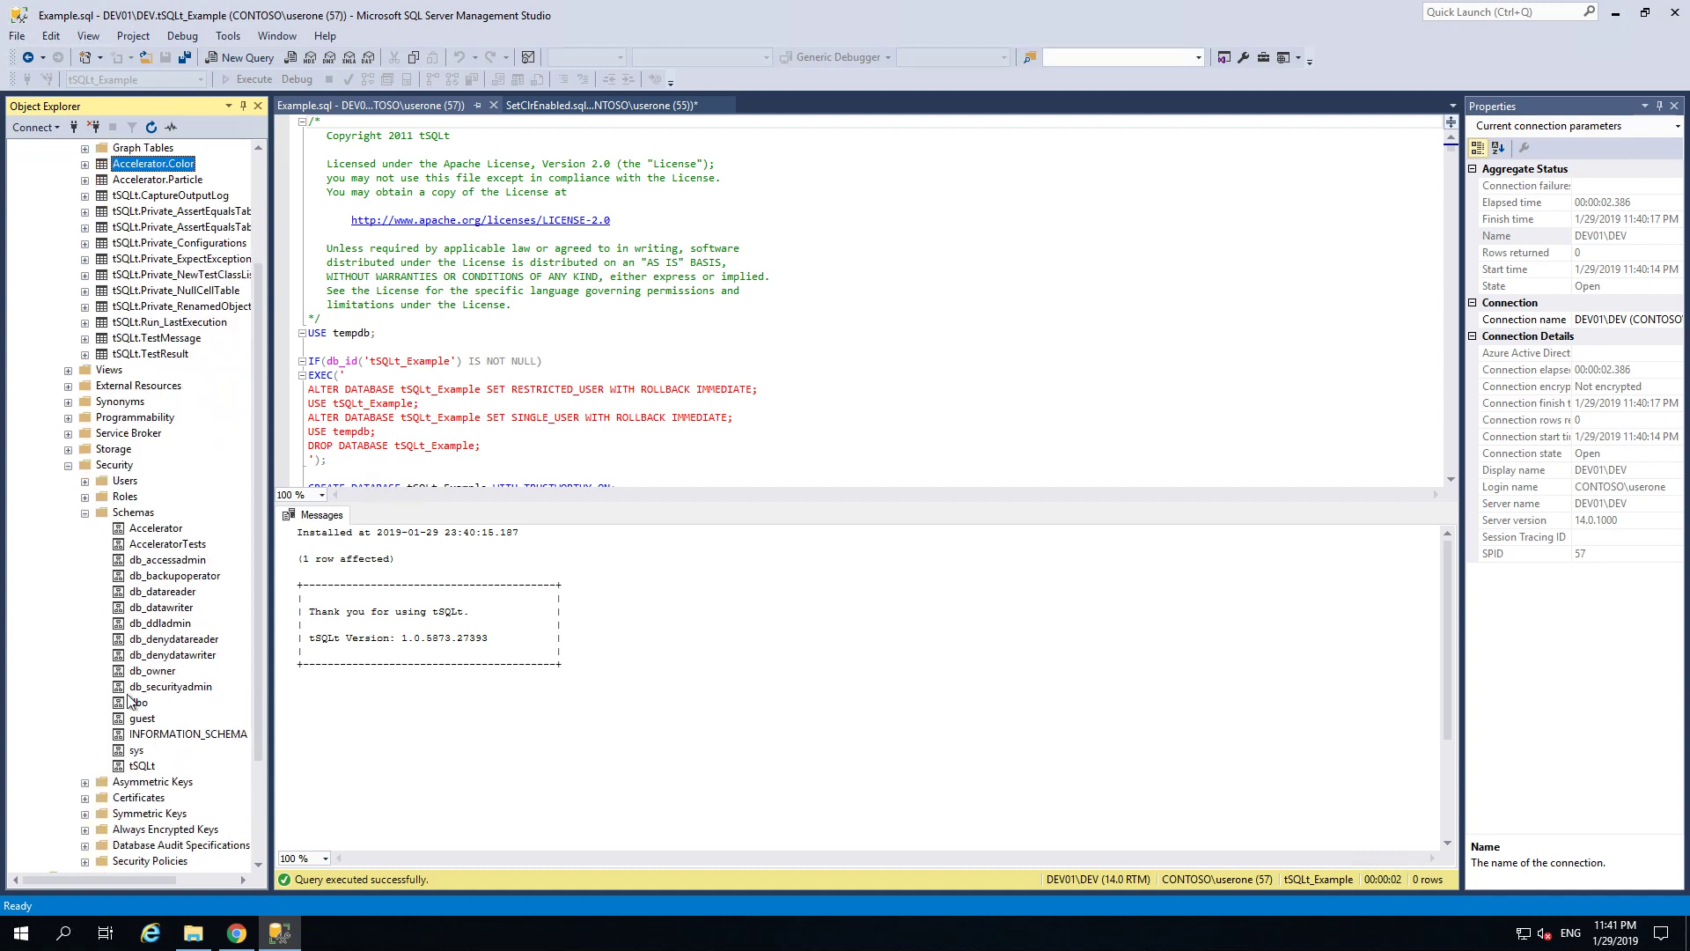
mouse_move(162, 551)
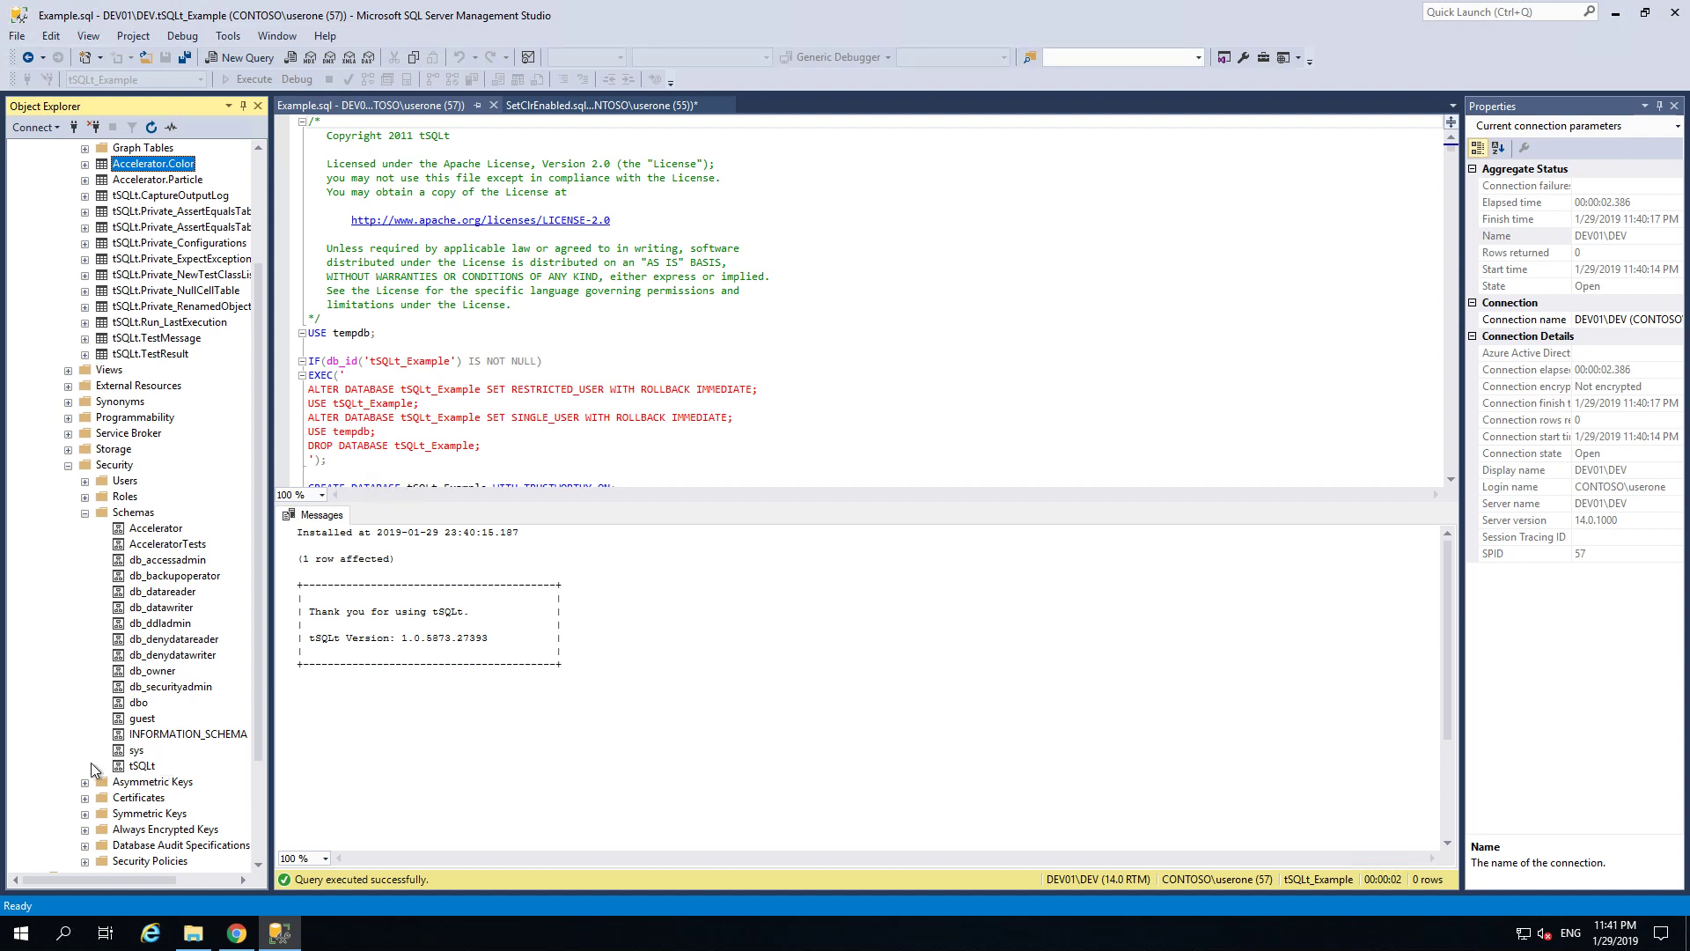
mouse_move(197, 749)
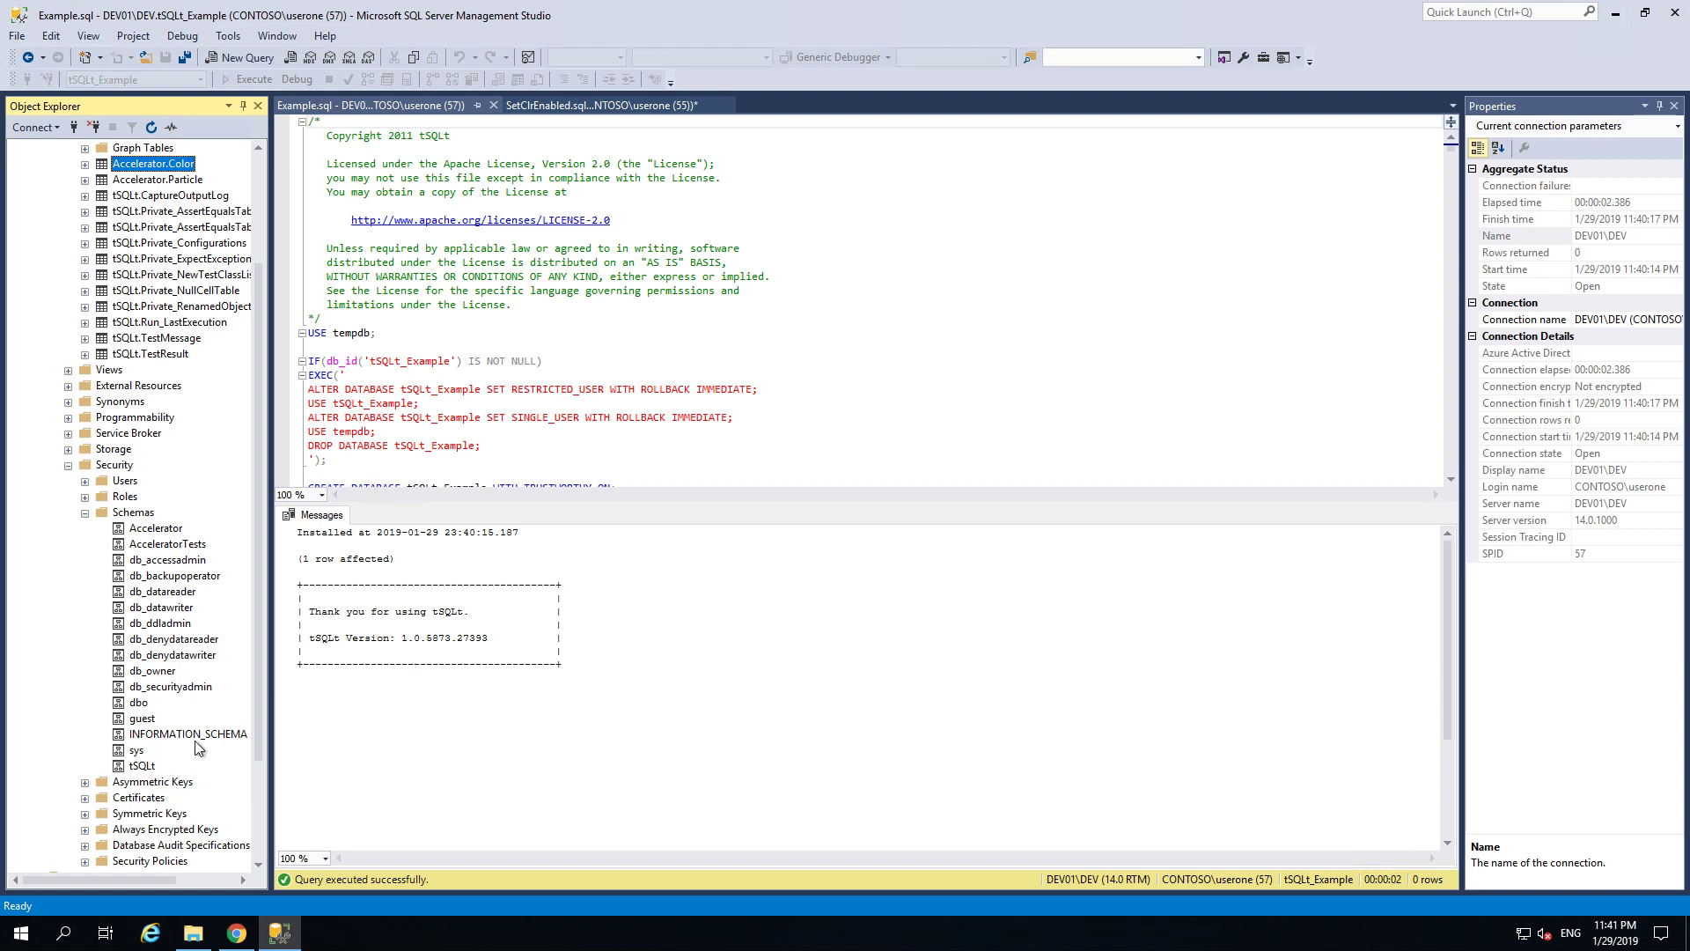
mouse_move(195, 780)
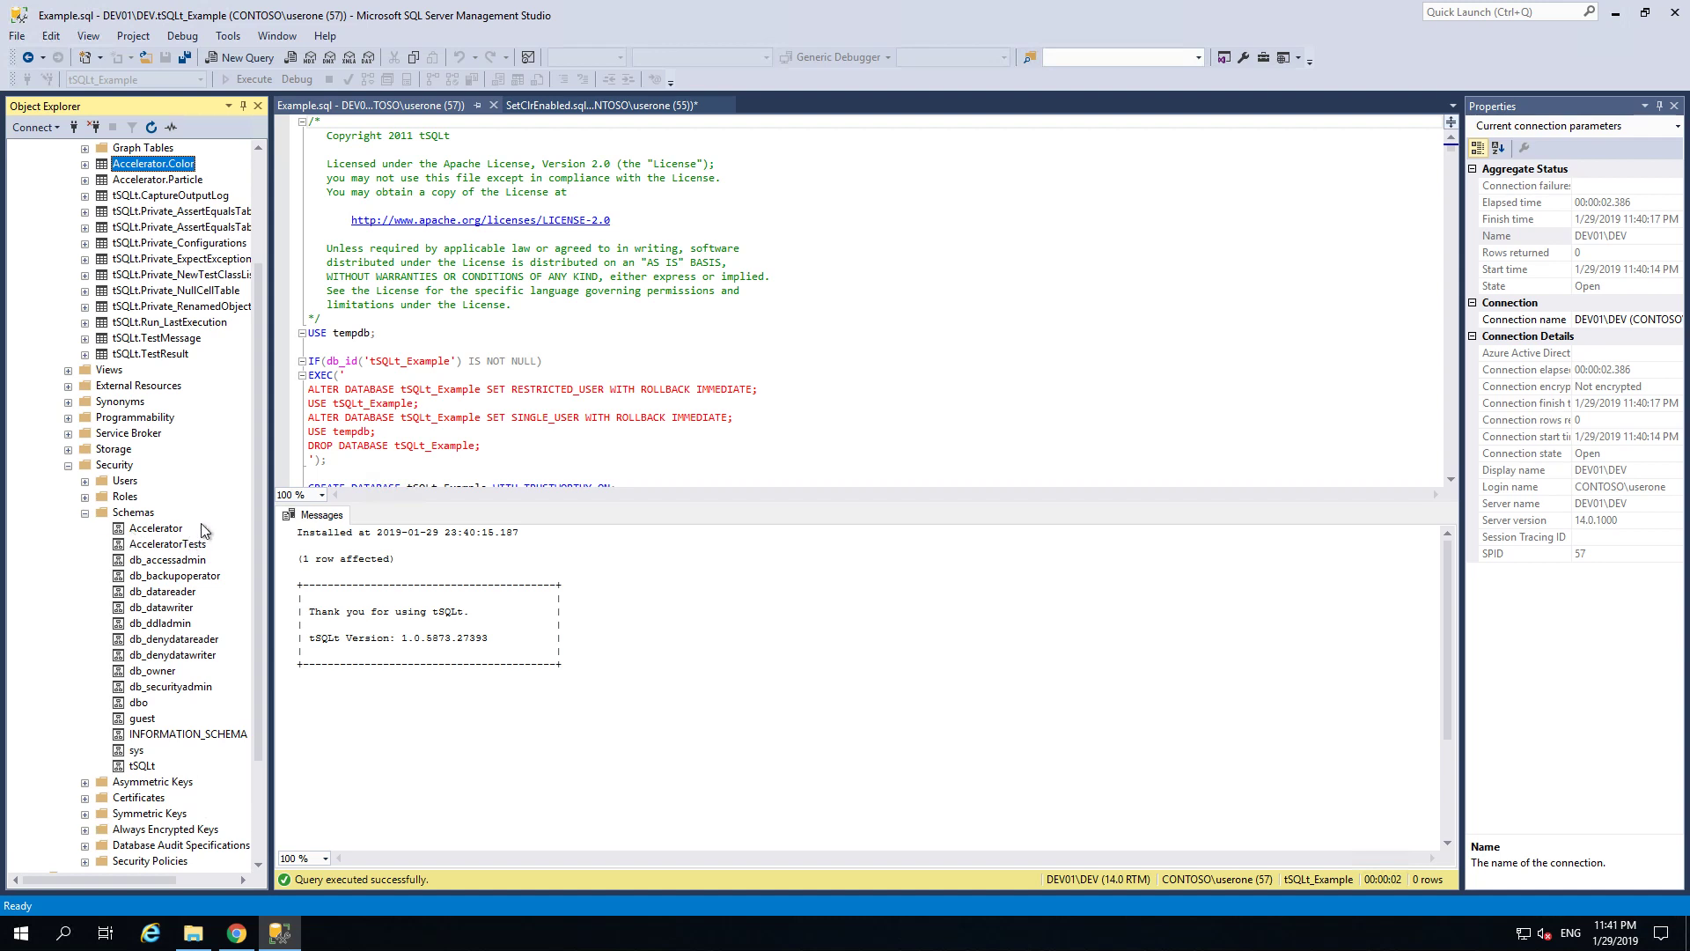
mouse_move(116, 539)
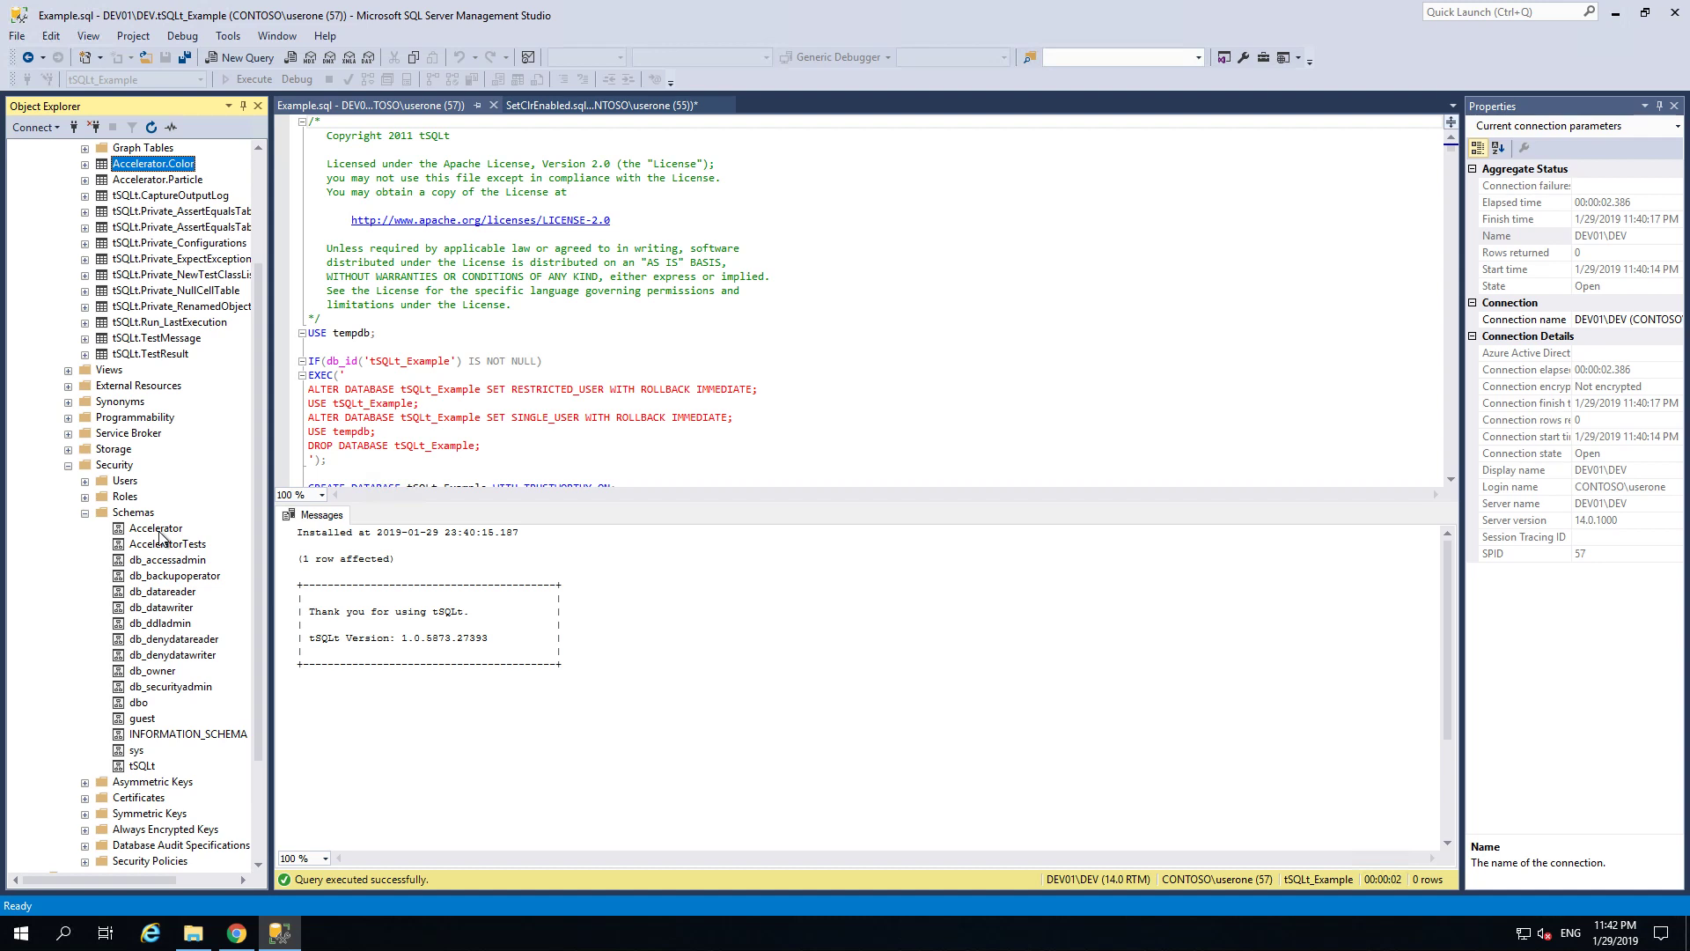
mouse_move(128, 547)
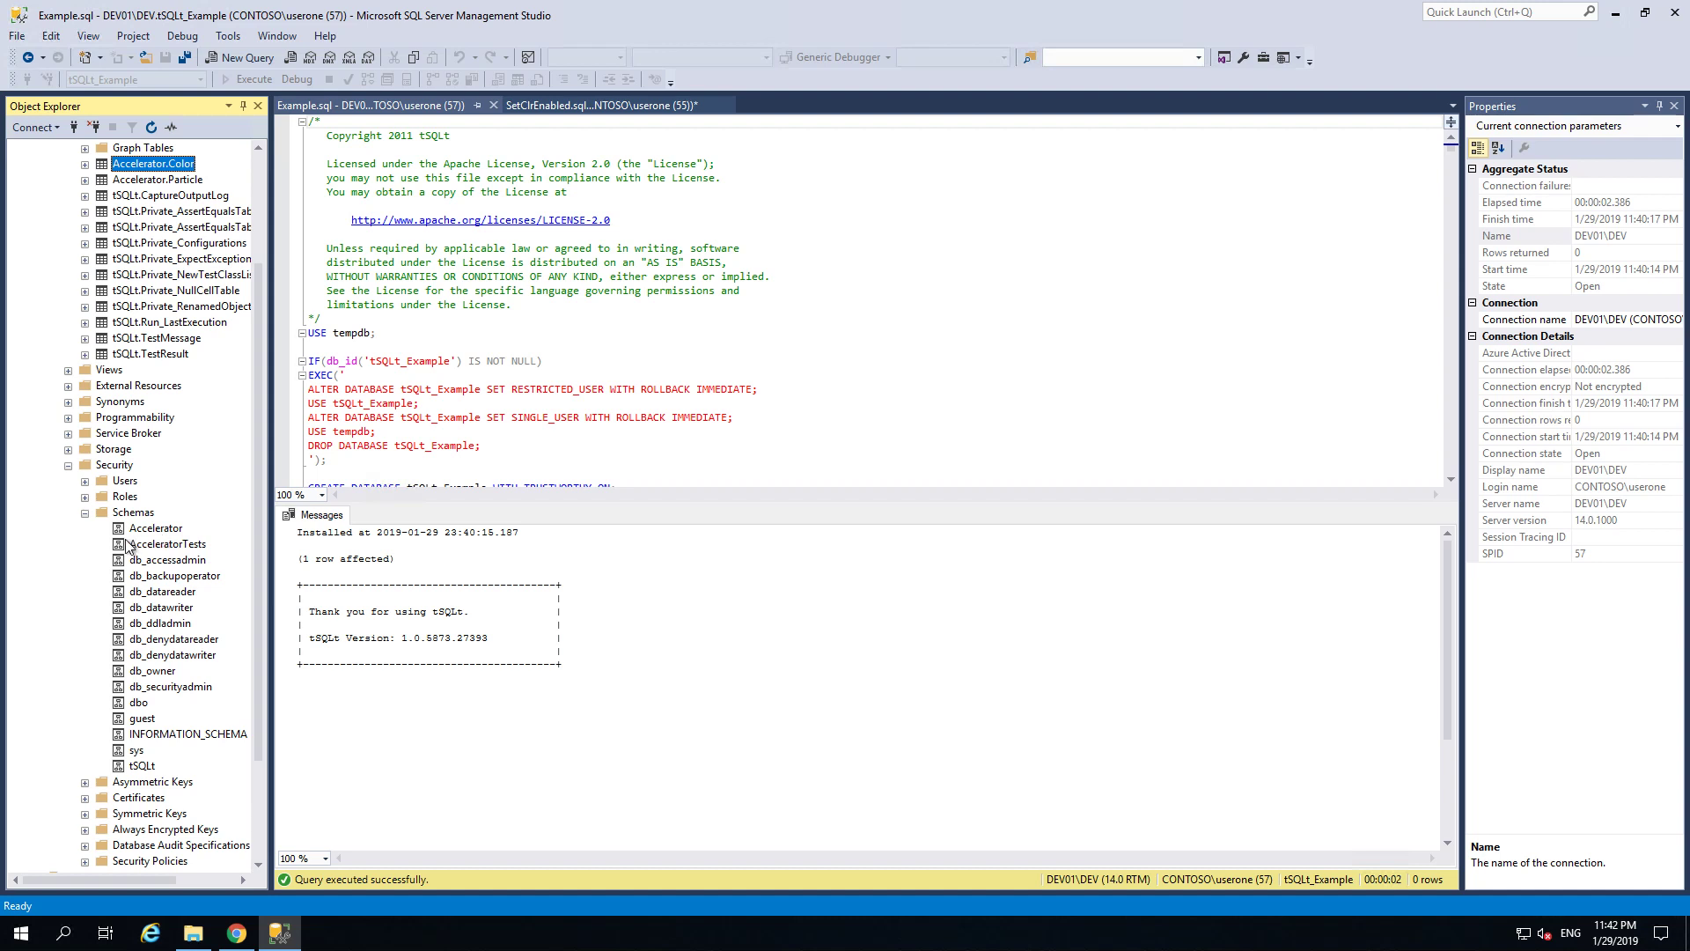
left_click(167, 544)
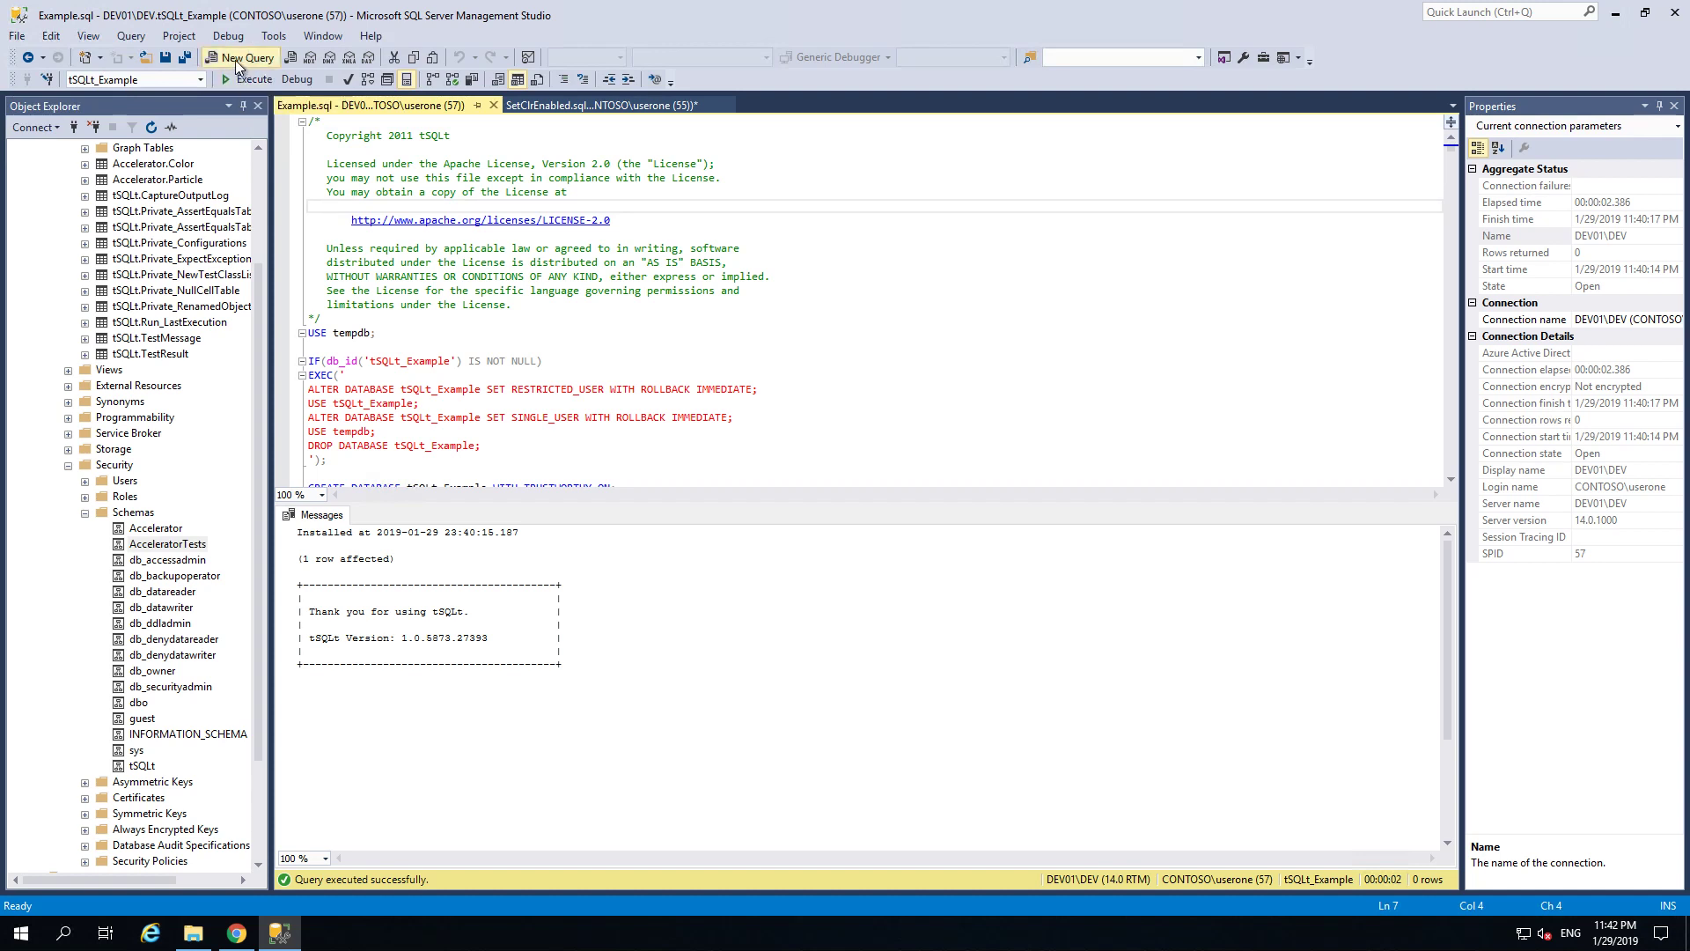
Step: Start a new query on tSQLt_Example holding execute tSQLt.RunAll; without running it
left_click(240, 57)
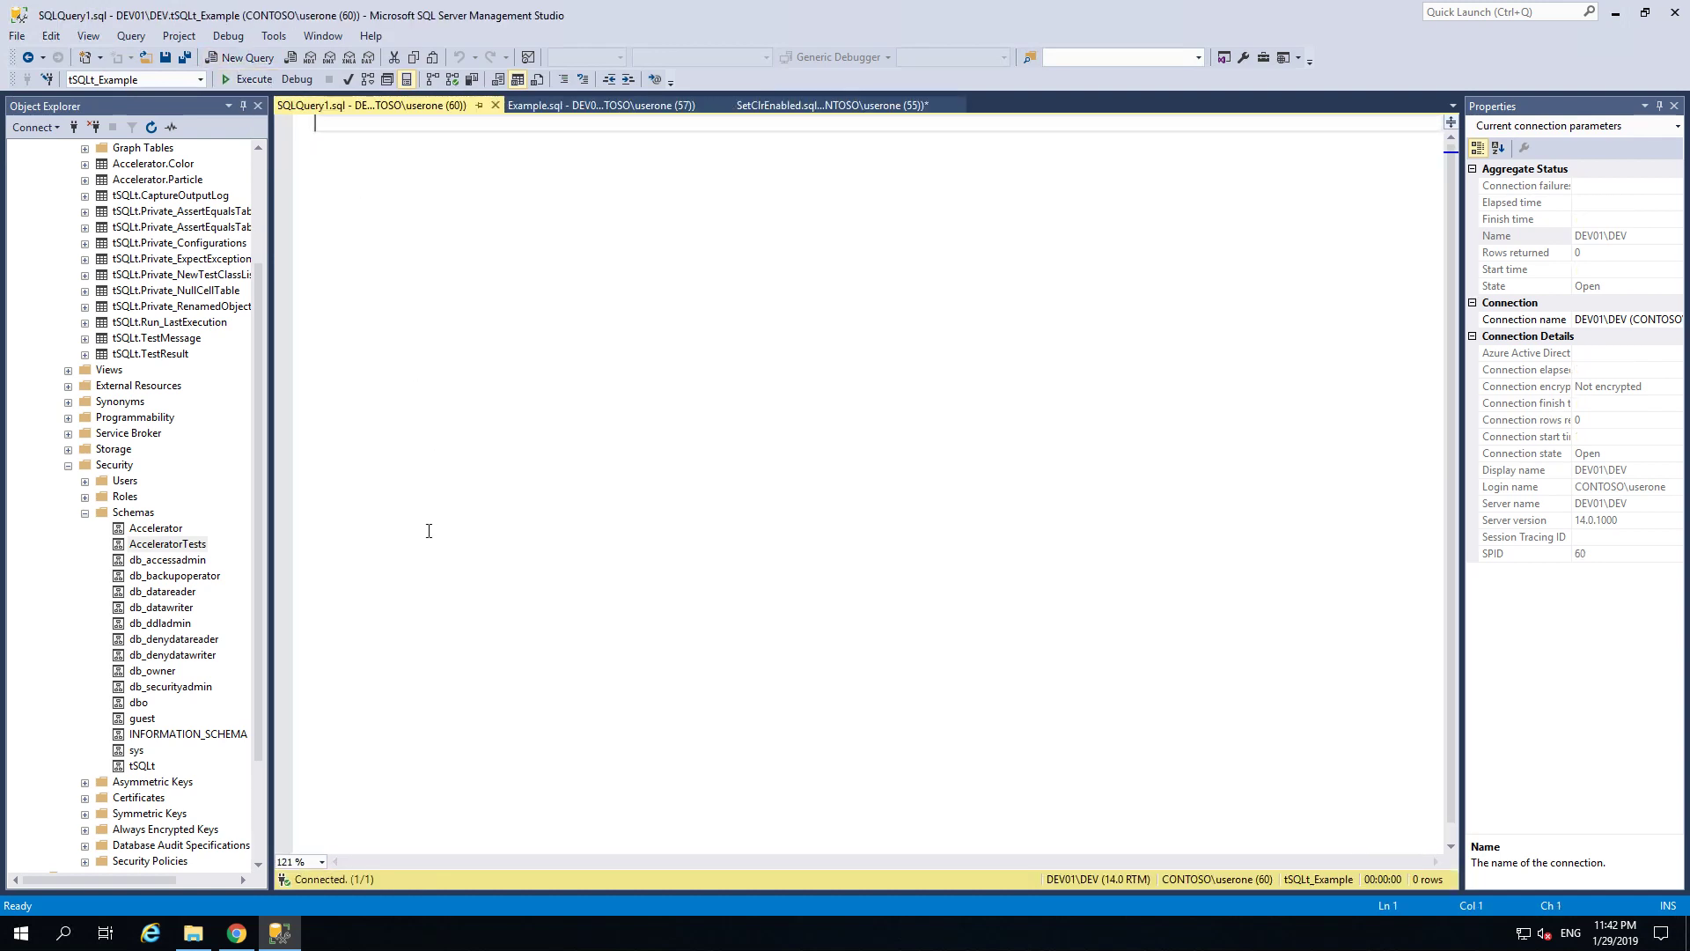
type("execute t")
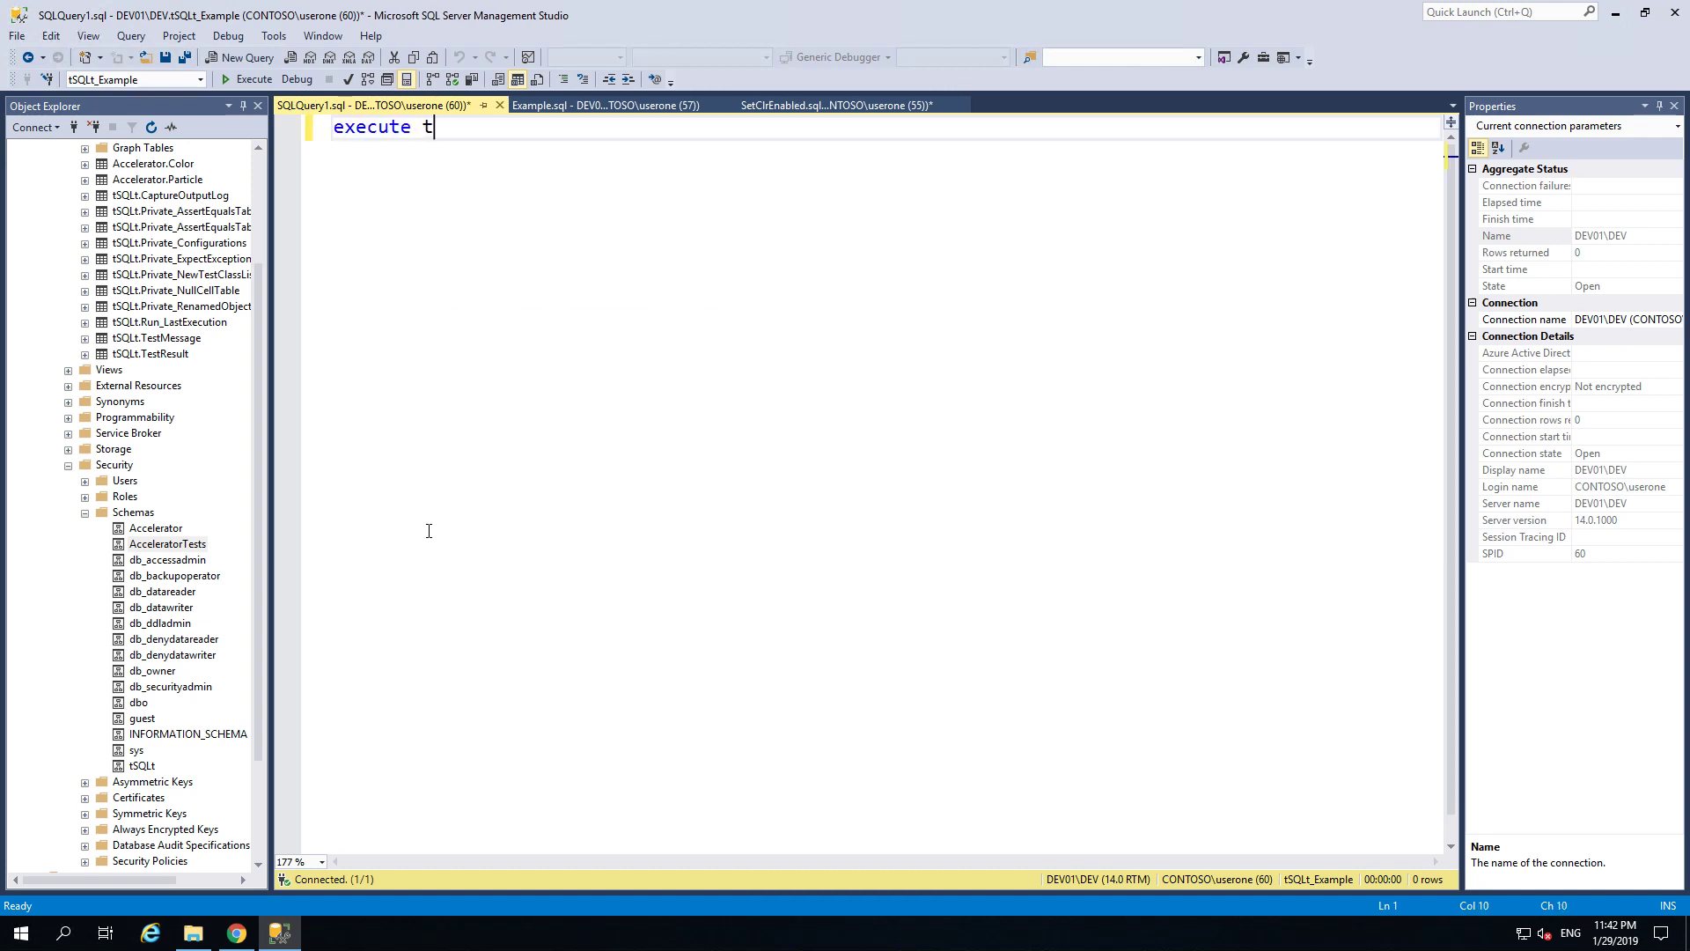
type("SQLt")
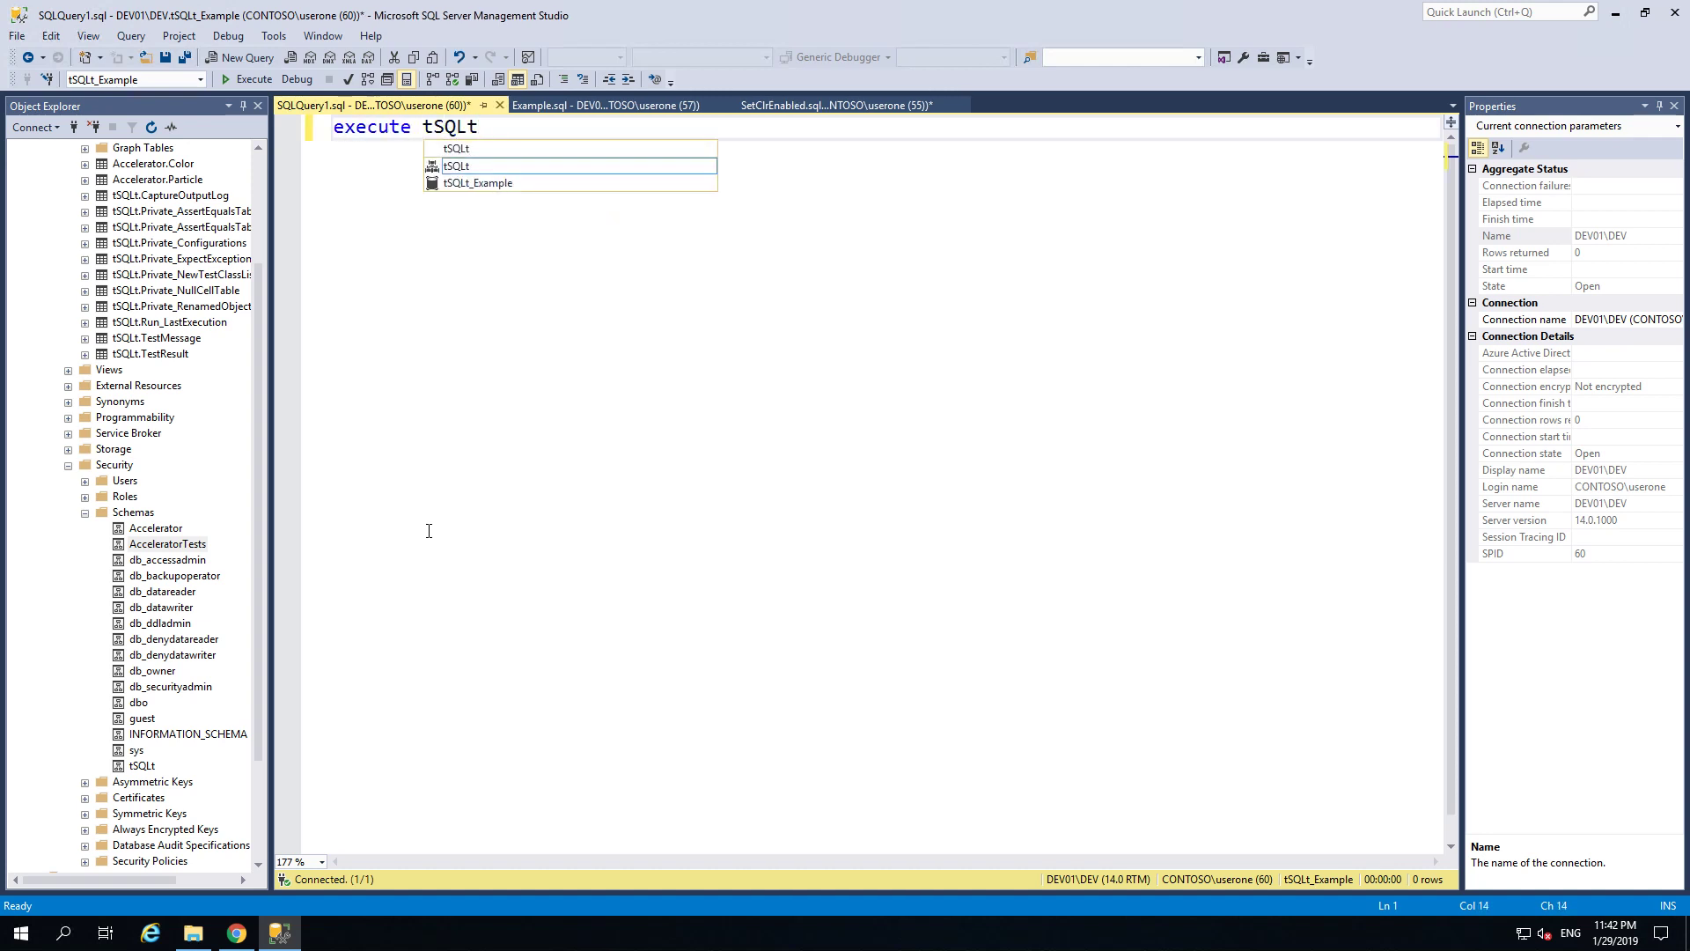
type(".RunAll;")
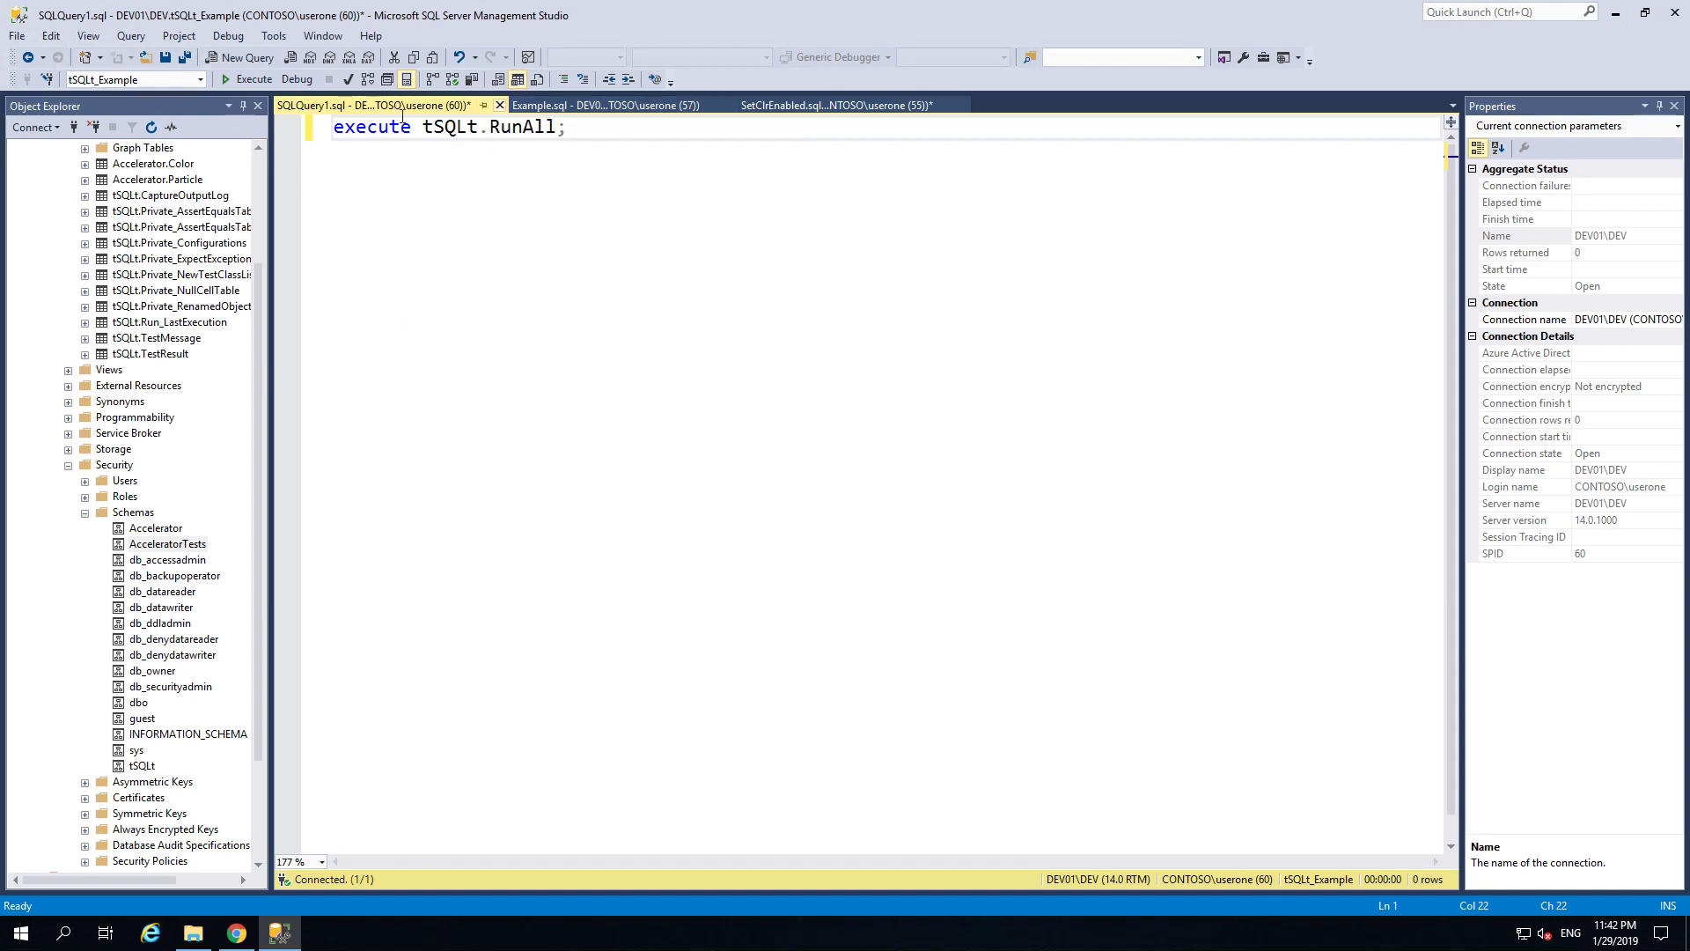
mouse_move(465, 127)
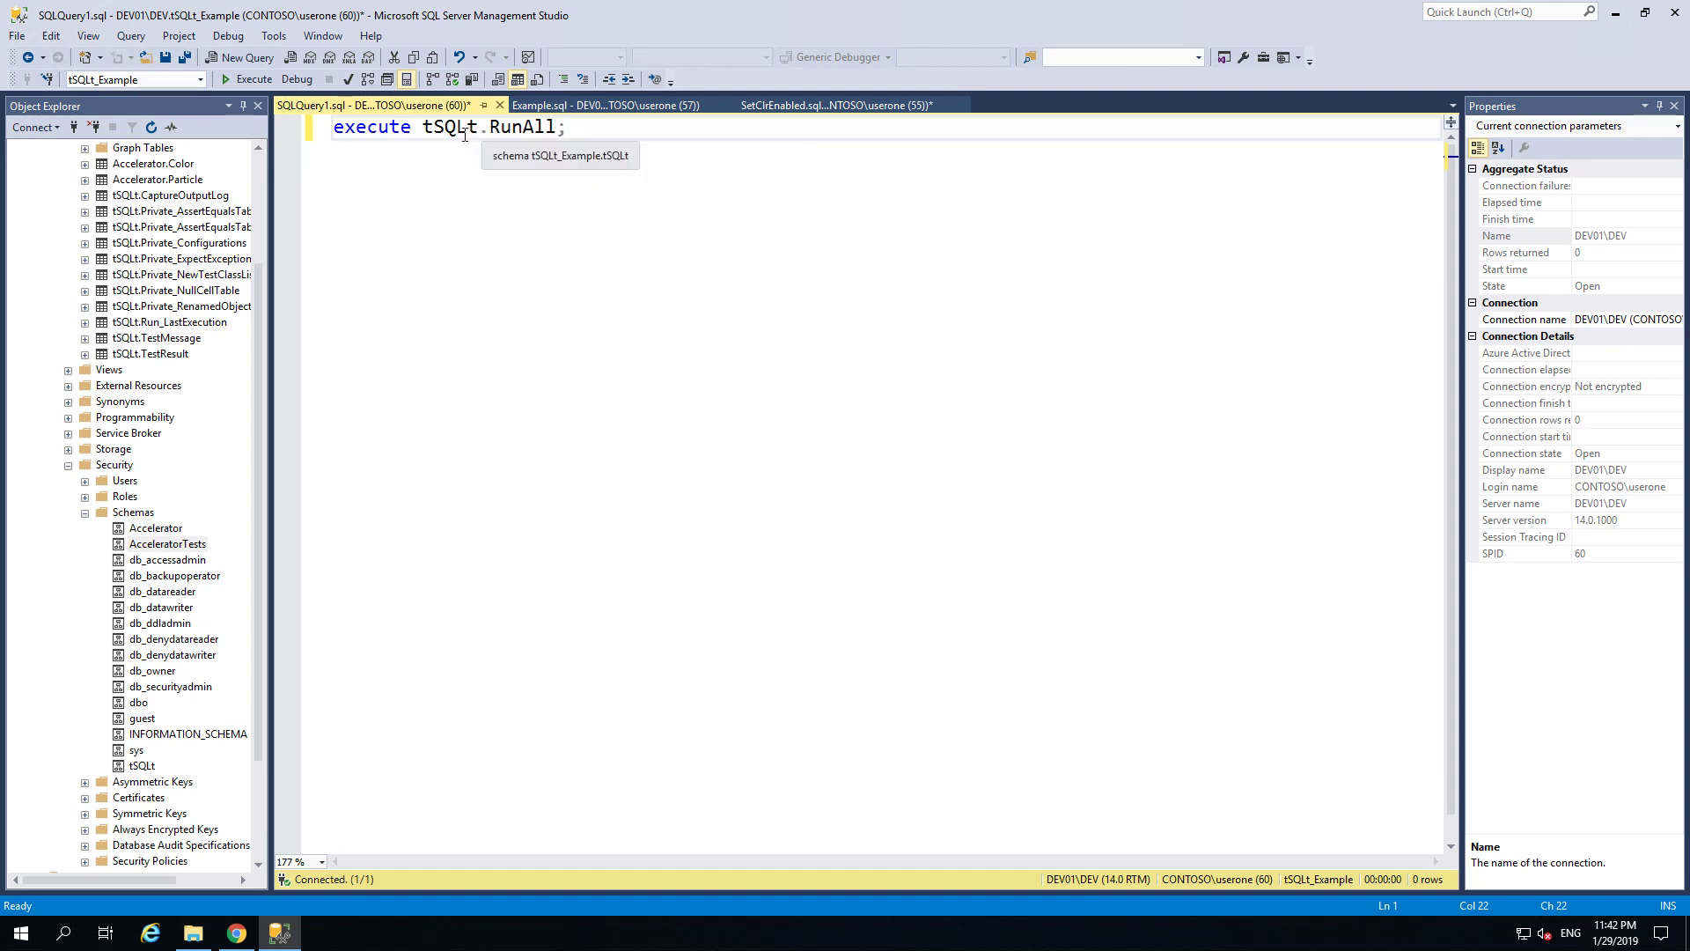
mouse_move(254, 79)
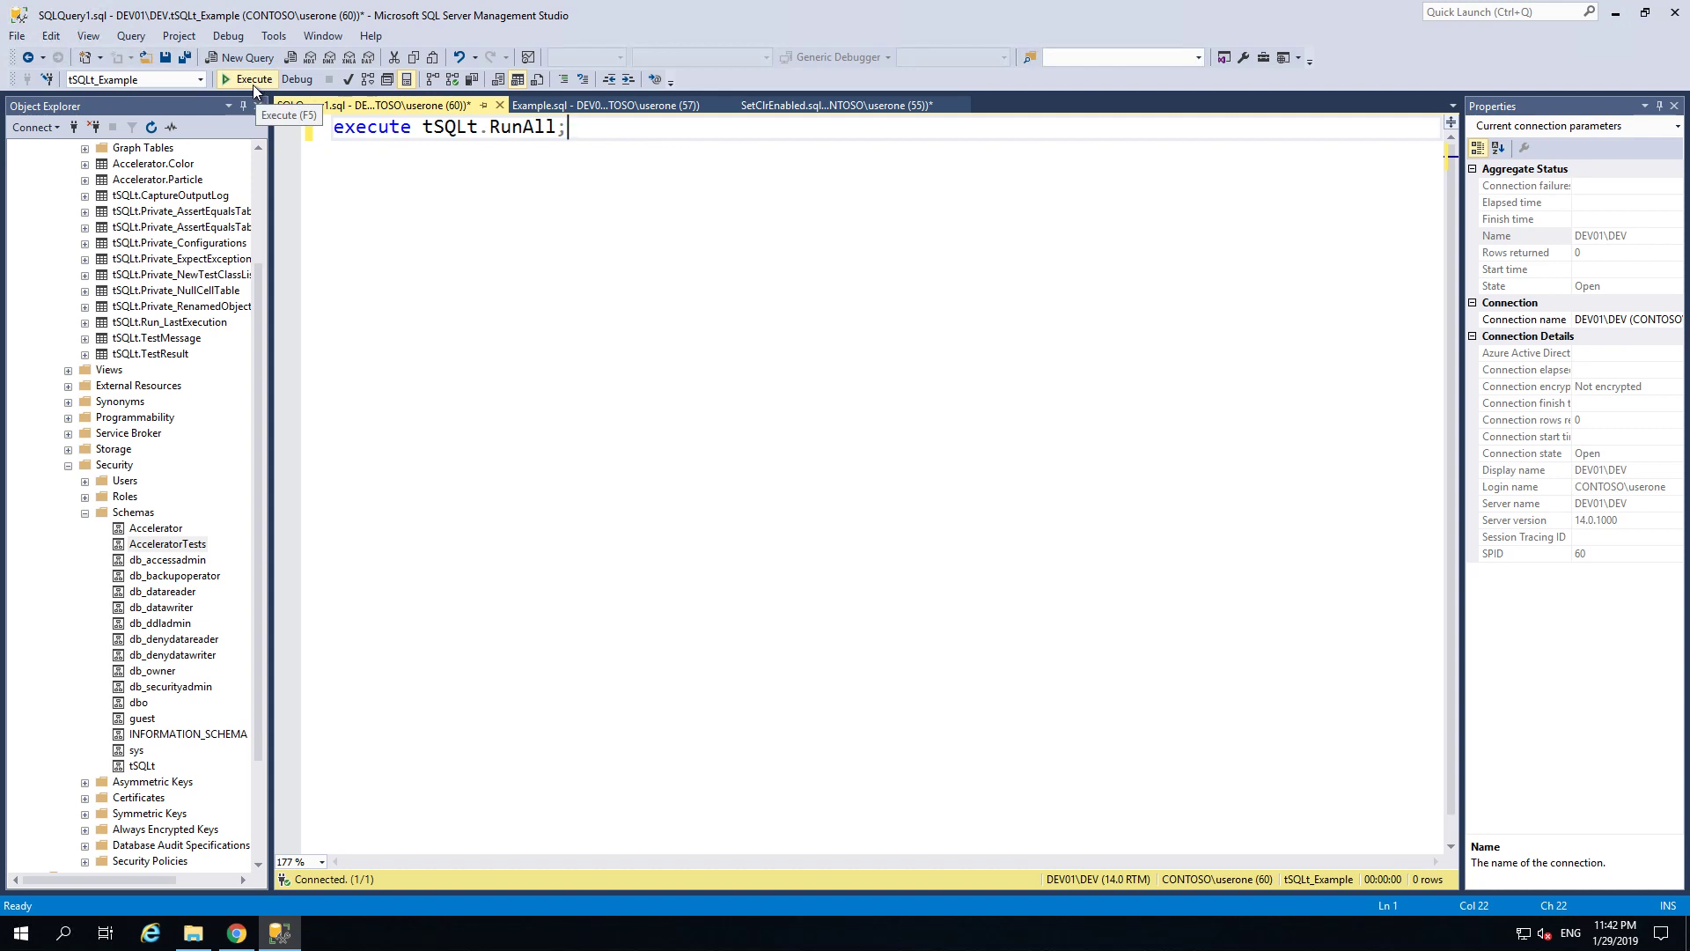
Step: Execute tSQLt.RunAll and review the summary: 11 tests, 10 succeeded, 1 failed (2-particles readiness)
left_click(248, 80)
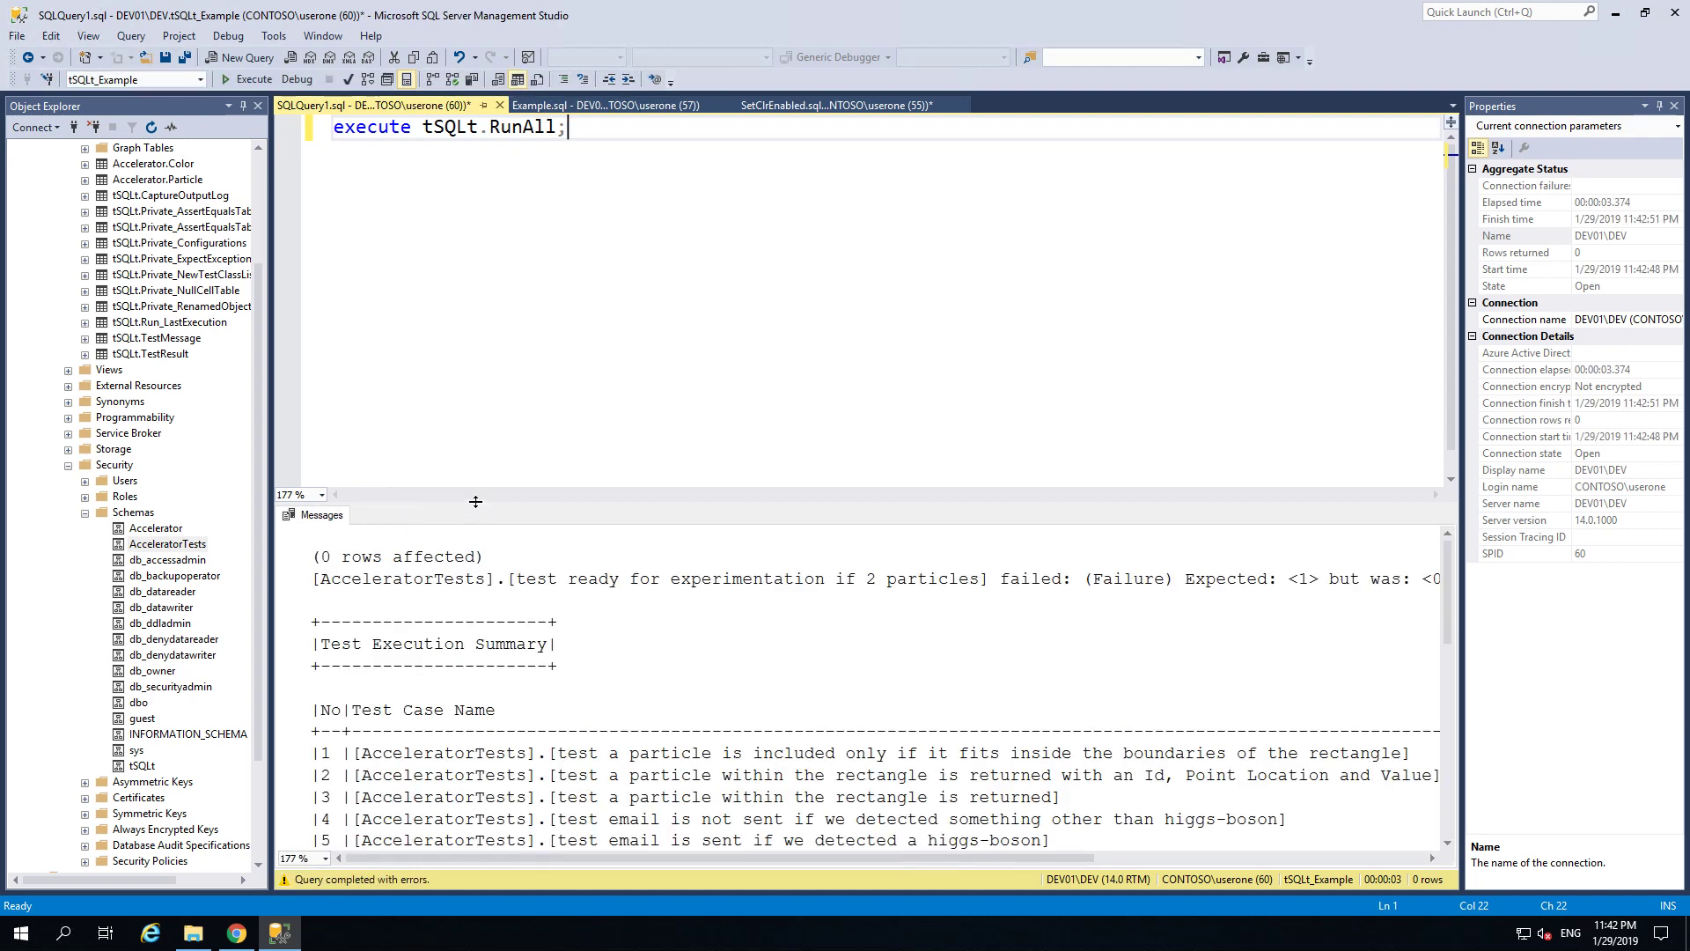
mouse_move(458, 366)
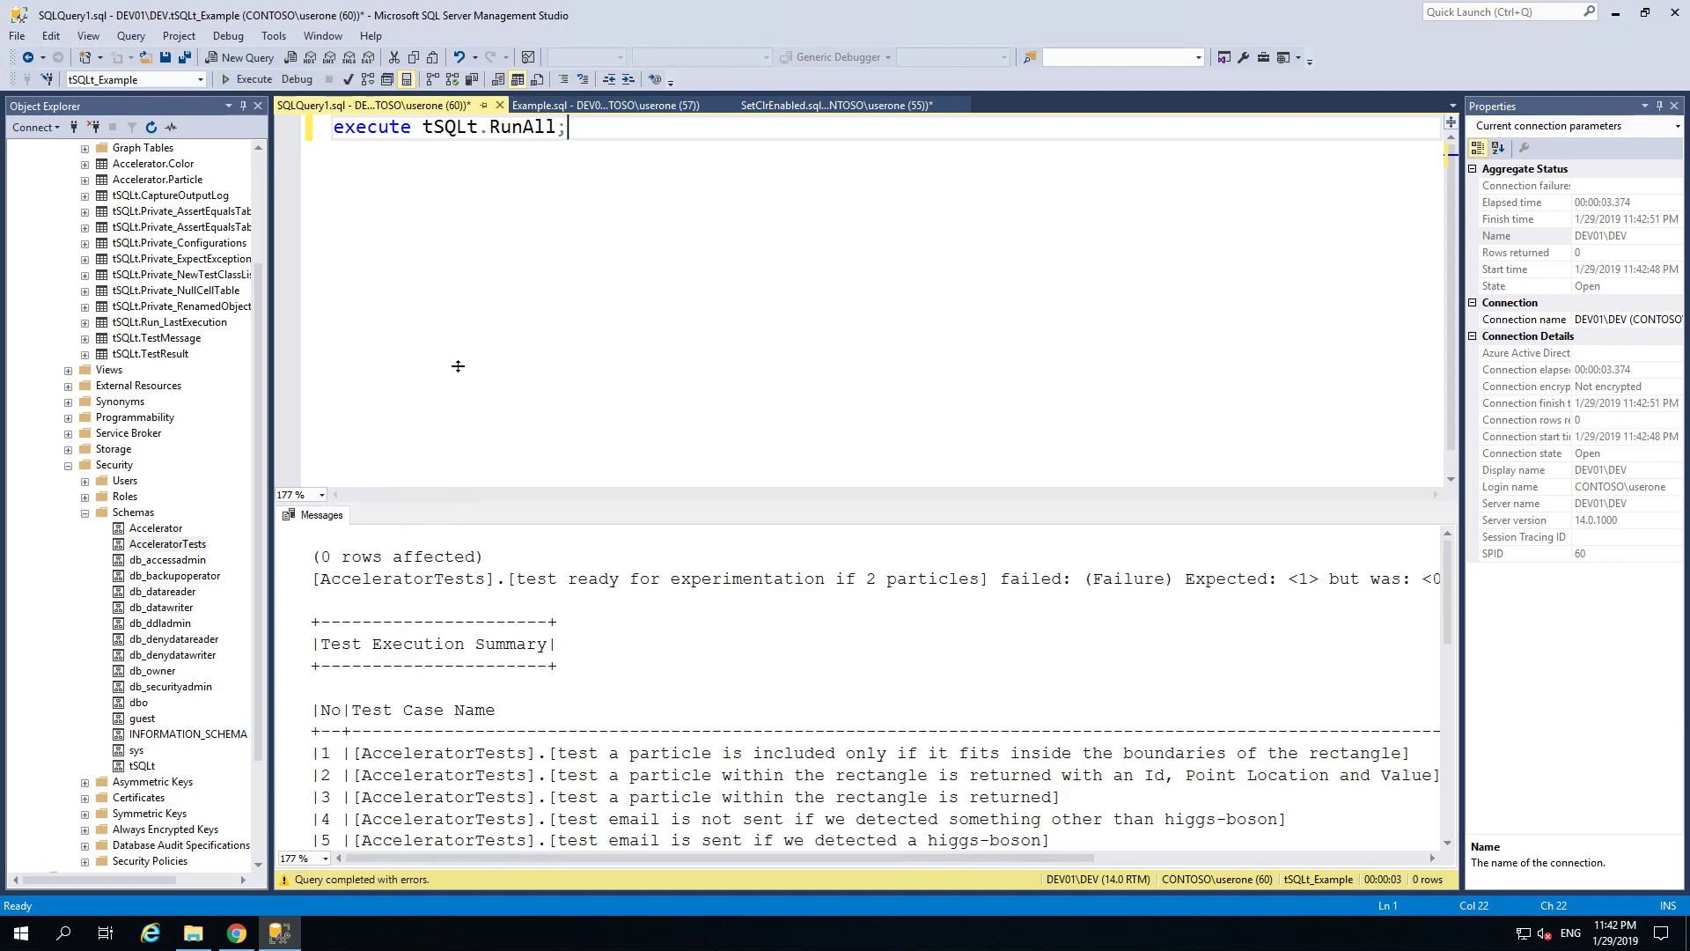
scroll("down", 3)
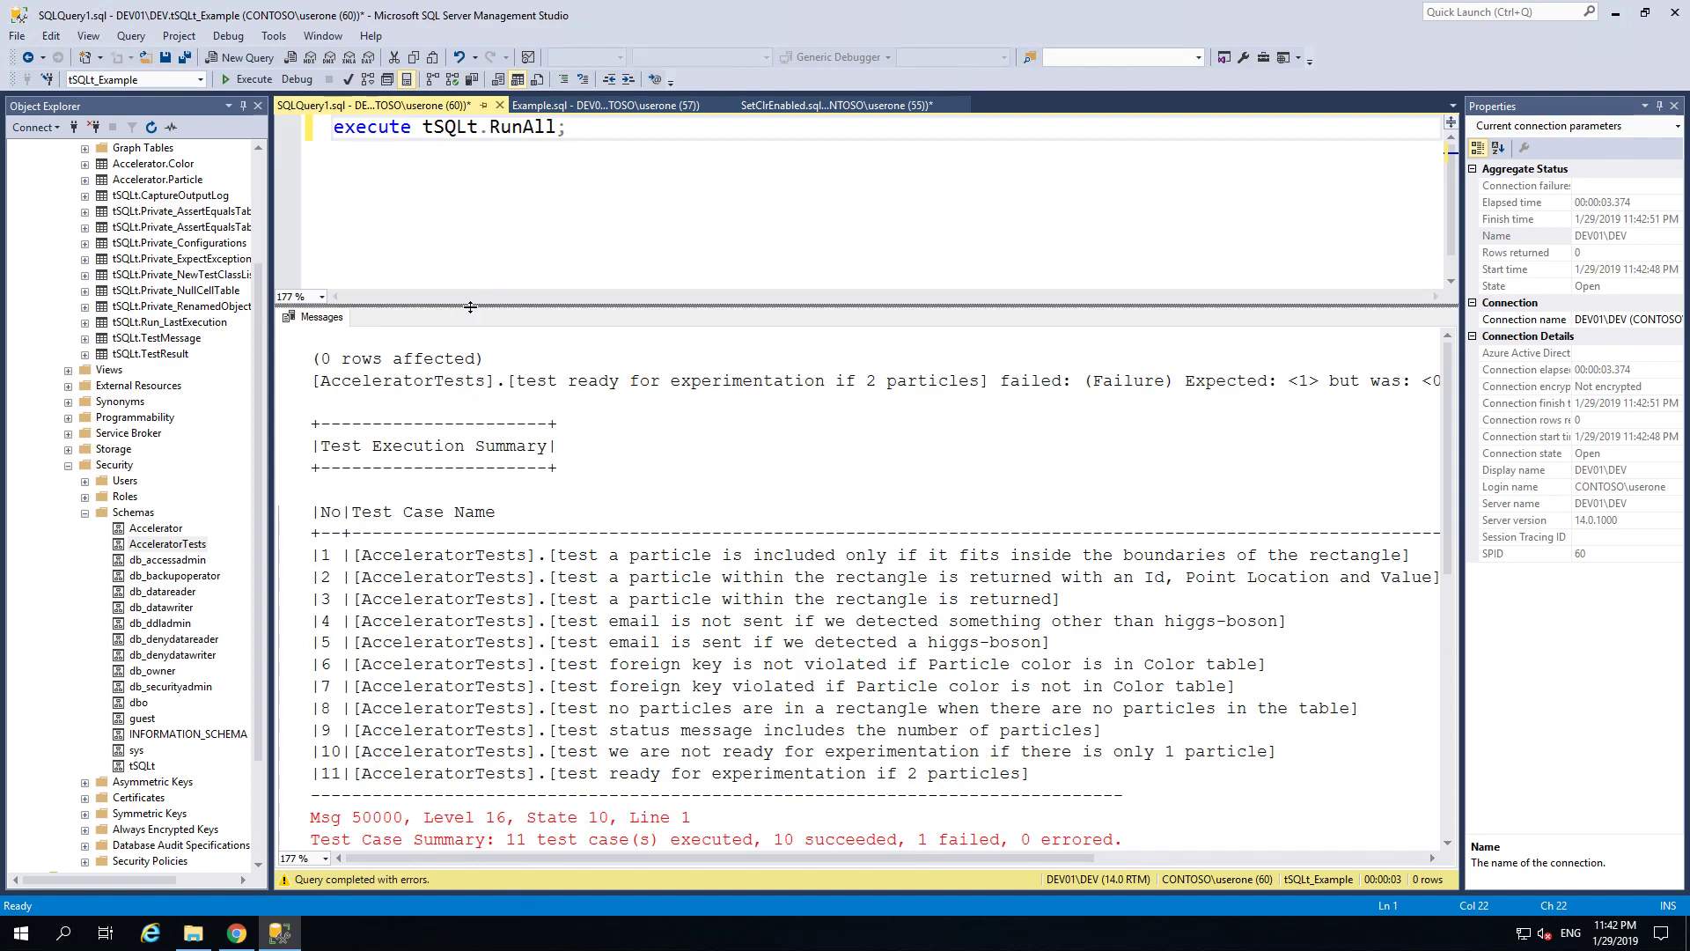
left_click_drag(468, 306, 468, 218)
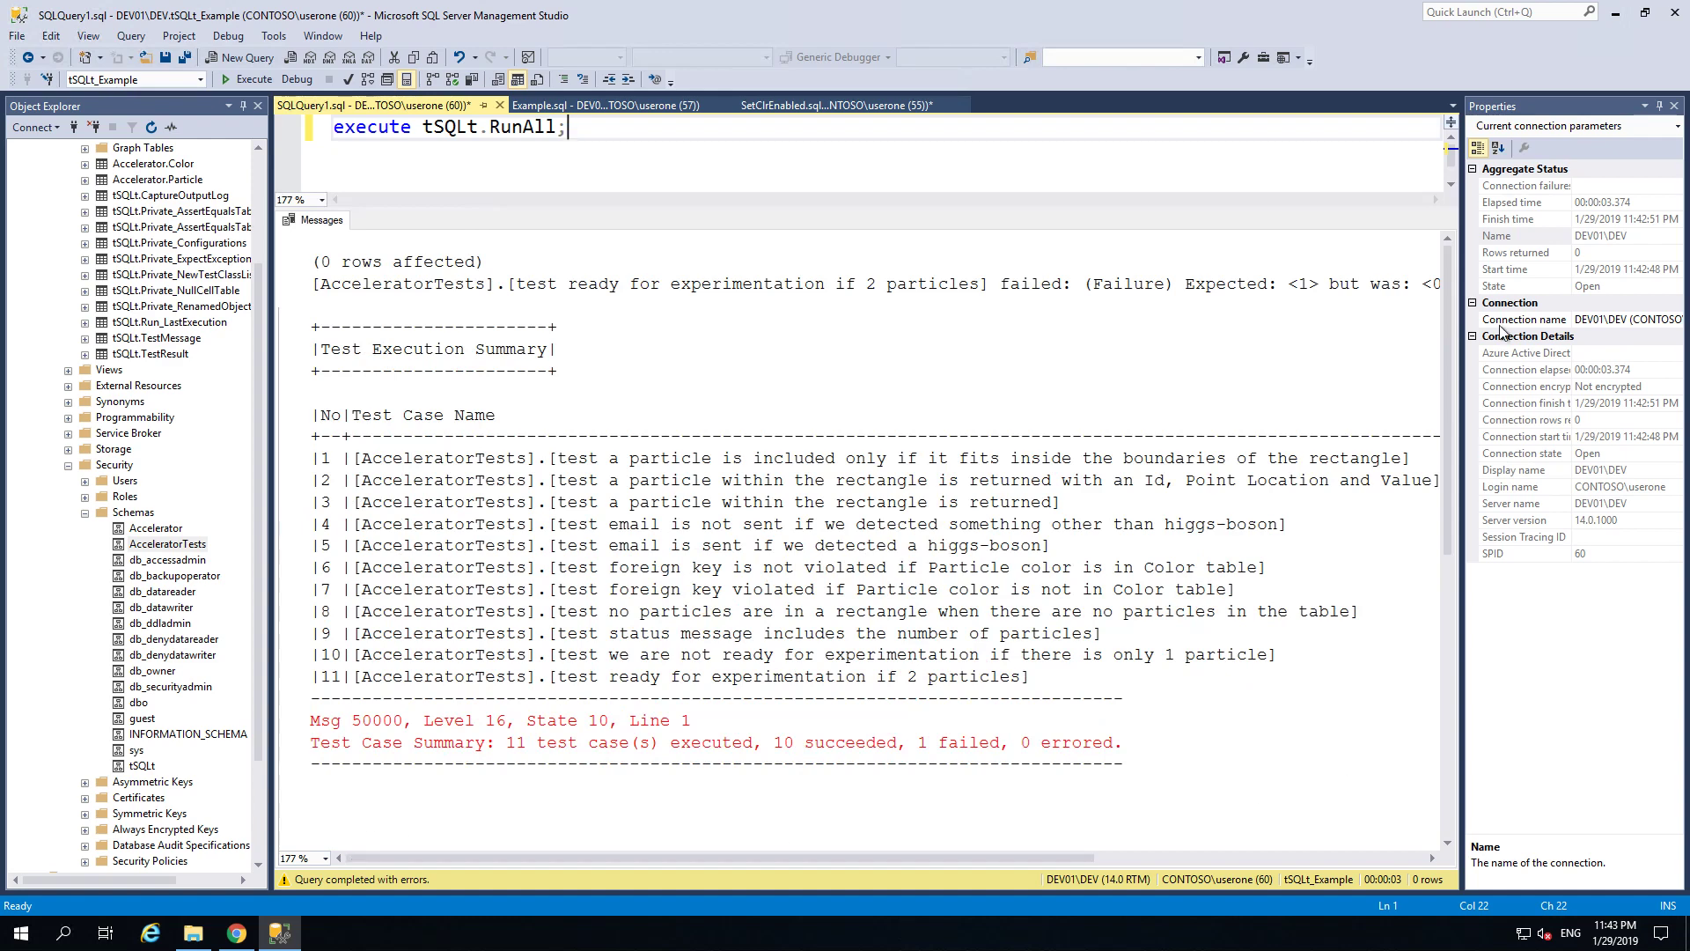
left_click(1674, 106)
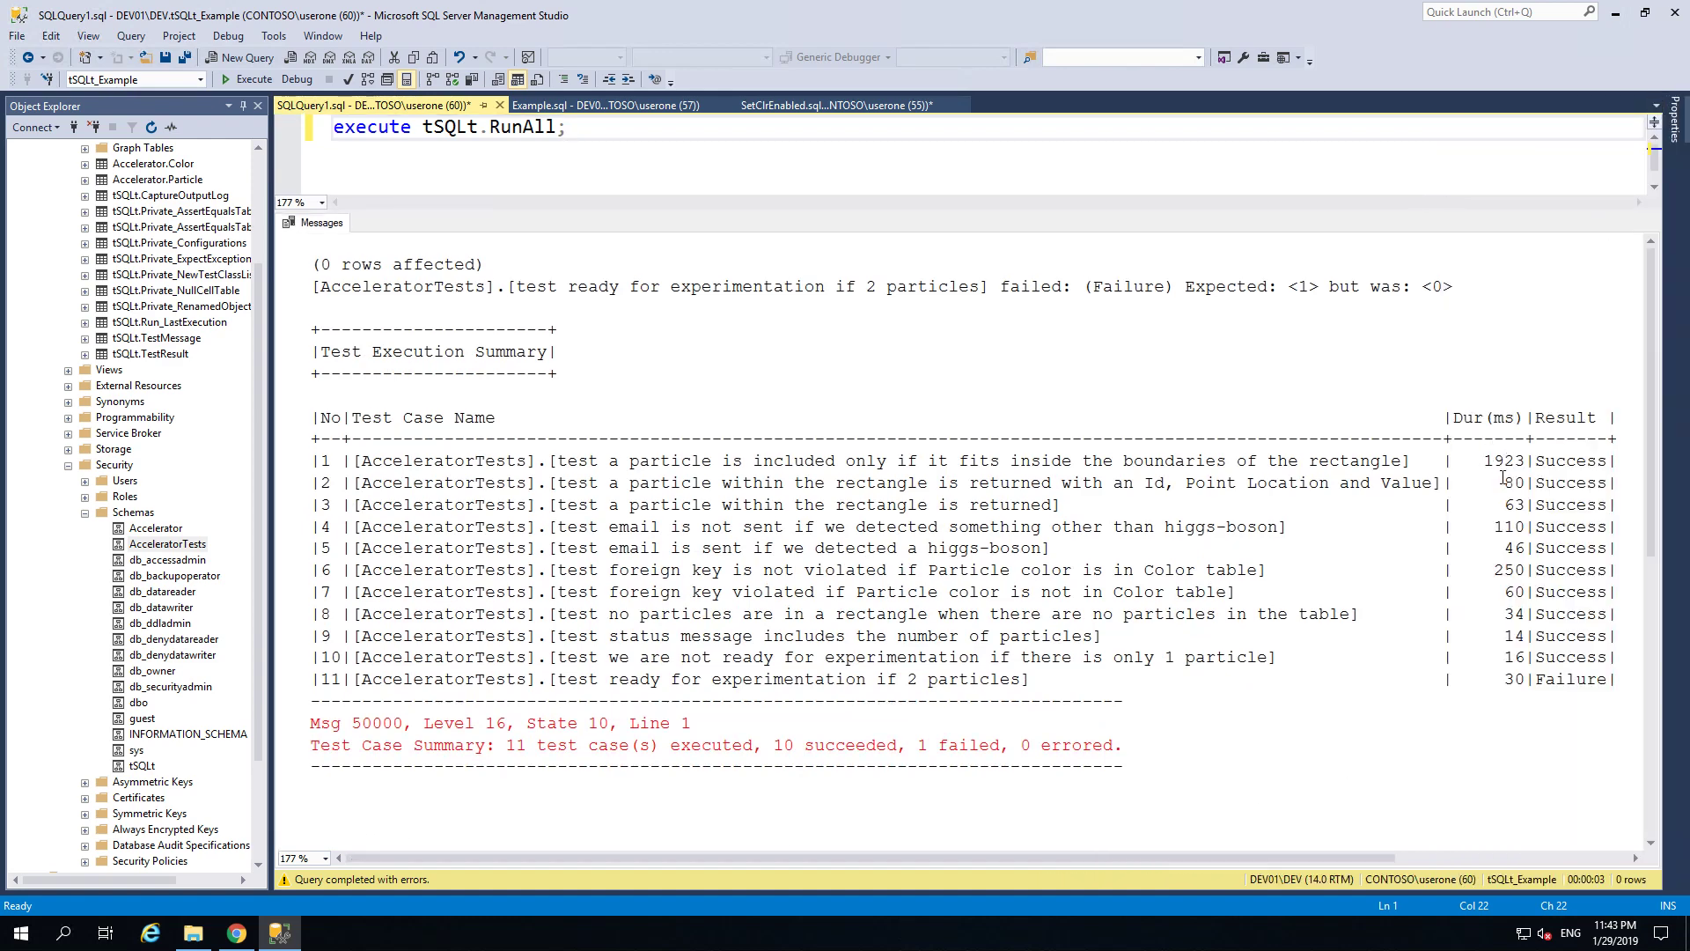
double_click(1580, 679)
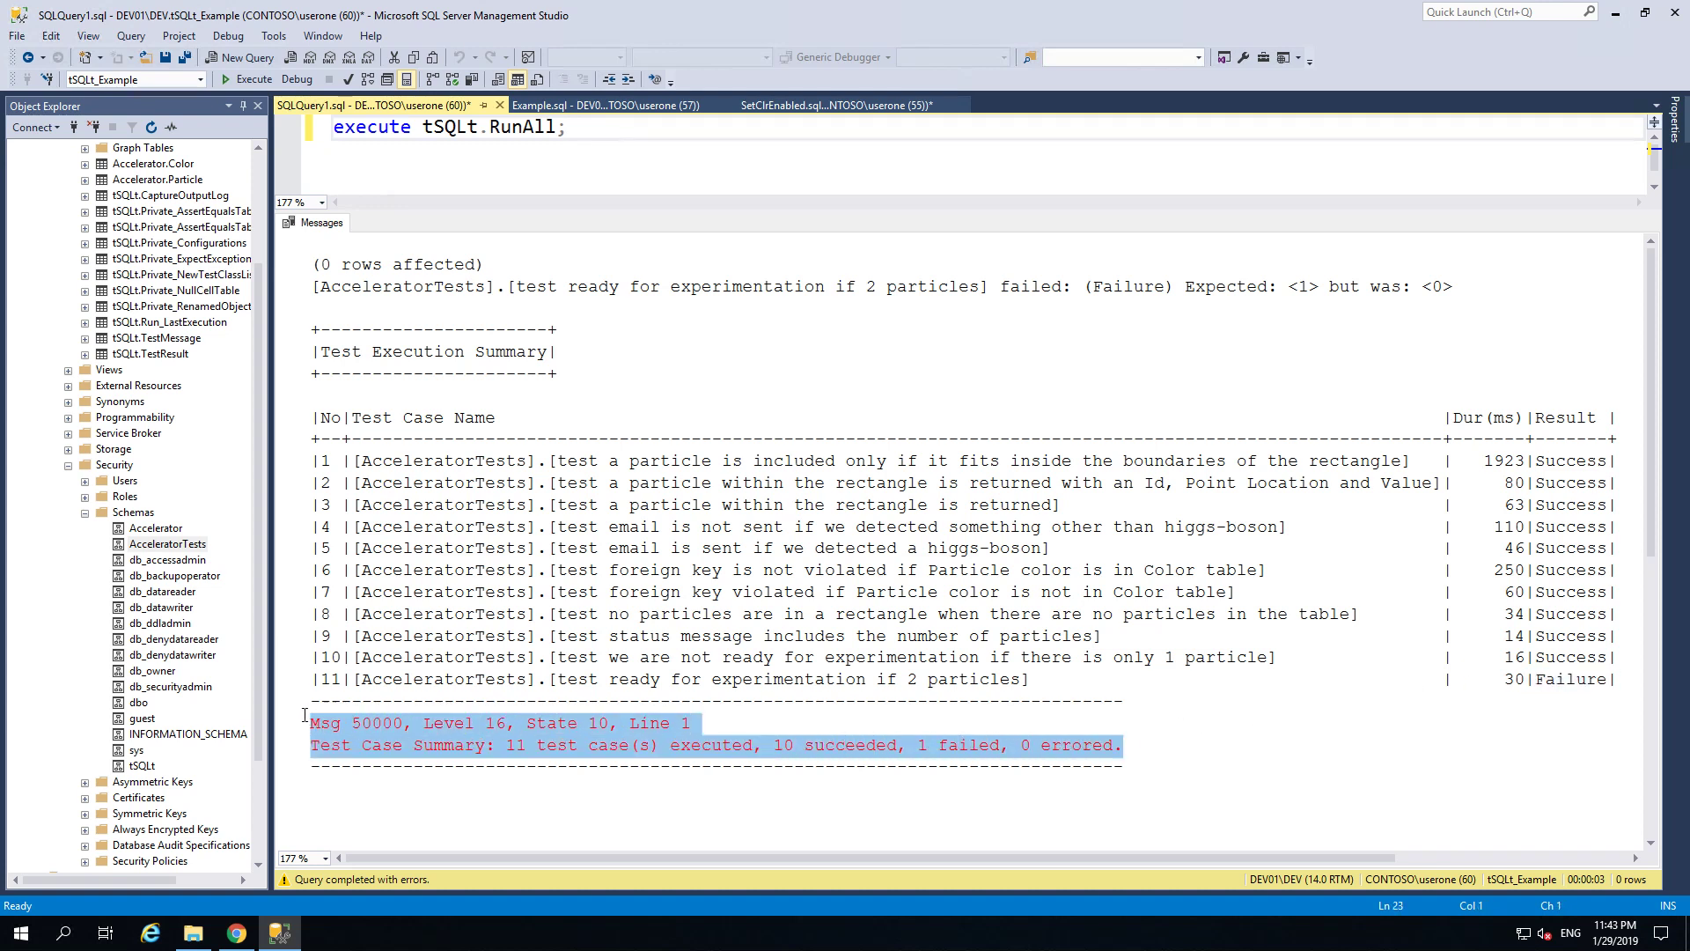
mouse_move(503, 766)
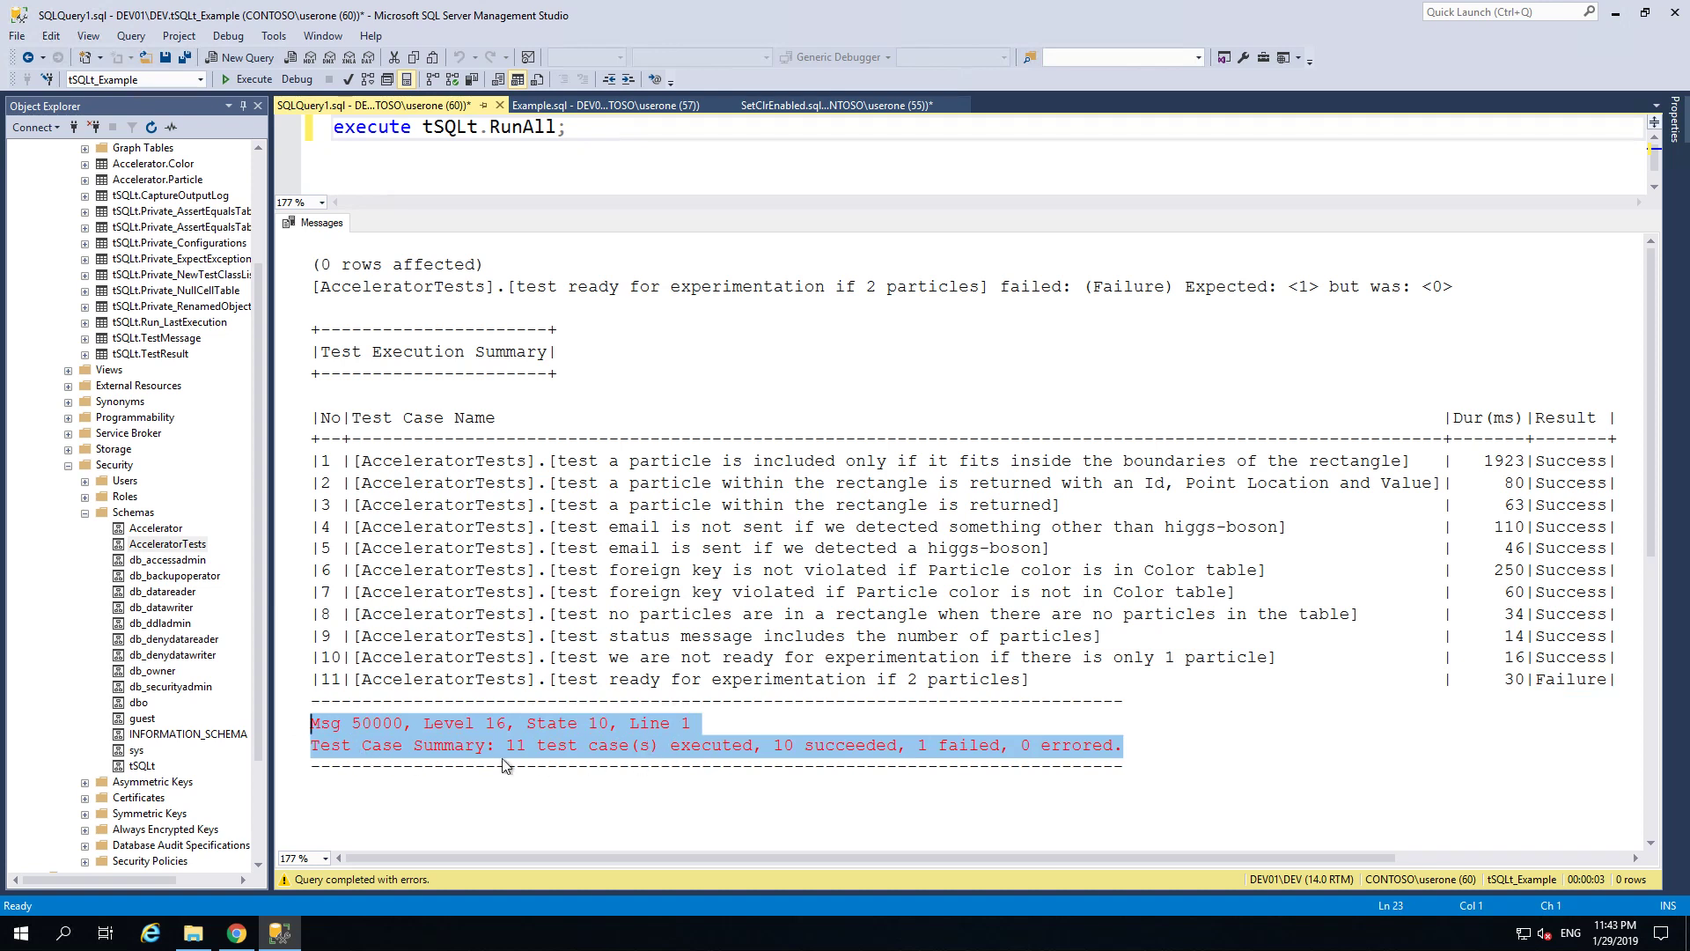
mouse_move(891, 759)
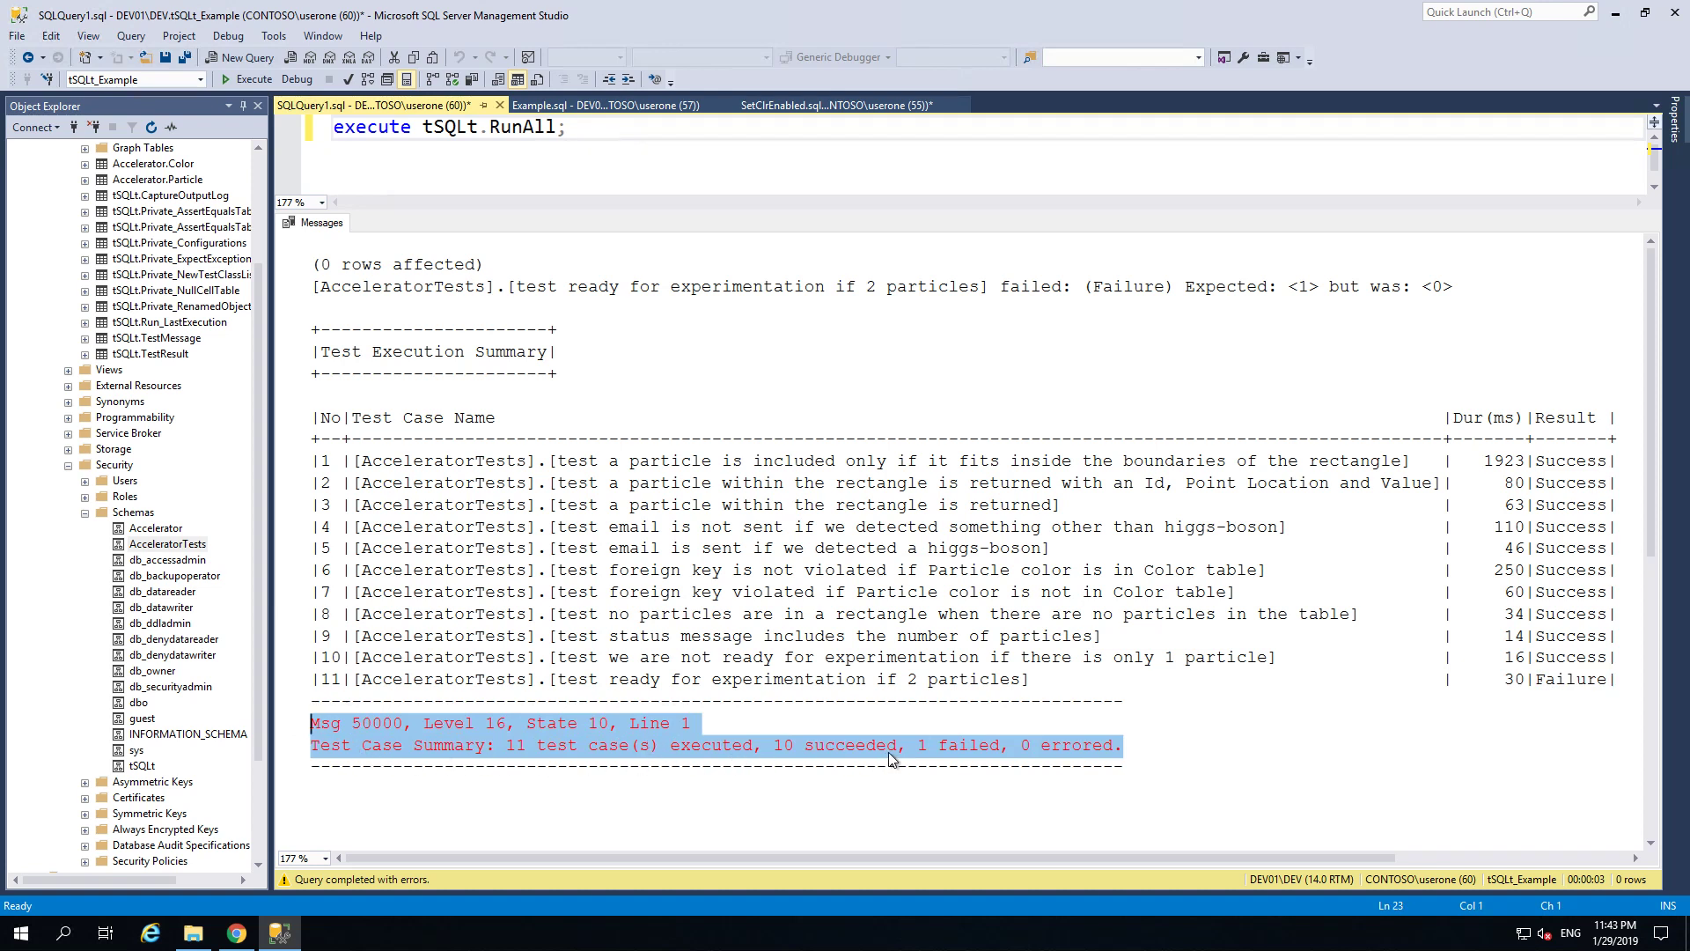
mouse_move(1074, 762)
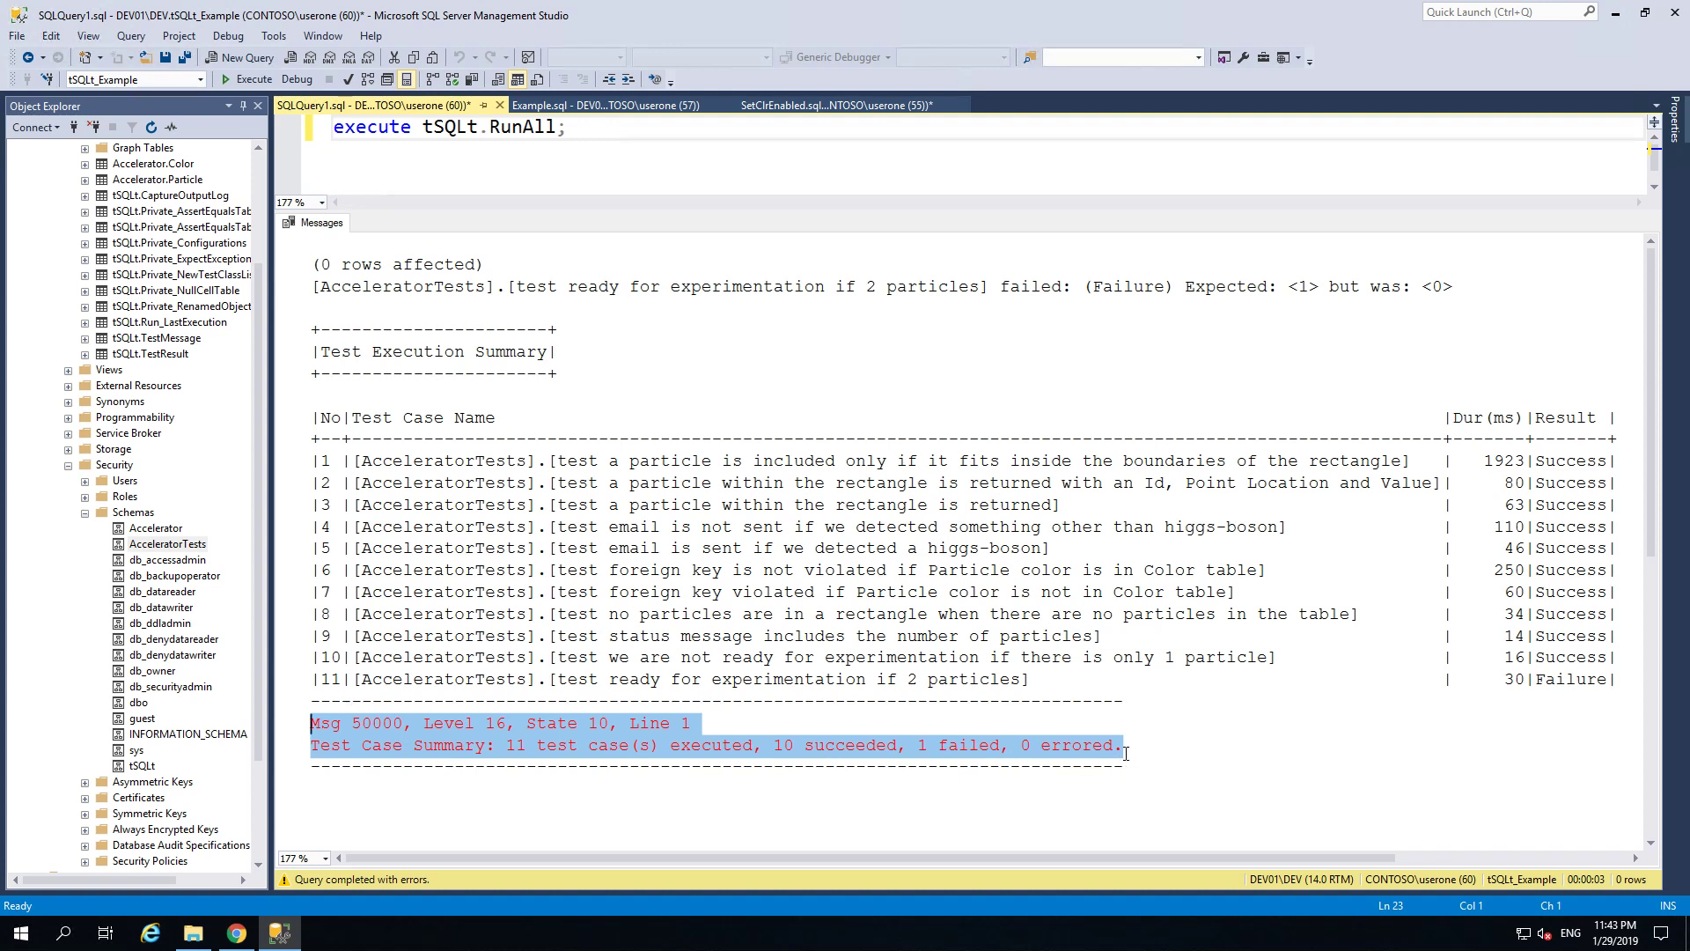
left_click(1125, 744)
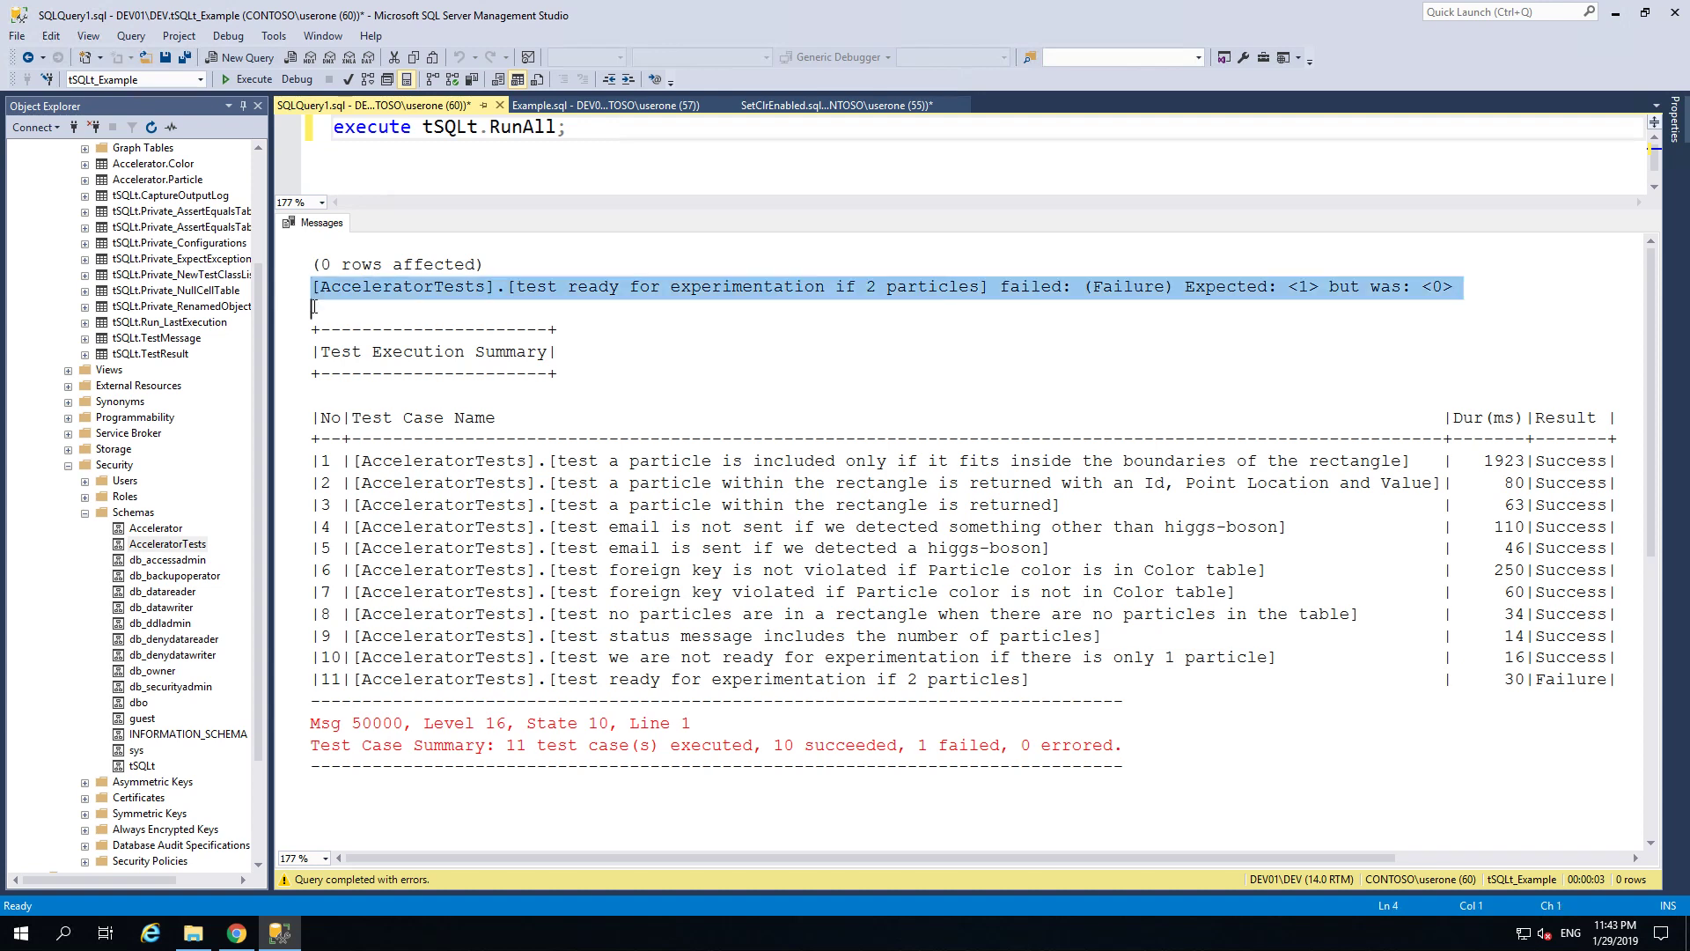
mouse_move(720, 294)
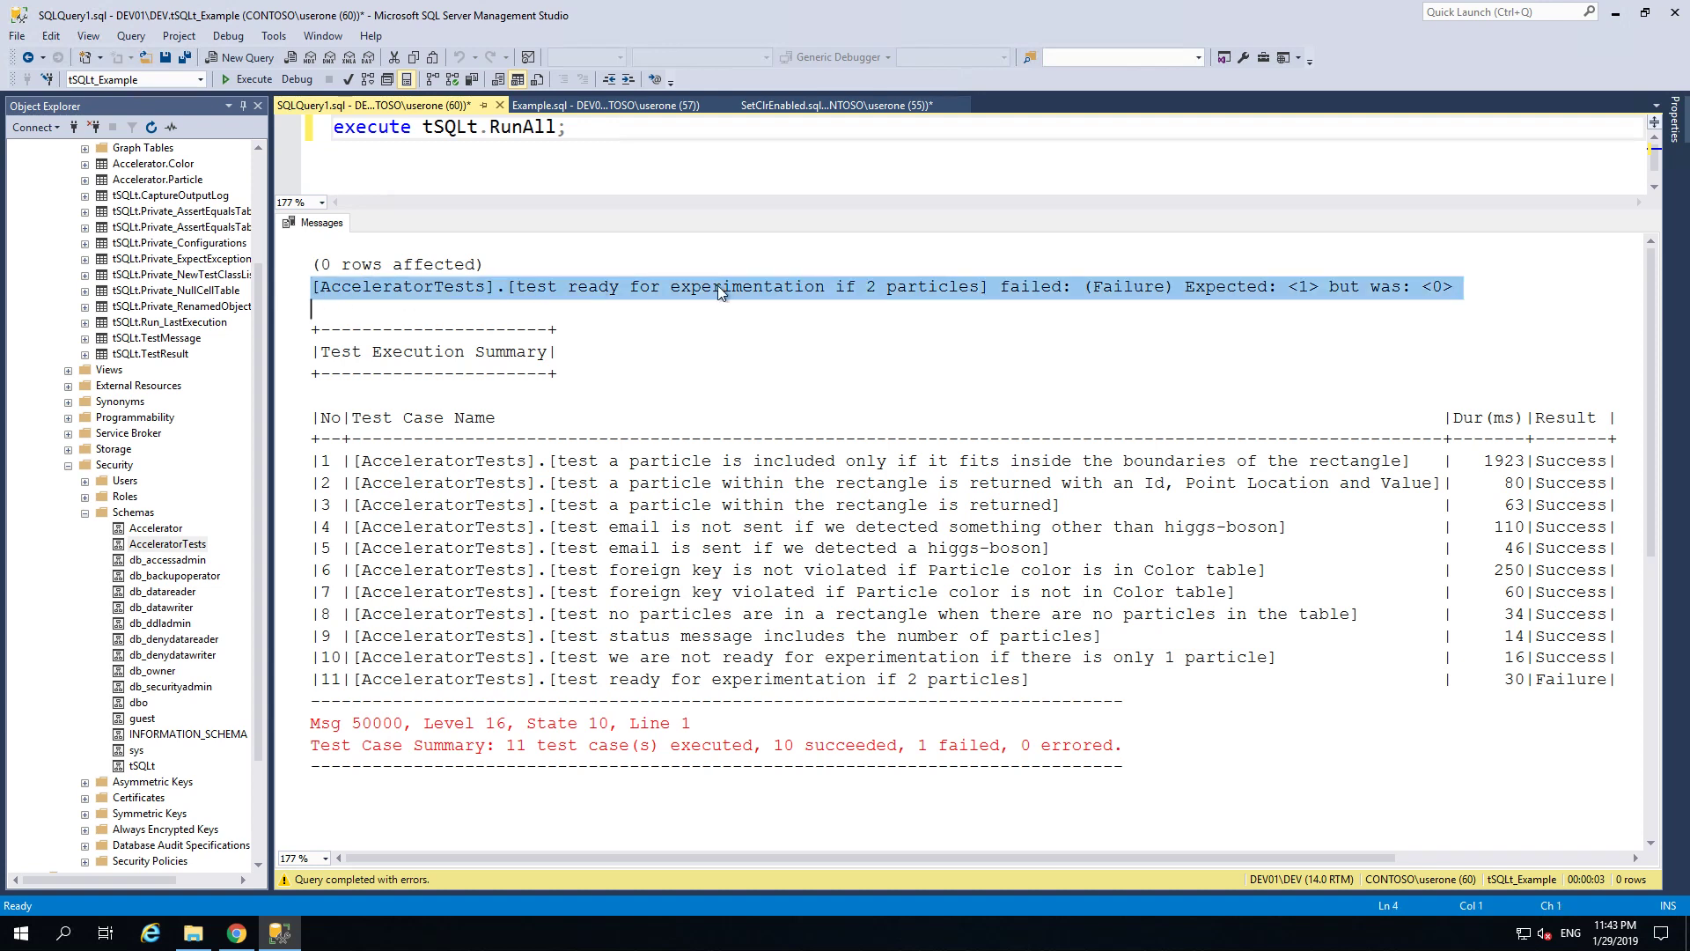
mouse_move(1370, 290)
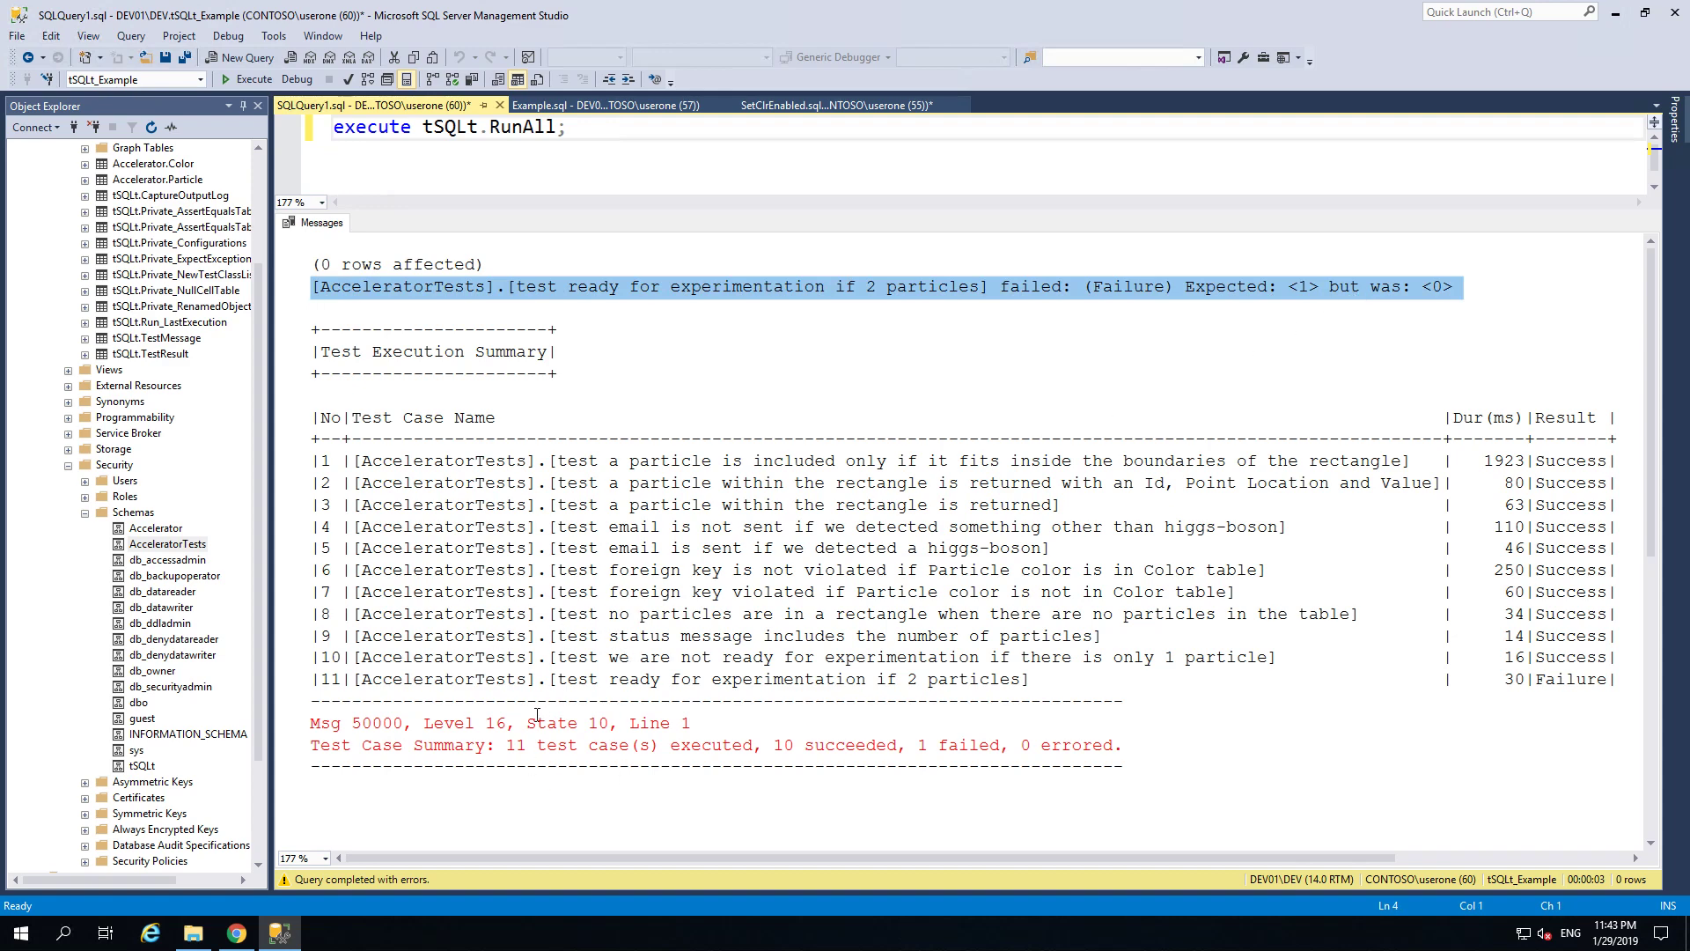
mouse_move(448, 521)
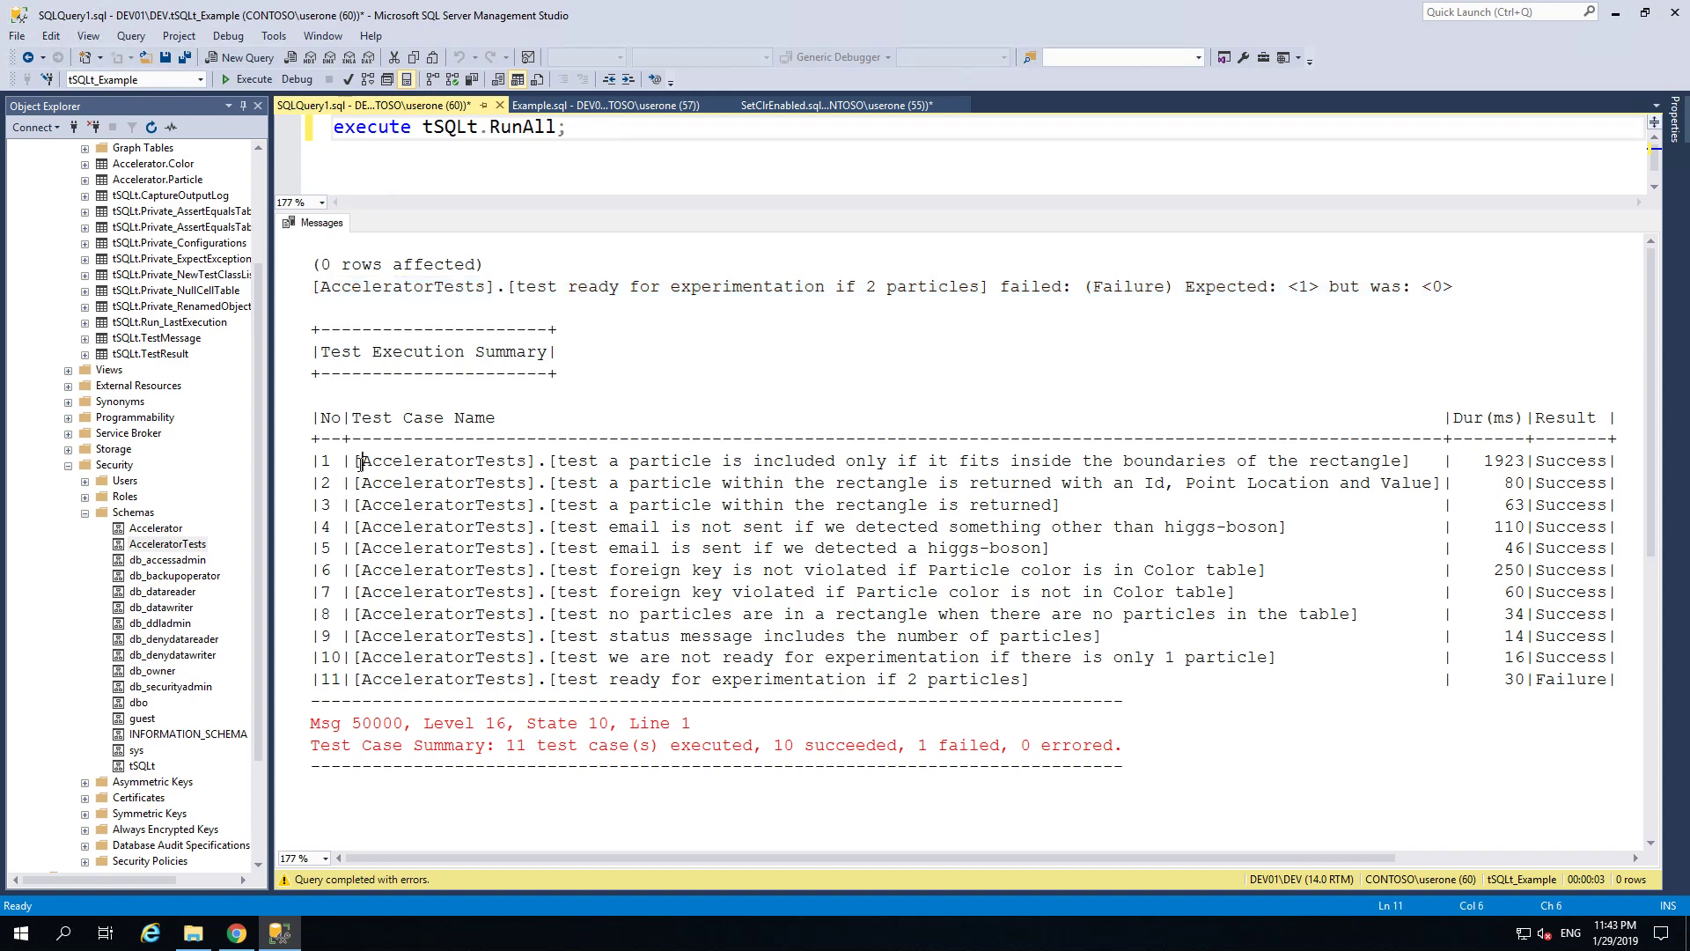
double_click(438, 460)
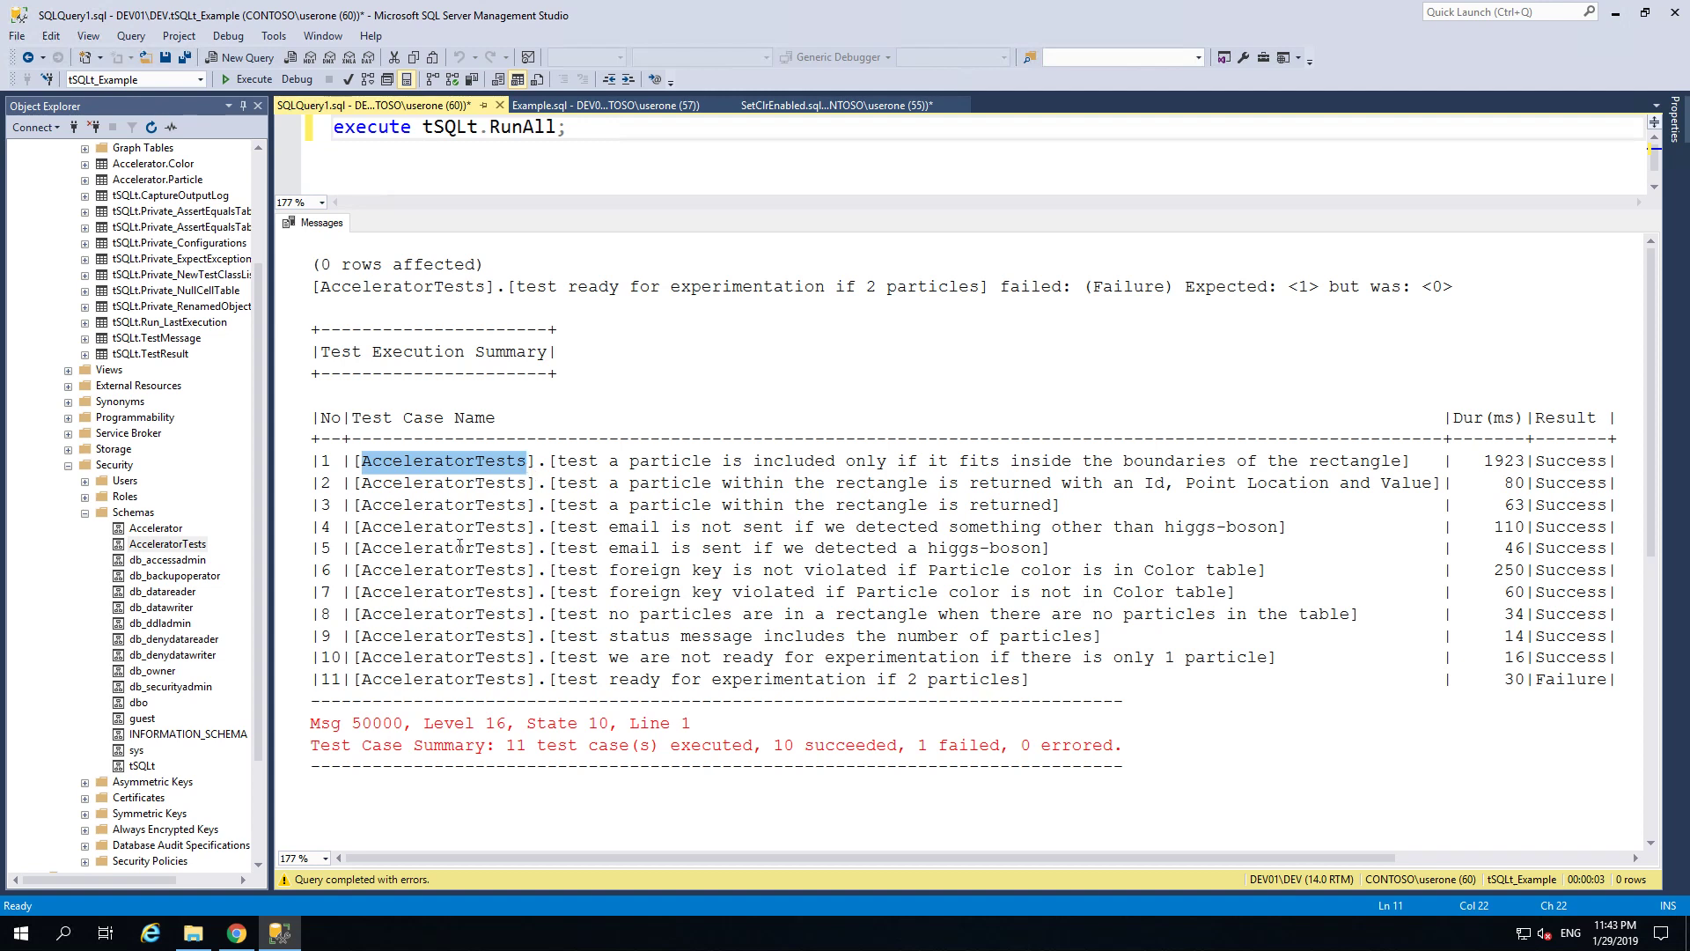
mouse_move(389, 514)
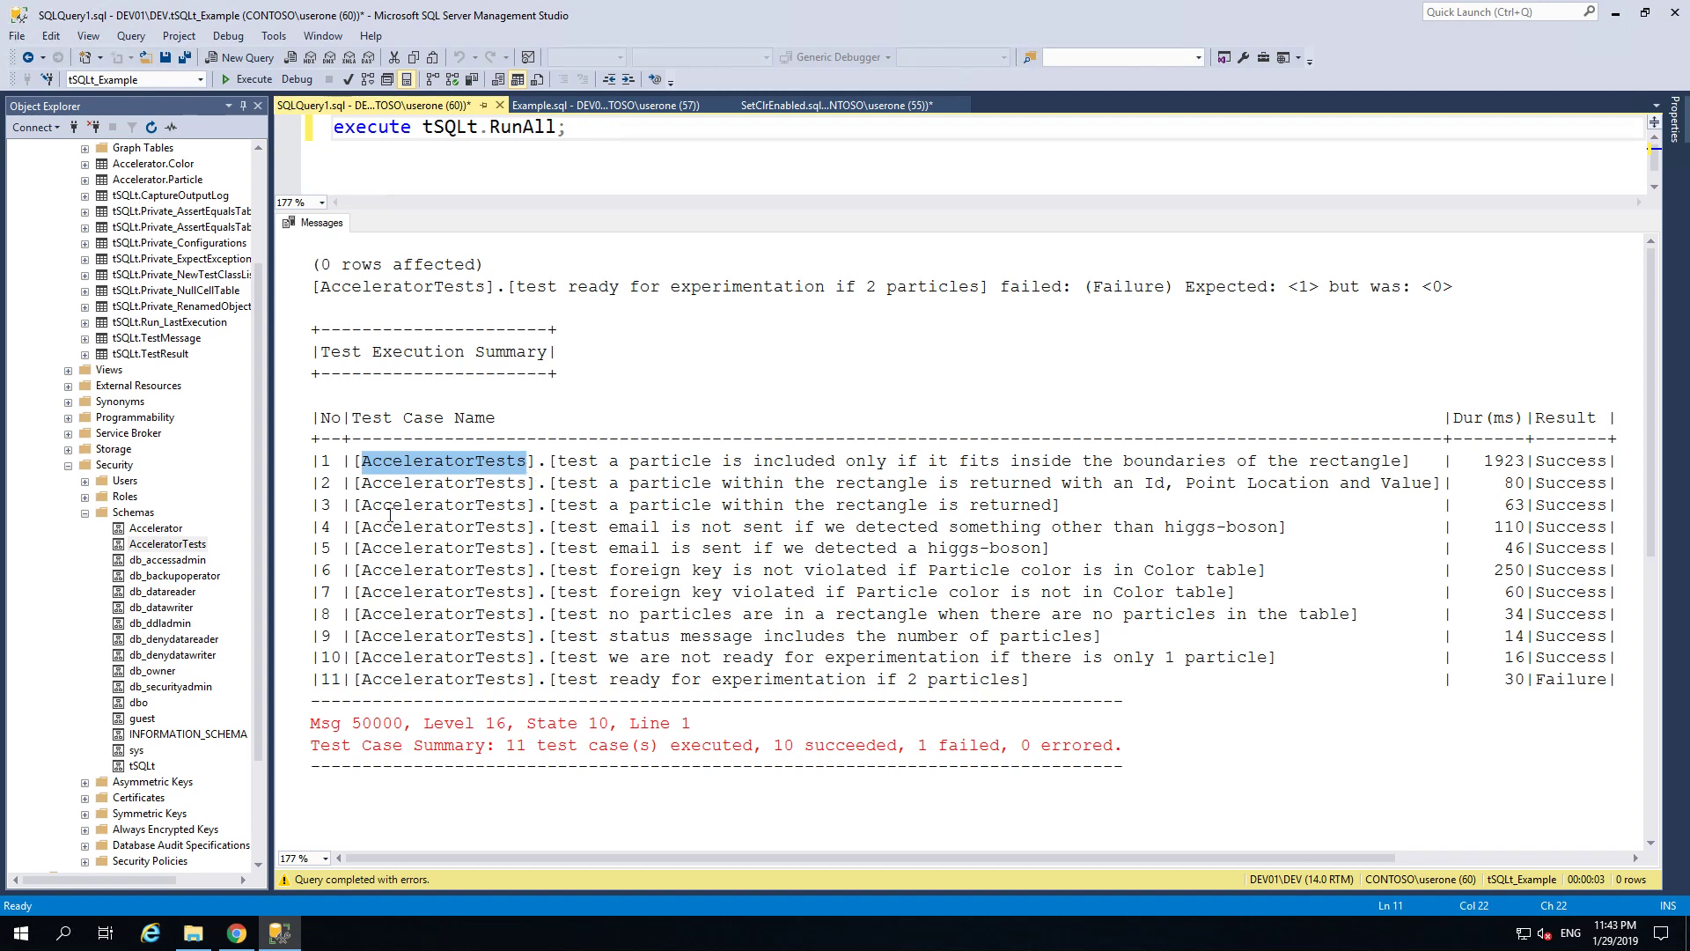
mouse_move(474, 680)
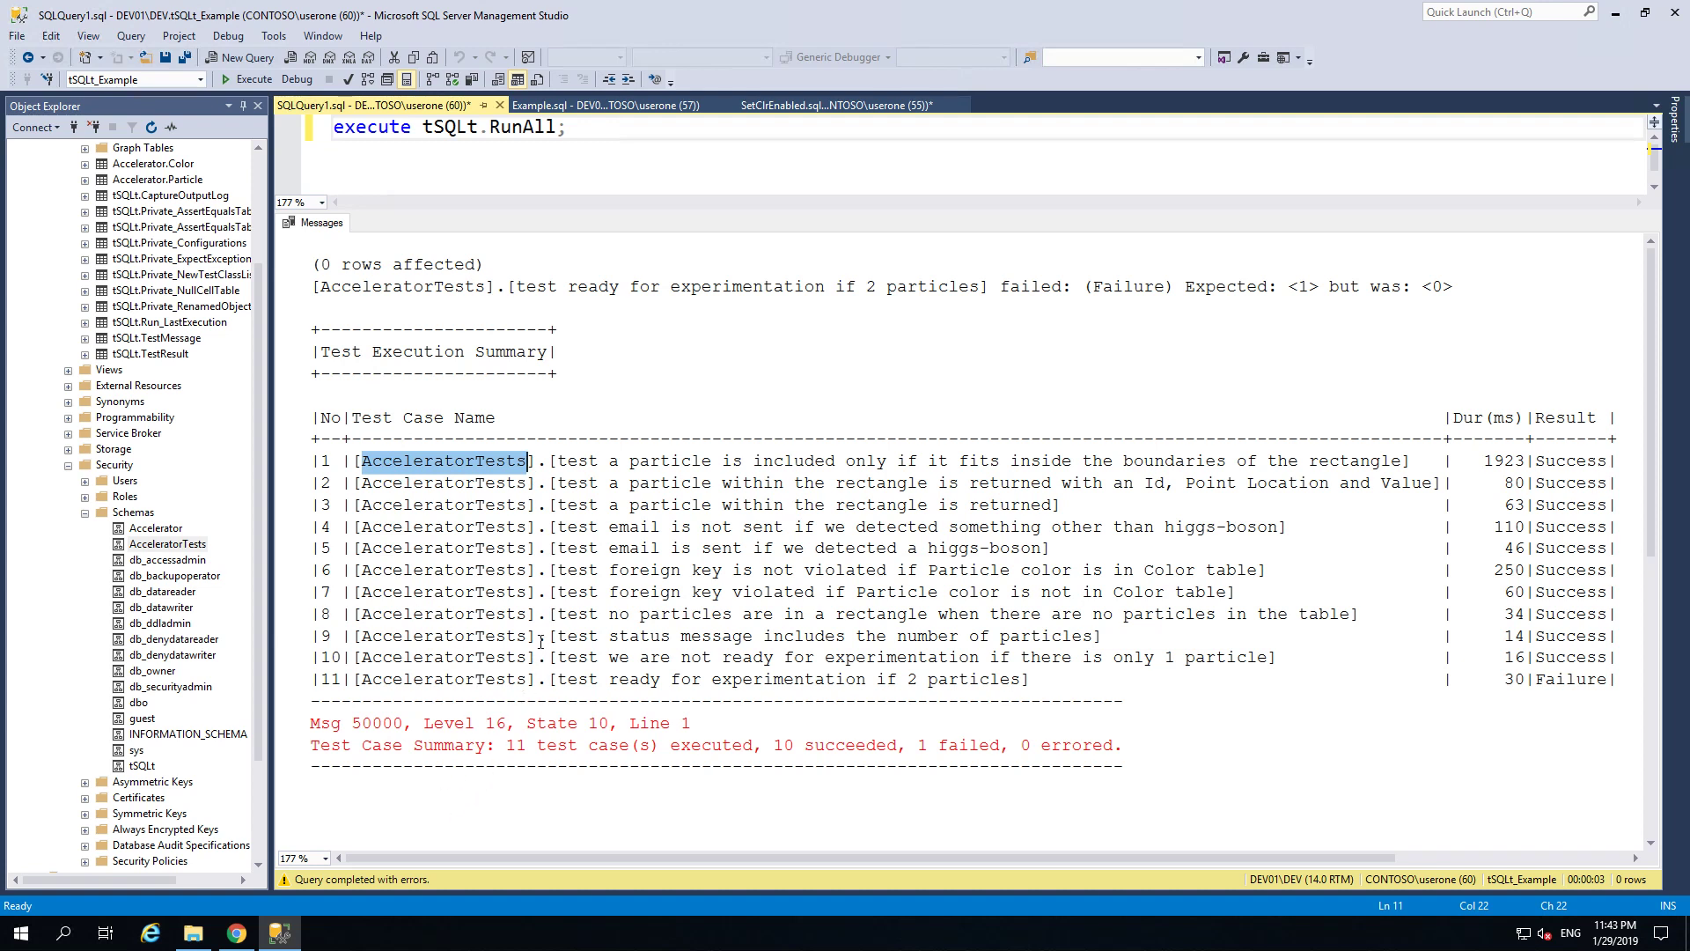
mouse_move(385, 592)
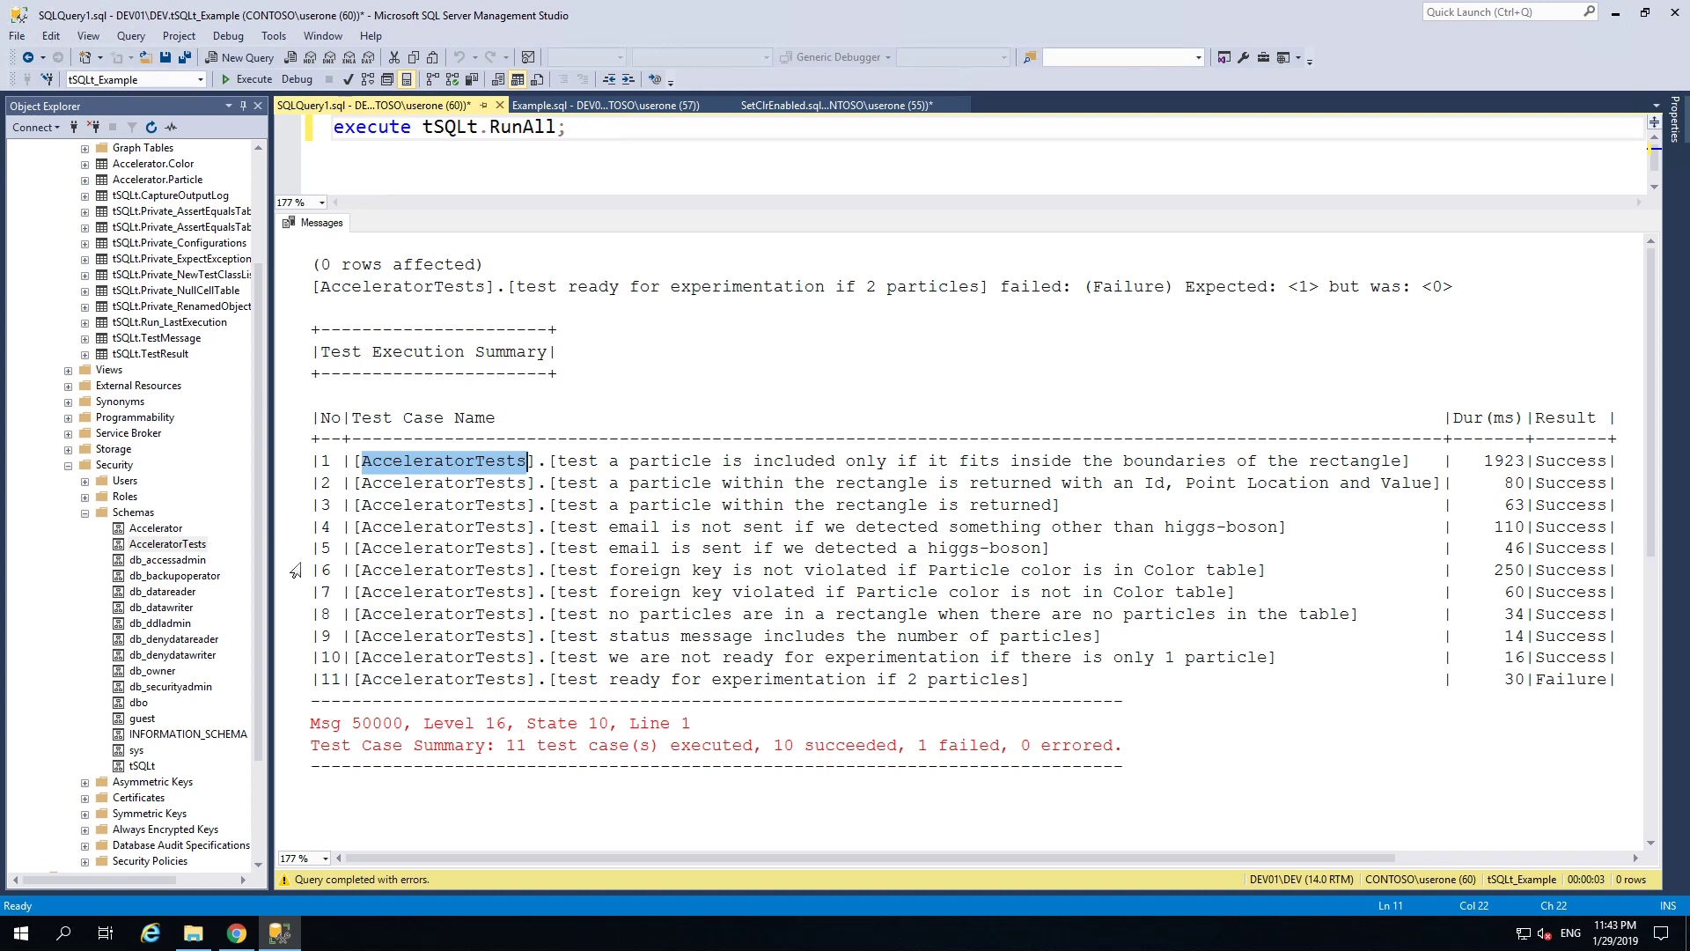
mouse_move(551, 557)
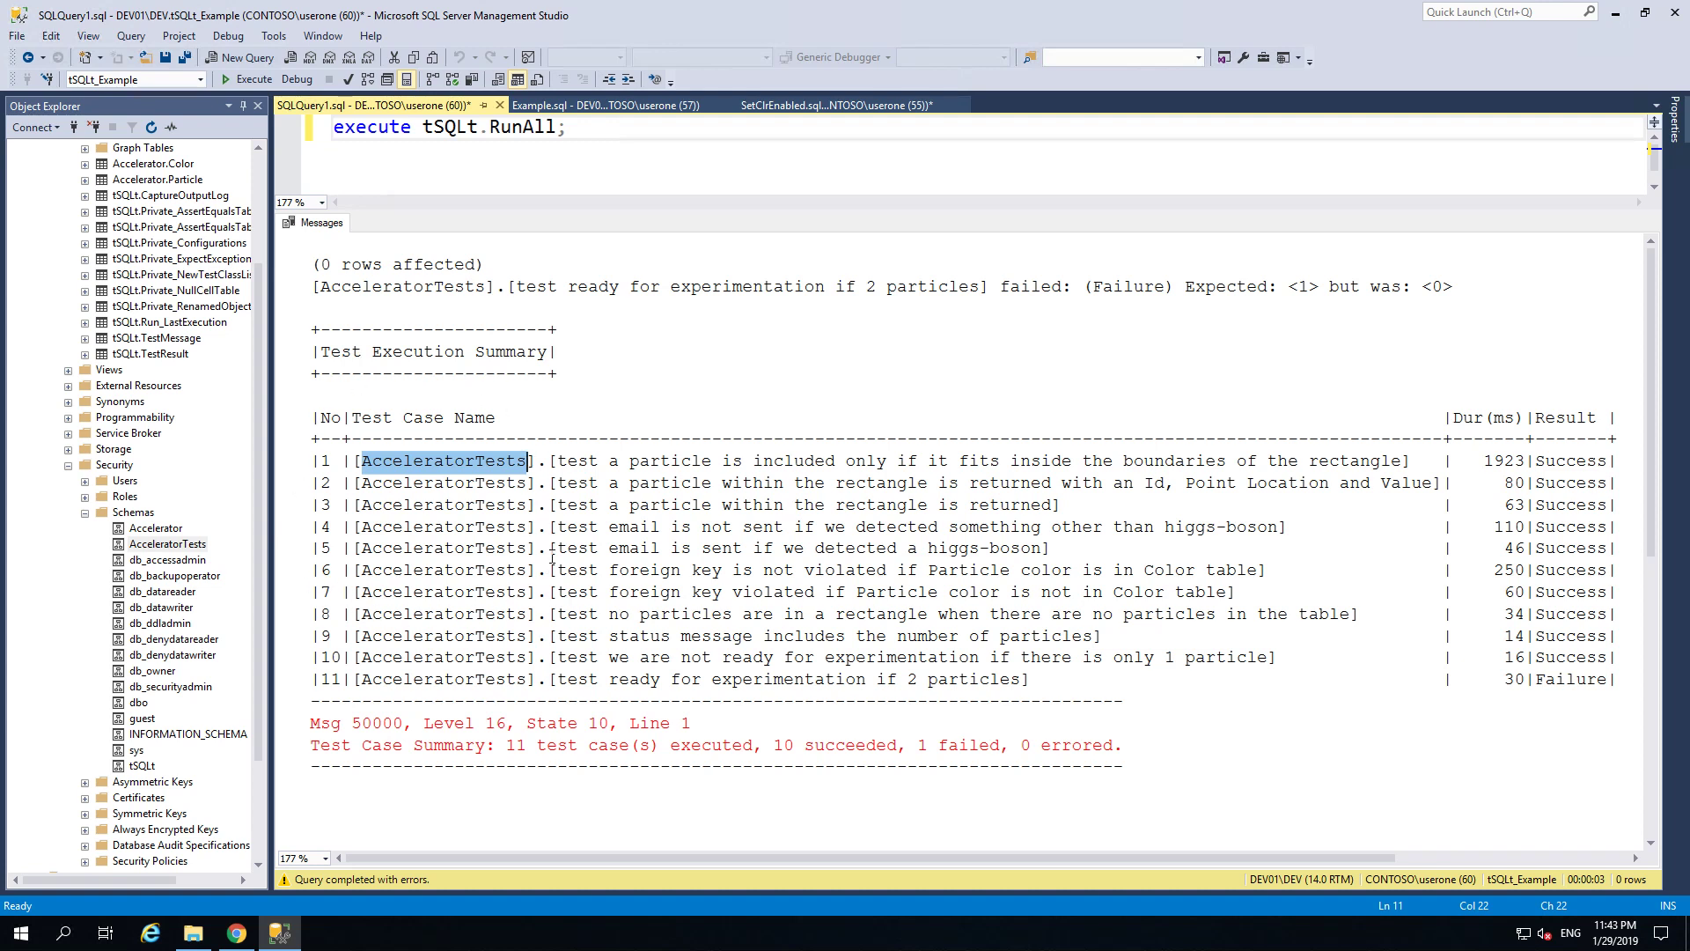
left_click(558, 461)
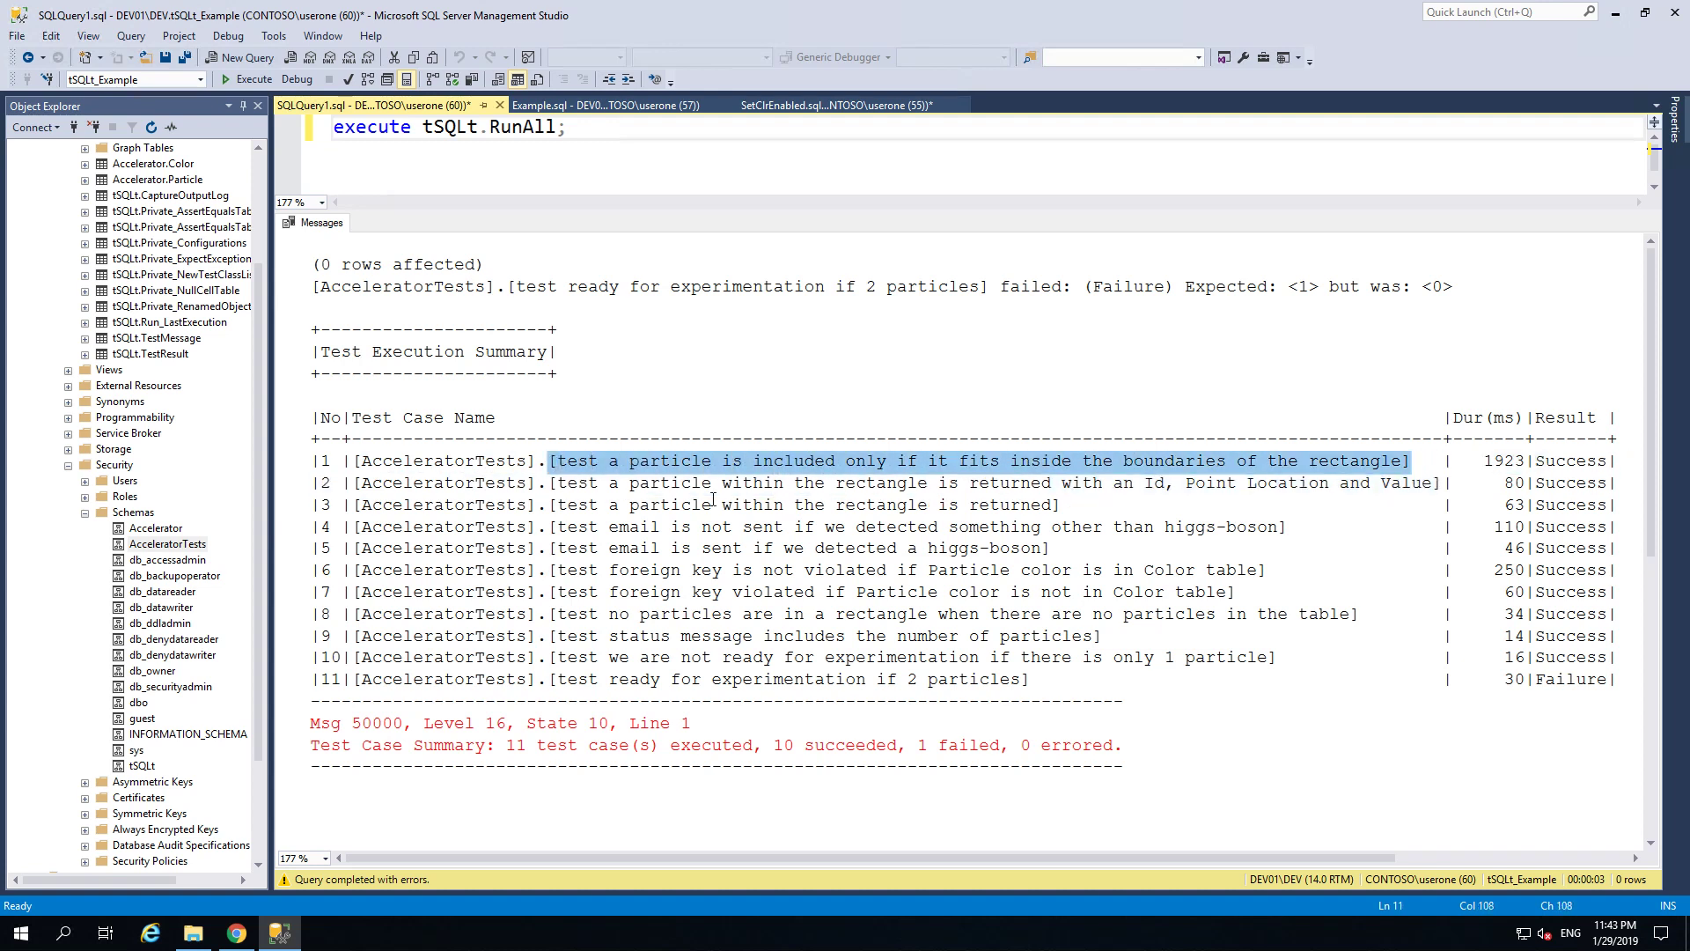
left_click(602, 463)
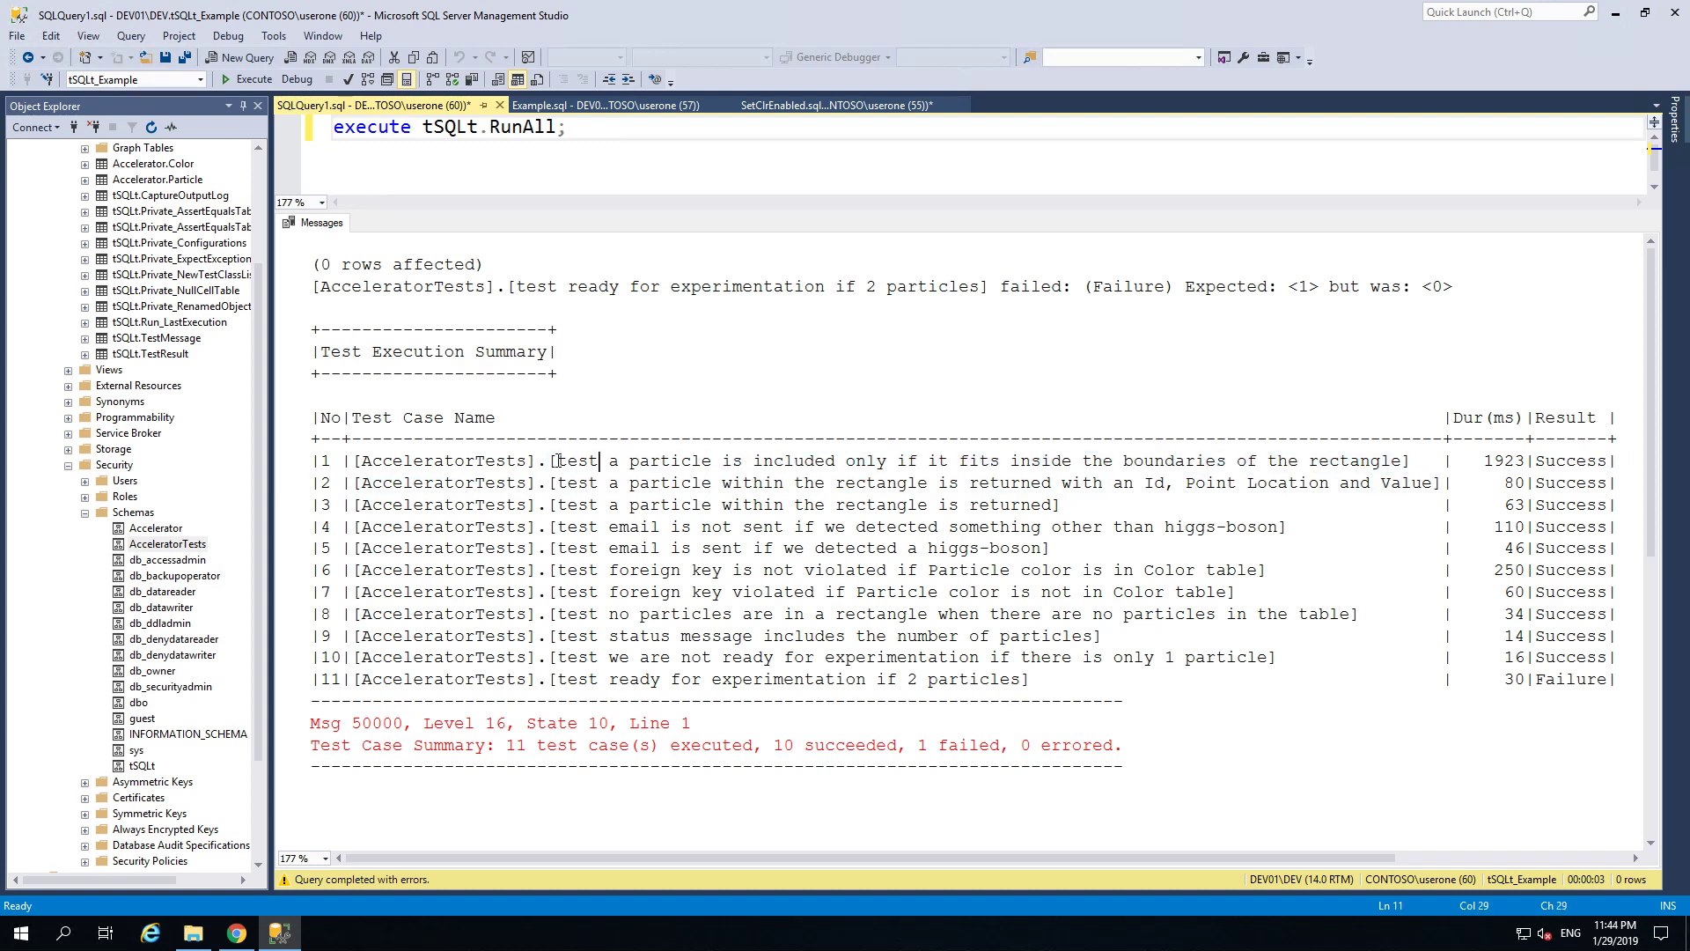
double_click(574, 460)
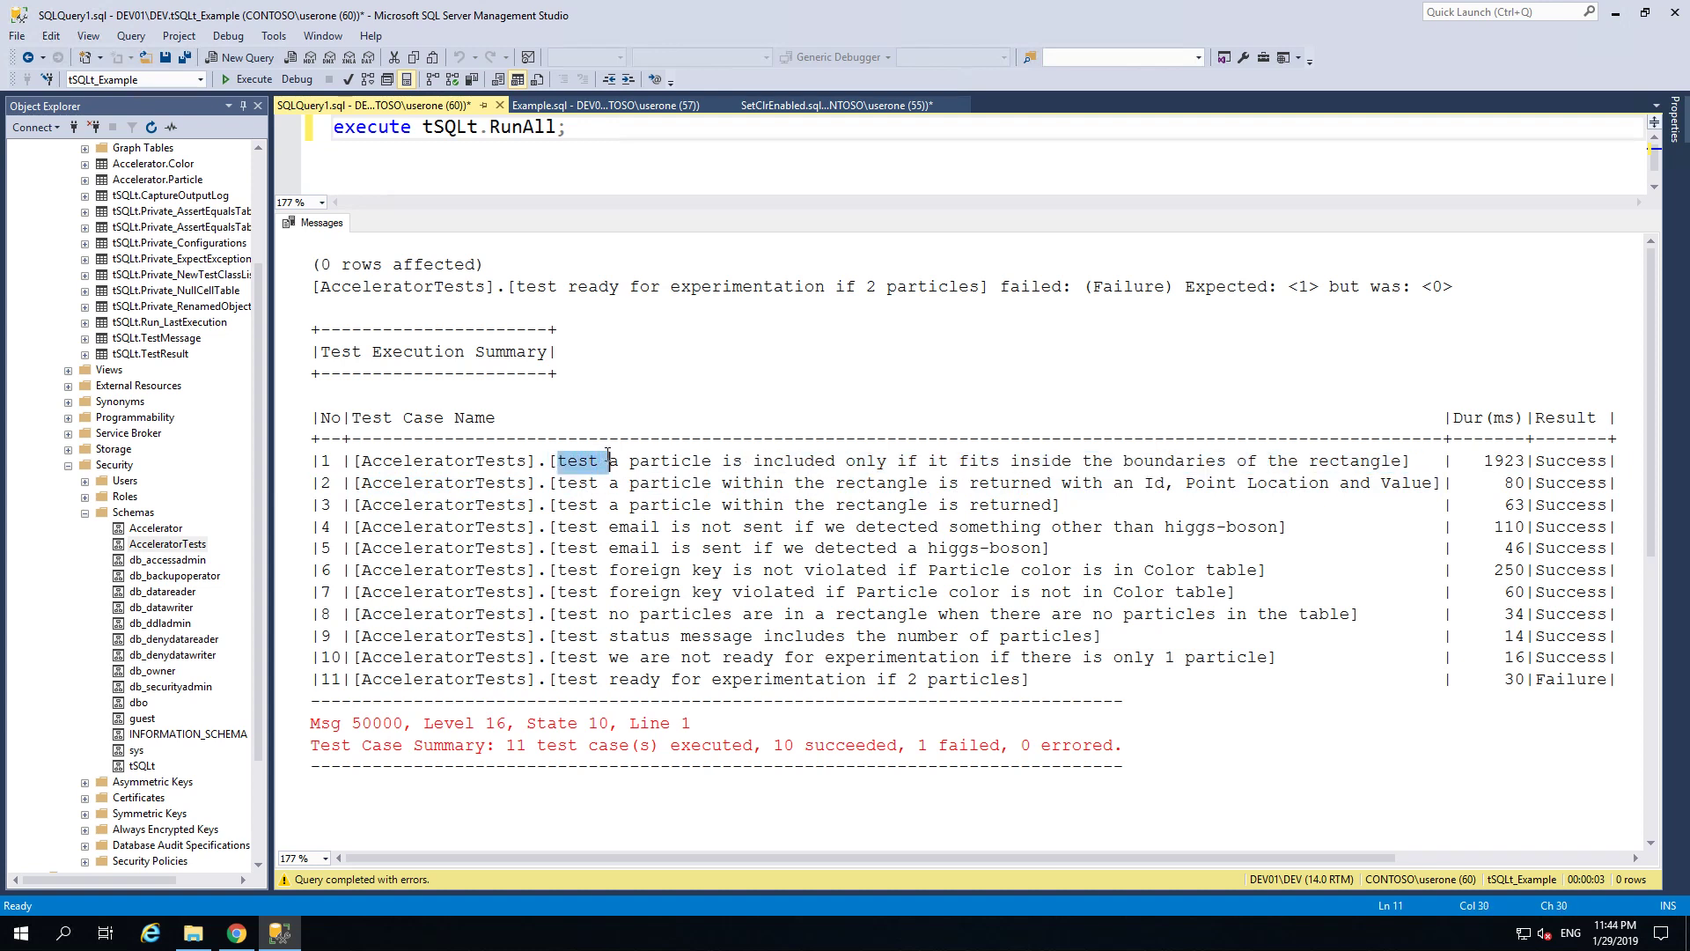
mouse_move(618, 493)
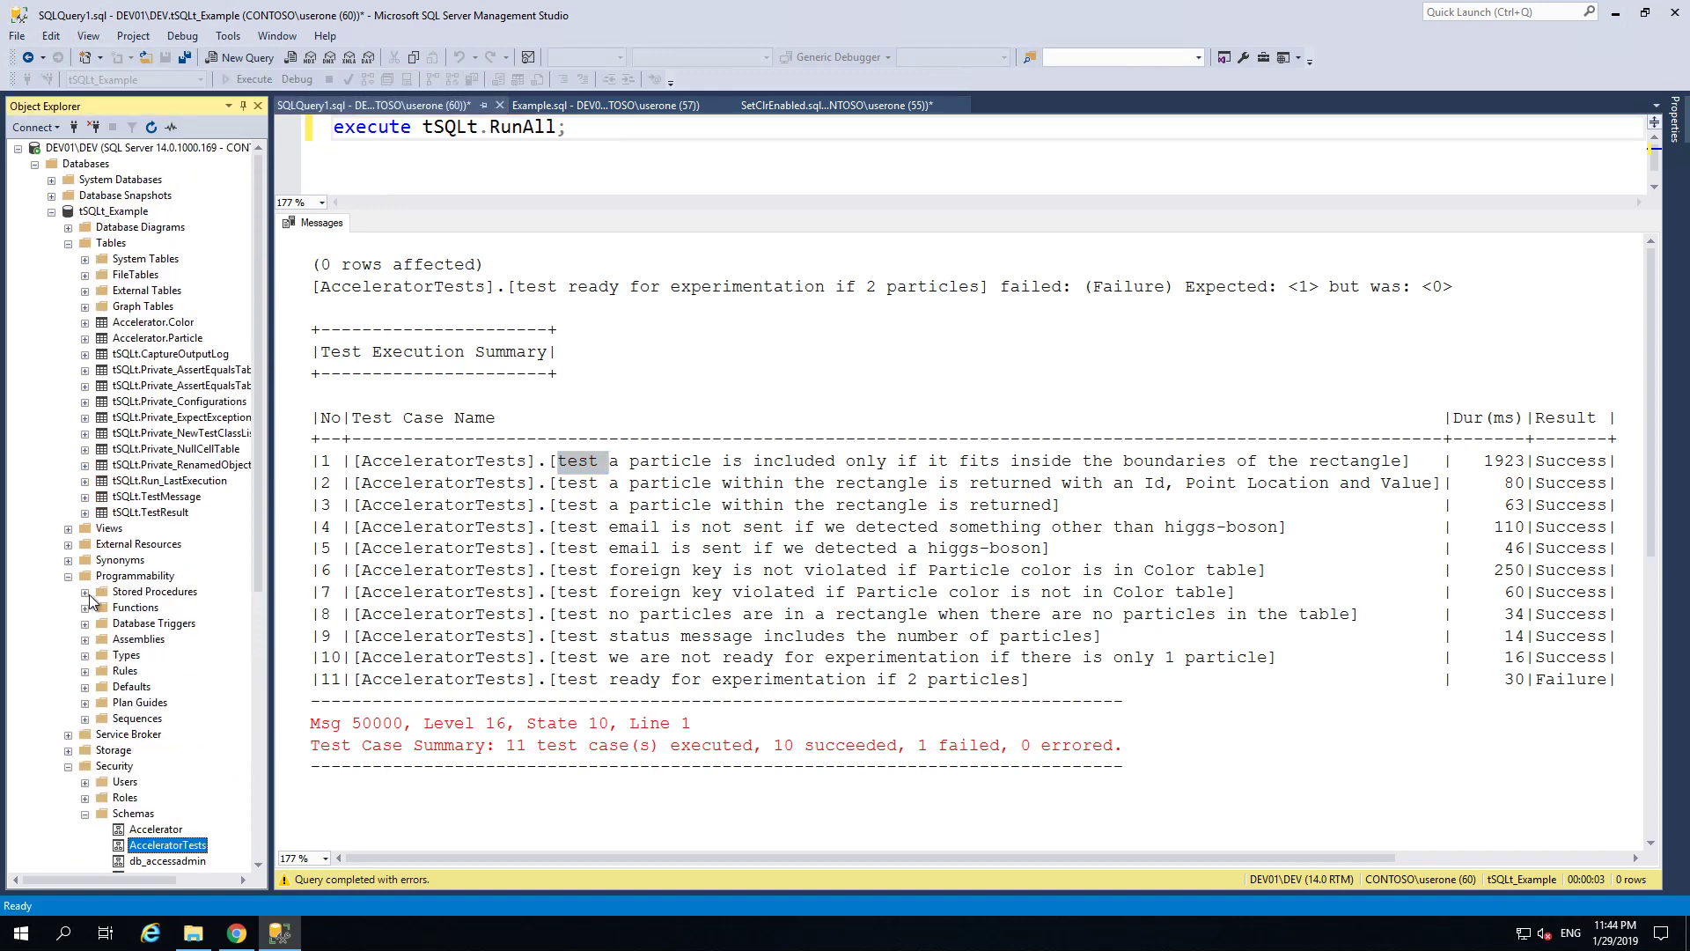
Step: Expand Stored Procedures and bring up scripting actions for the failing 2-particles test procedure
left_click(86, 591)
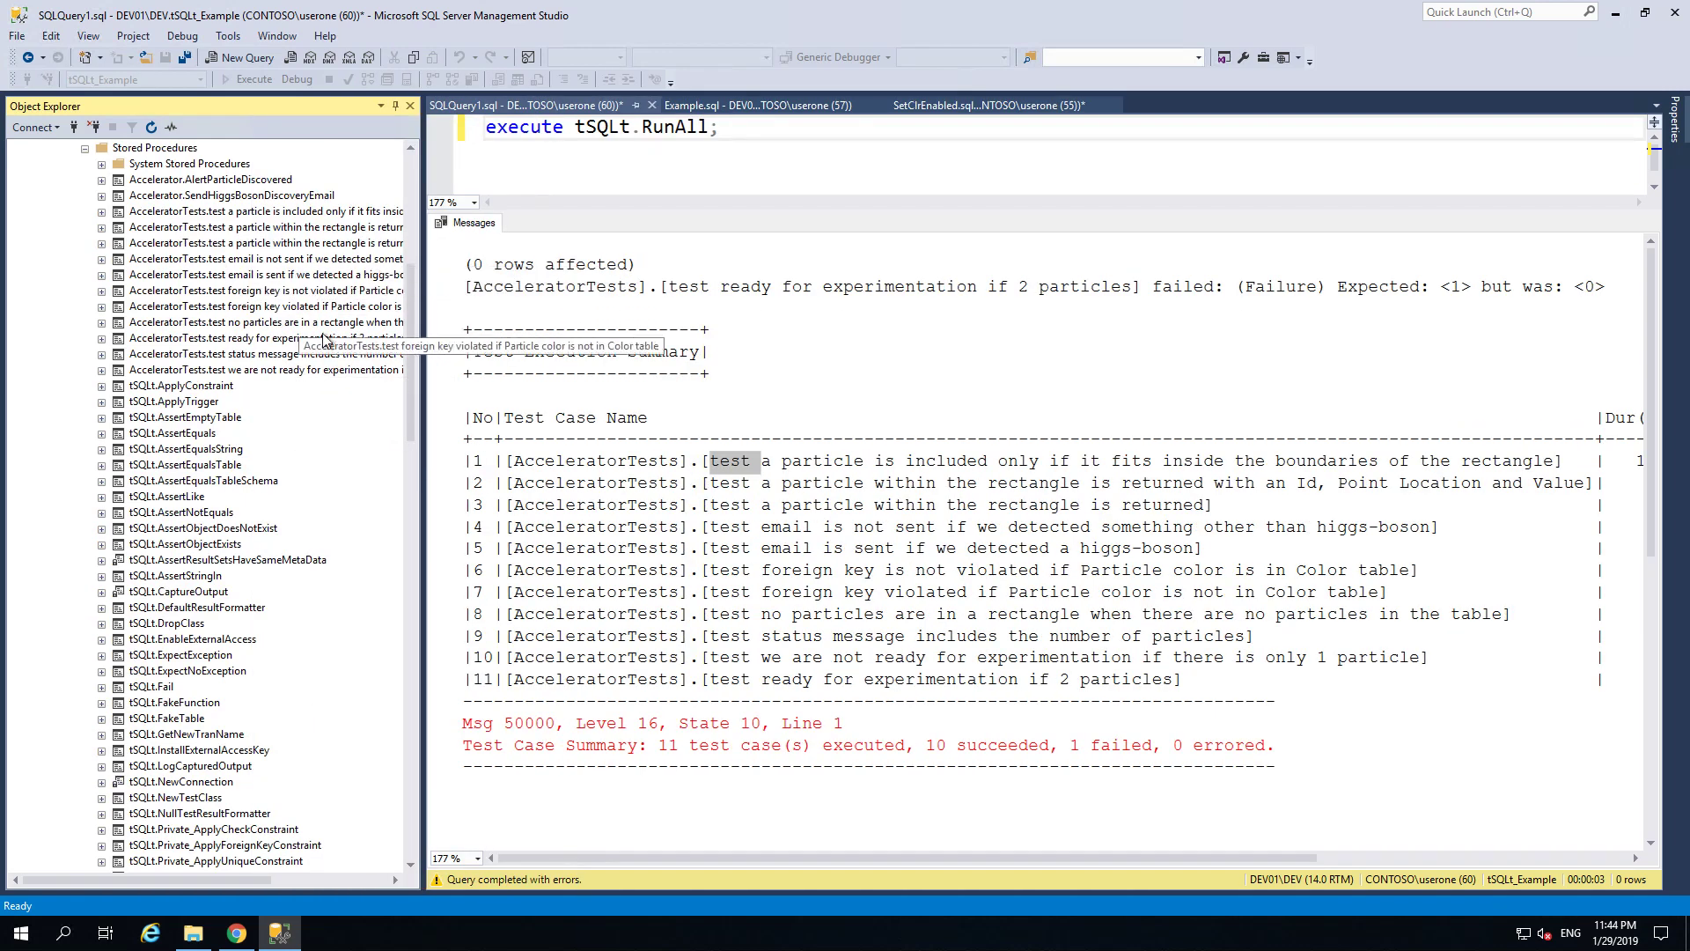
mouse_move(687, 290)
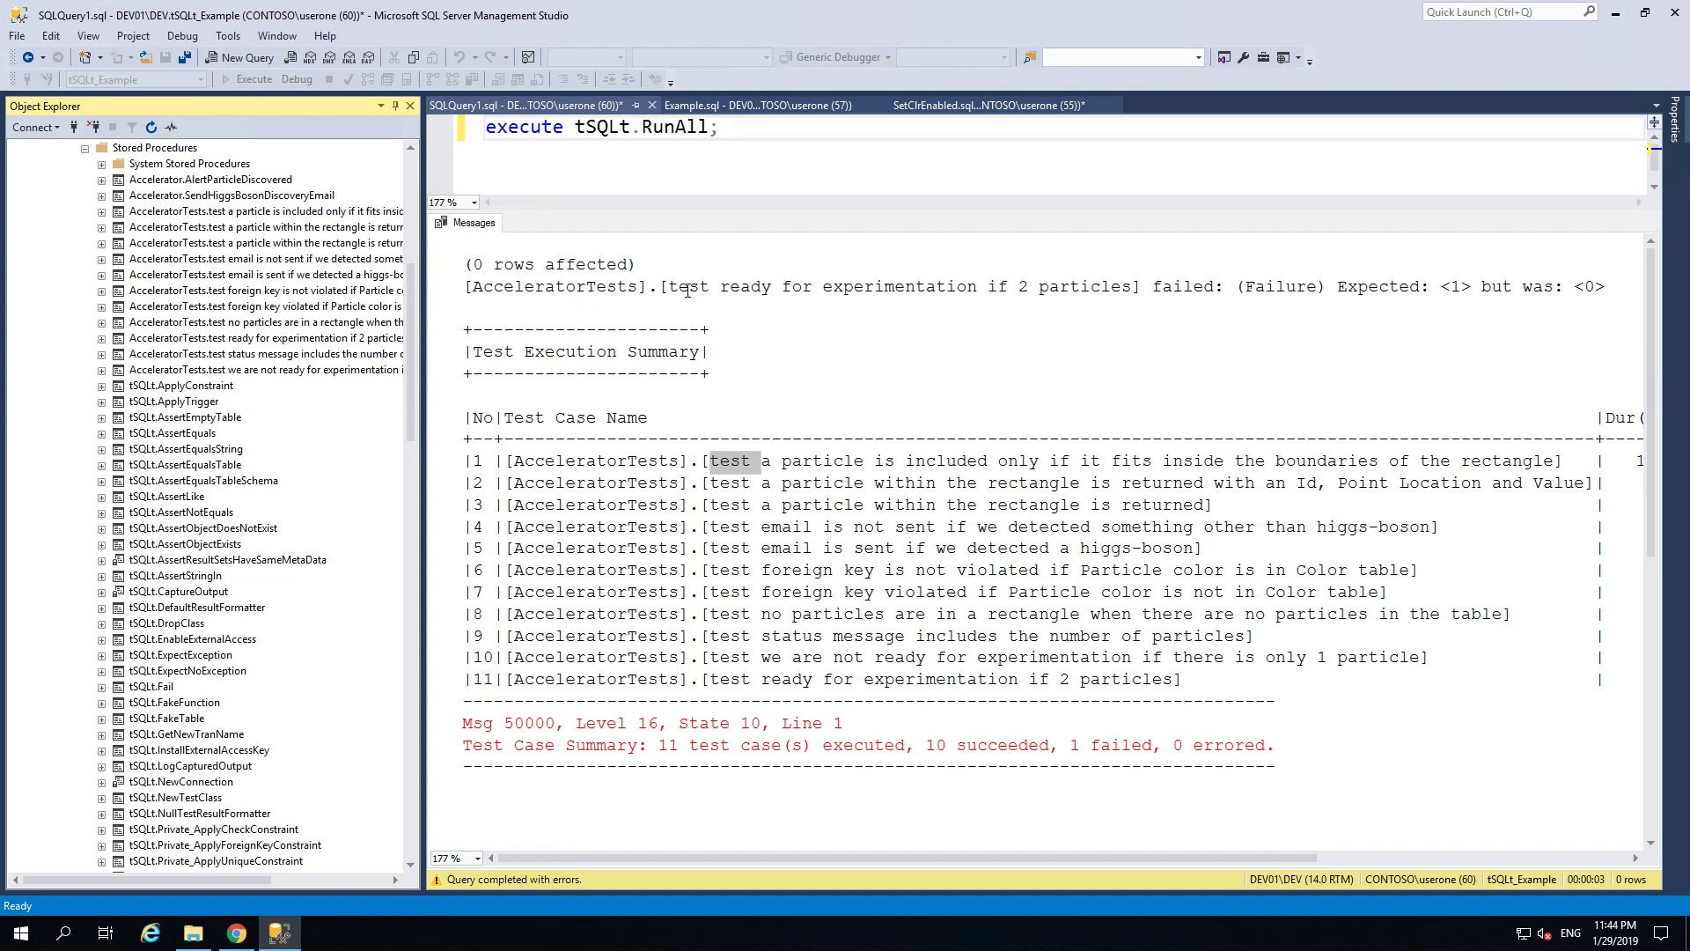
mouse_move(295, 368)
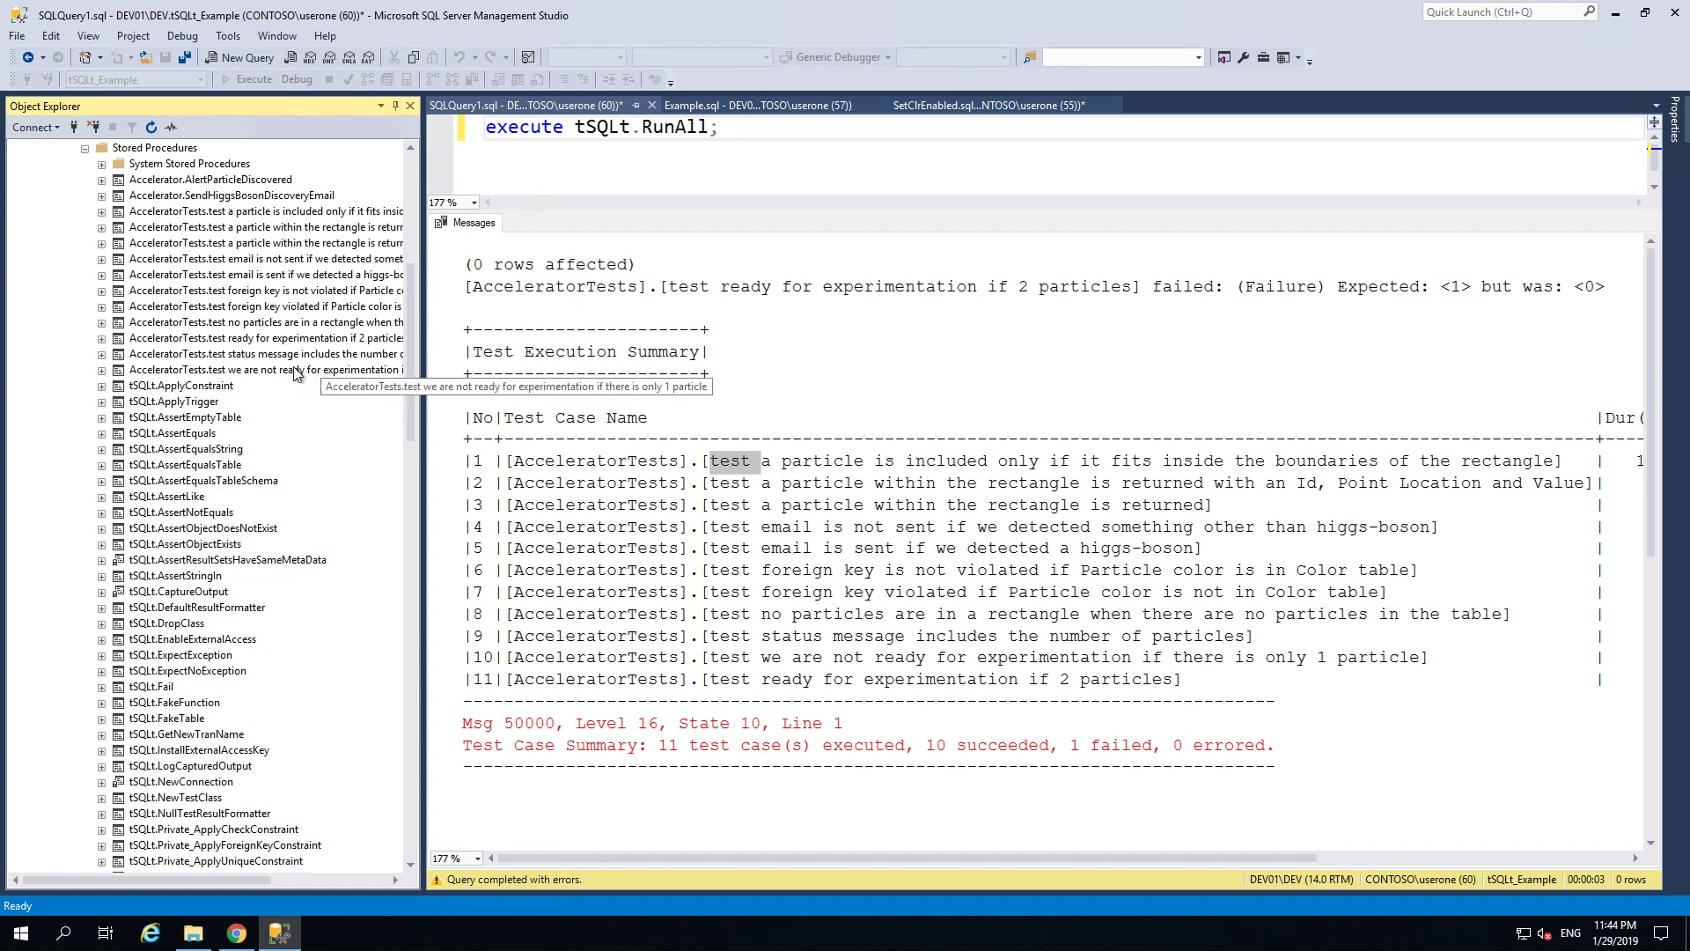
mouse_move(262, 354)
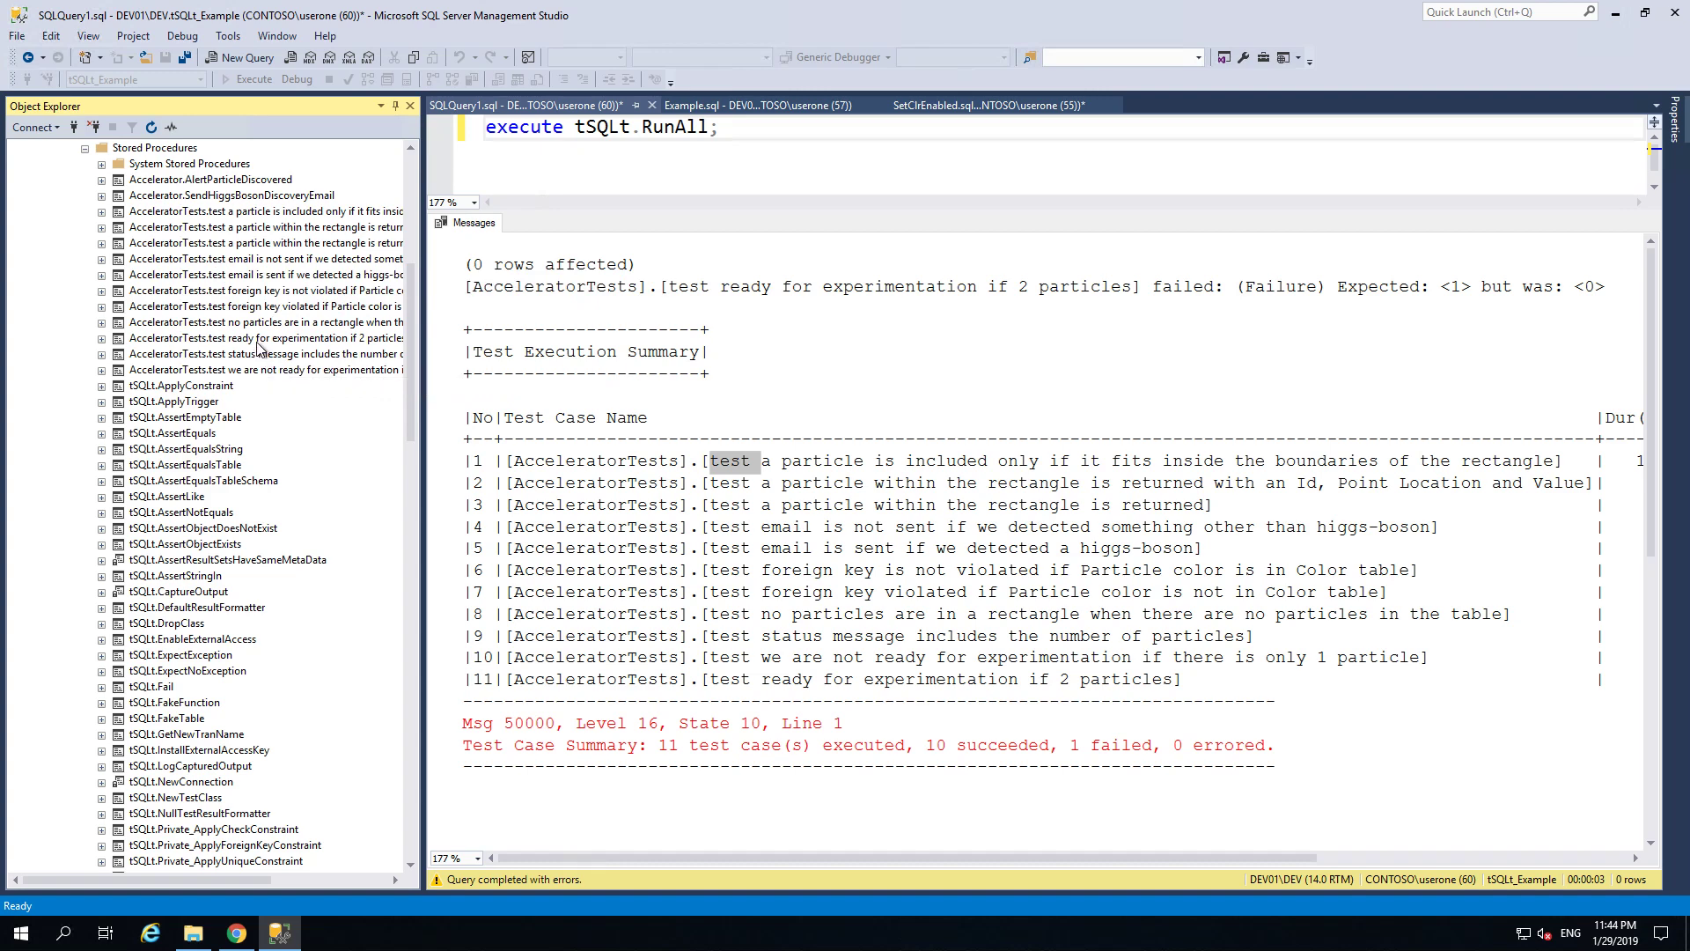
right_click(264, 338)
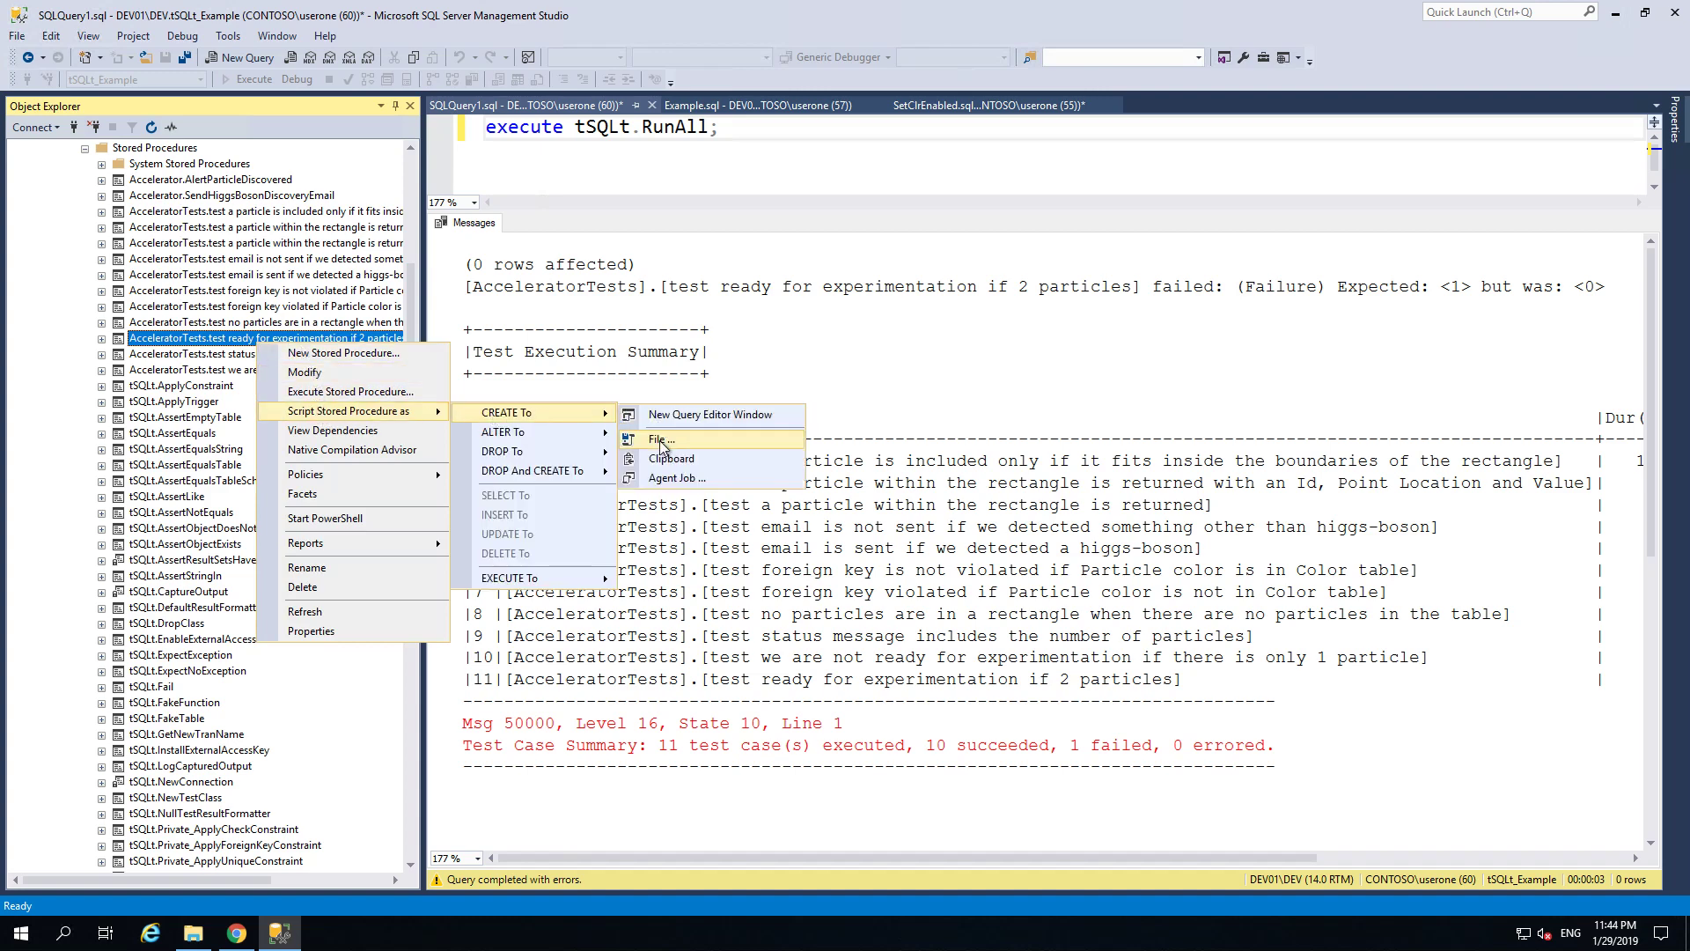
Step: Script the 2-particles test as CREATE into a new query window and review its Assemble, Act and Assert sections
left_click(710, 414)
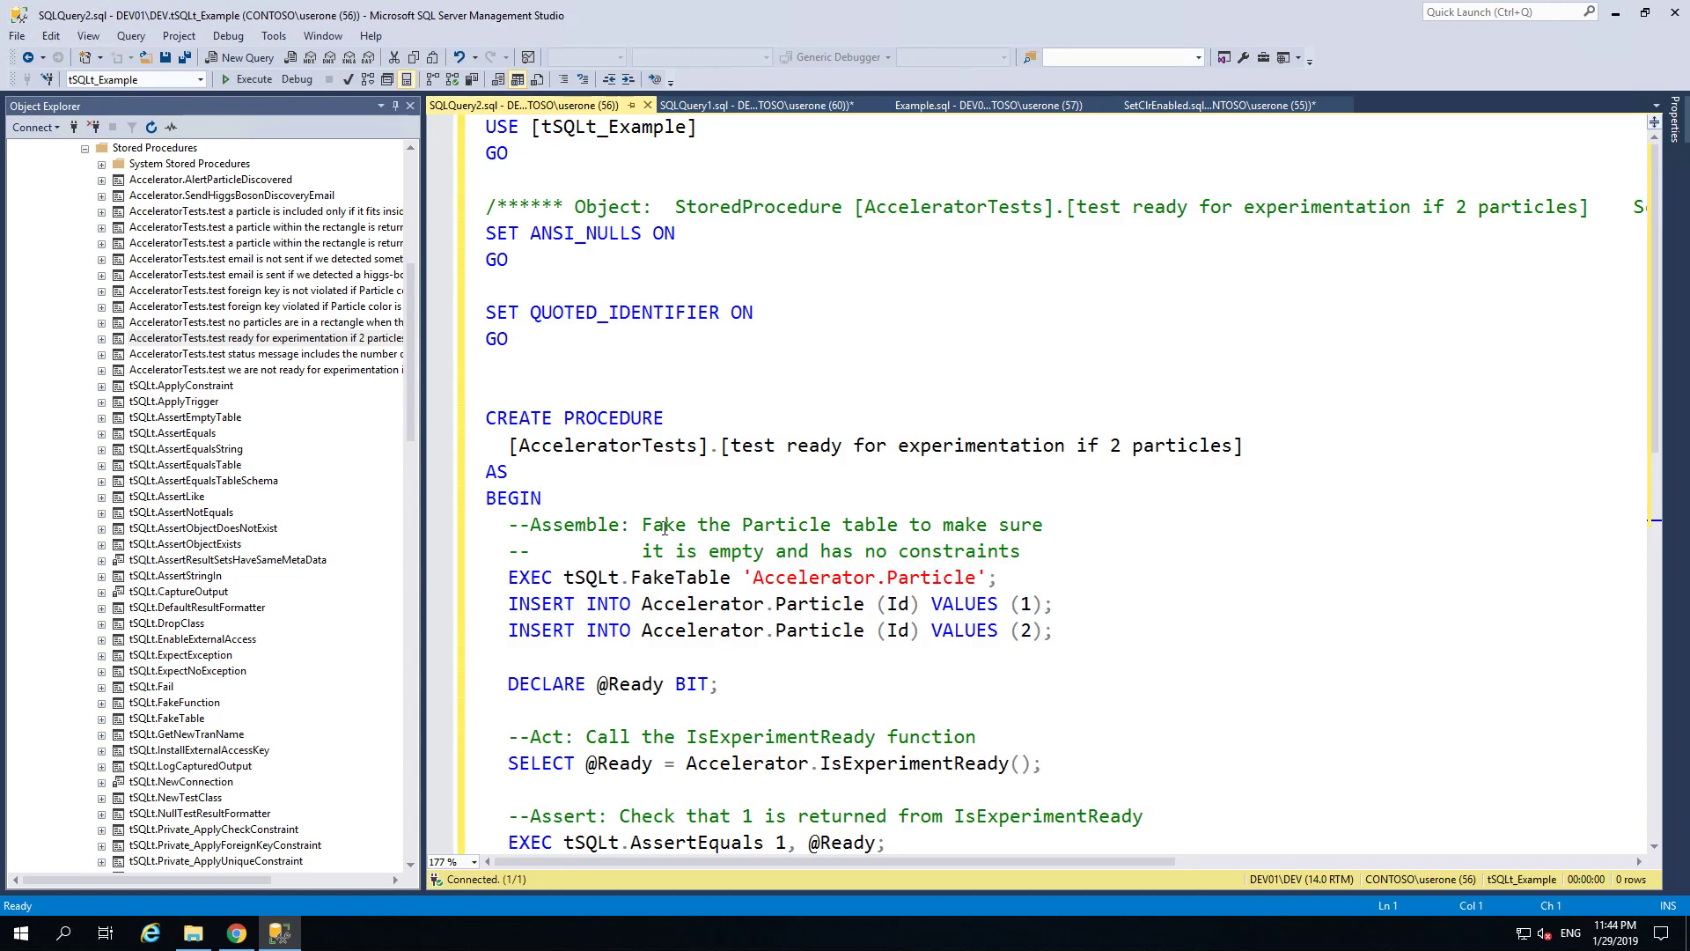
scroll("down", 3)
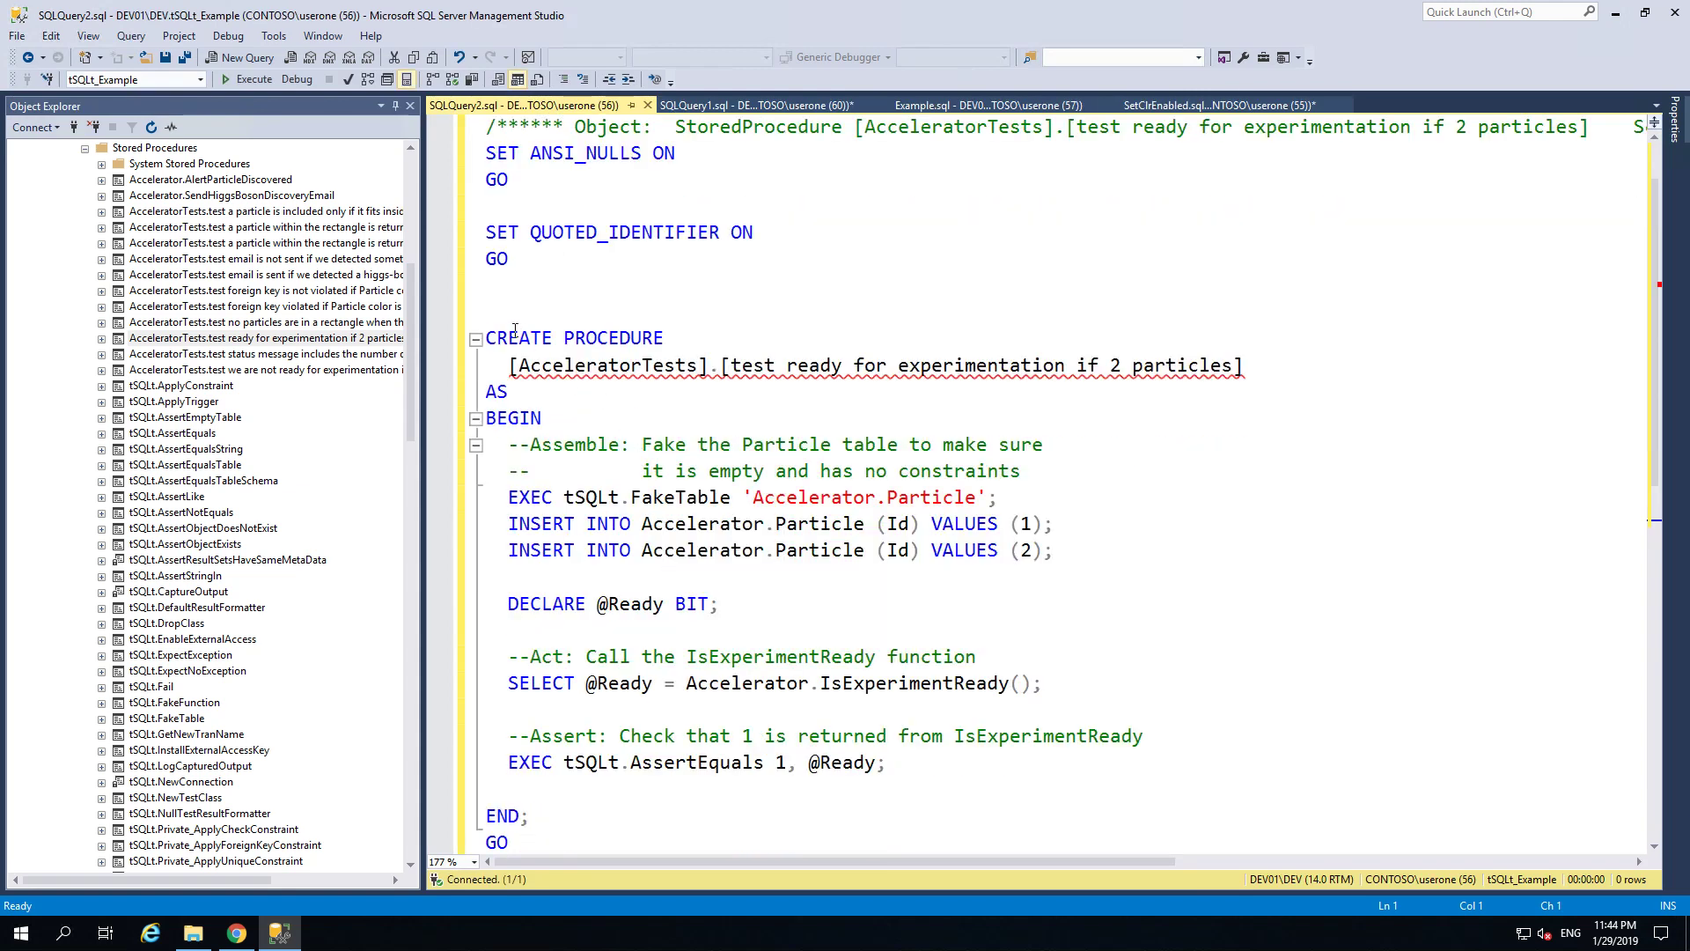
mouse_move(669, 365)
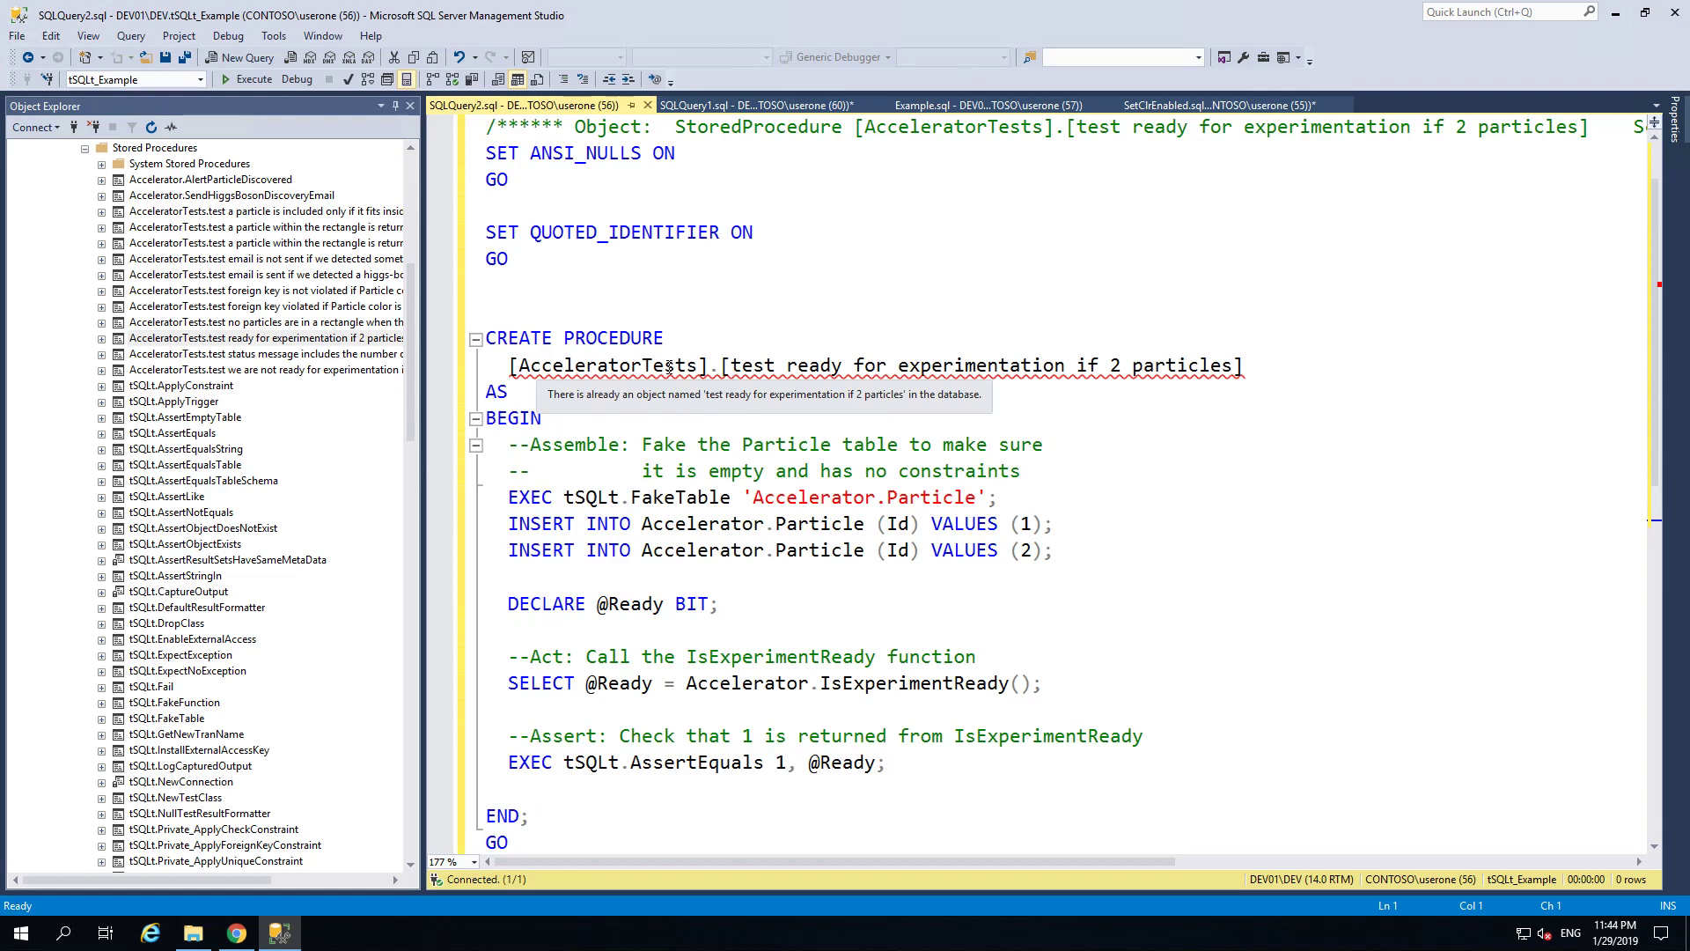
mouse_move(738, 368)
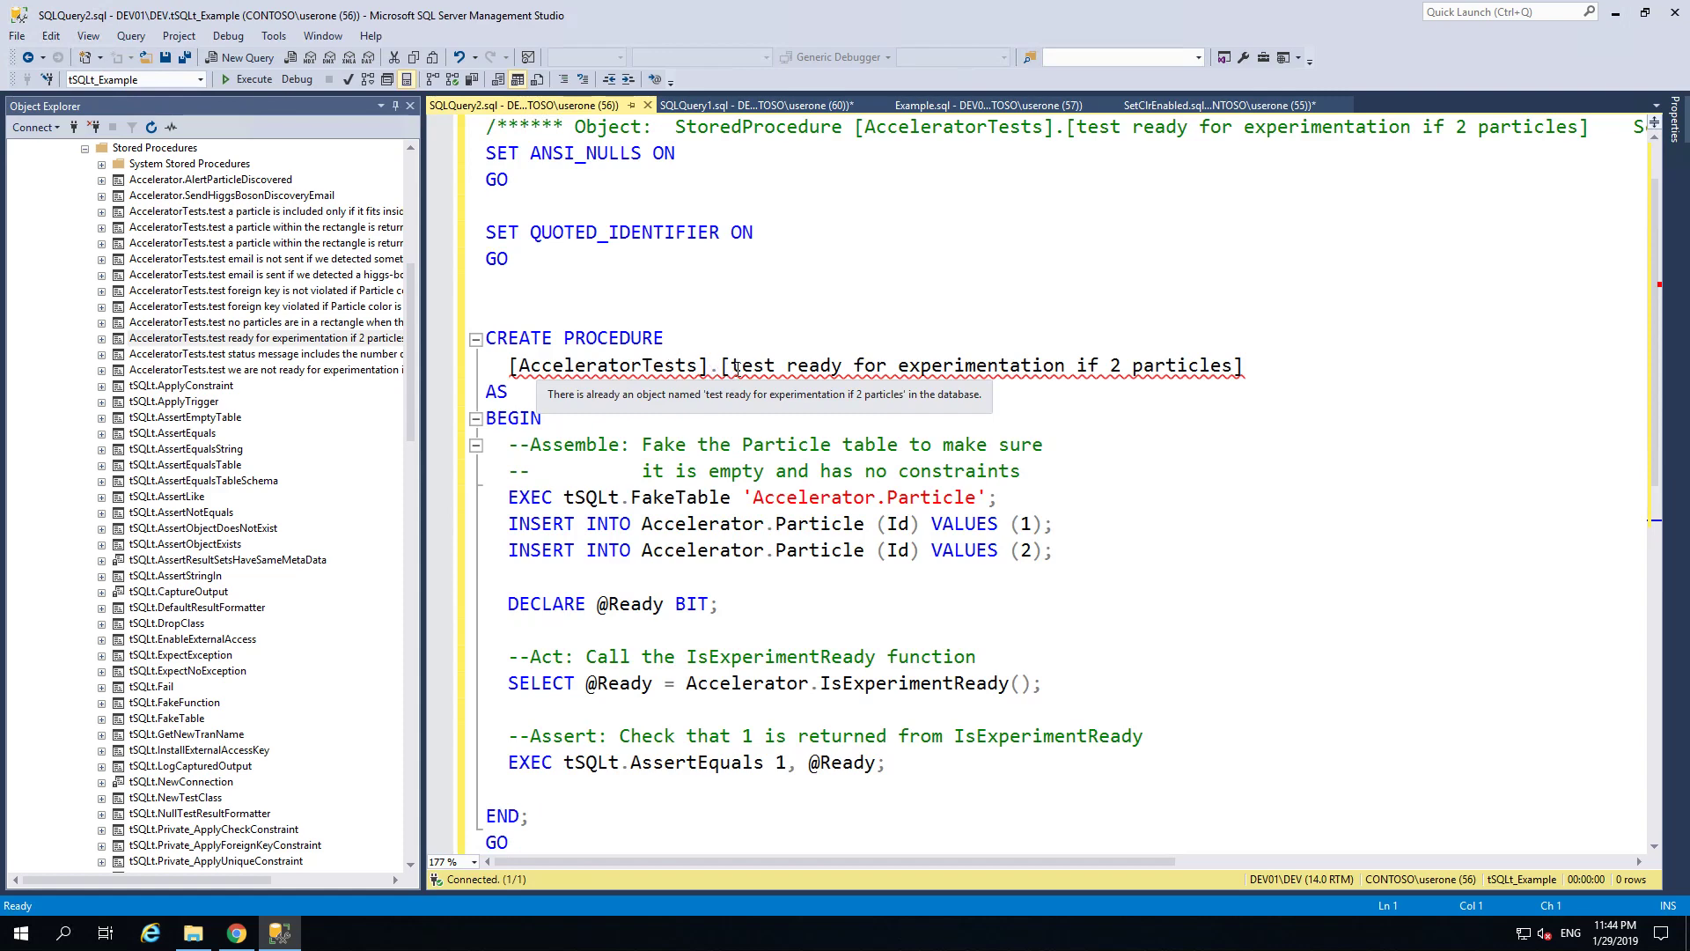
mouse_move(1148, 364)
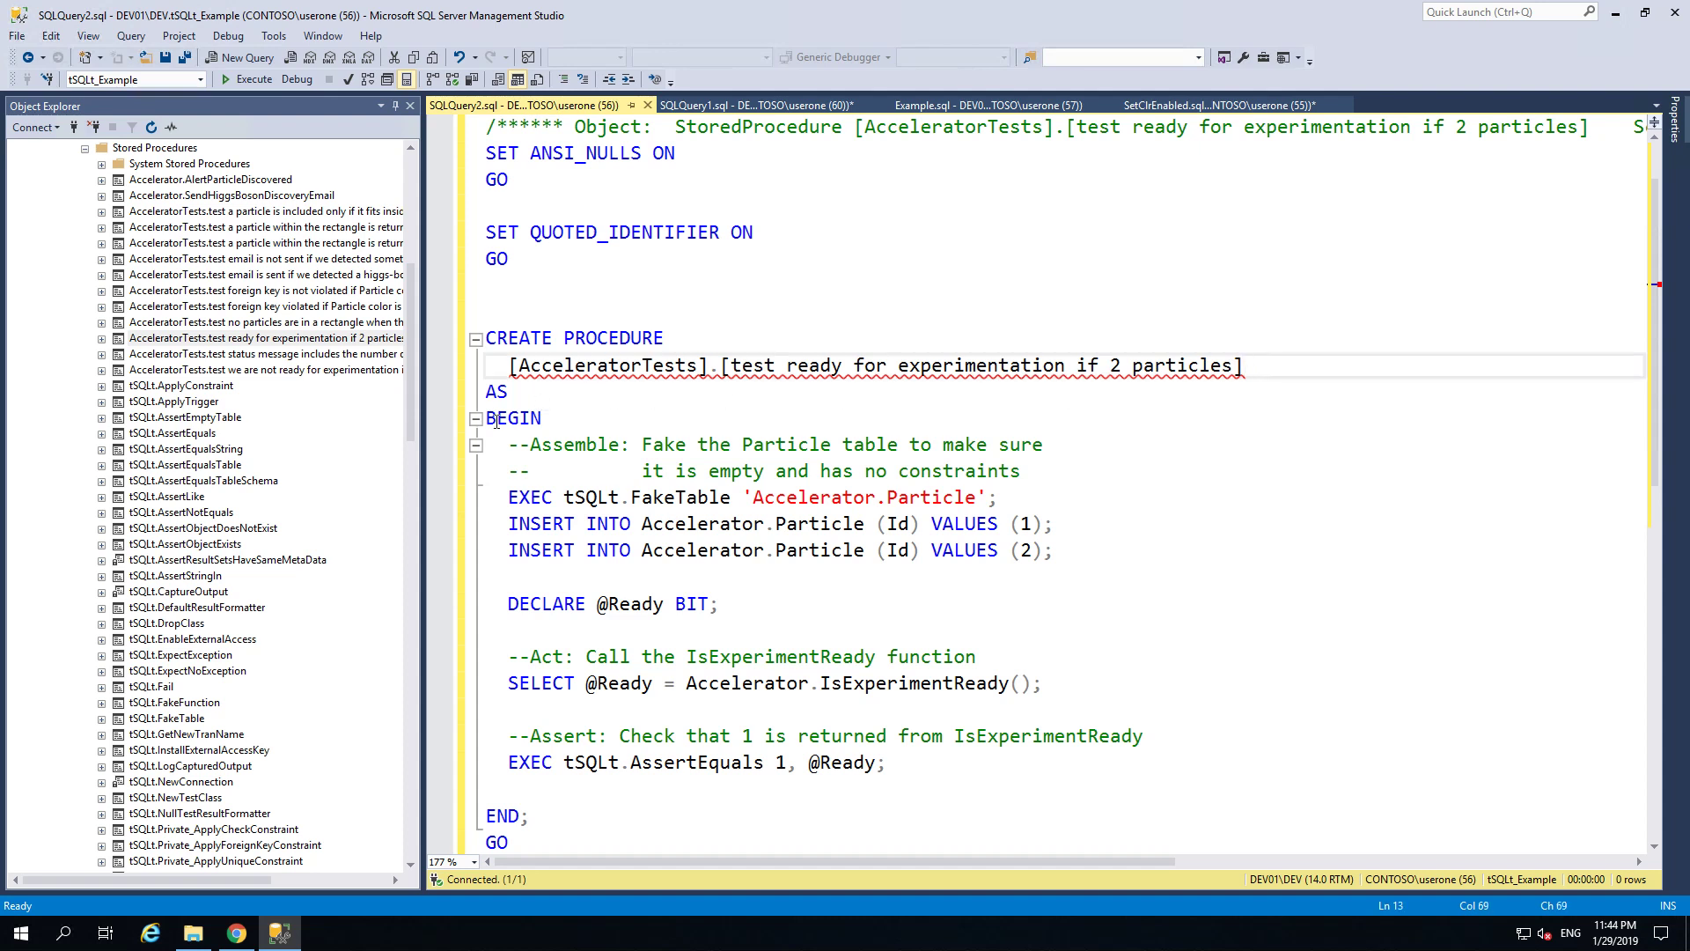
mouse_move(550, 460)
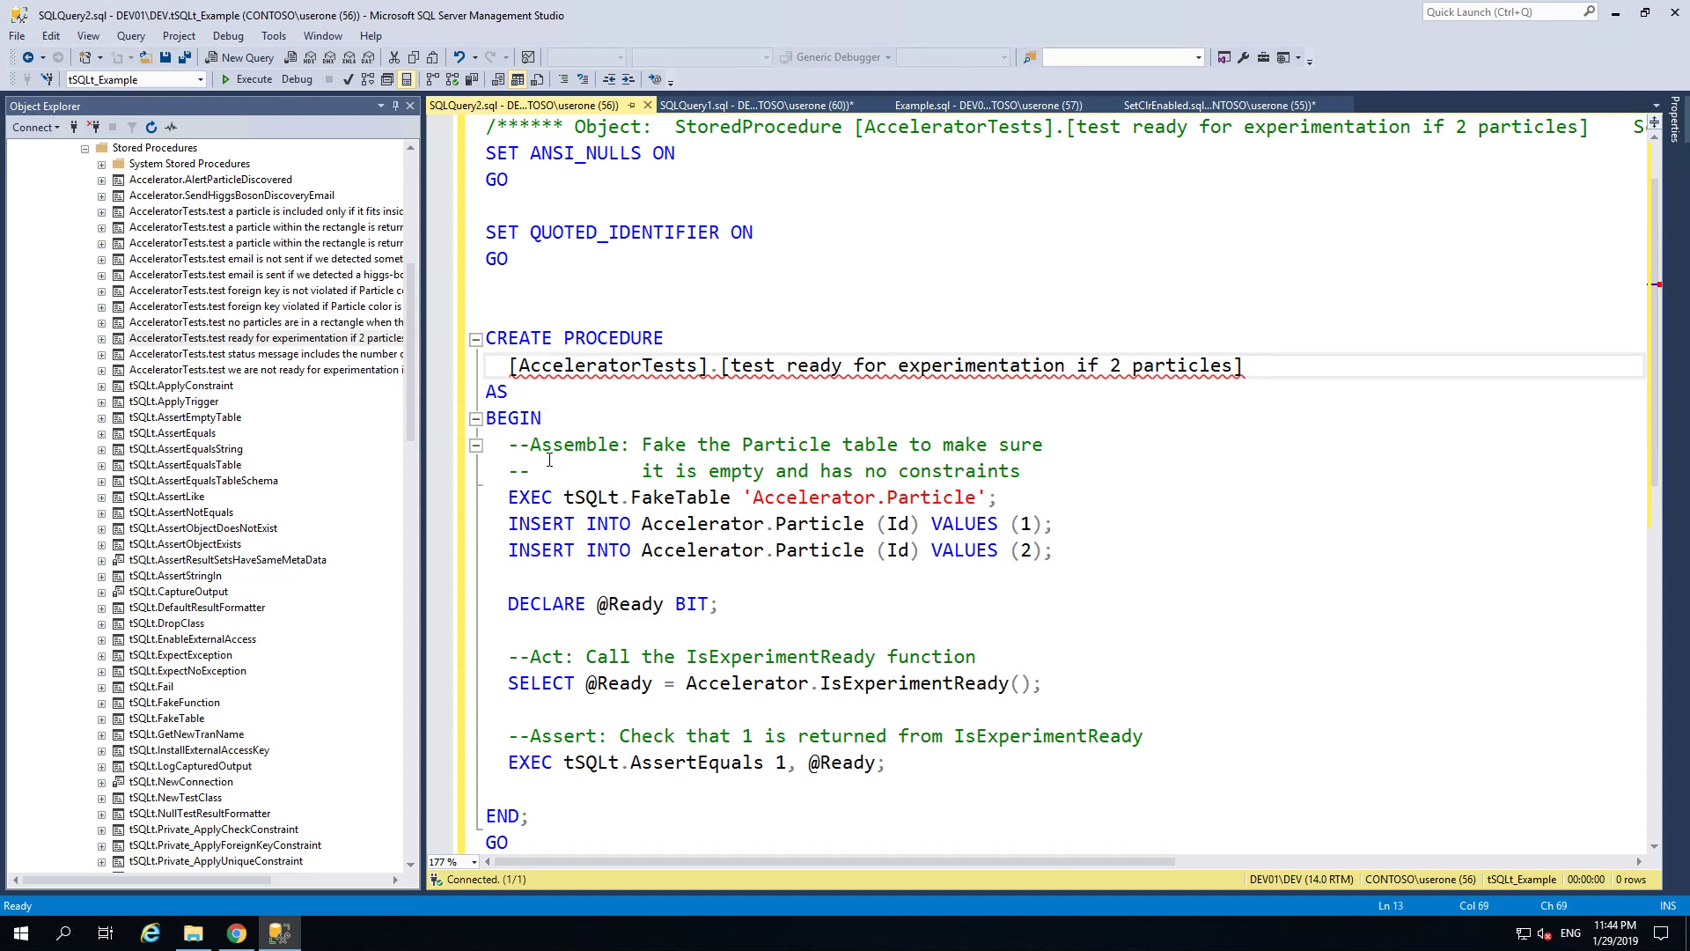
mouse_move(707, 693)
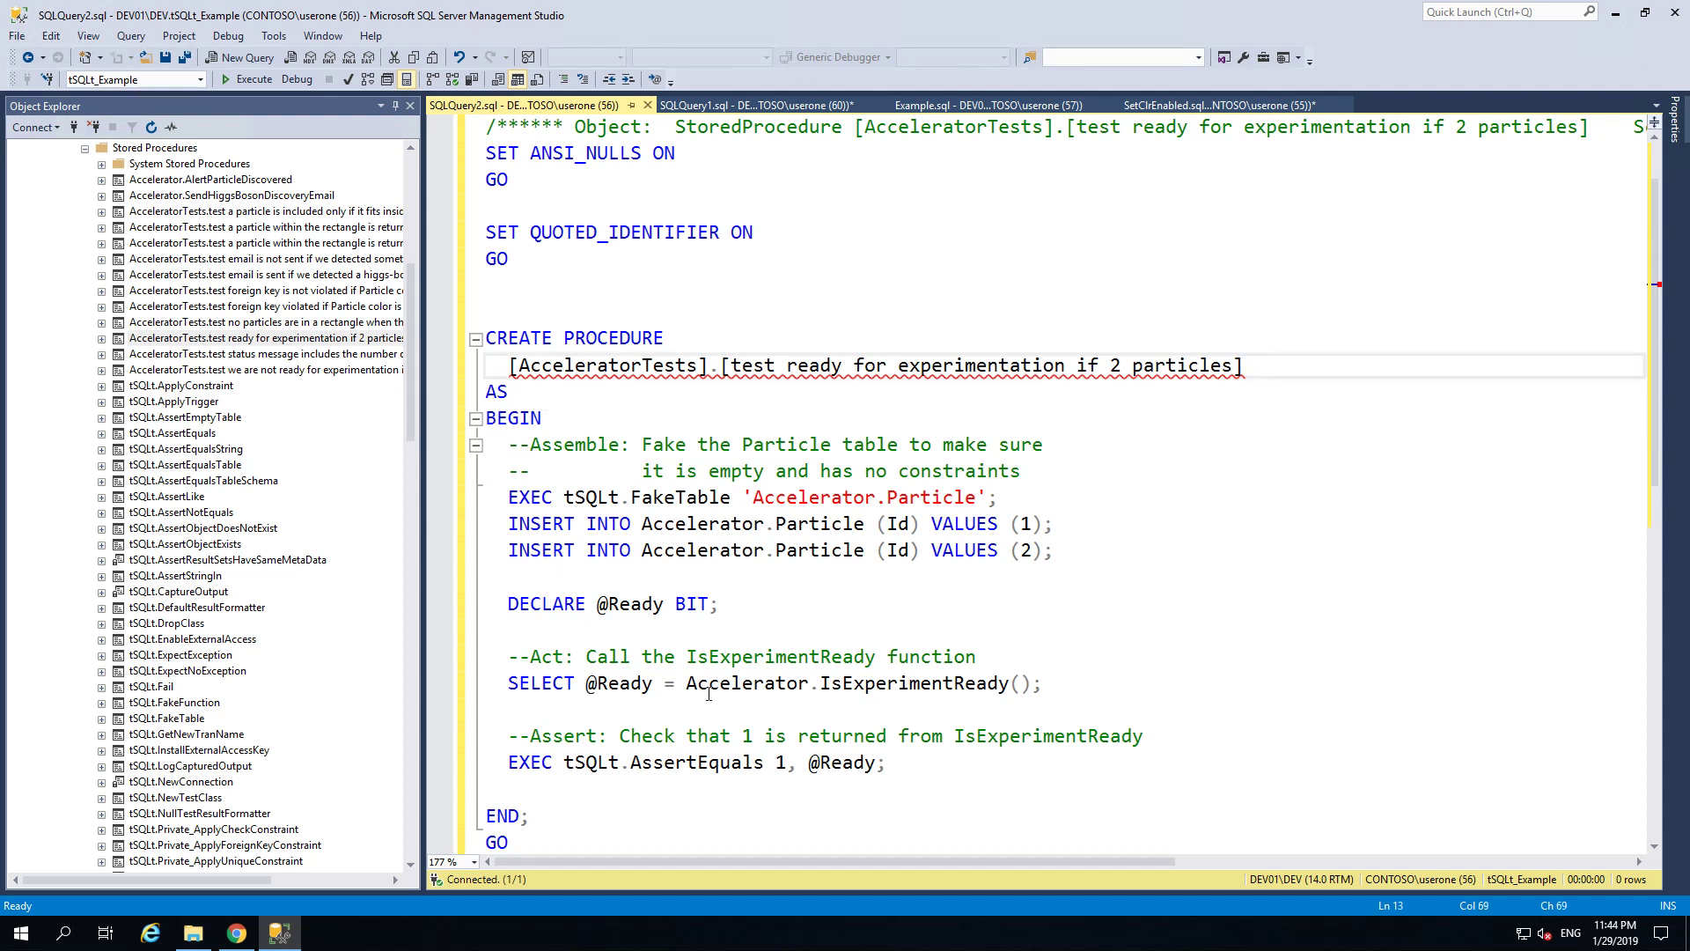
left_click(887, 763)
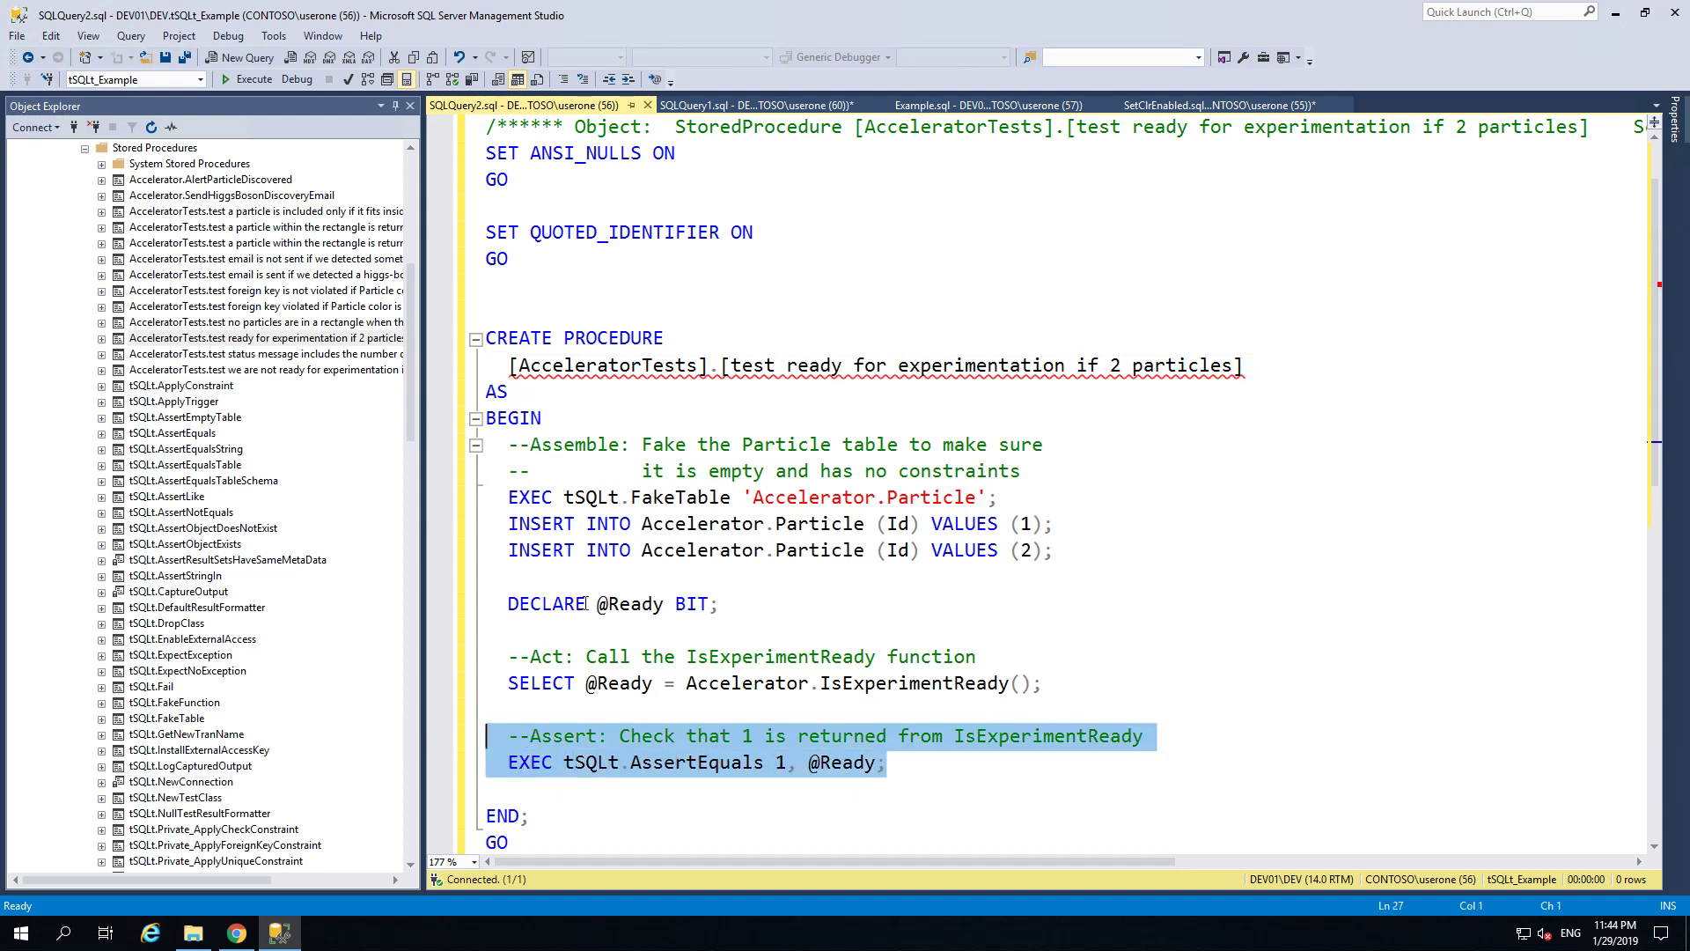
mouse_move(768, 609)
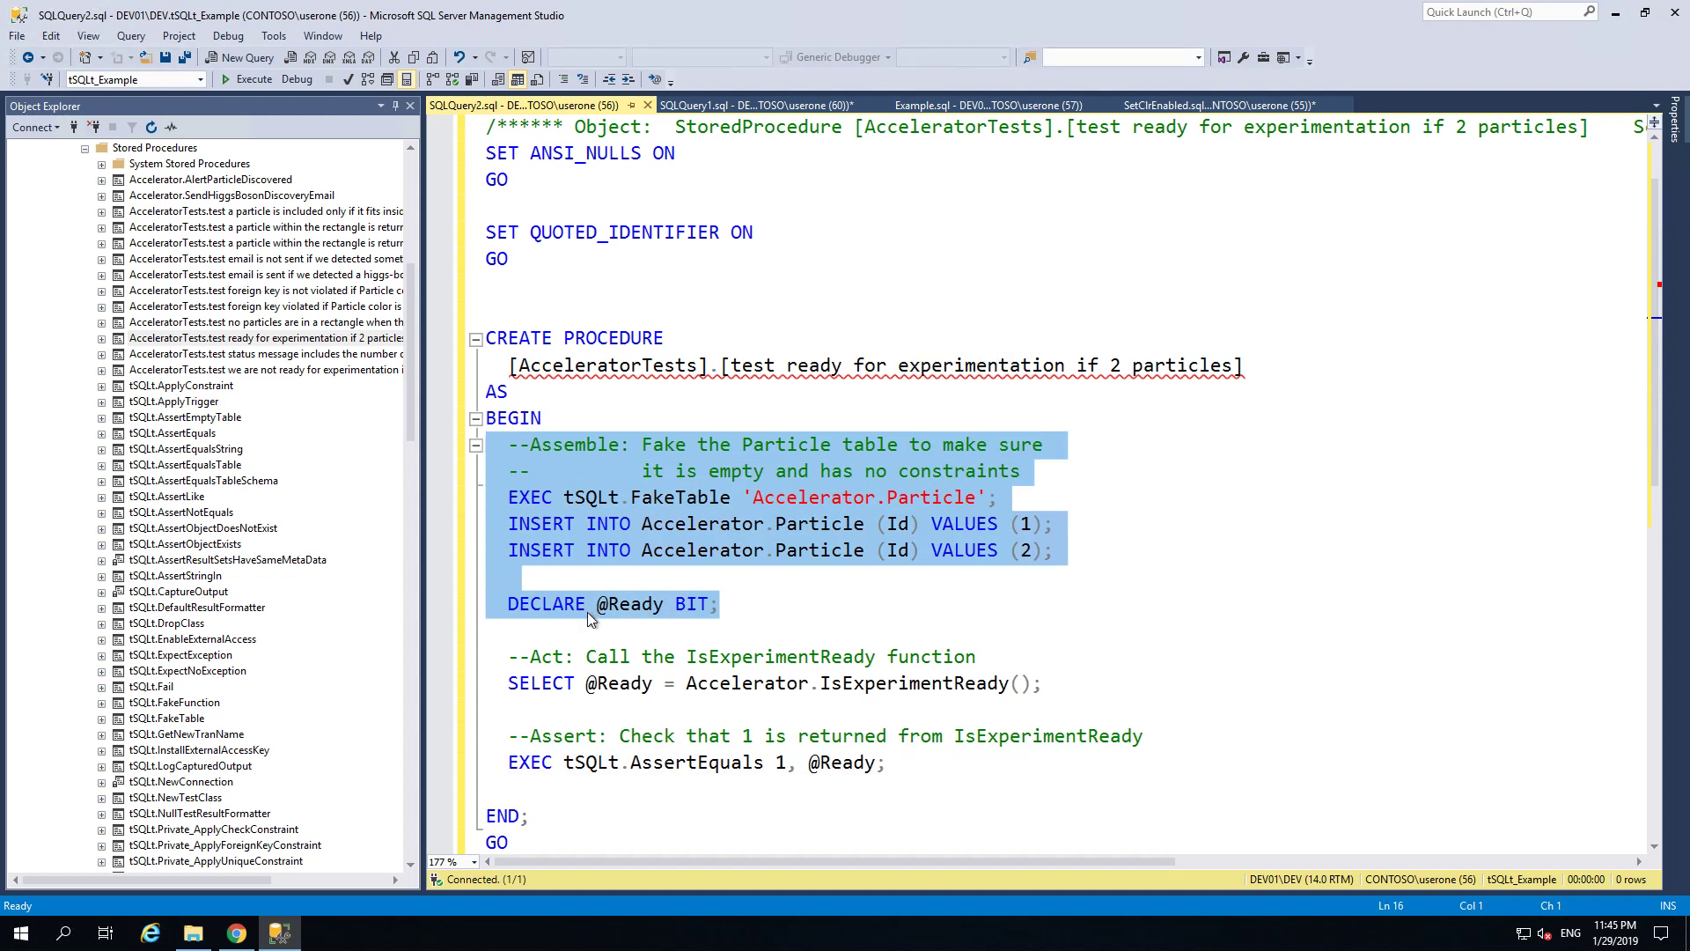
mouse_move(496, 665)
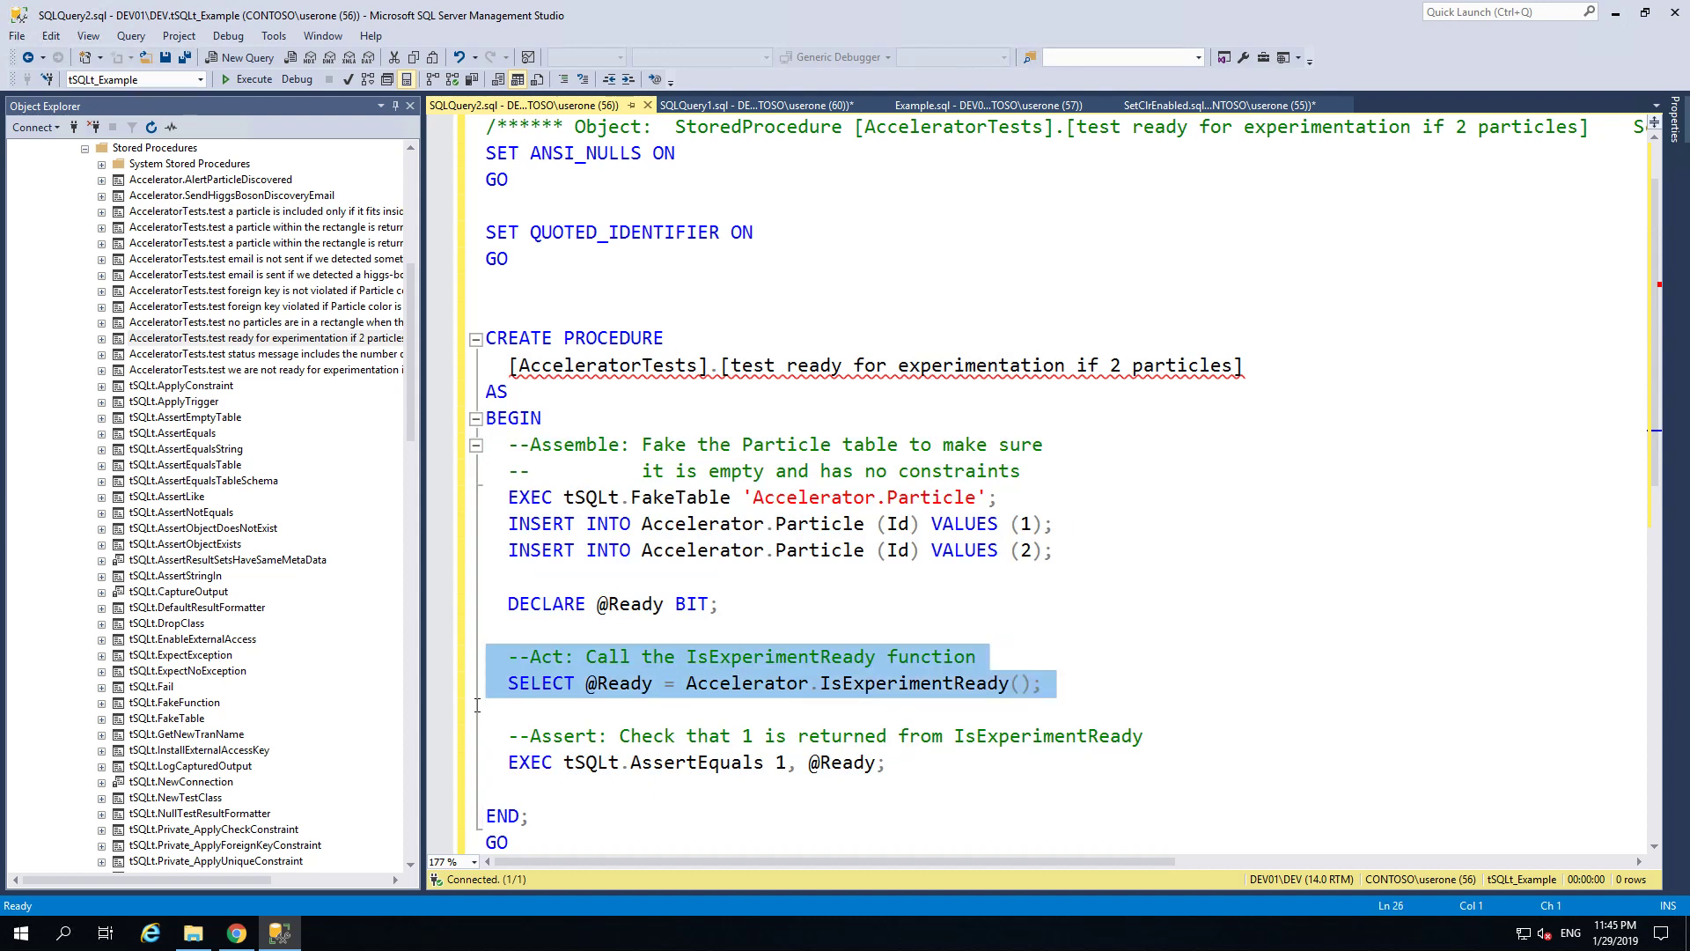
left_click(538, 760)
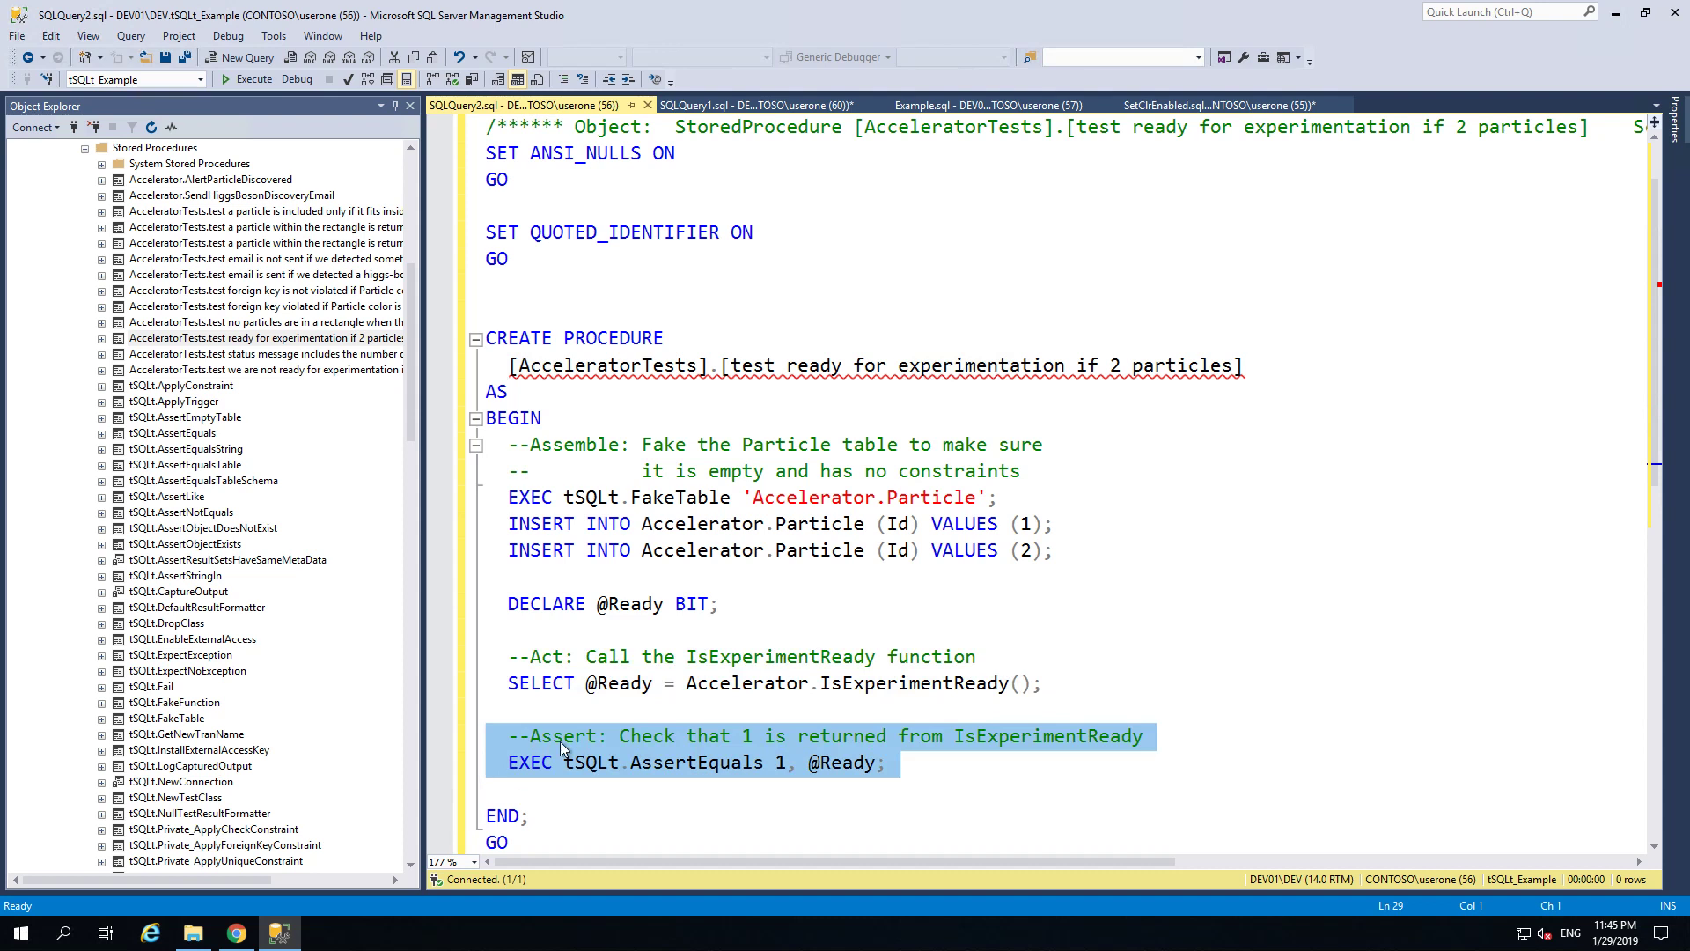
mouse_move(631, 782)
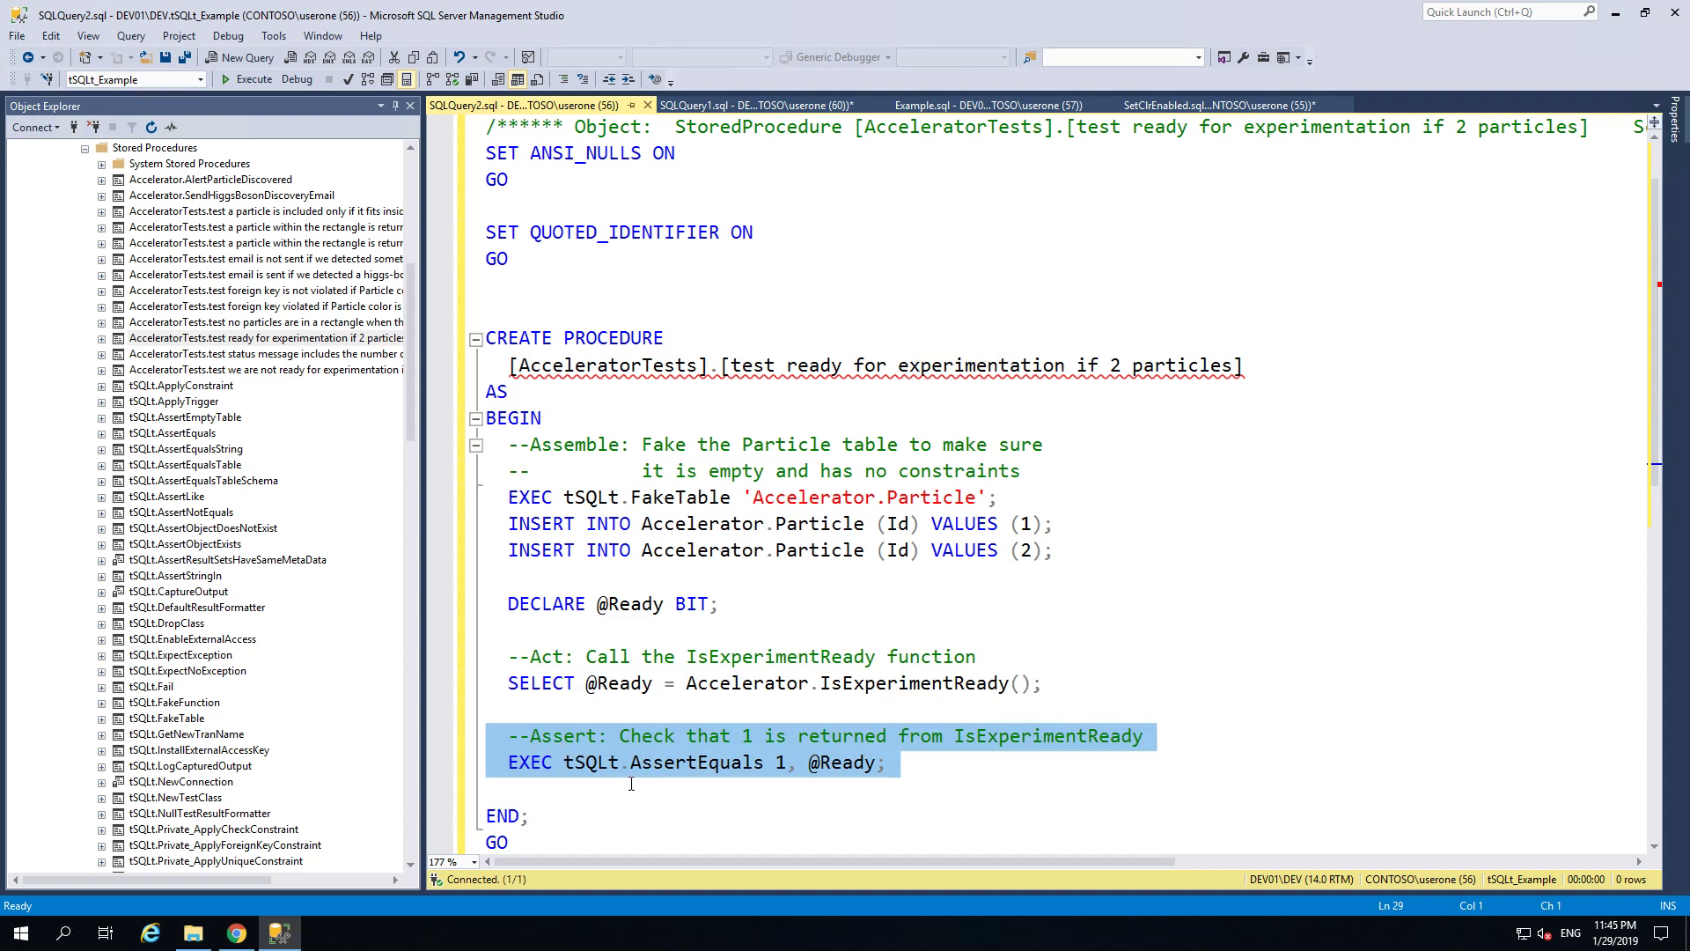
mouse_move(843, 763)
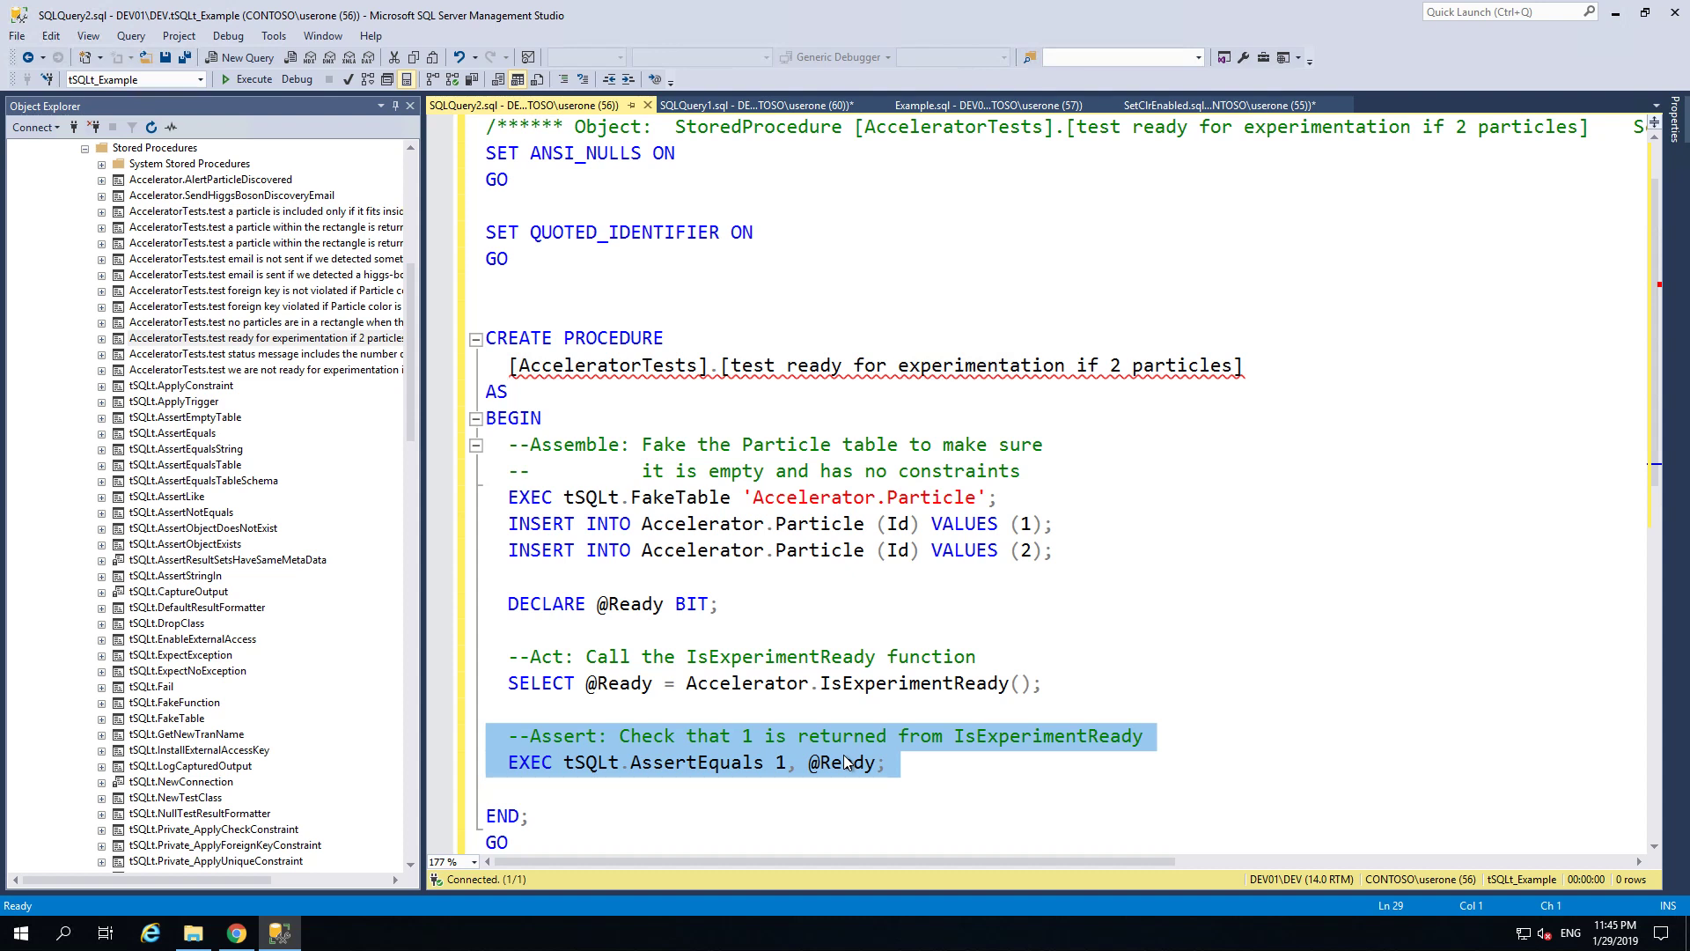
left_click(486, 789)
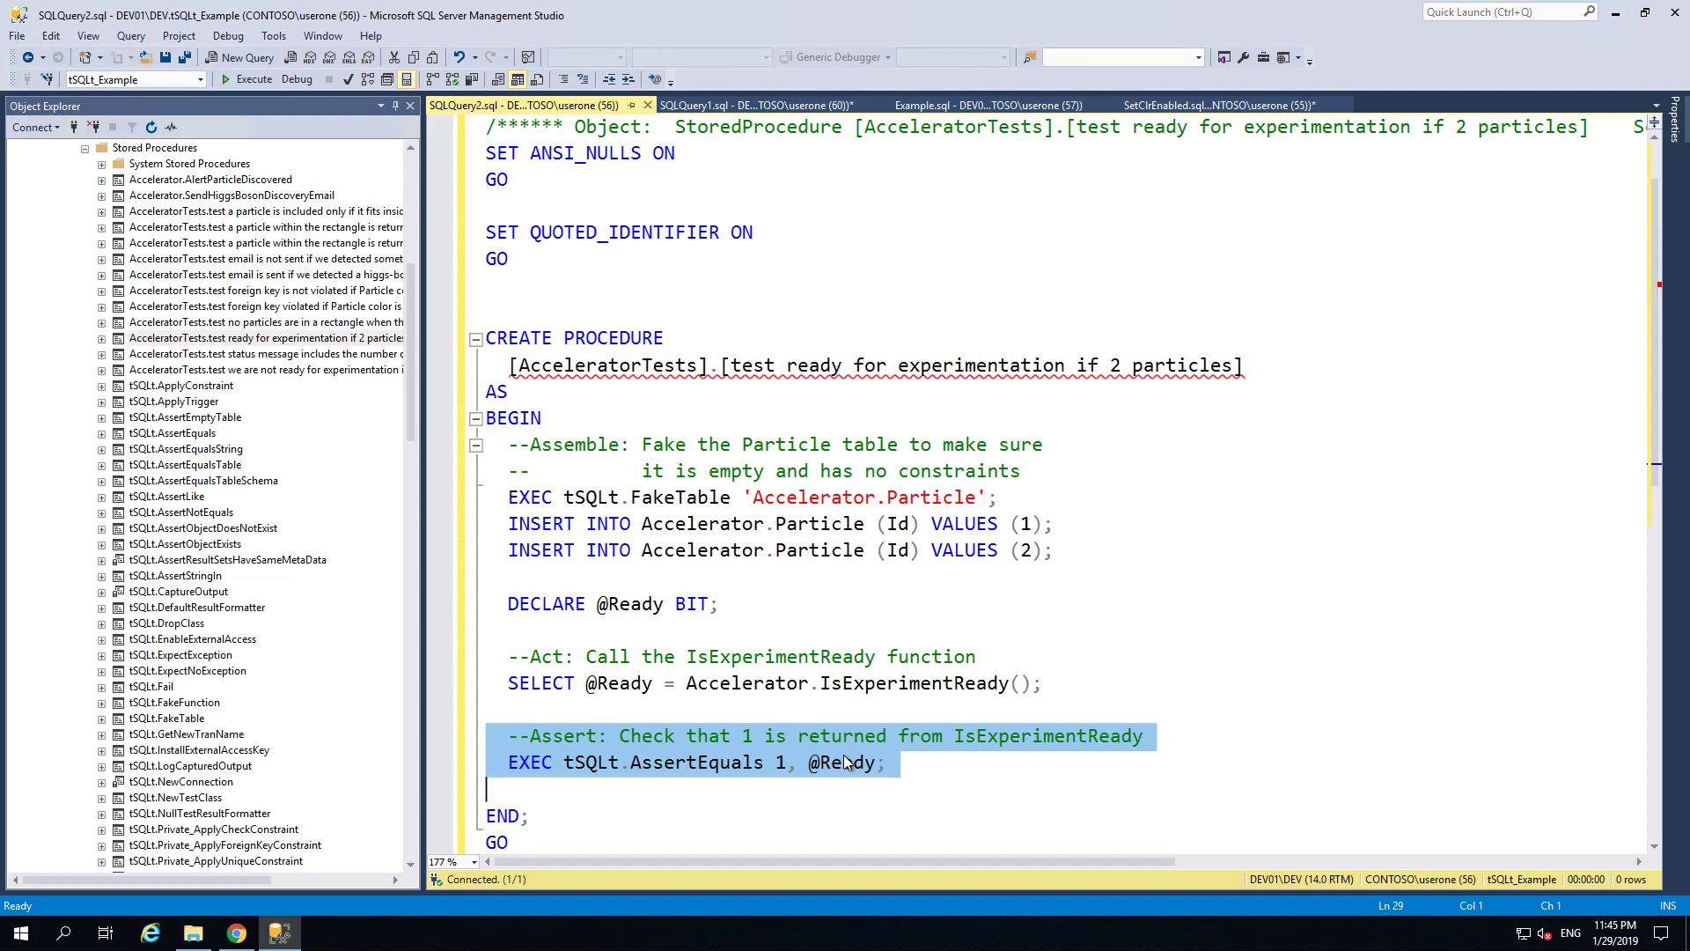